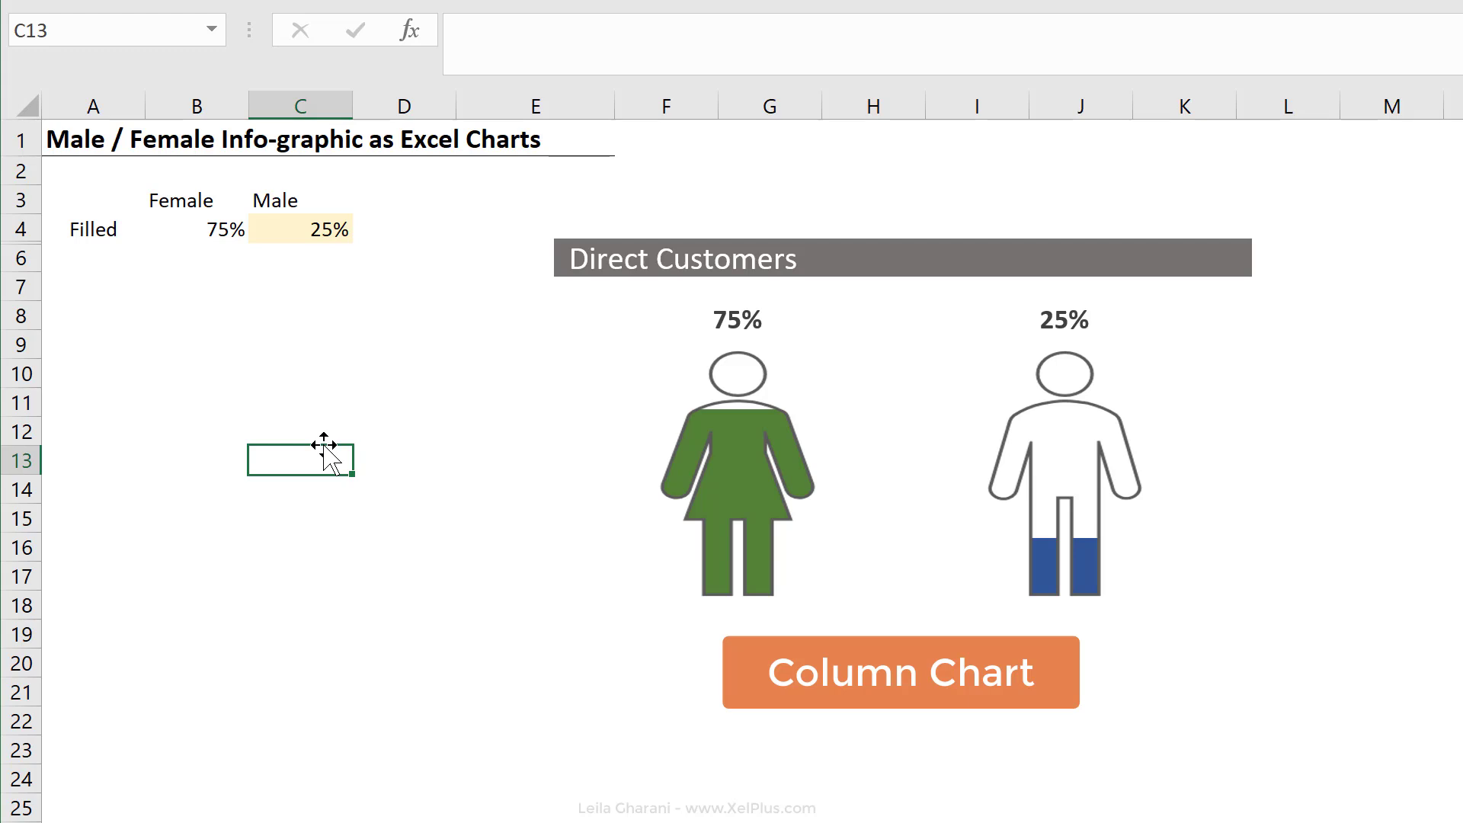
Review the finished 75%/25% infographic and select the Female filled percentage cell
click(900, 673)
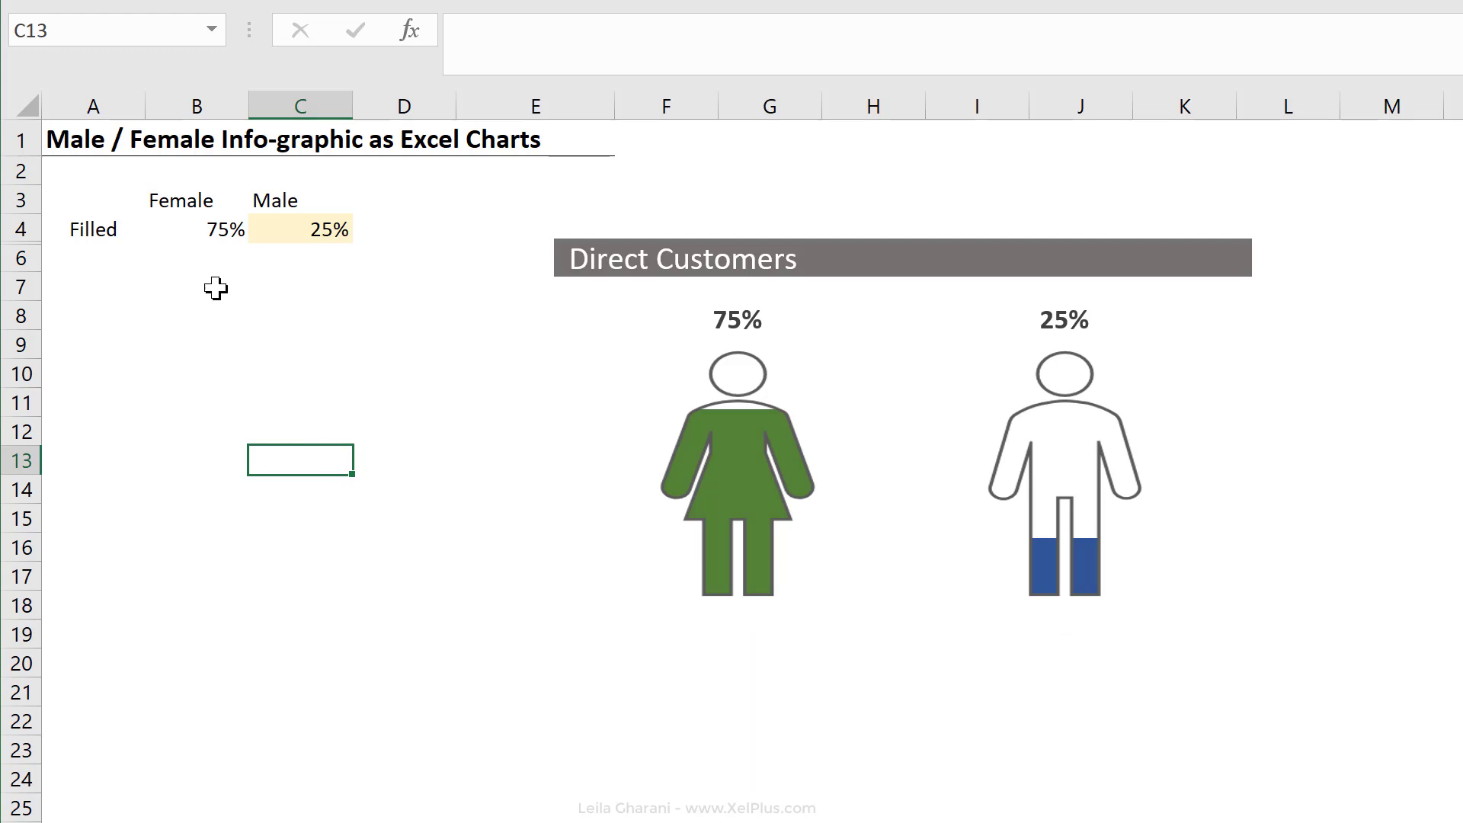
click(196, 228)
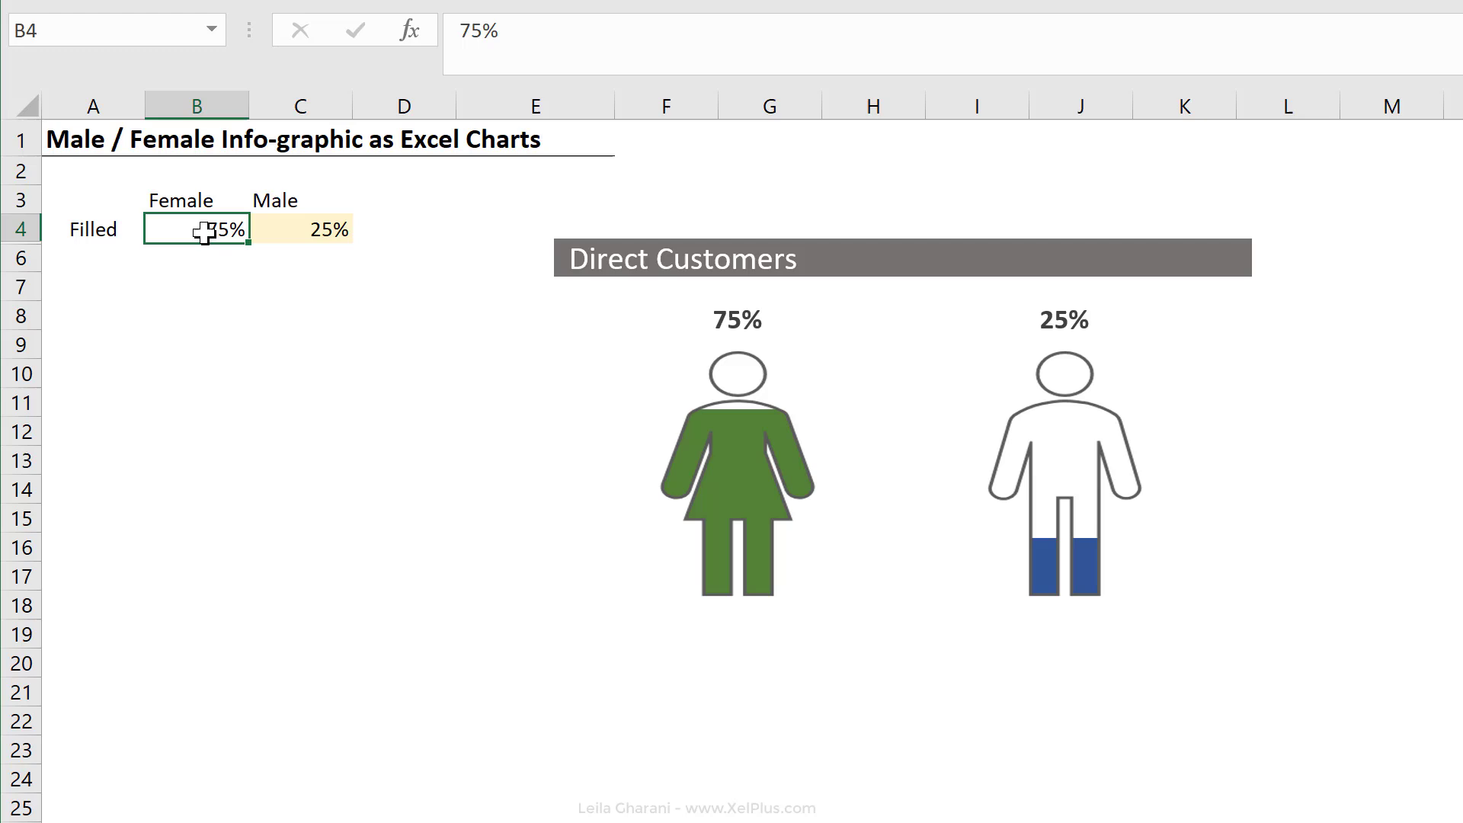
mouse_move(204, 250)
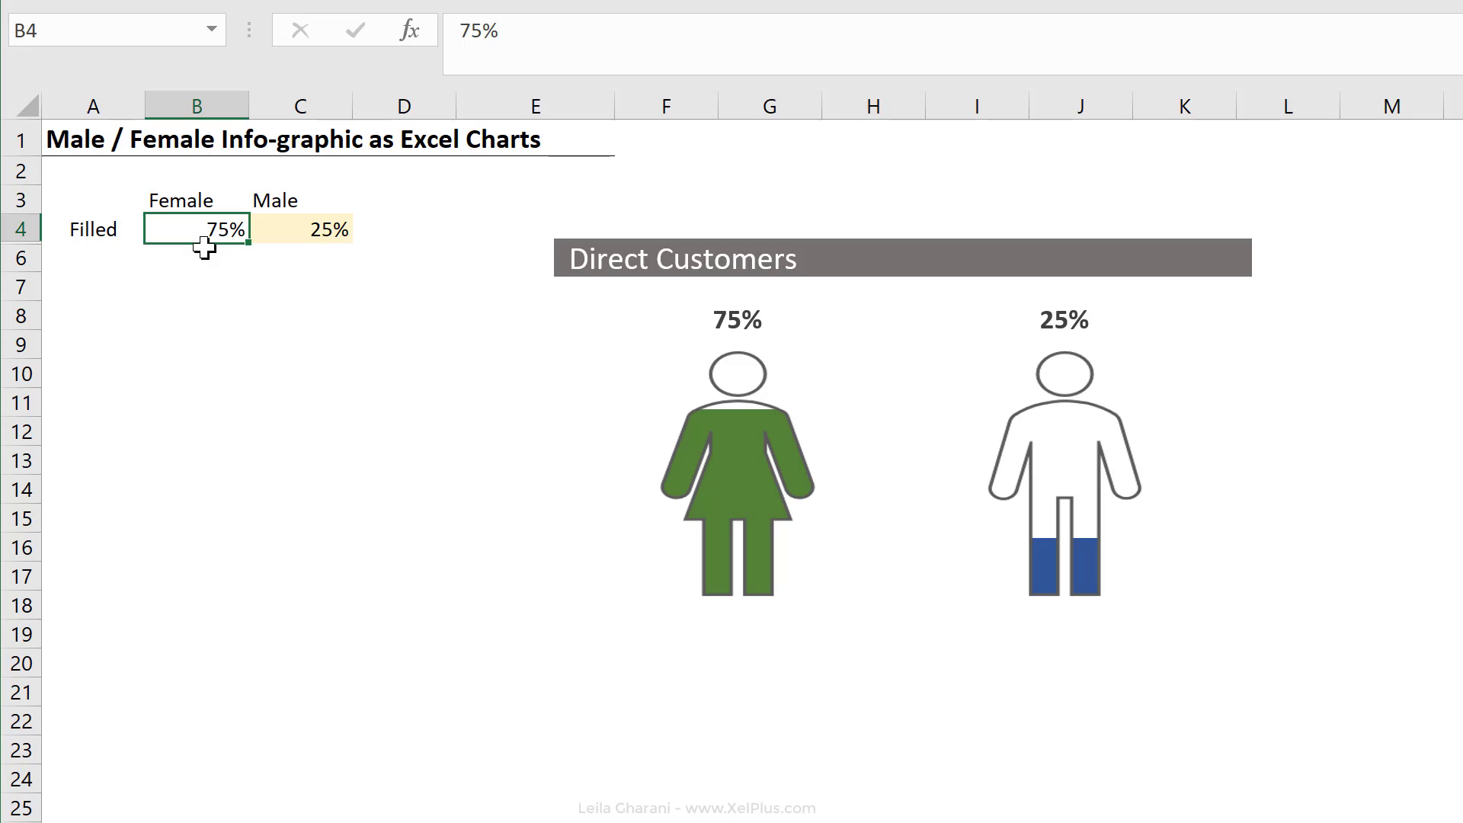
mouse_move(110, 207)
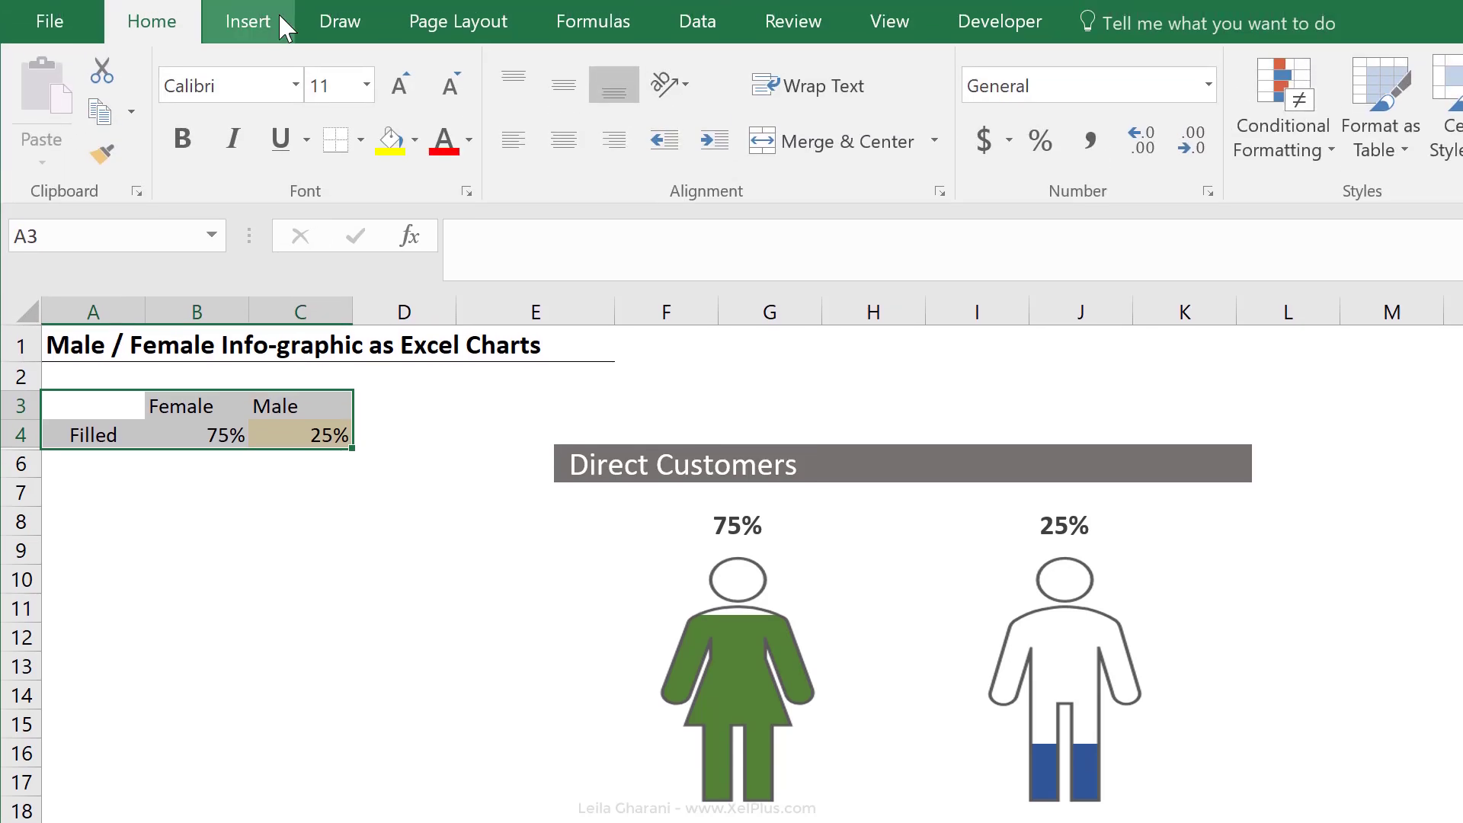
Insert a clustered column chart of the Female 75% and Male 25% values
click(1017, 67)
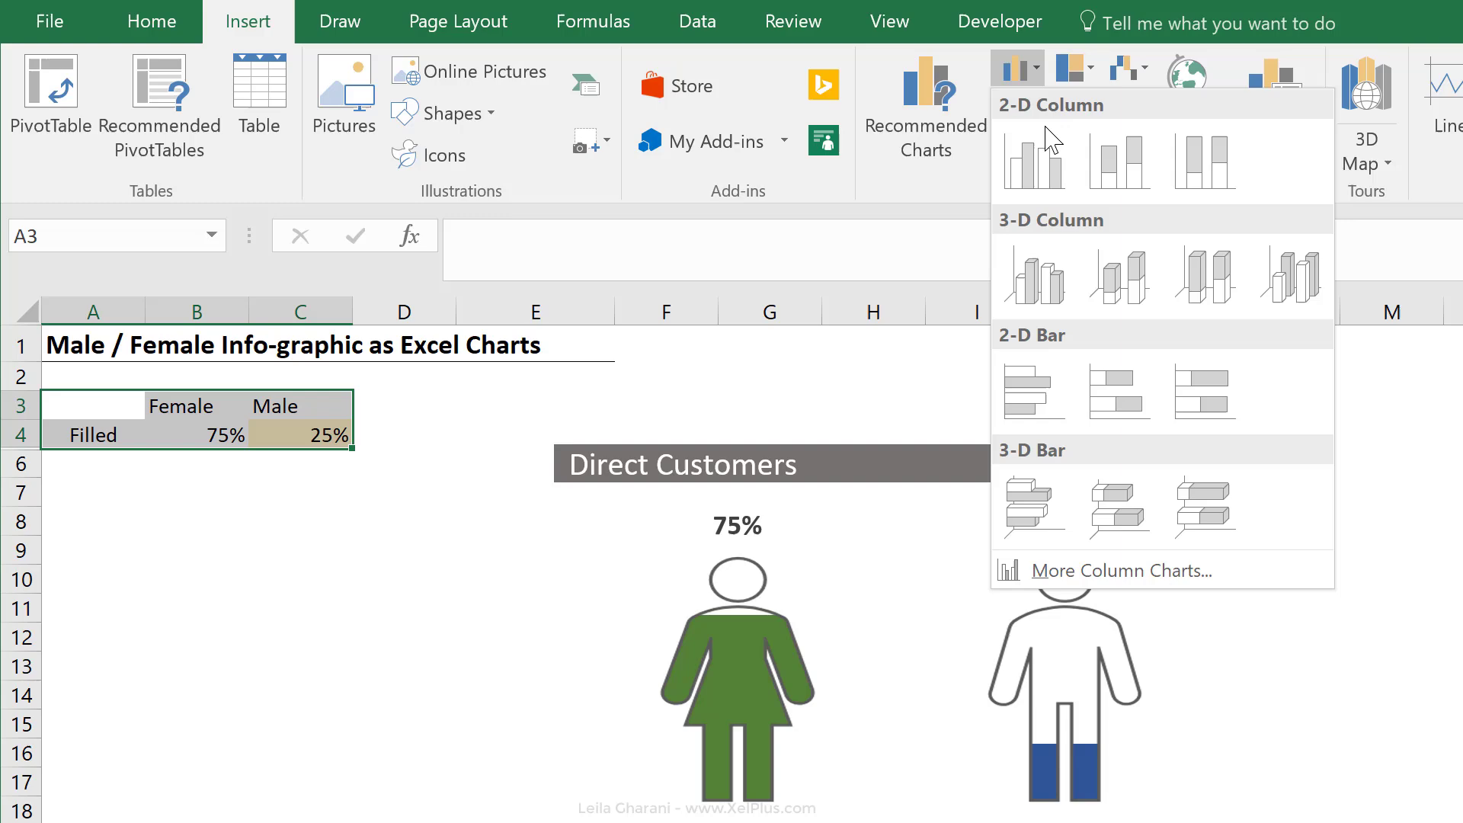
click(1035, 159)
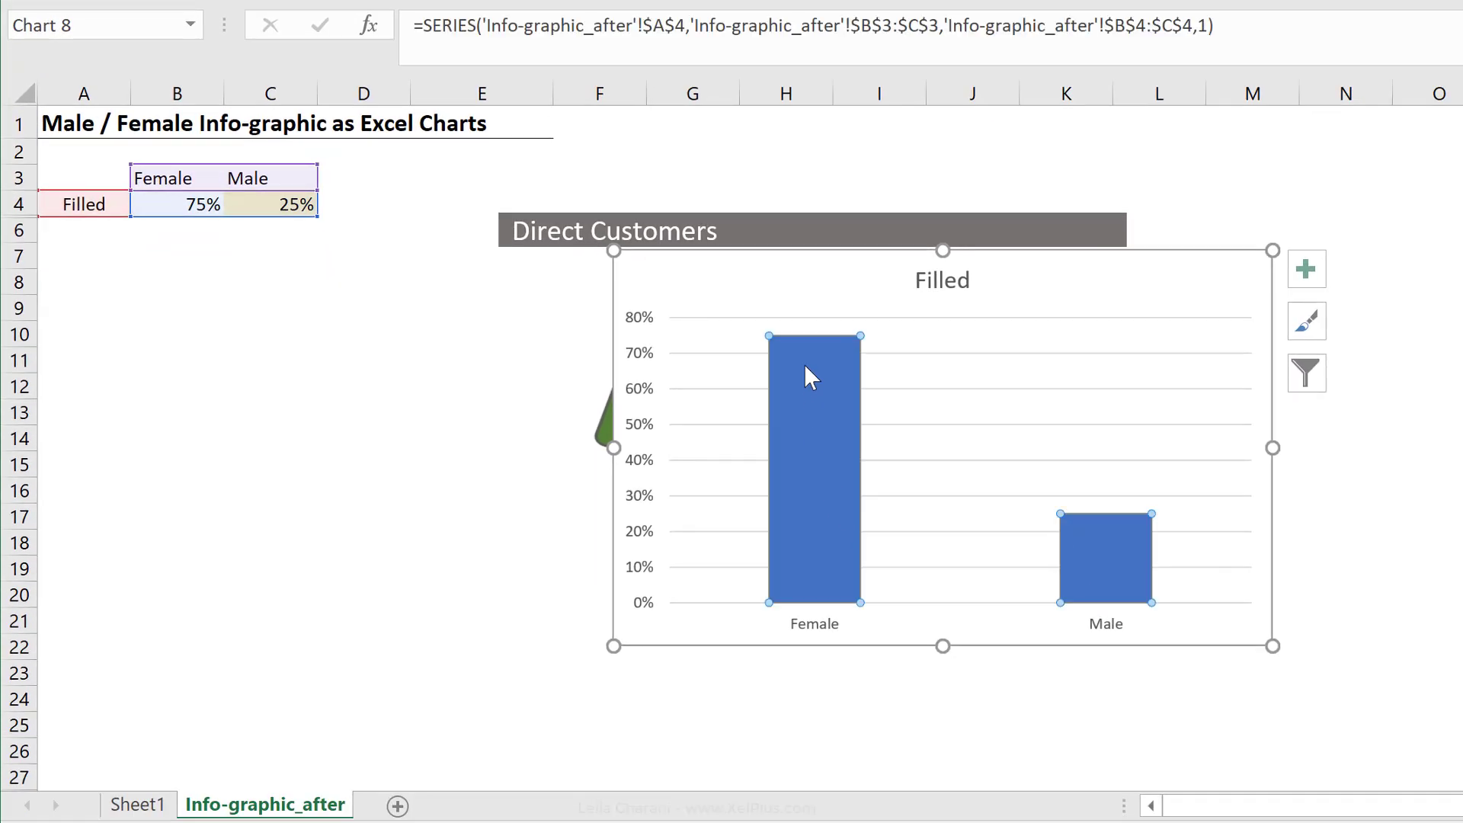
mouse_move(868, 295)
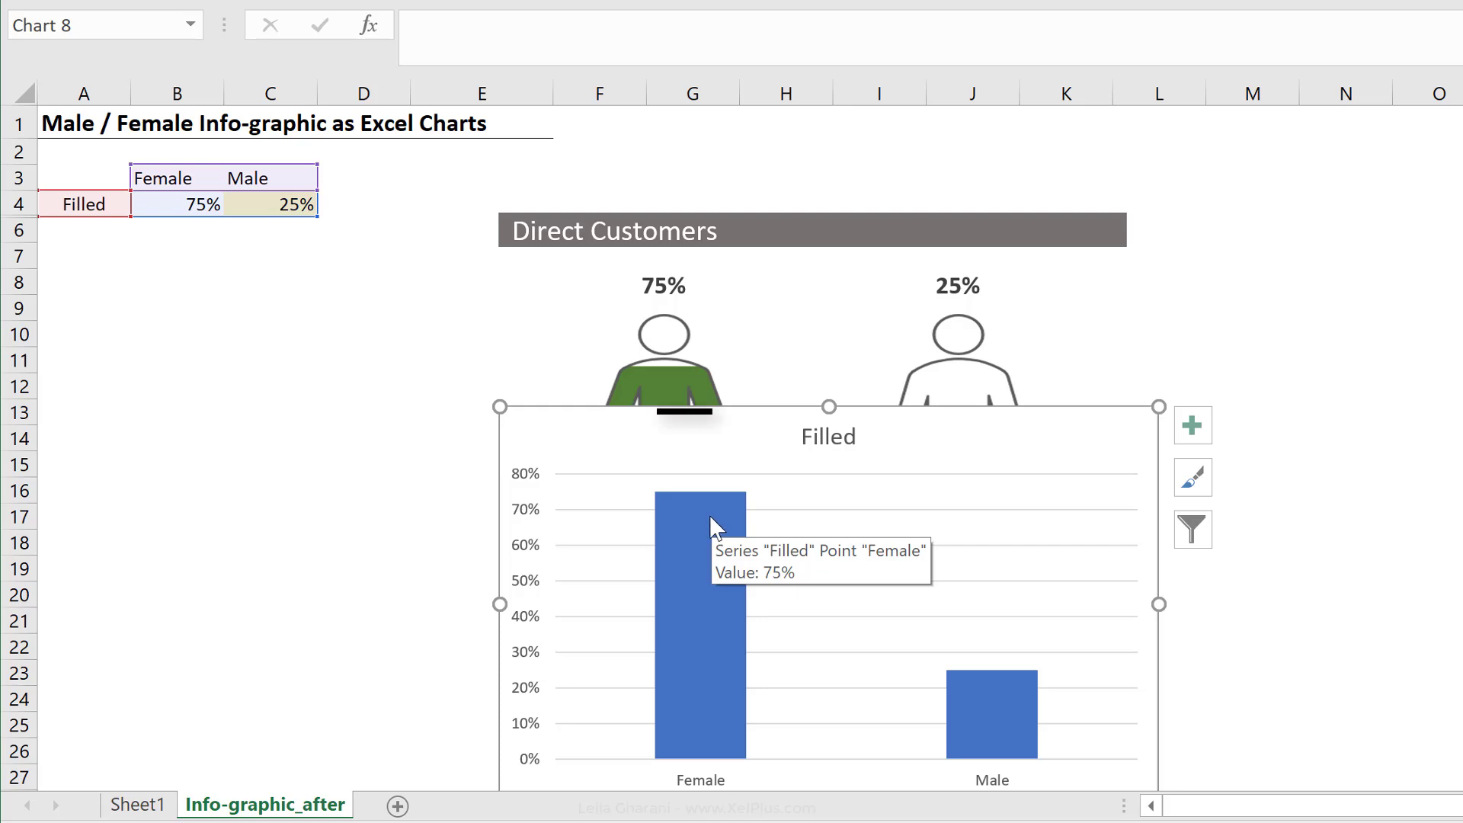
mouse_move(698, 482)
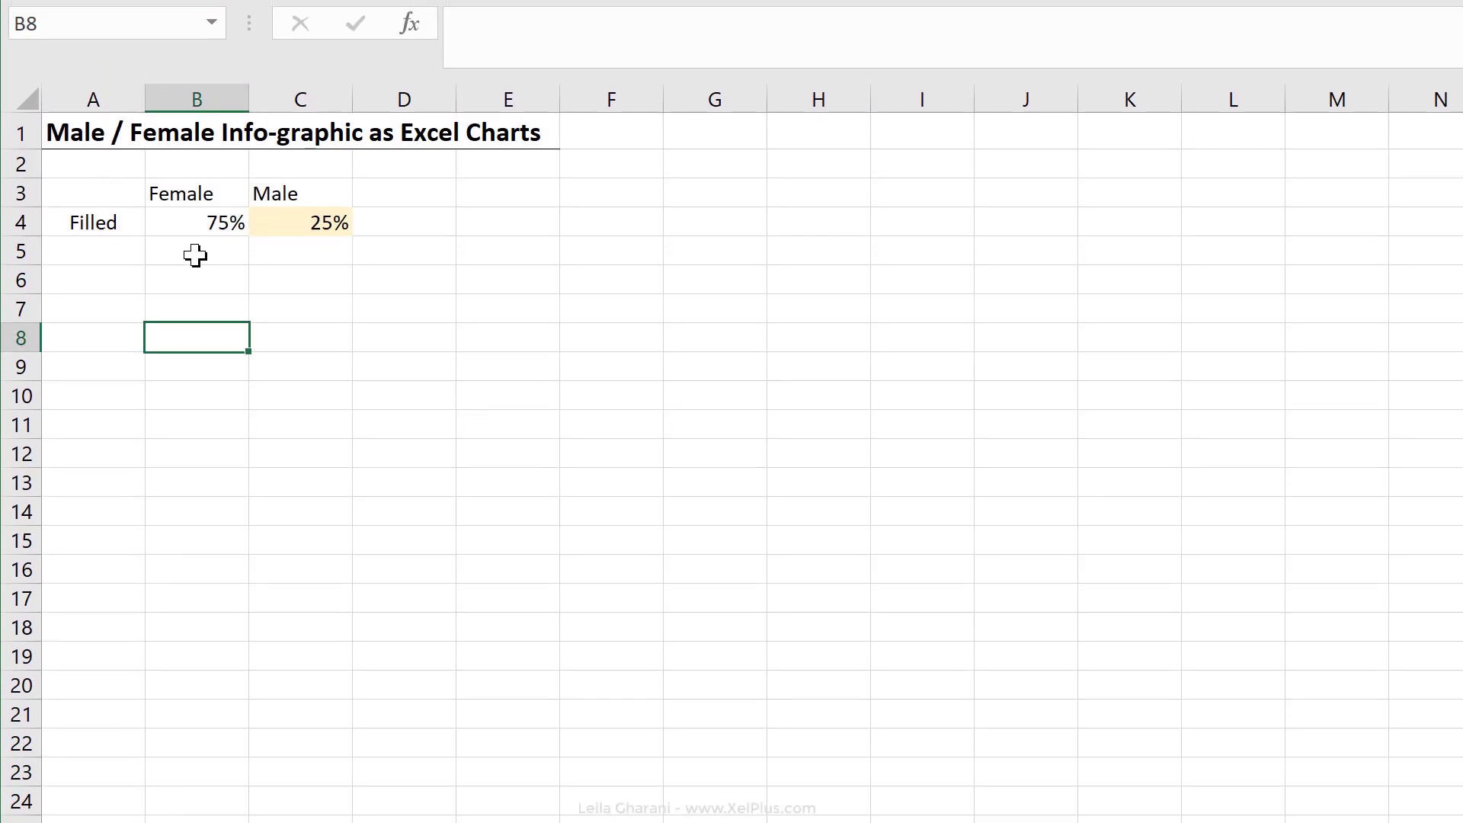
Add a light-yellow Full row with 100% for Female and Male, then select A3:C5
click(196, 222)
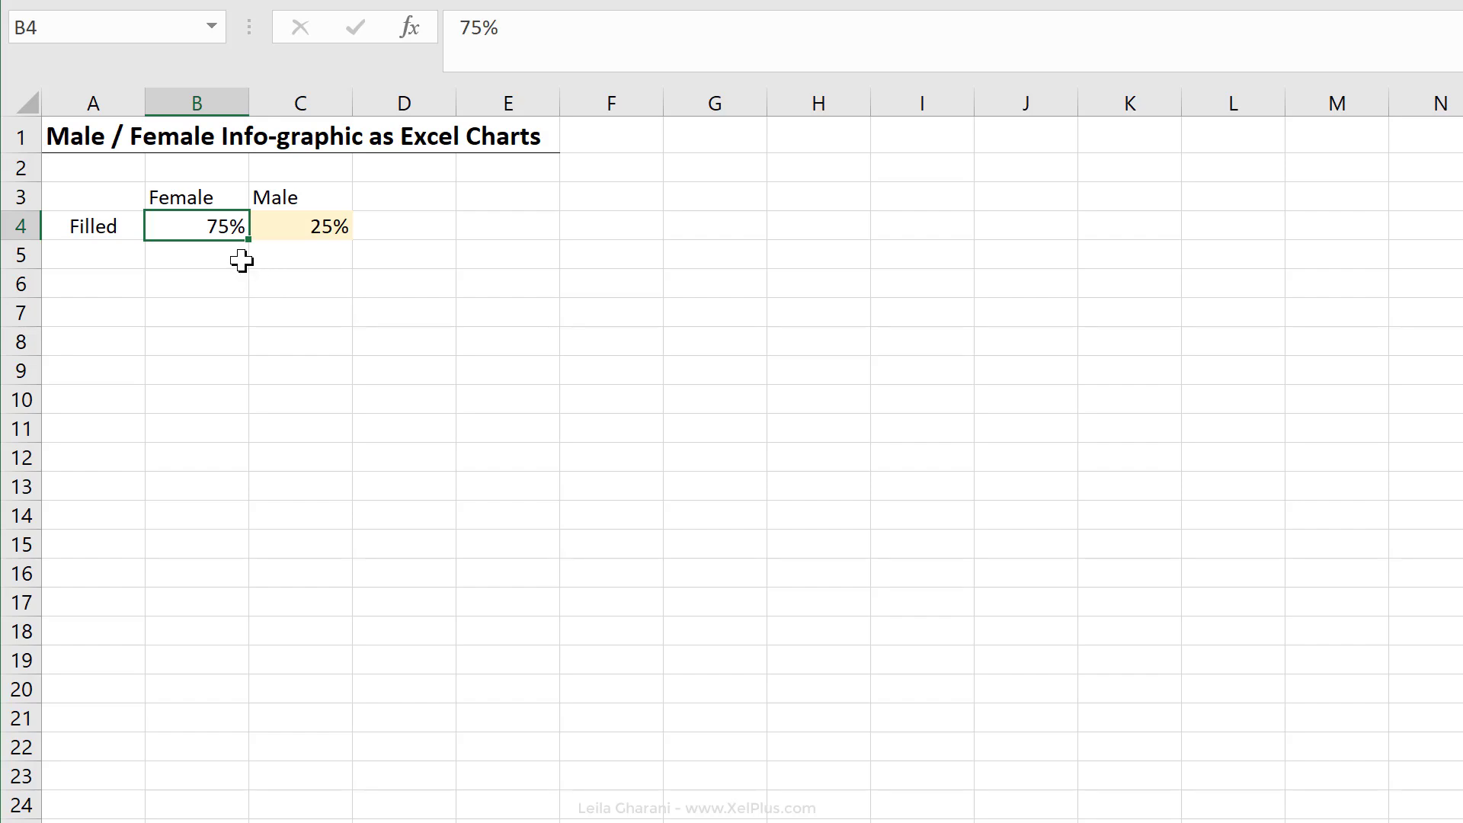
mouse_move(193, 185)
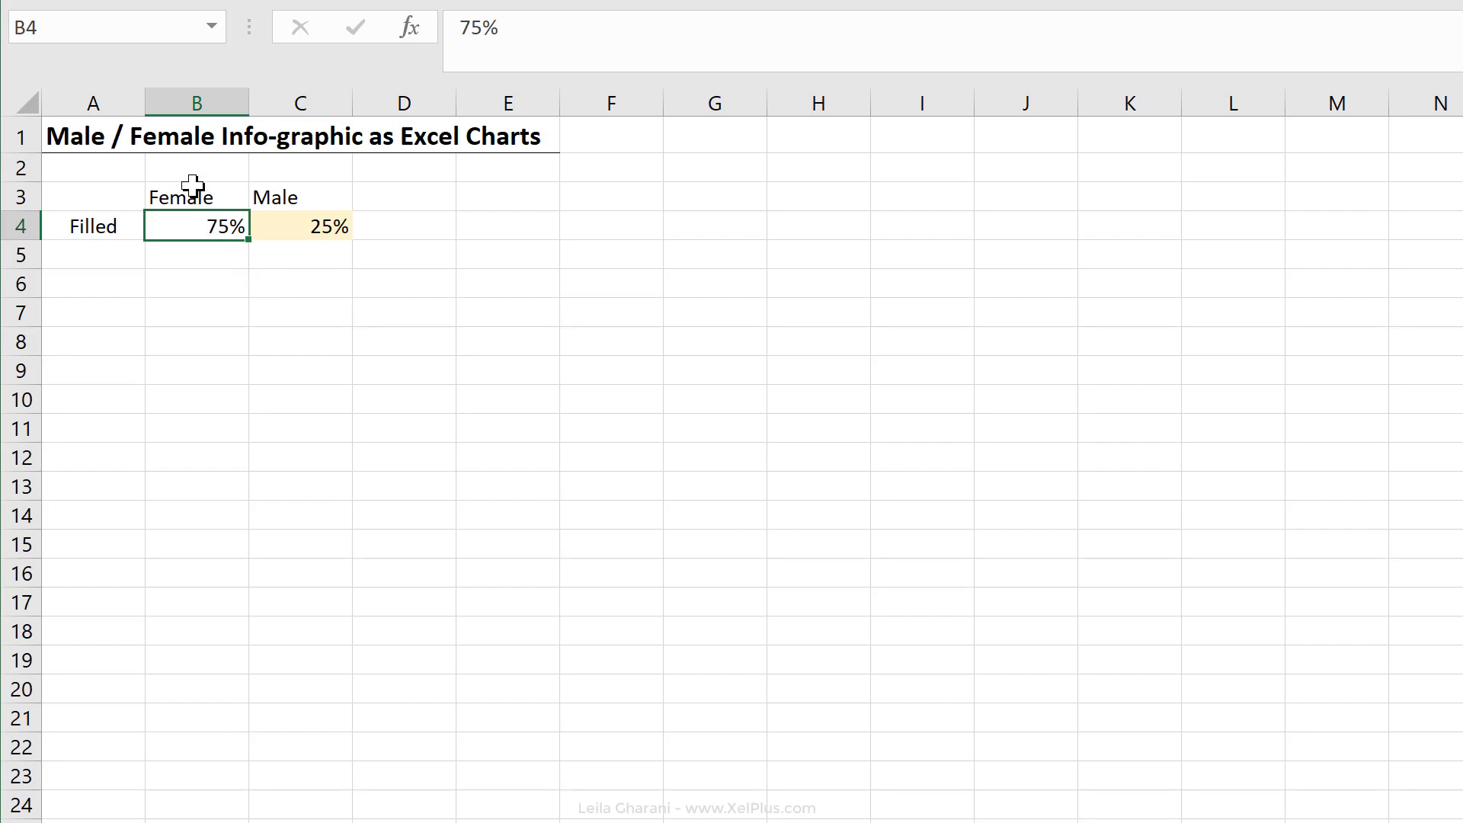
click(301, 225)
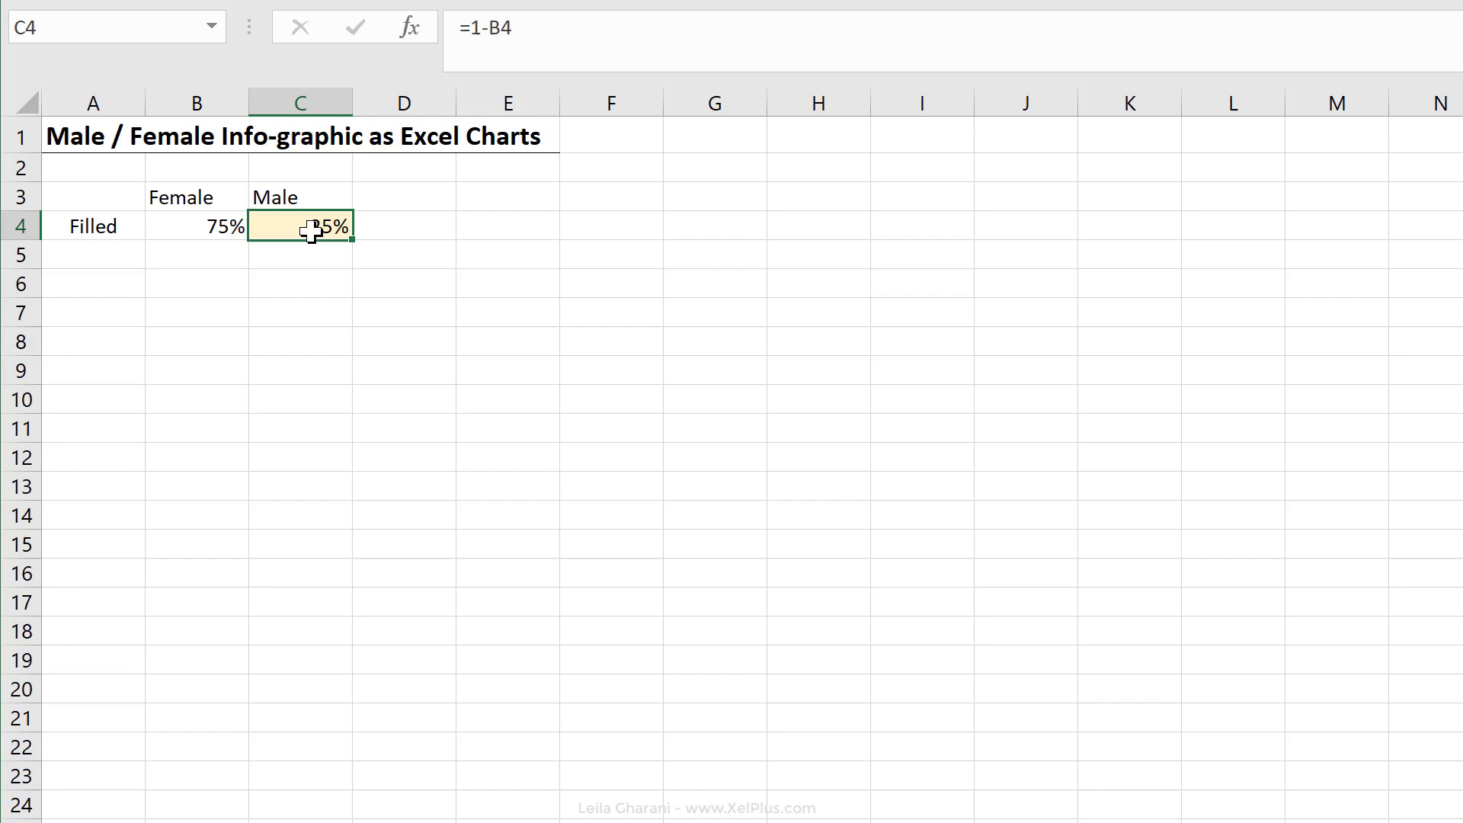
mouse_move(579, 46)
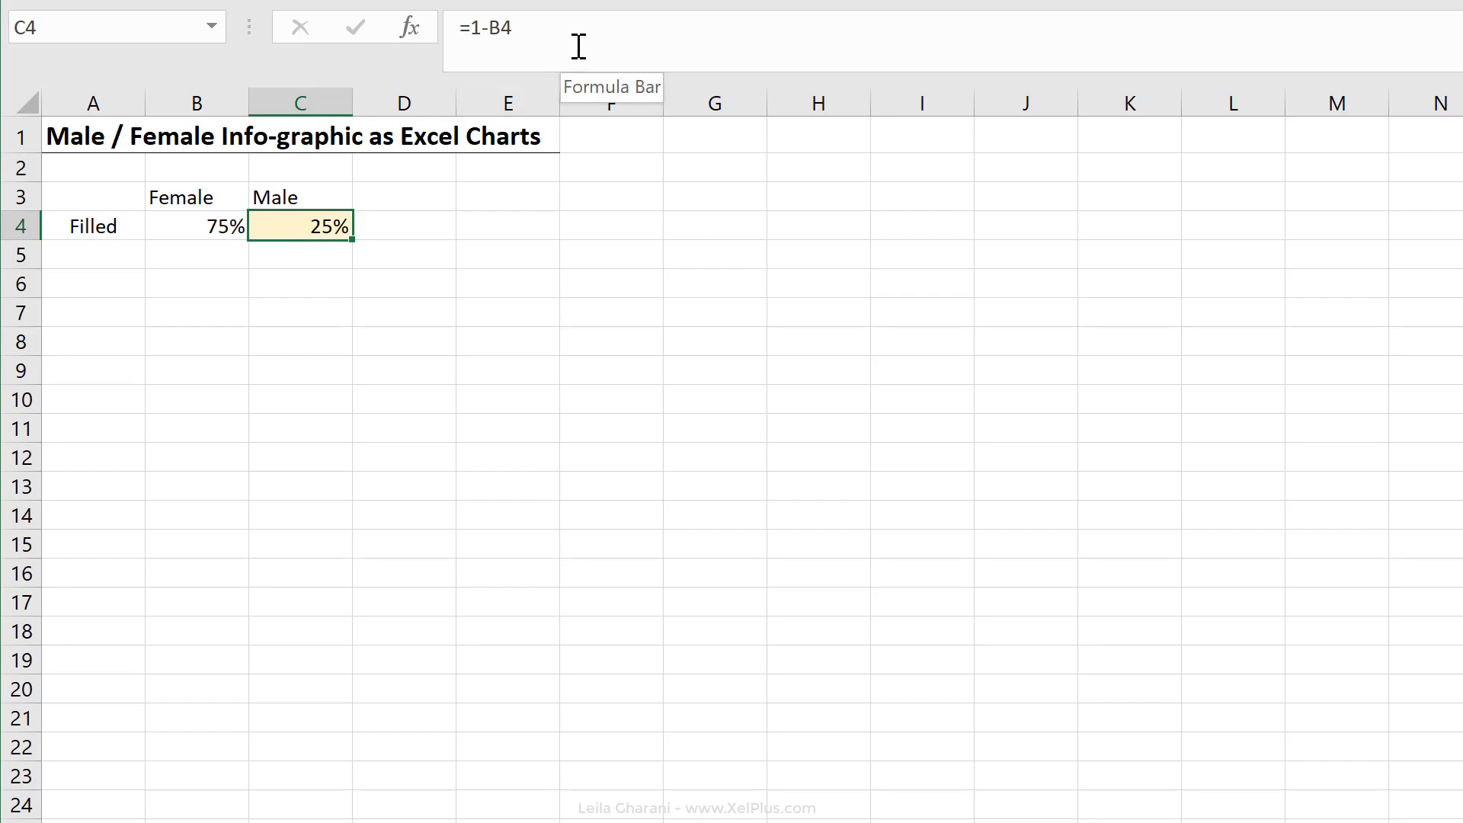
text(Full)
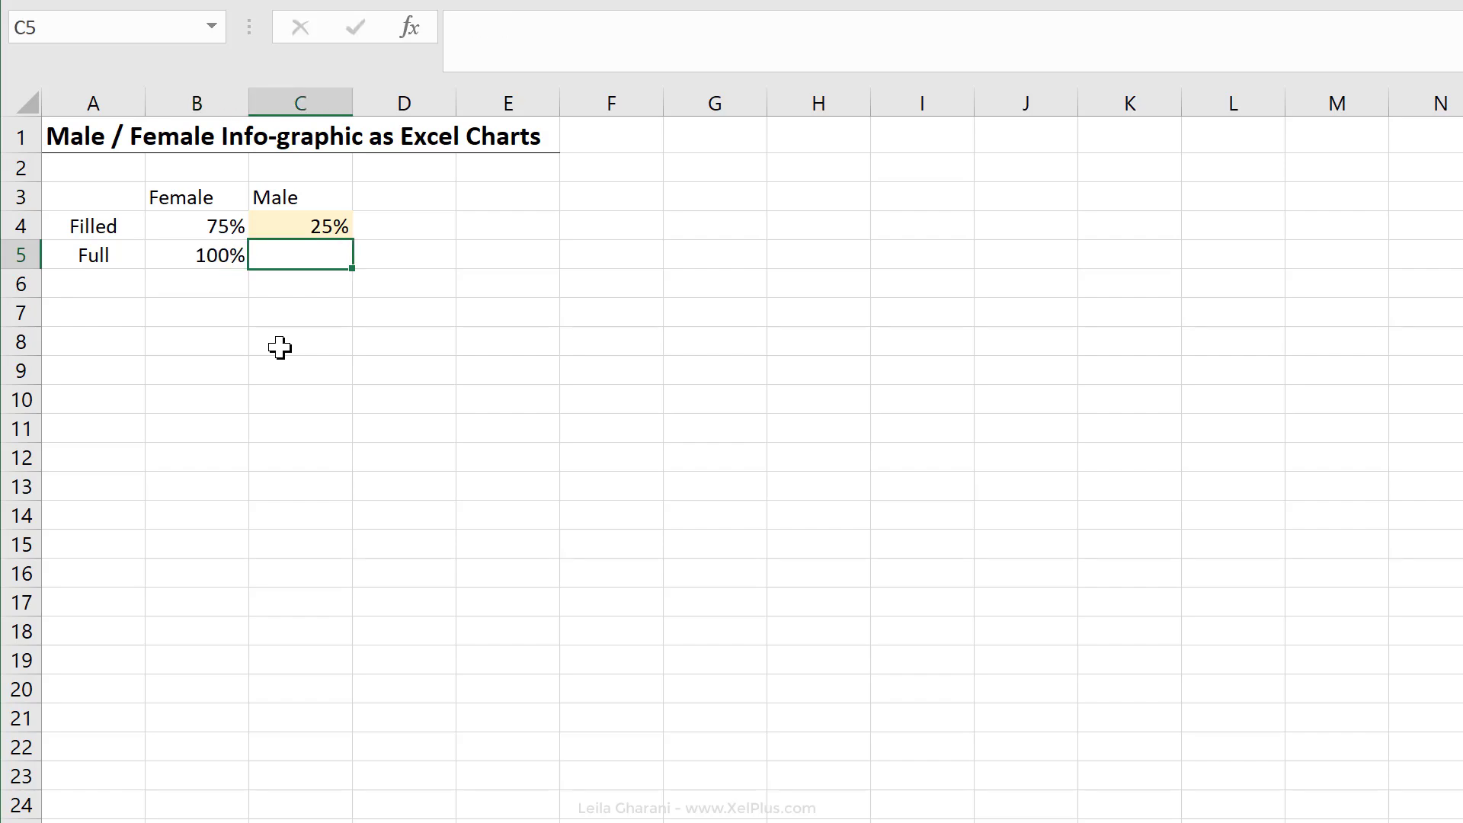
text(100%)
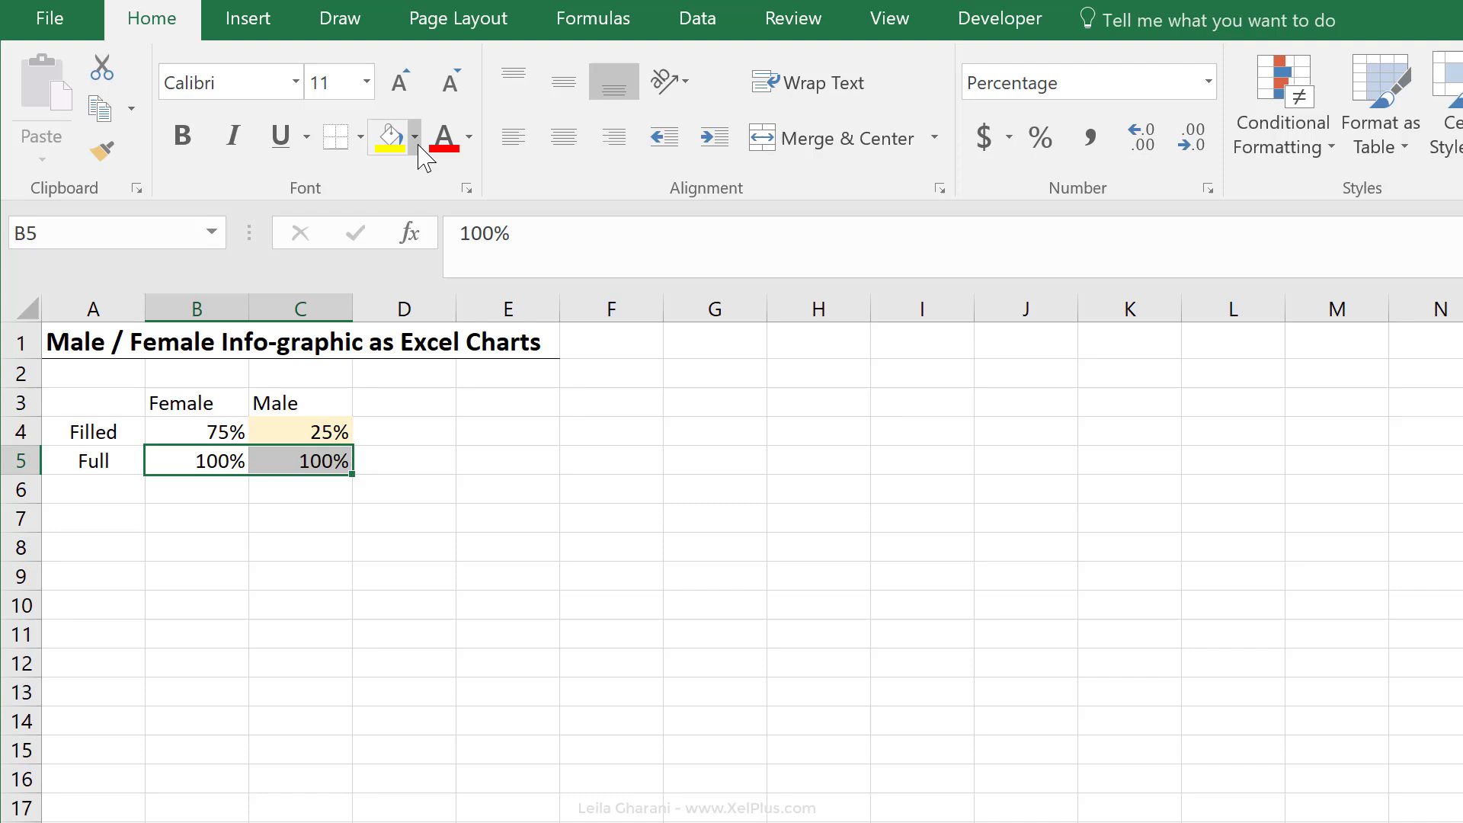
click(300, 519)
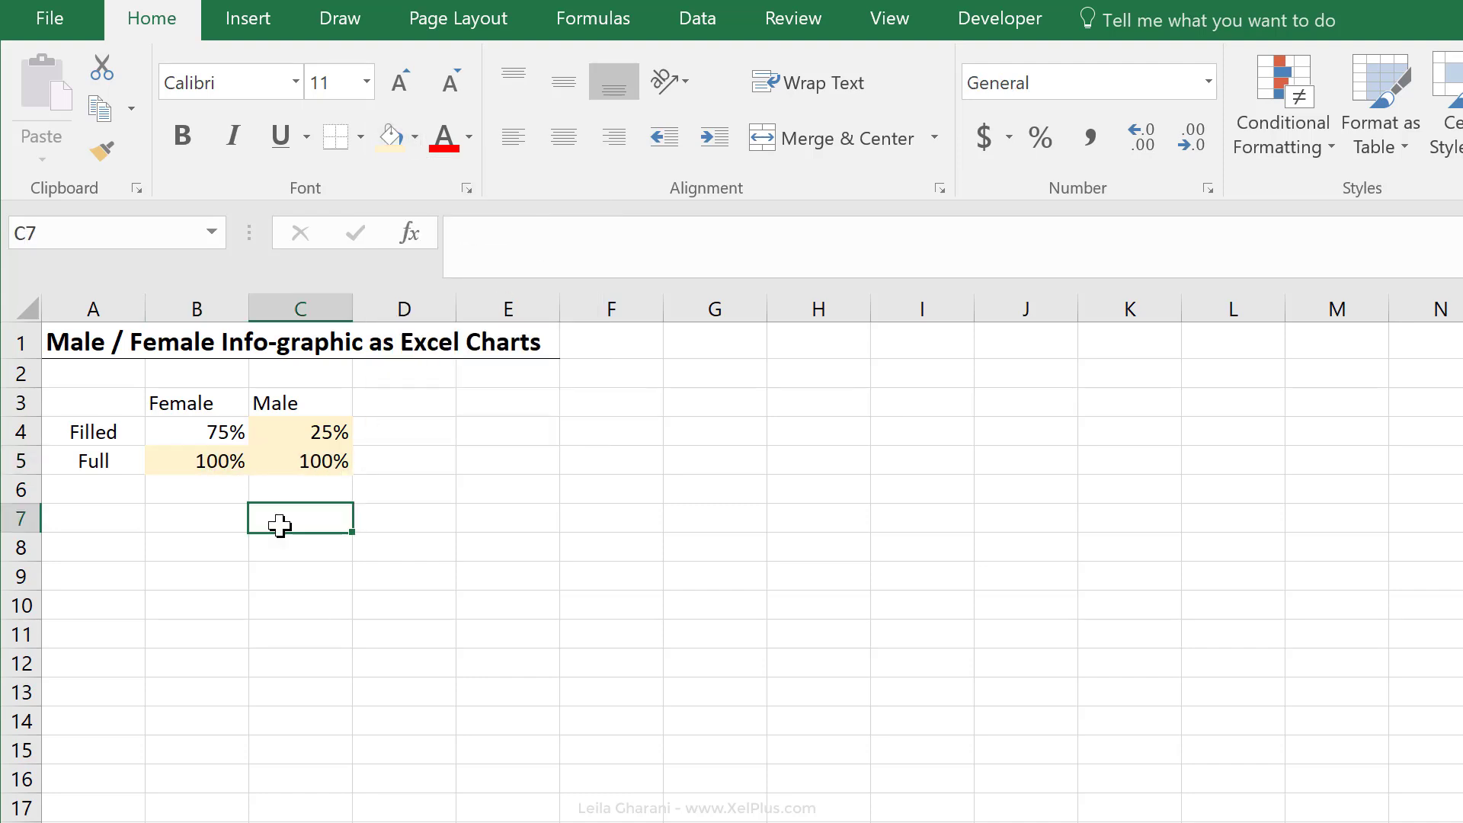
mouse_move(104, 402)
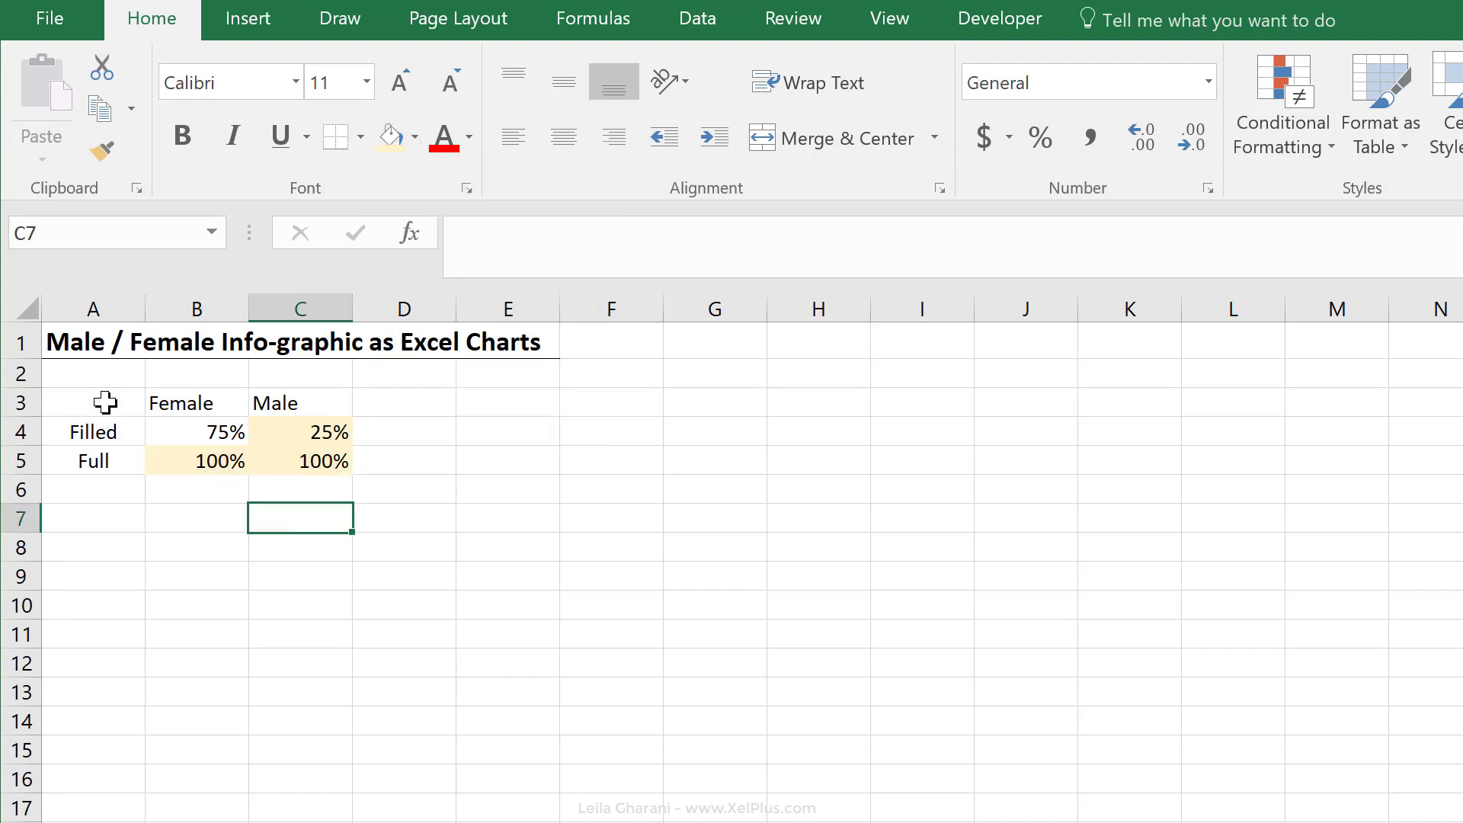
click(247, 18)
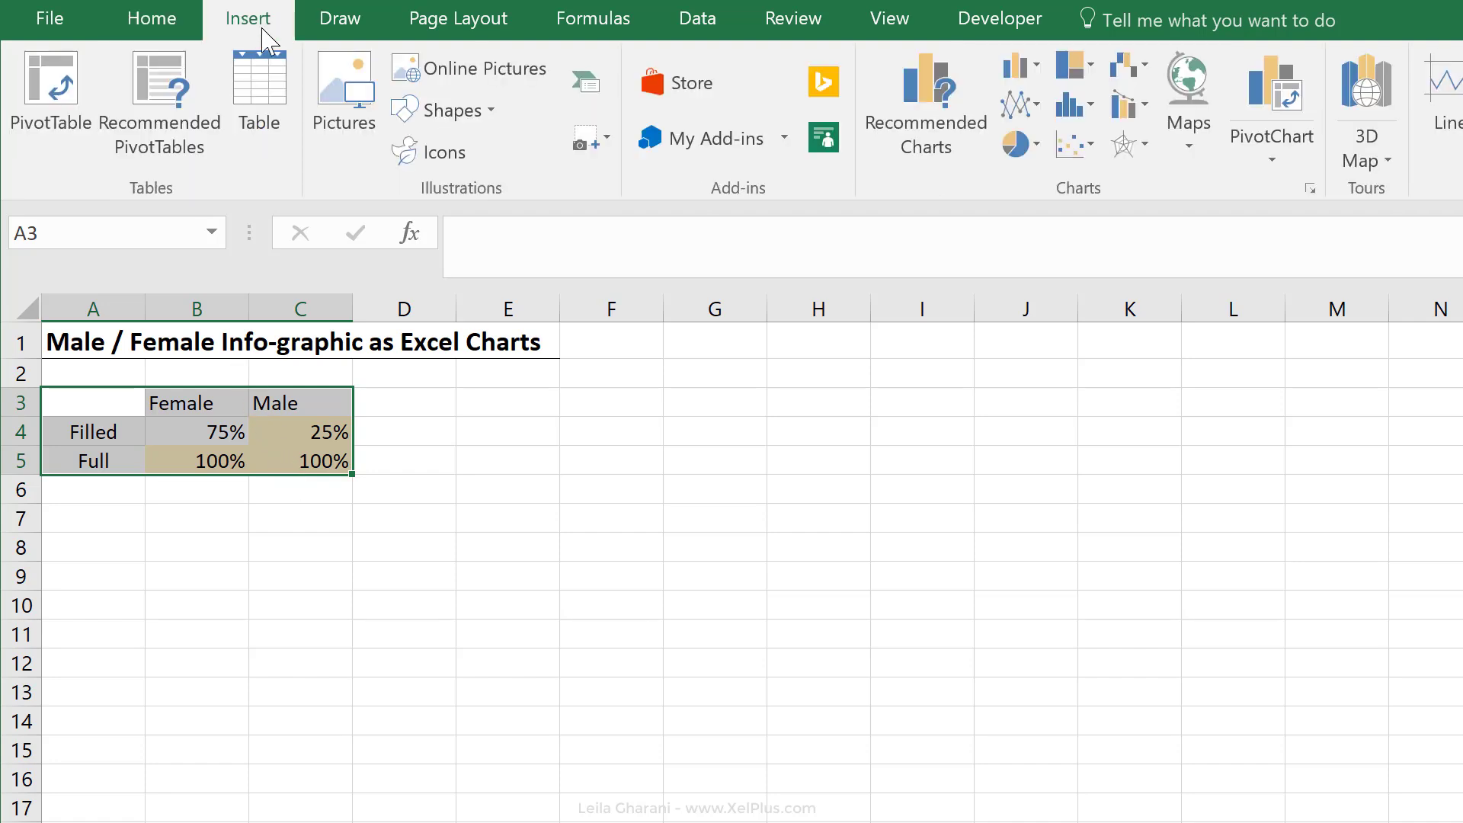
Chart A3:C5 as clustered columns and select the Filled and Full series for formatting
click(1018, 64)
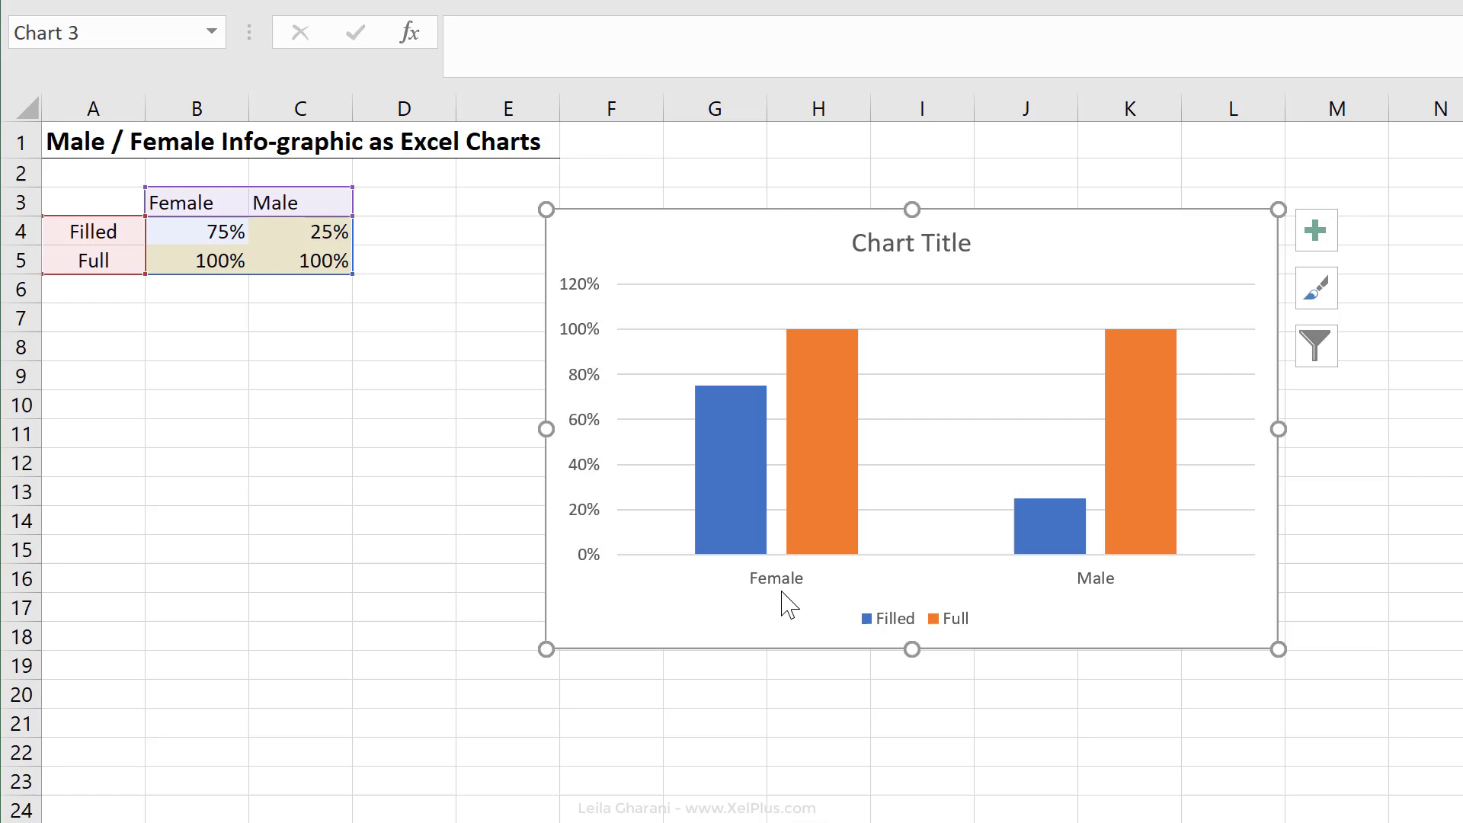
mouse_move(1067, 593)
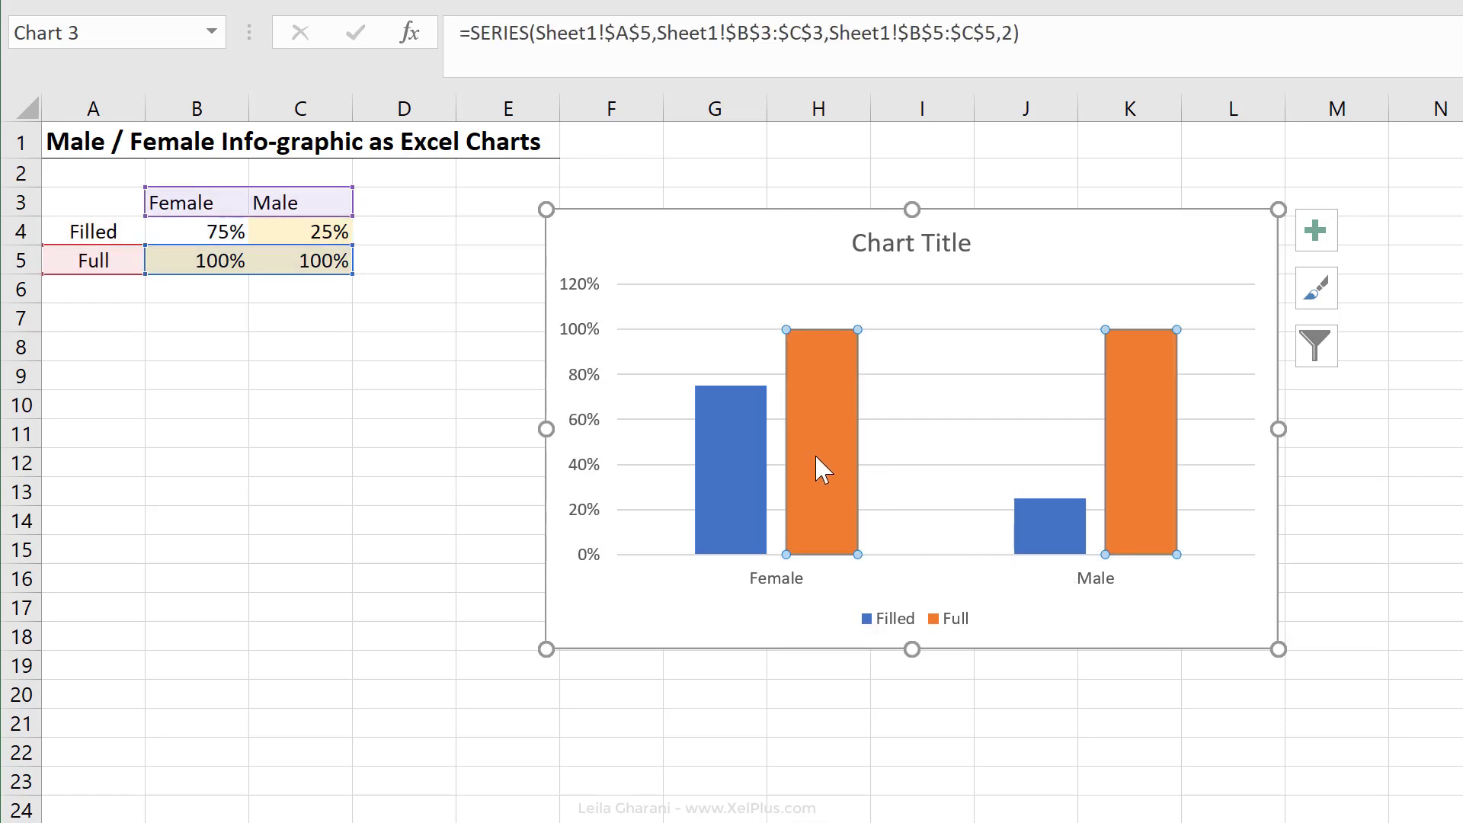
click(736, 466)
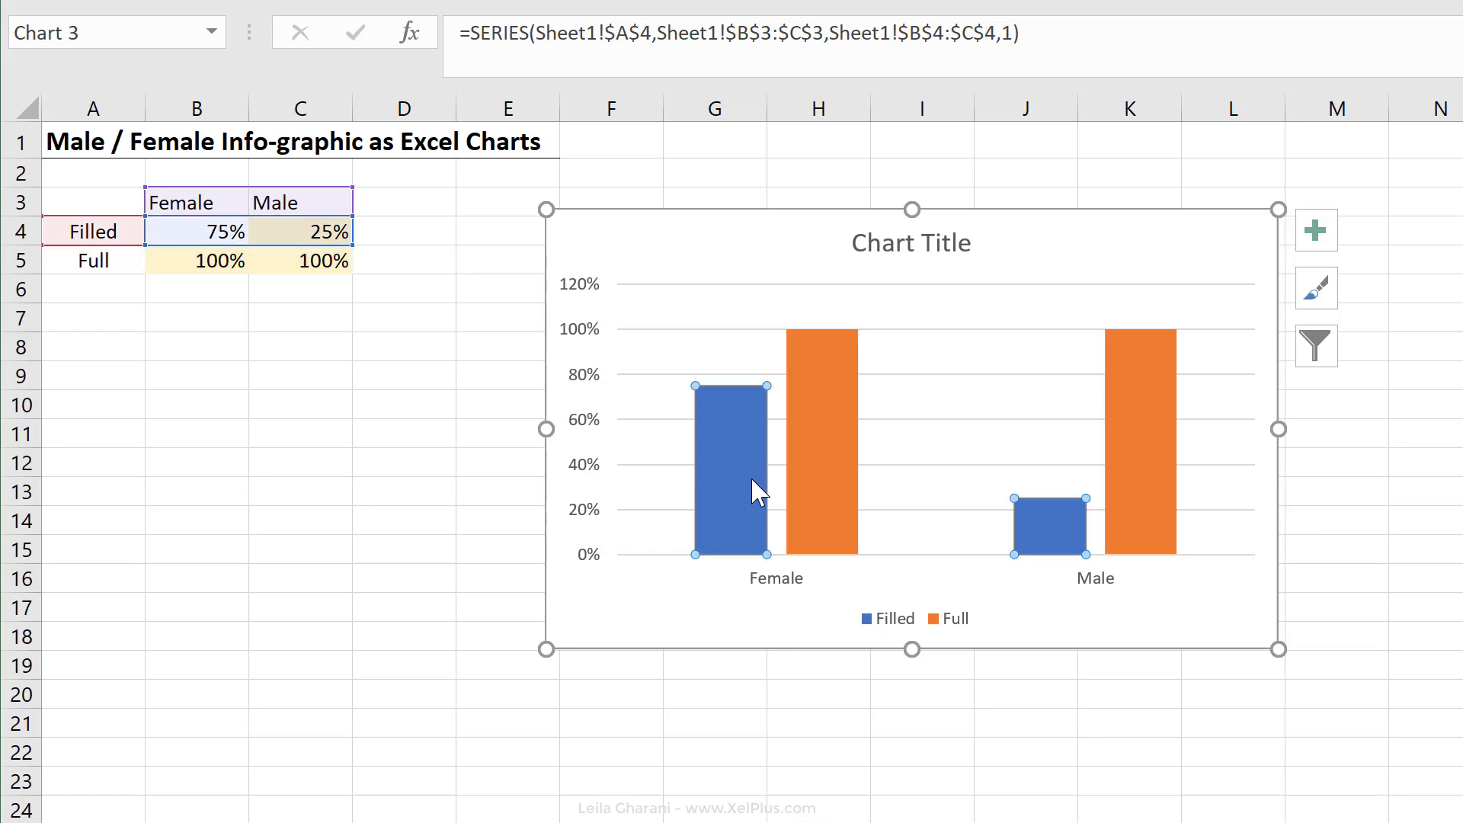
mouse_move(756, 387)
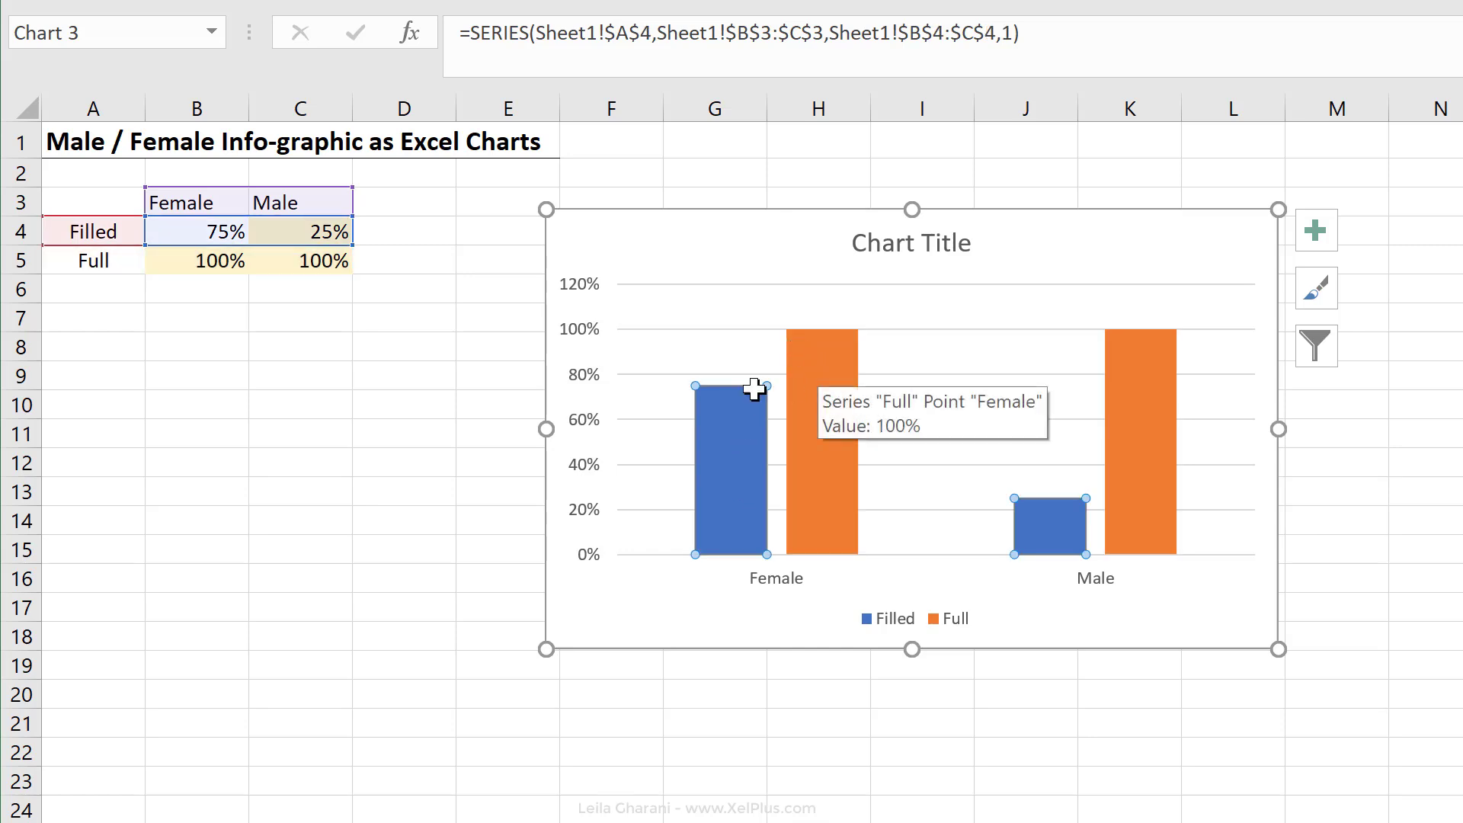
mouse_move(814, 403)
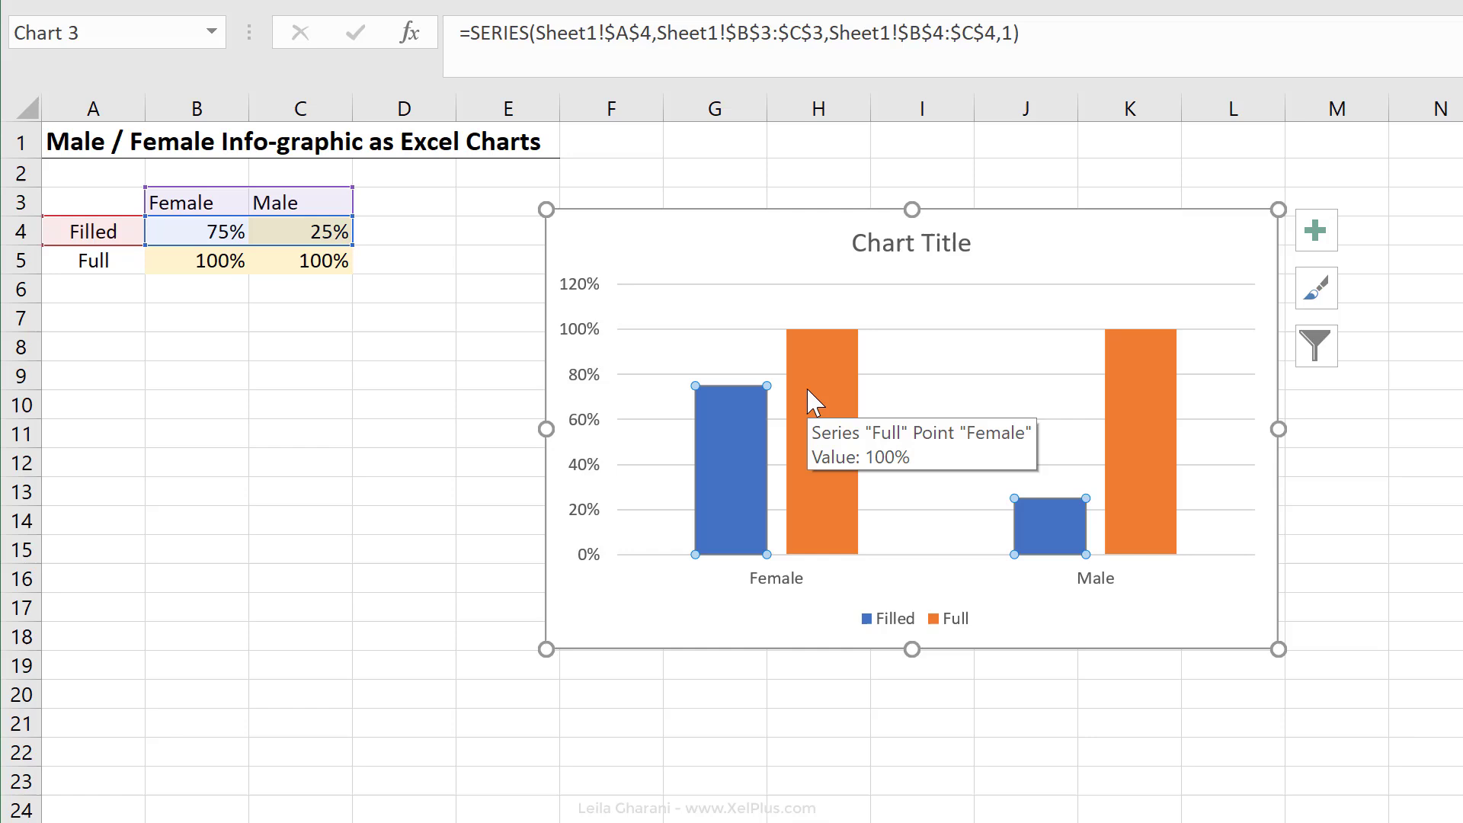
mouse_move(808, 416)
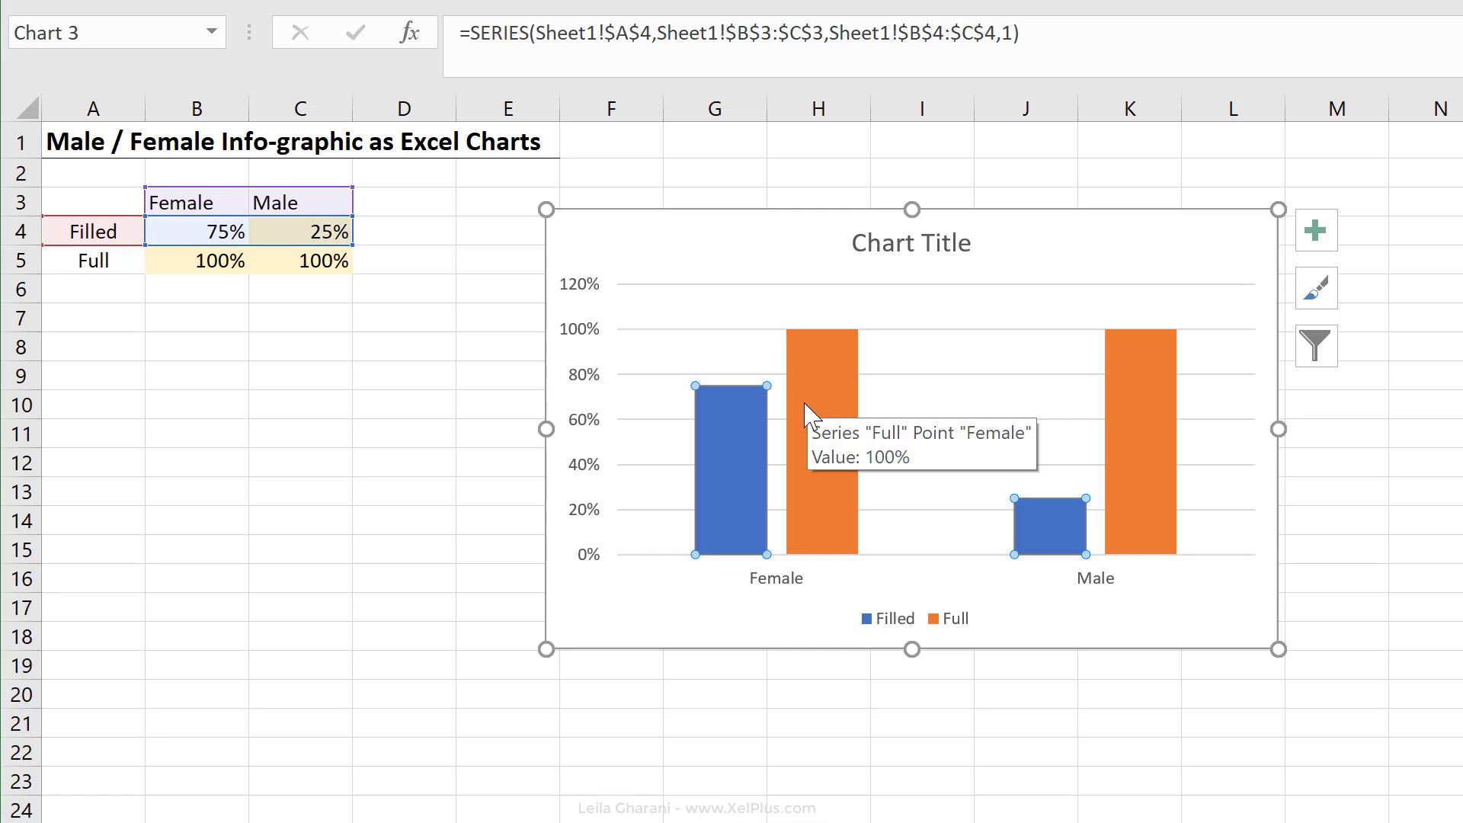
click(819, 429)
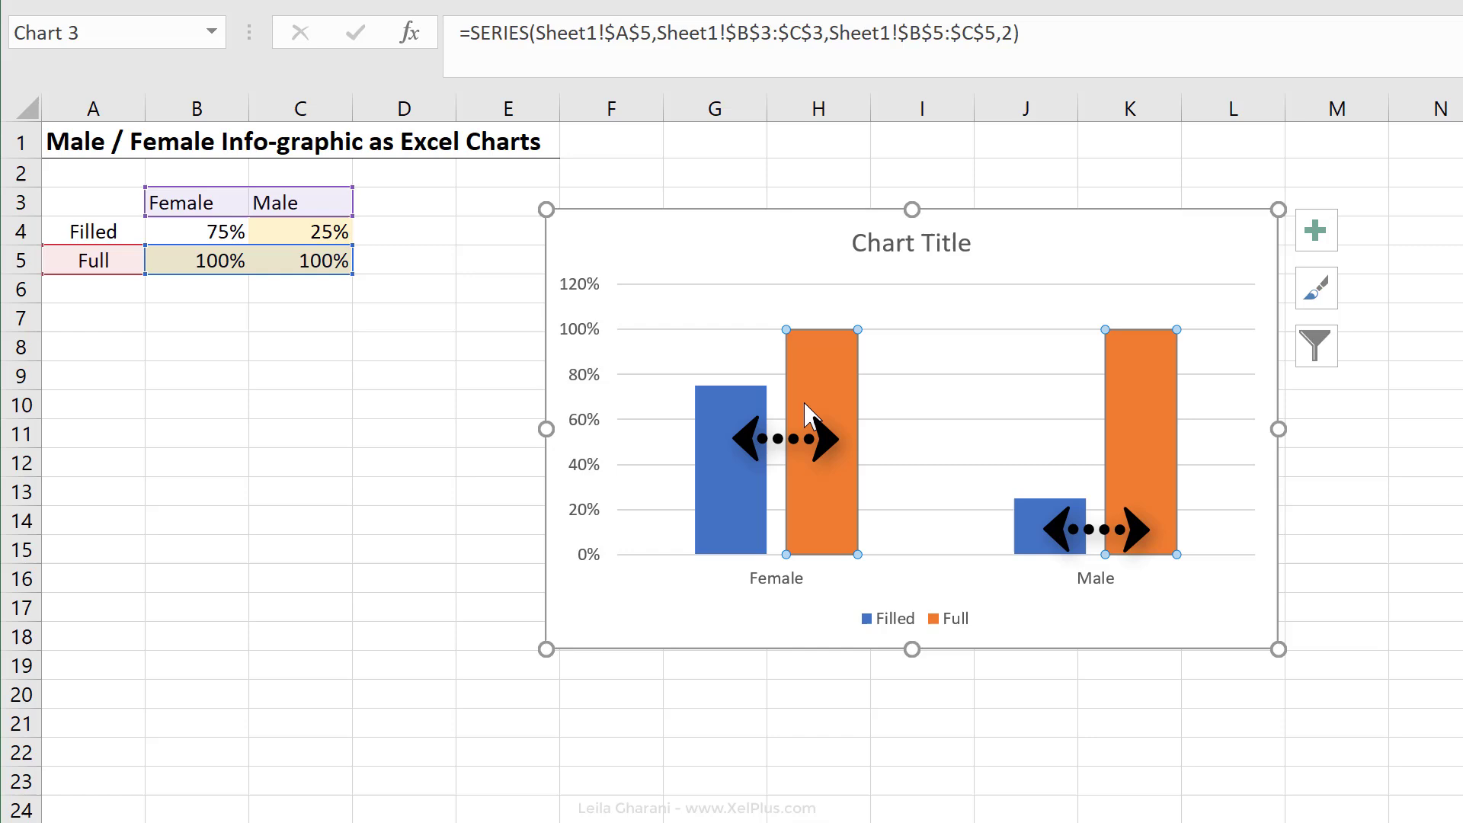
mouse_move(814, 456)
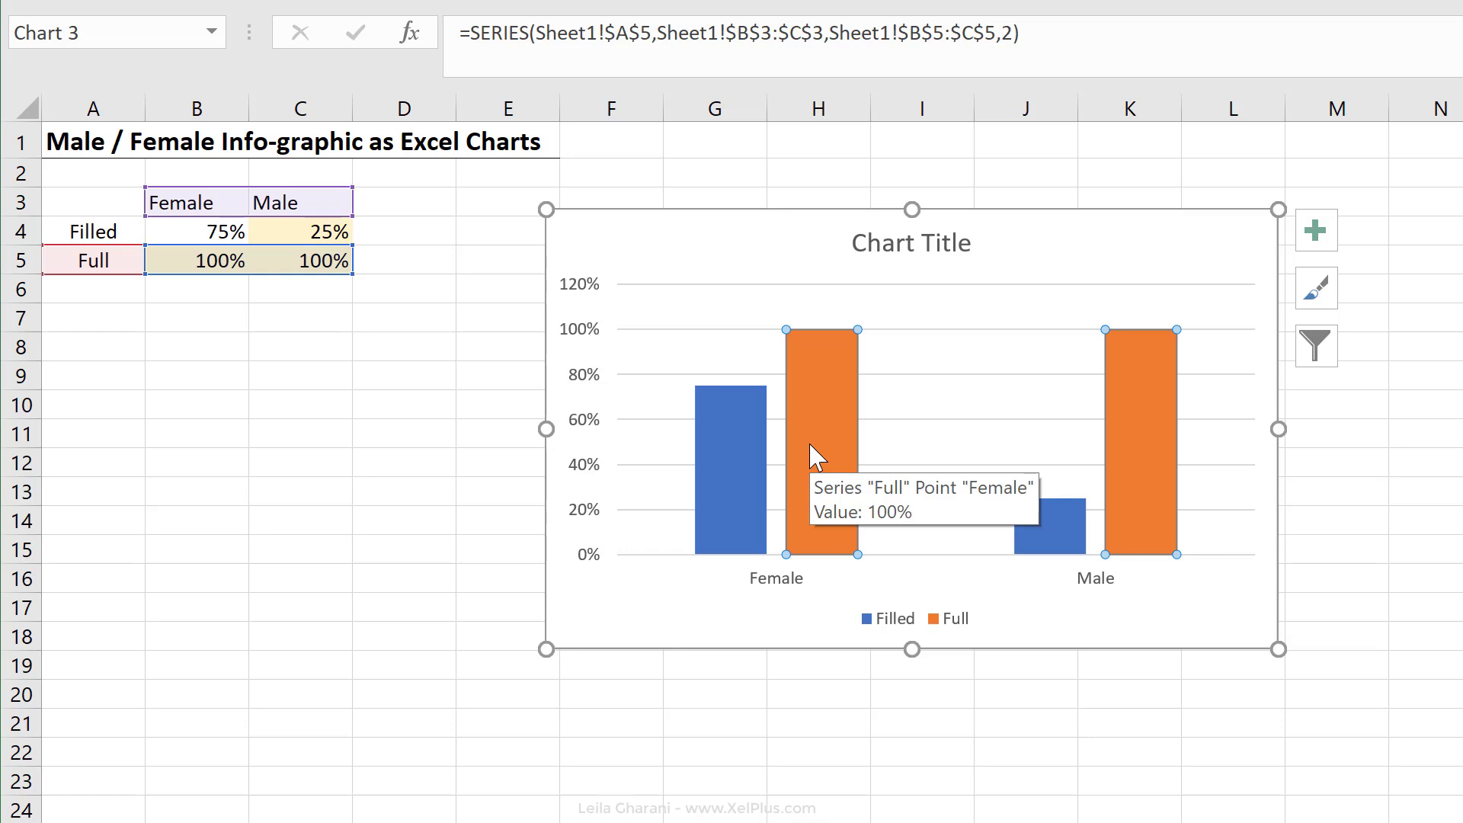
mouse_move(829, 466)
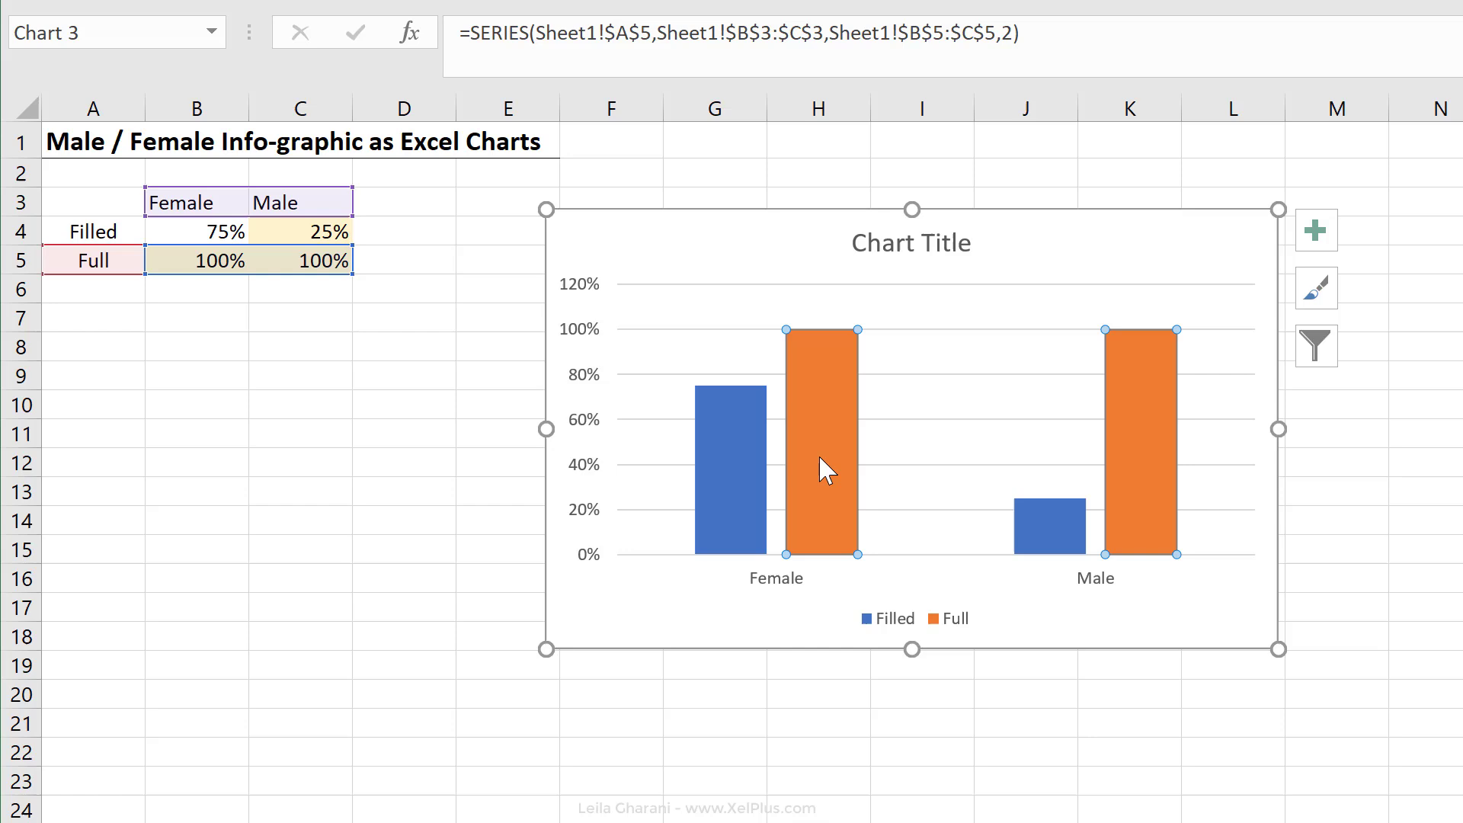
mouse_move(824, 465)
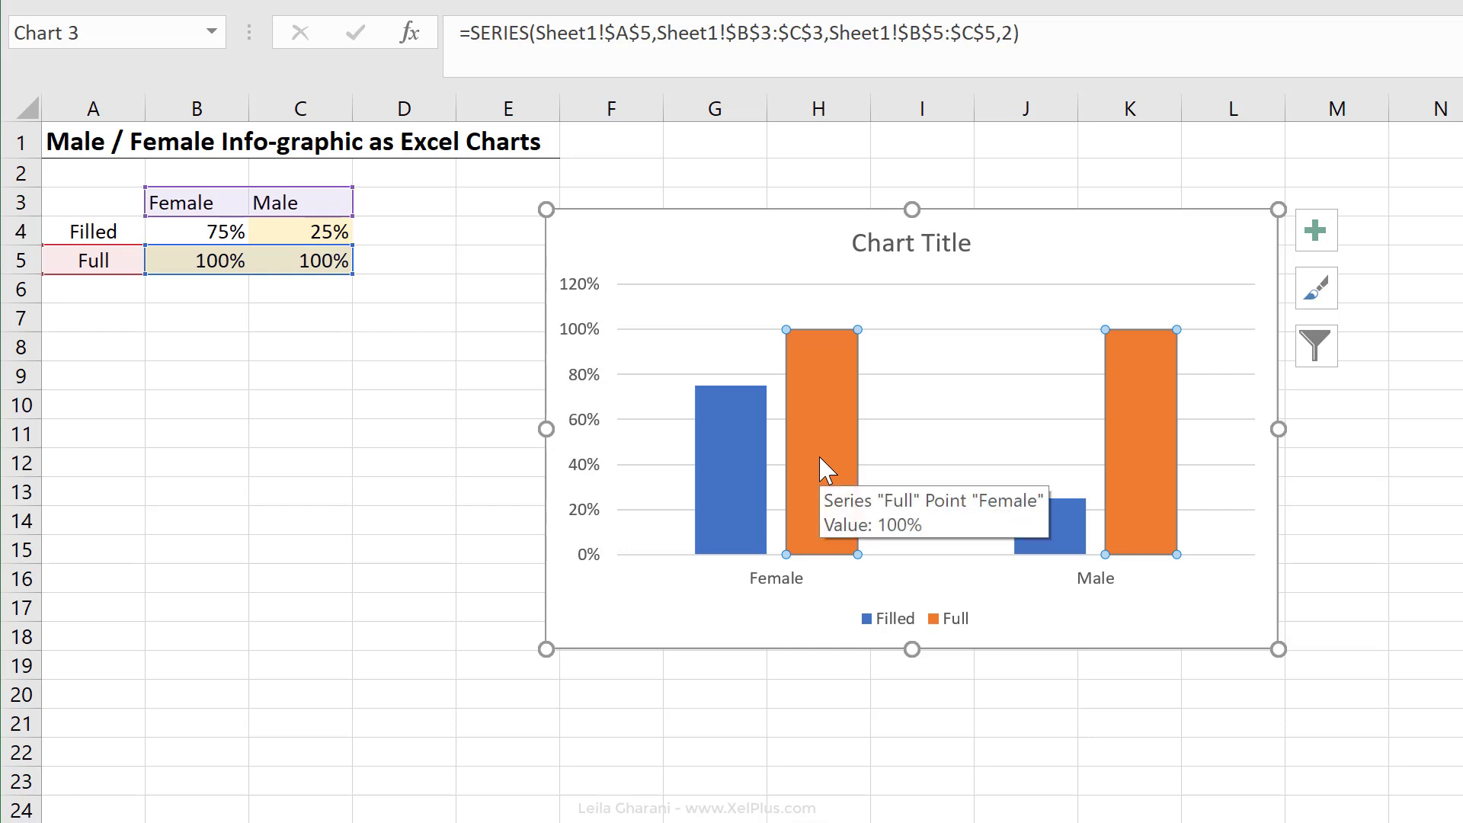
key(ctrl+1)
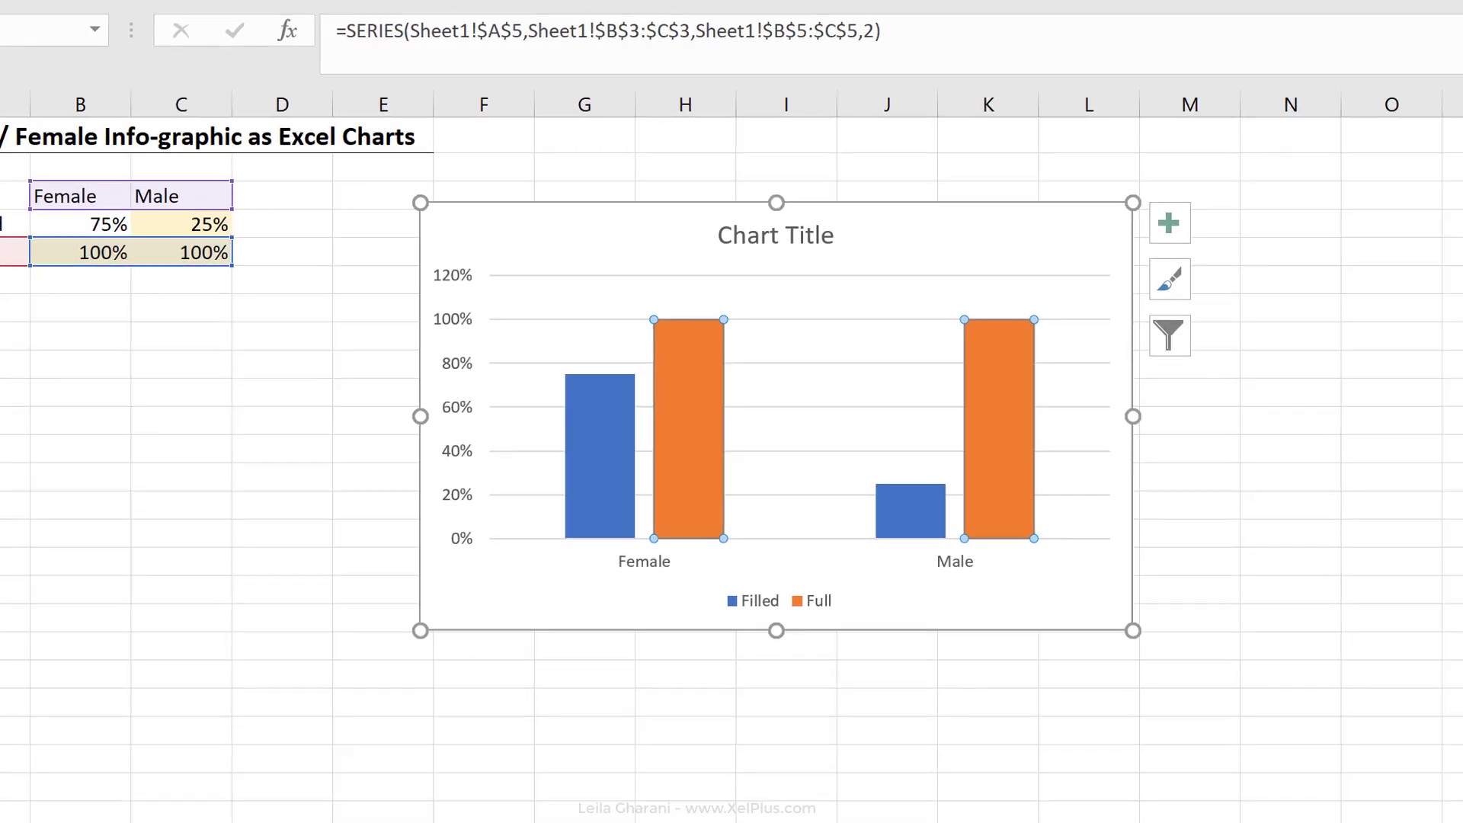
Open formatting for the Full series, showing -27% overlap and 219% gap width
double_click(693, 420)
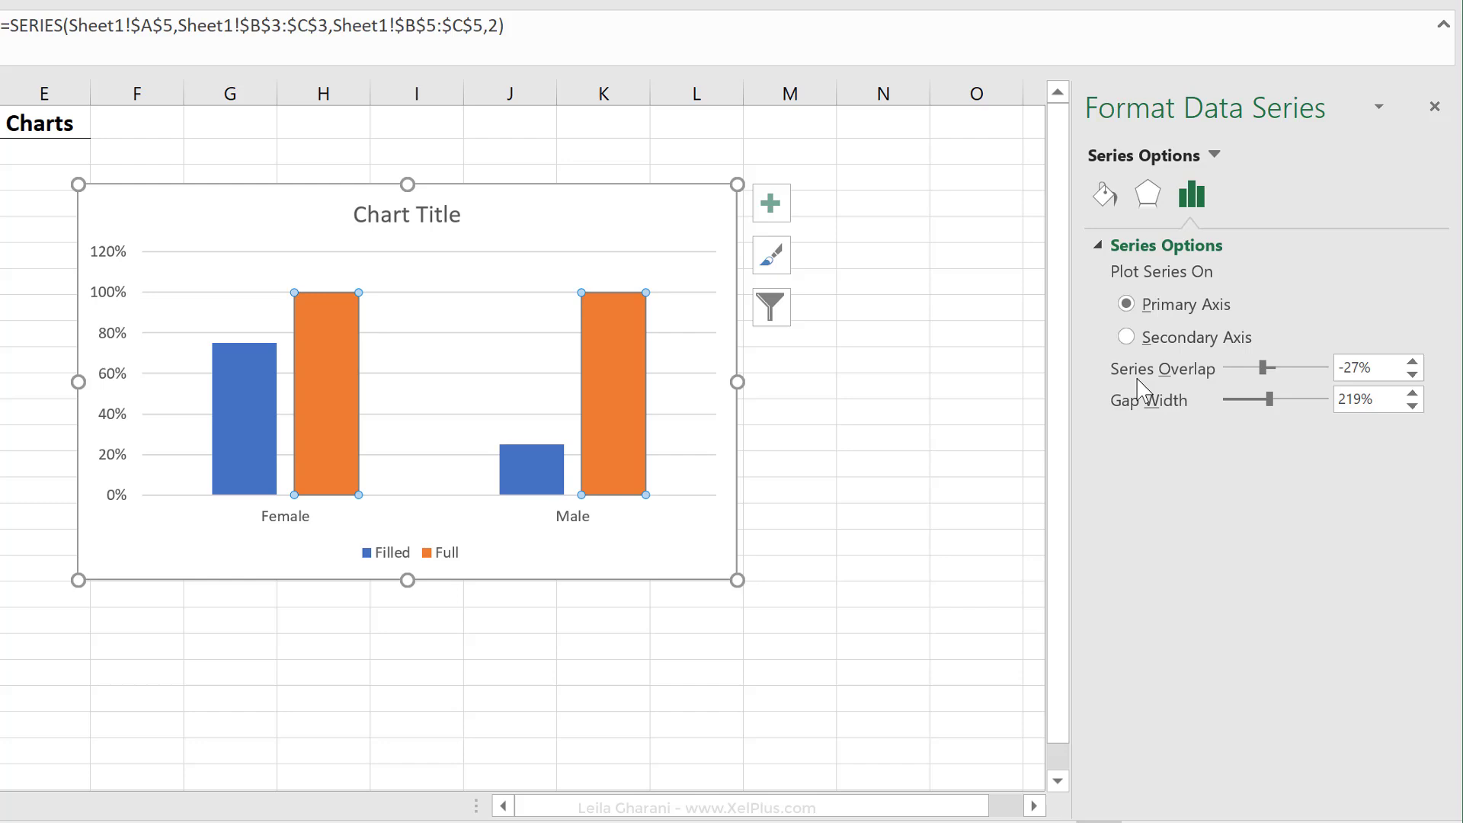
mouse_move(1267, 377)
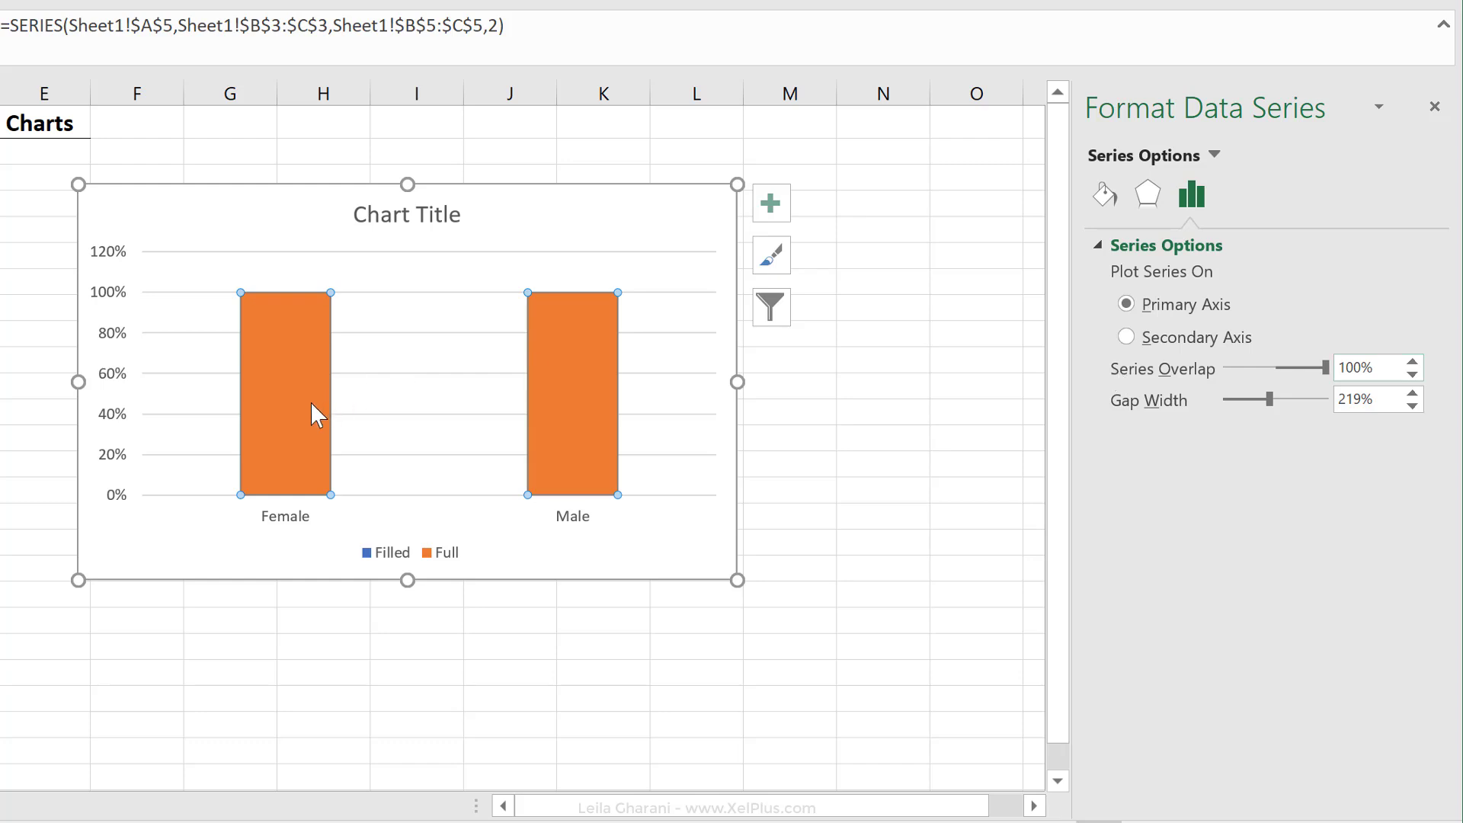
mouse_move(309, 415)
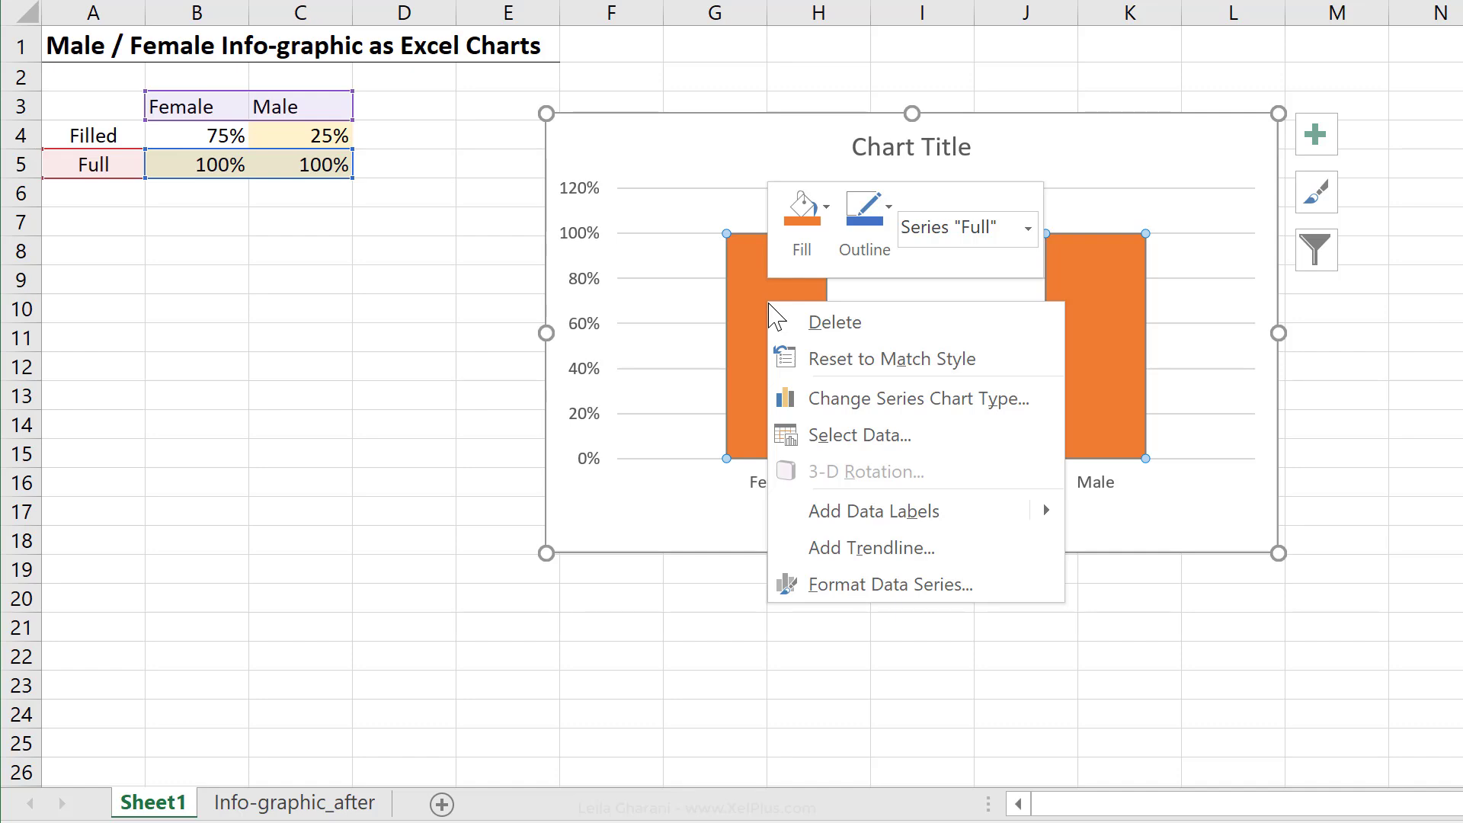
mouse_move(828, 435)
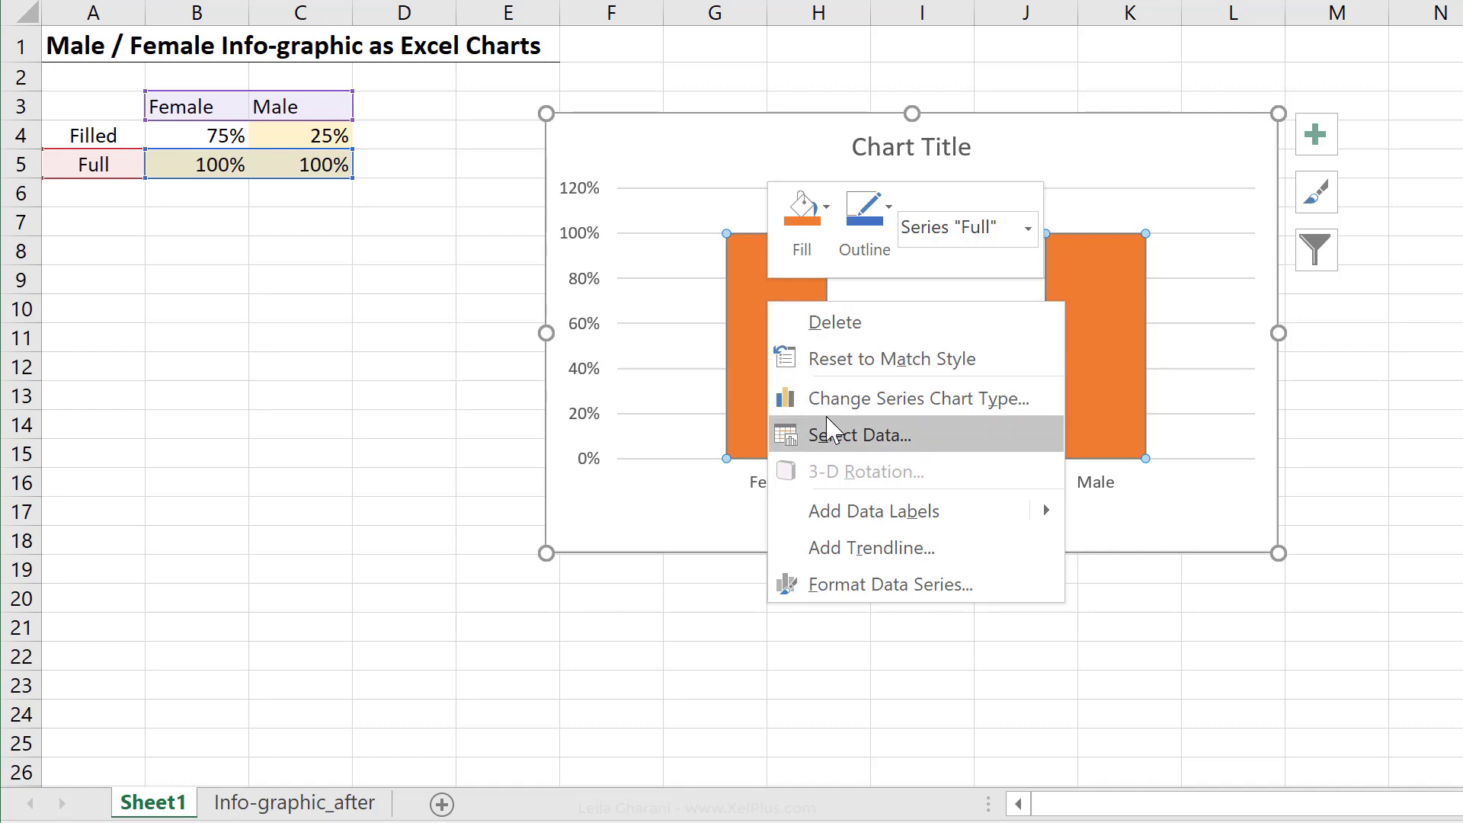
click(859, 436)
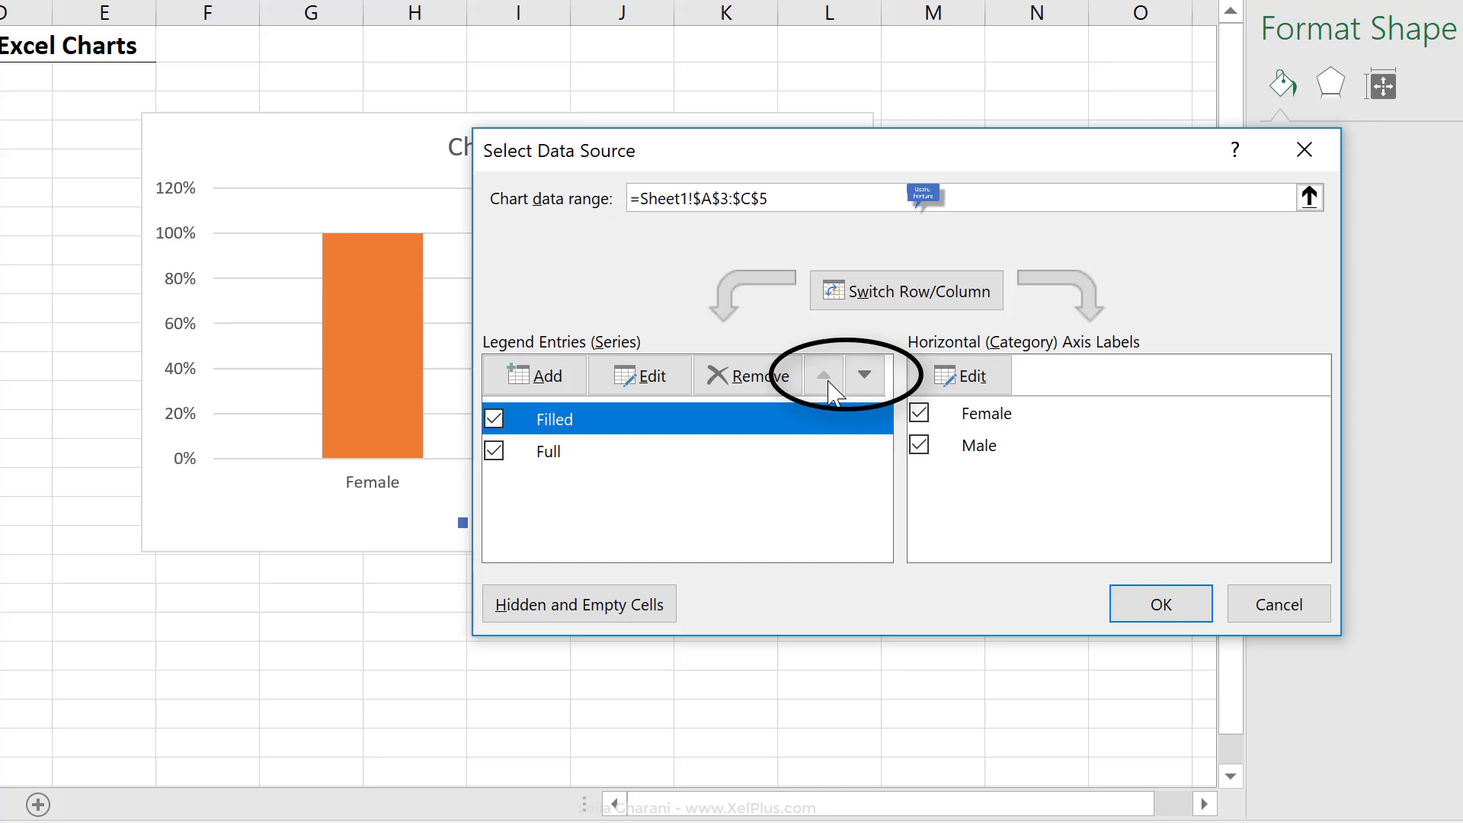
click(861, 375)
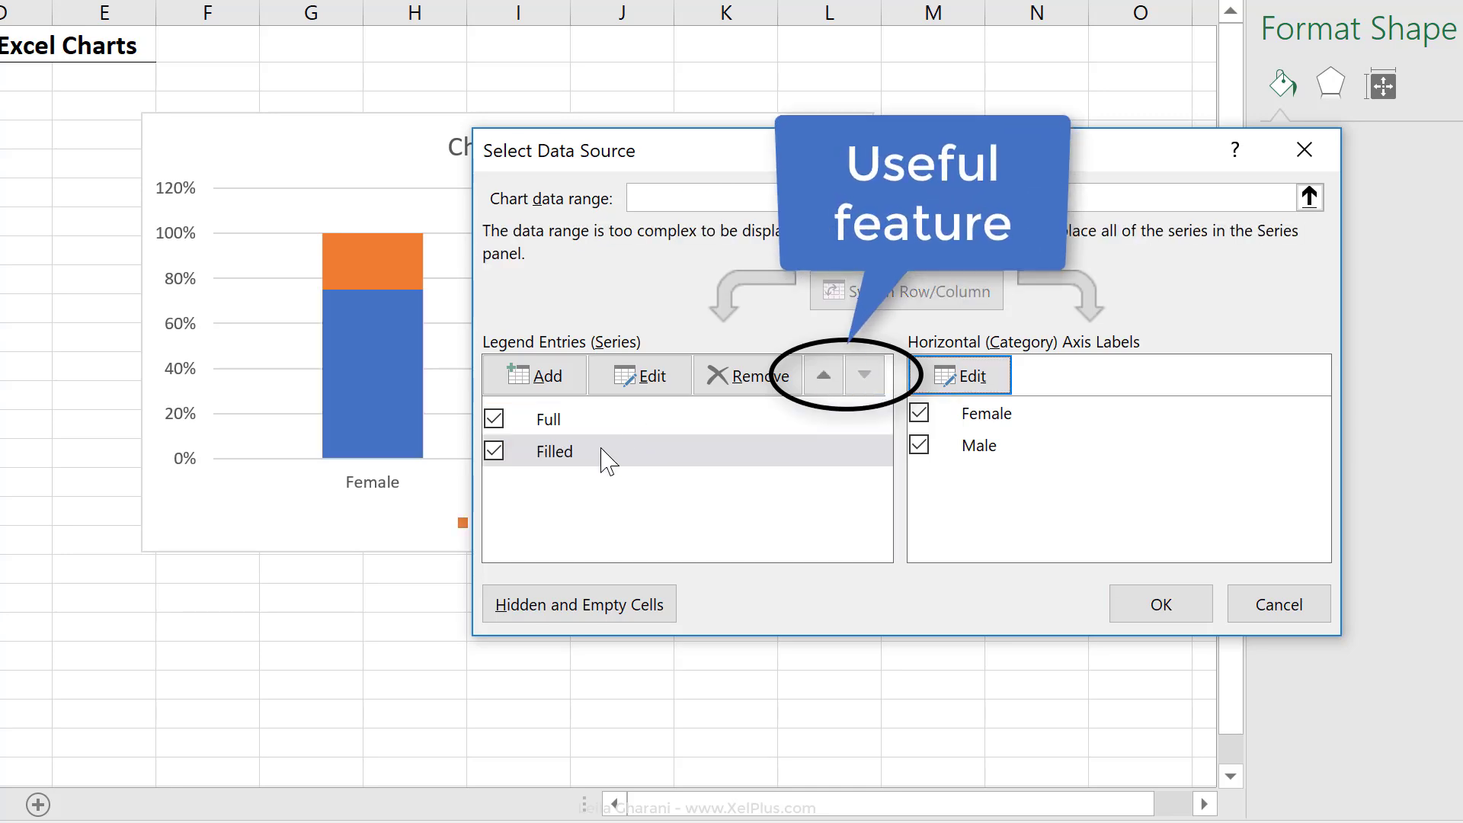
mouse_move(827, 417)
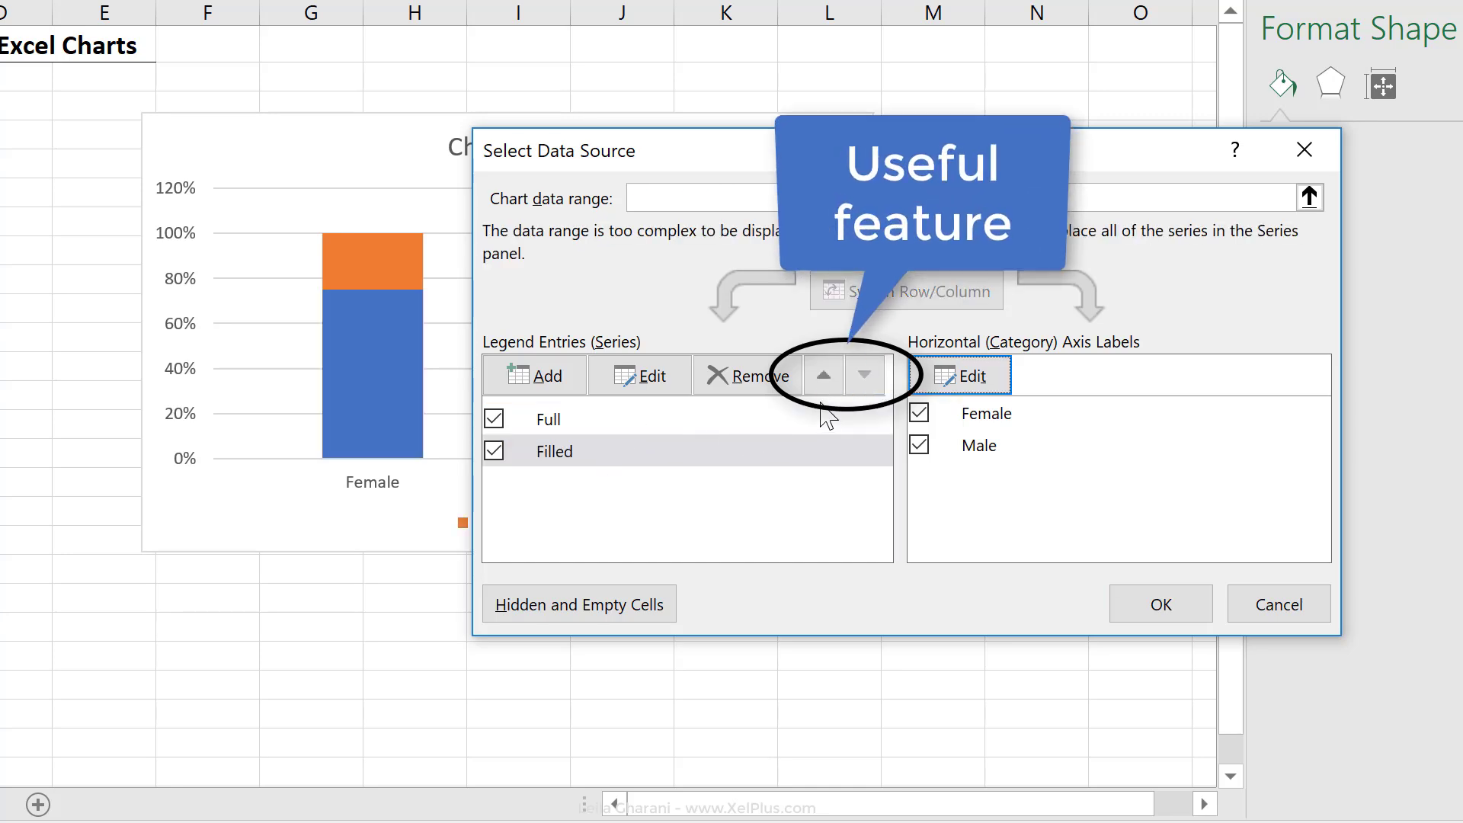
click(1160, 603)
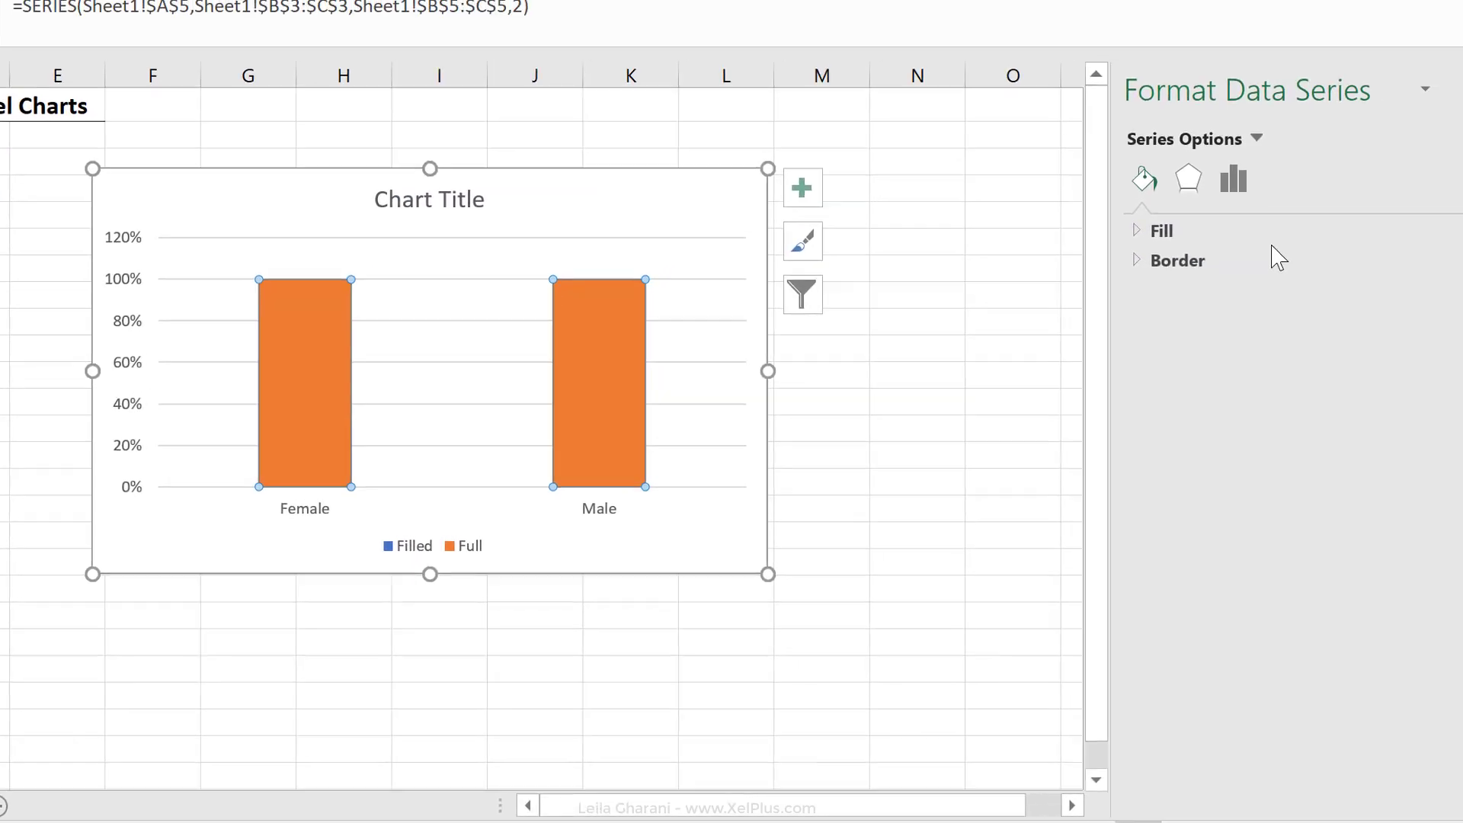
Set series overlap to -12% so Filled and Full columns sit side by side
click(1231, 179)
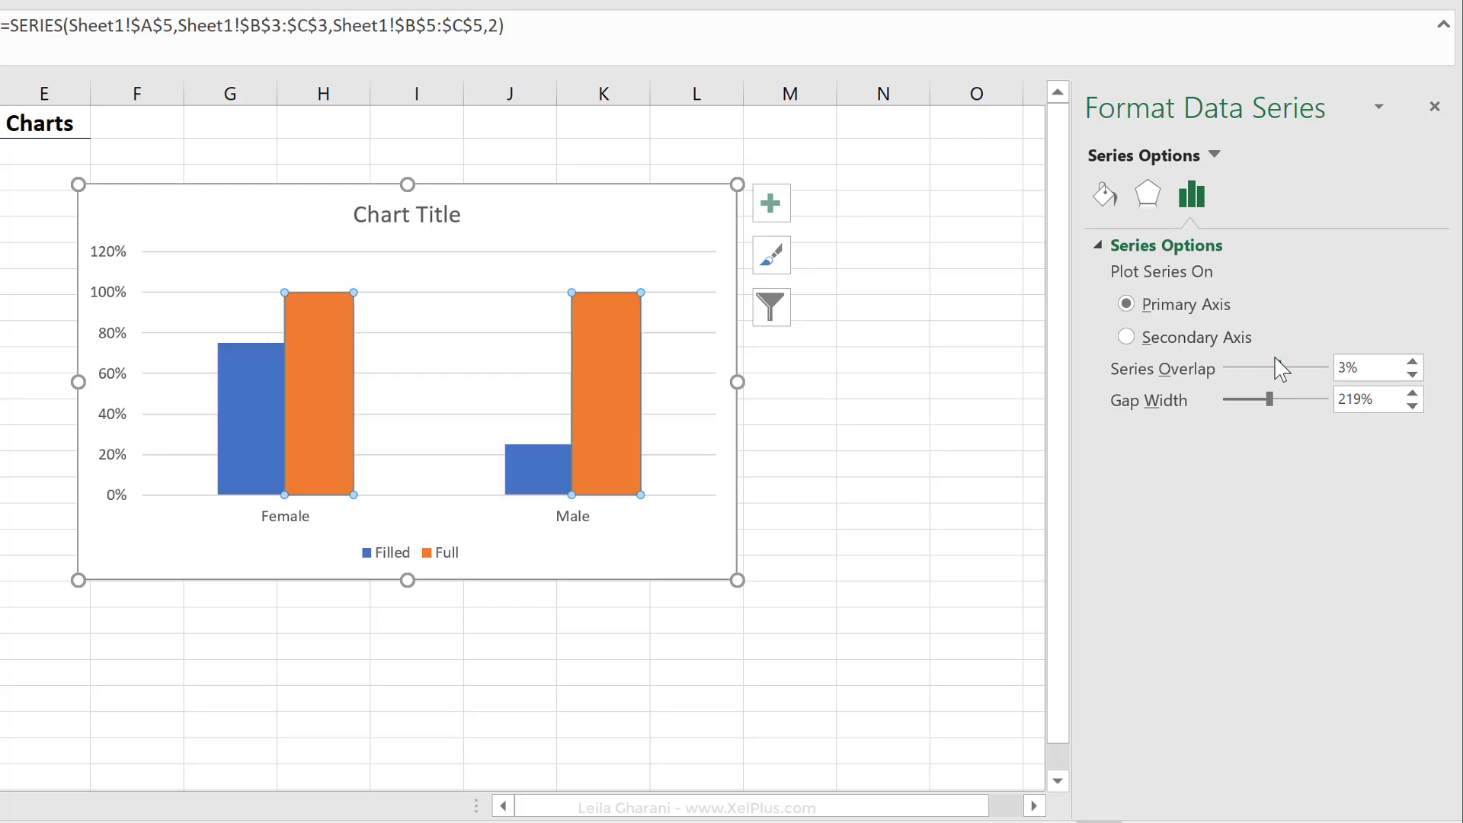
mouse_move(1079, 399)
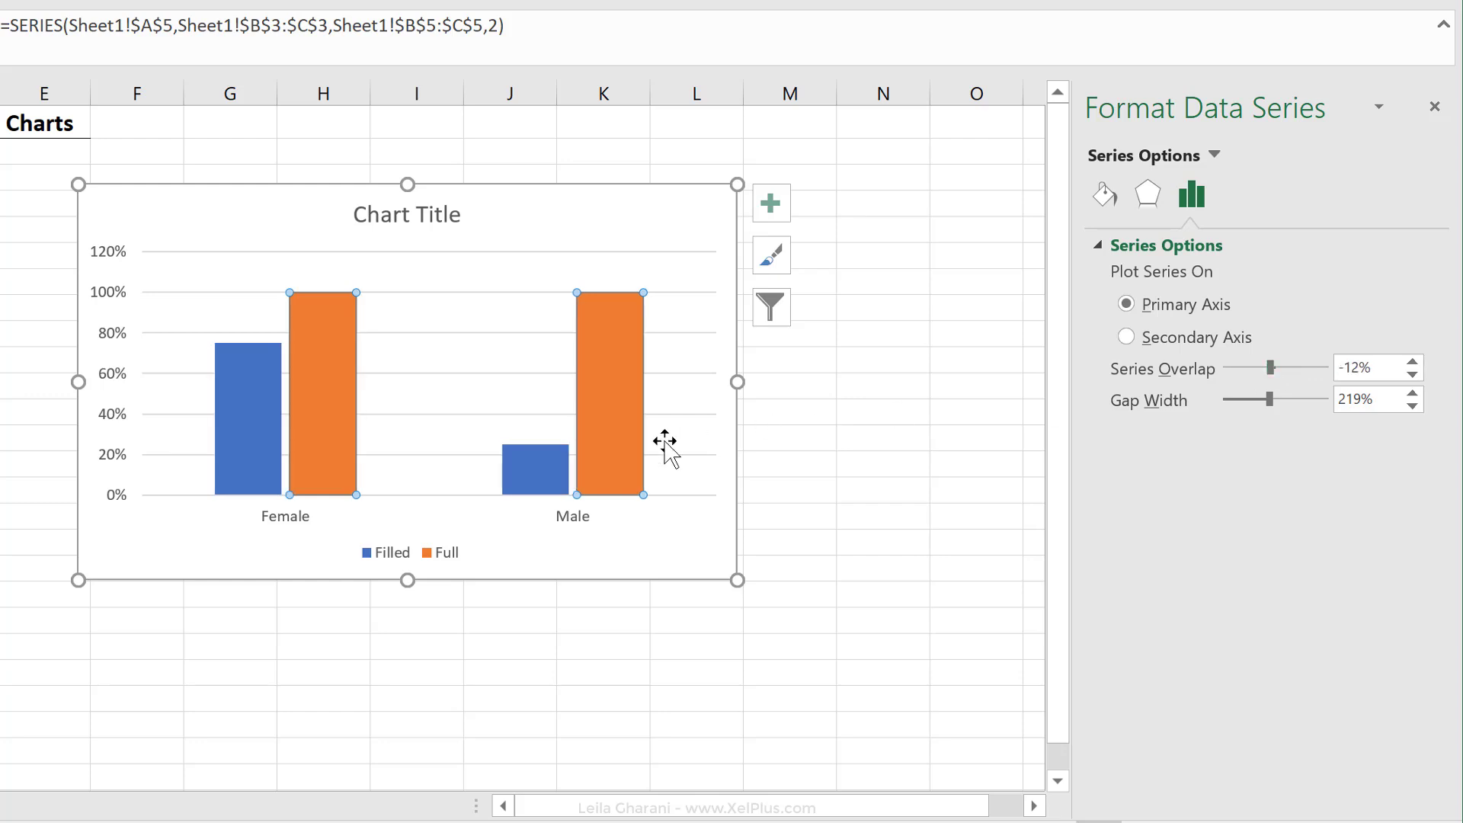
click(248, 402)
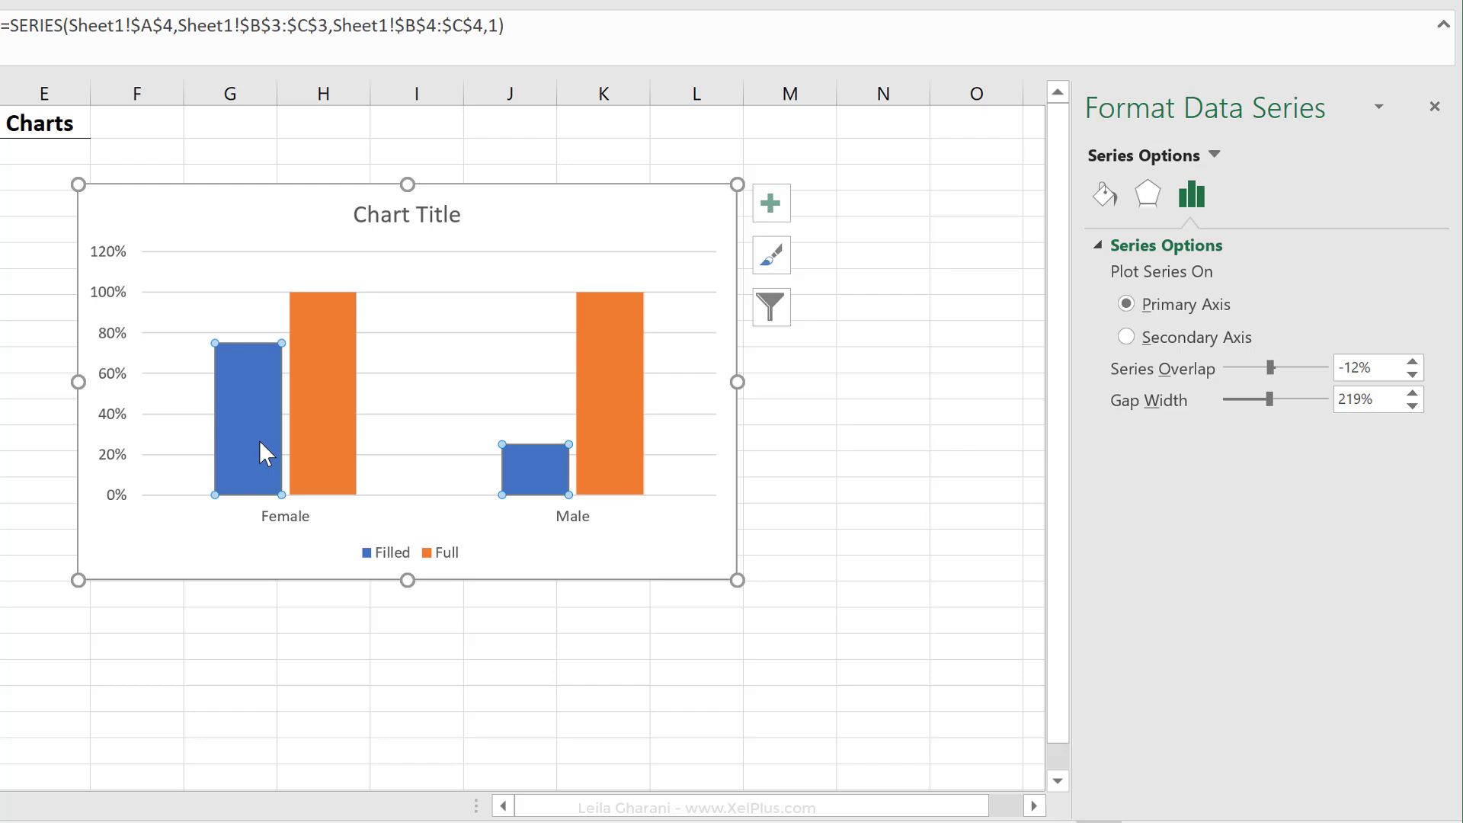
mouse_move(271, 439)
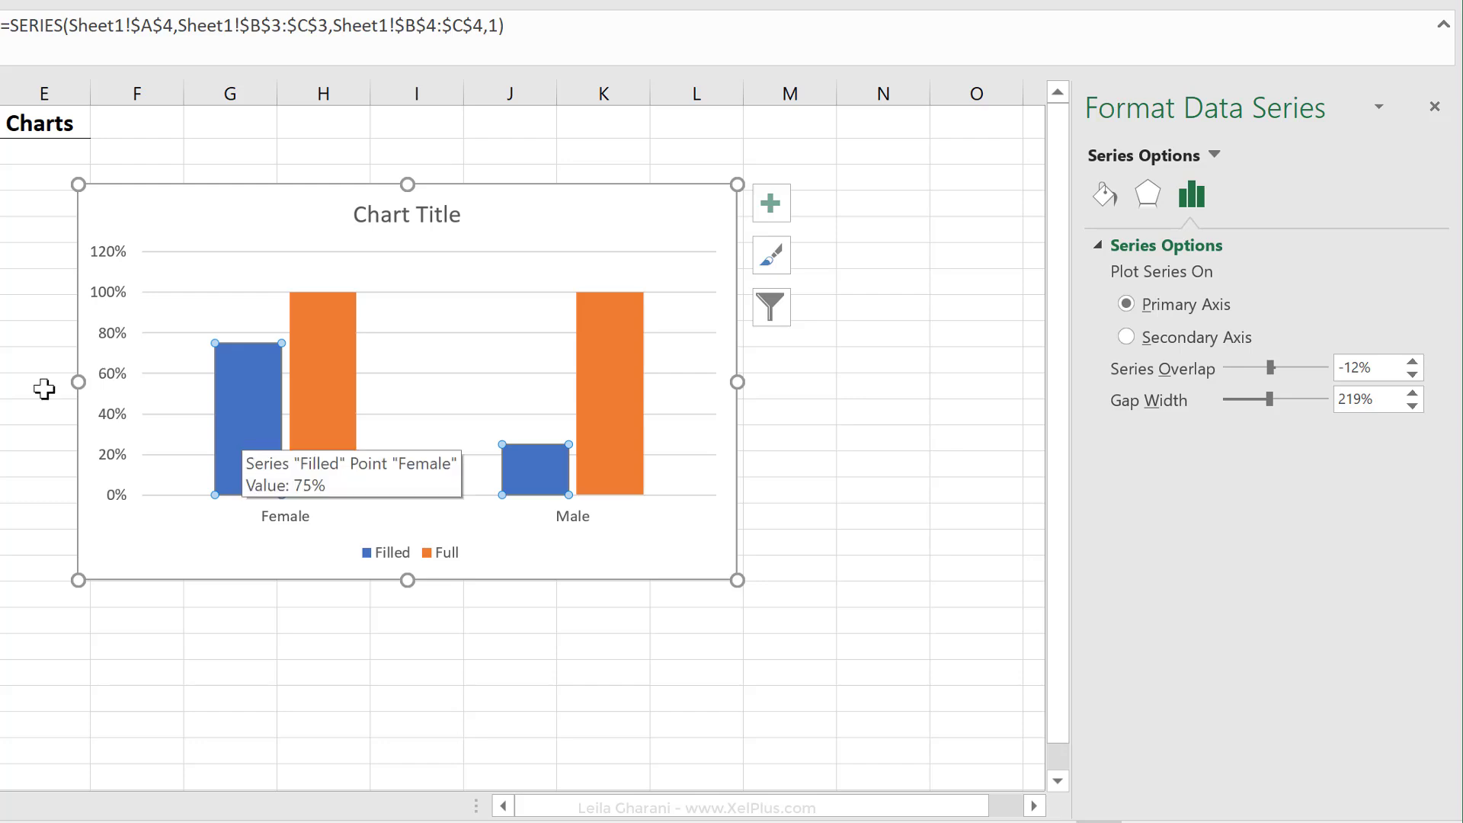
click(362, 571)
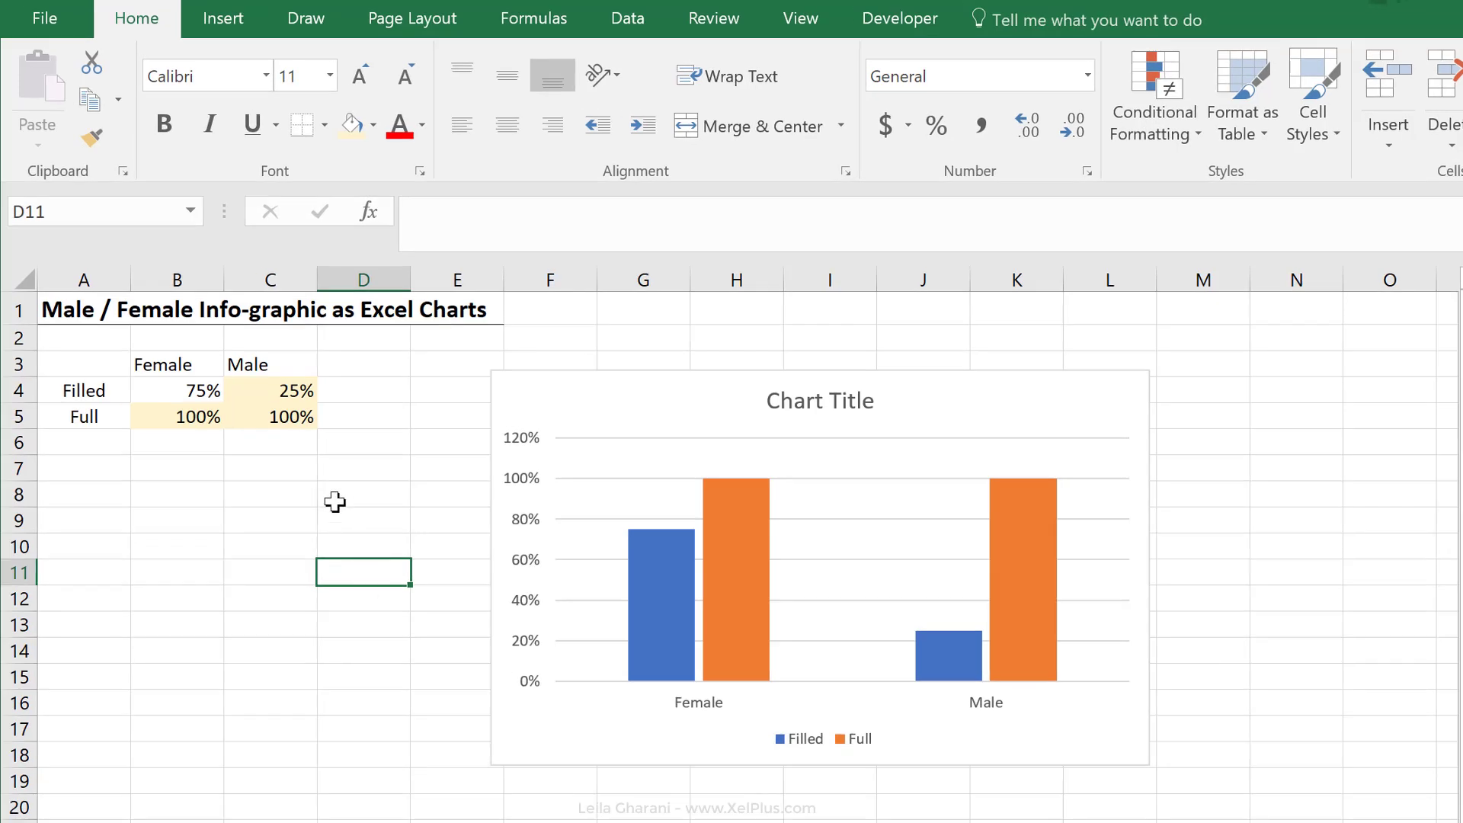
click(222, 18)
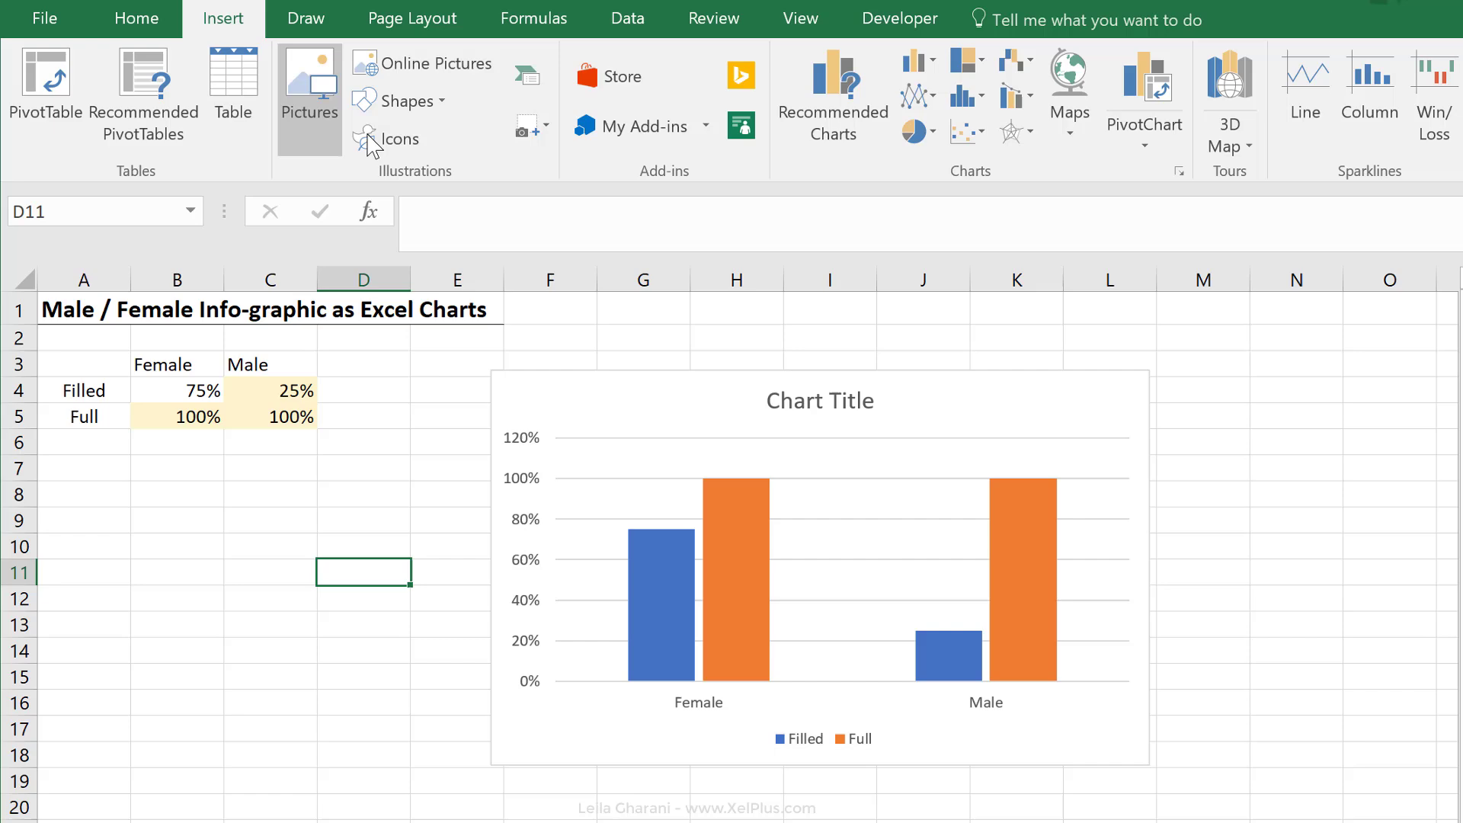
mouse_move(396, 138)
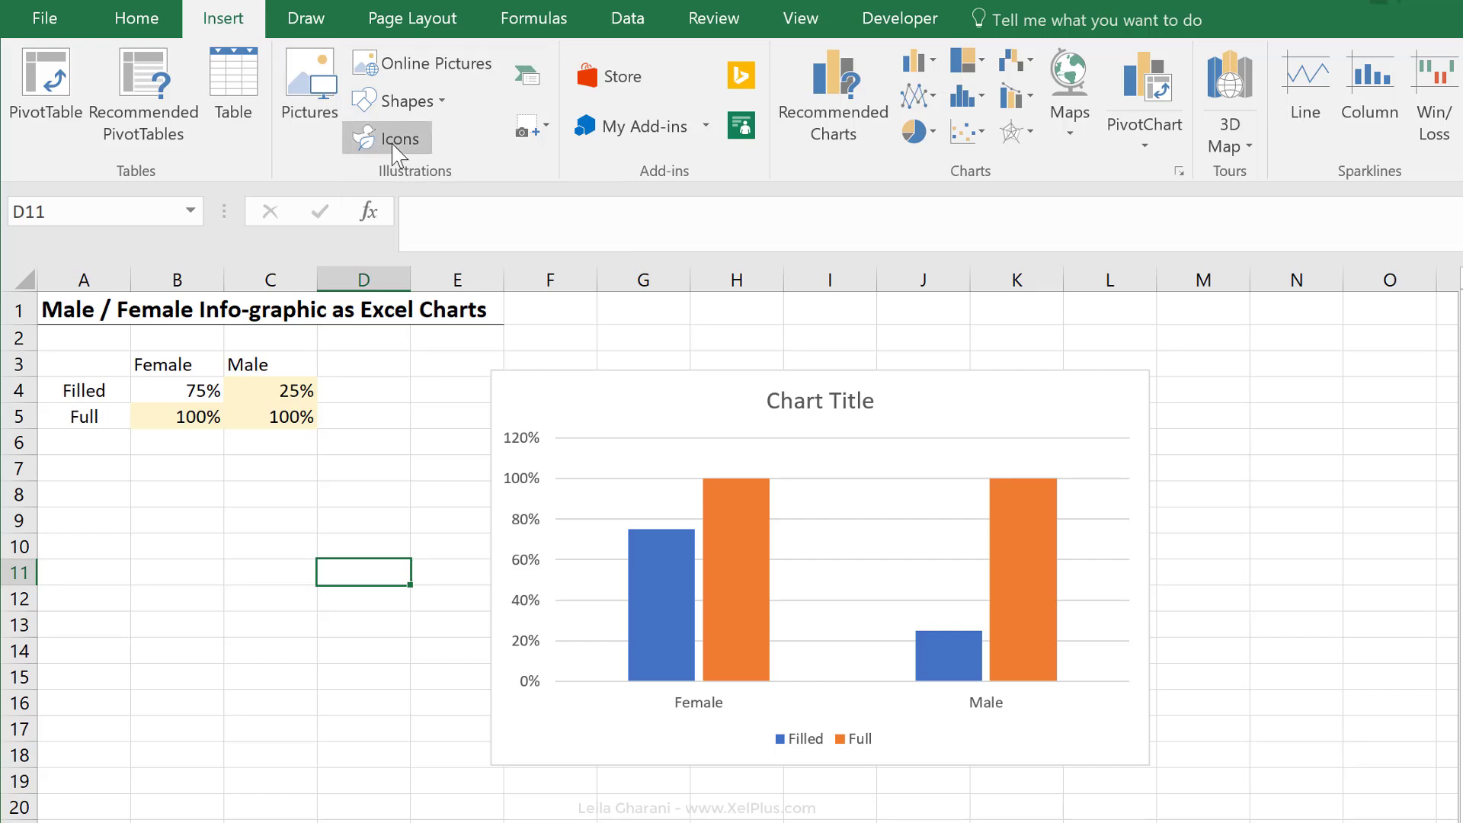
Insert the female and male person icons from the People icon library
click(386, 137)
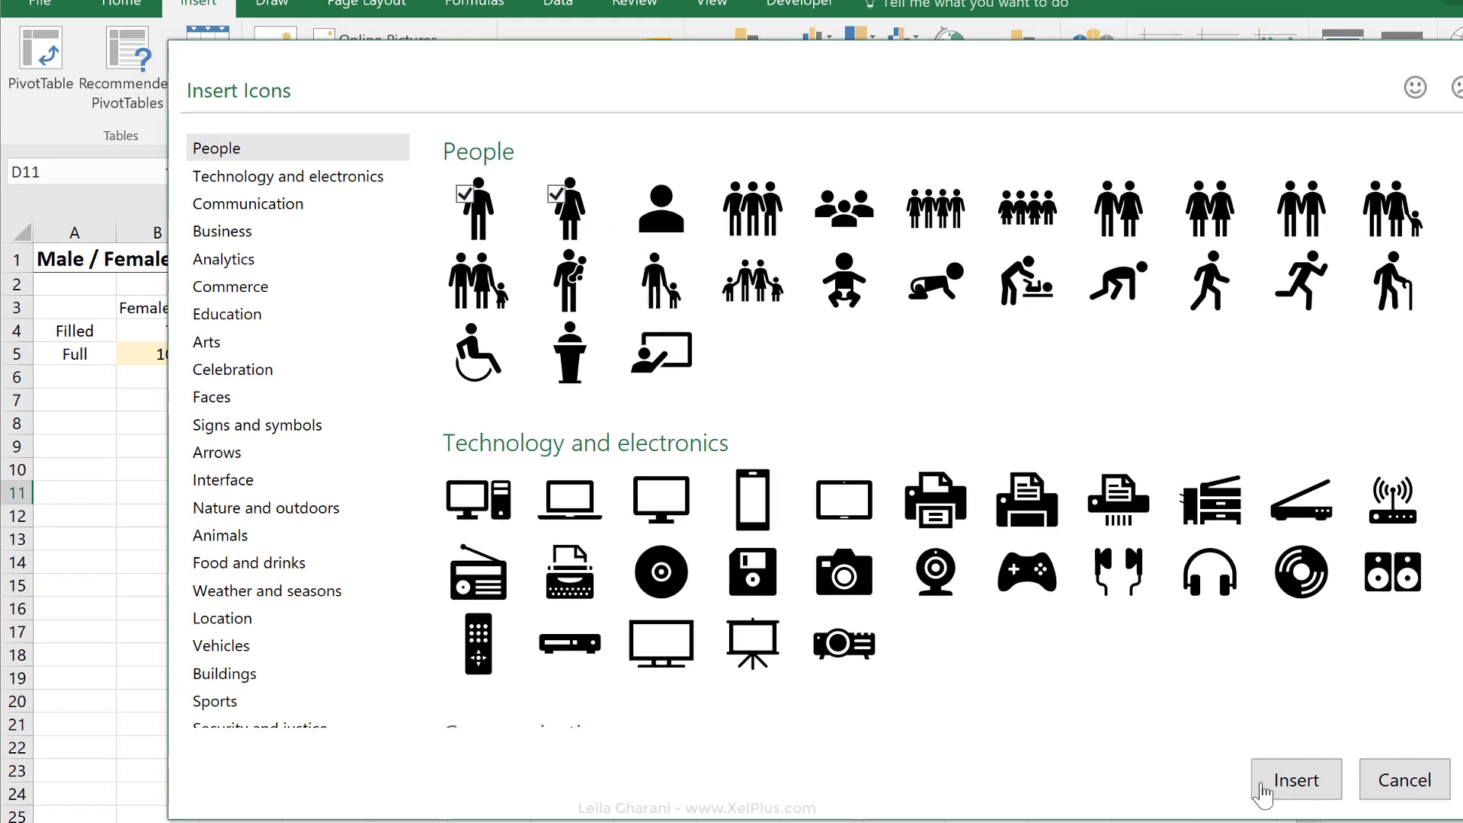
click(1295, 779)
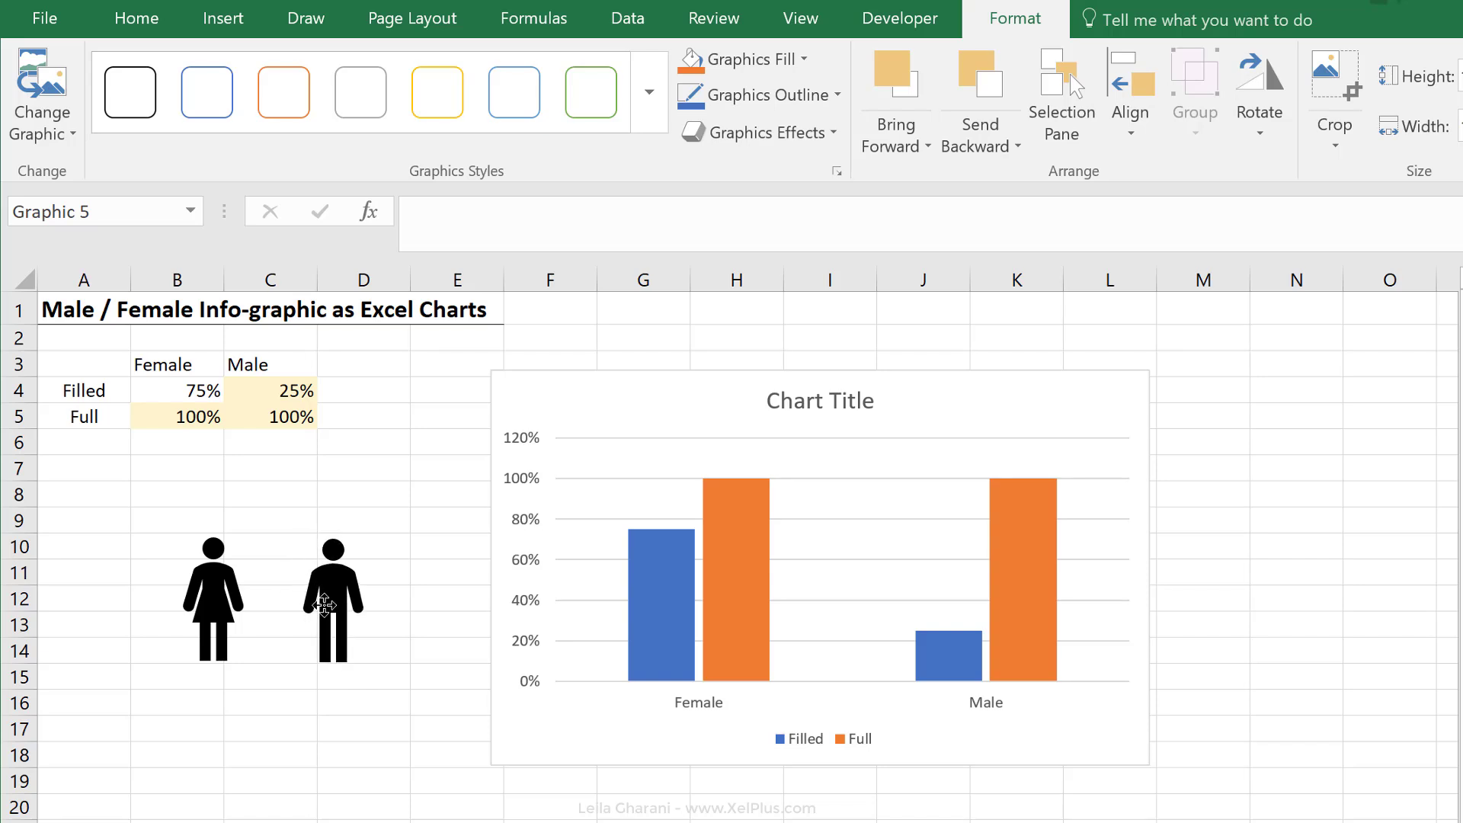
Remove the outlines from the enlarged female and male icons
click(329, 603)
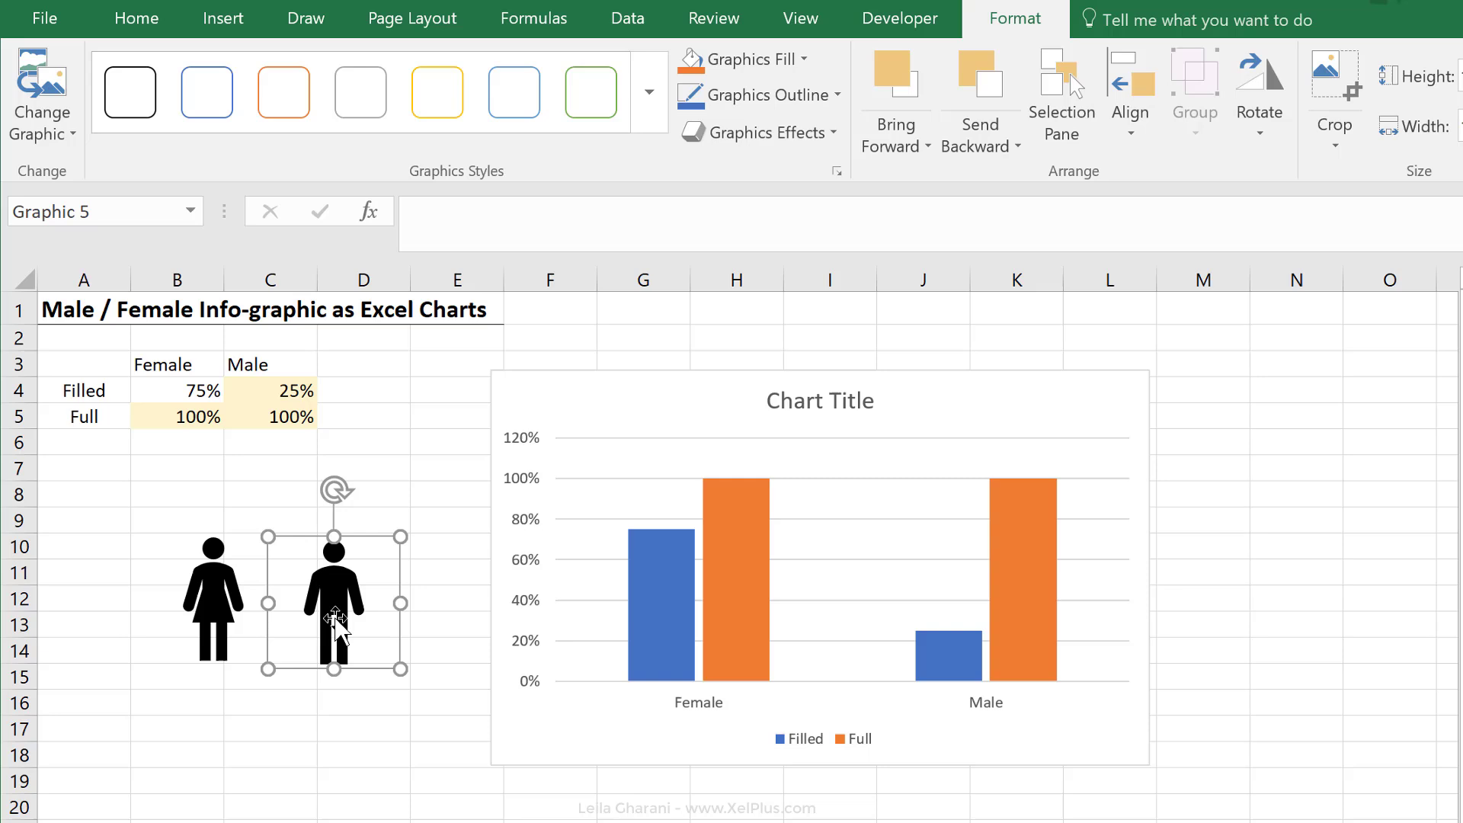
mouse_move(359, 639)
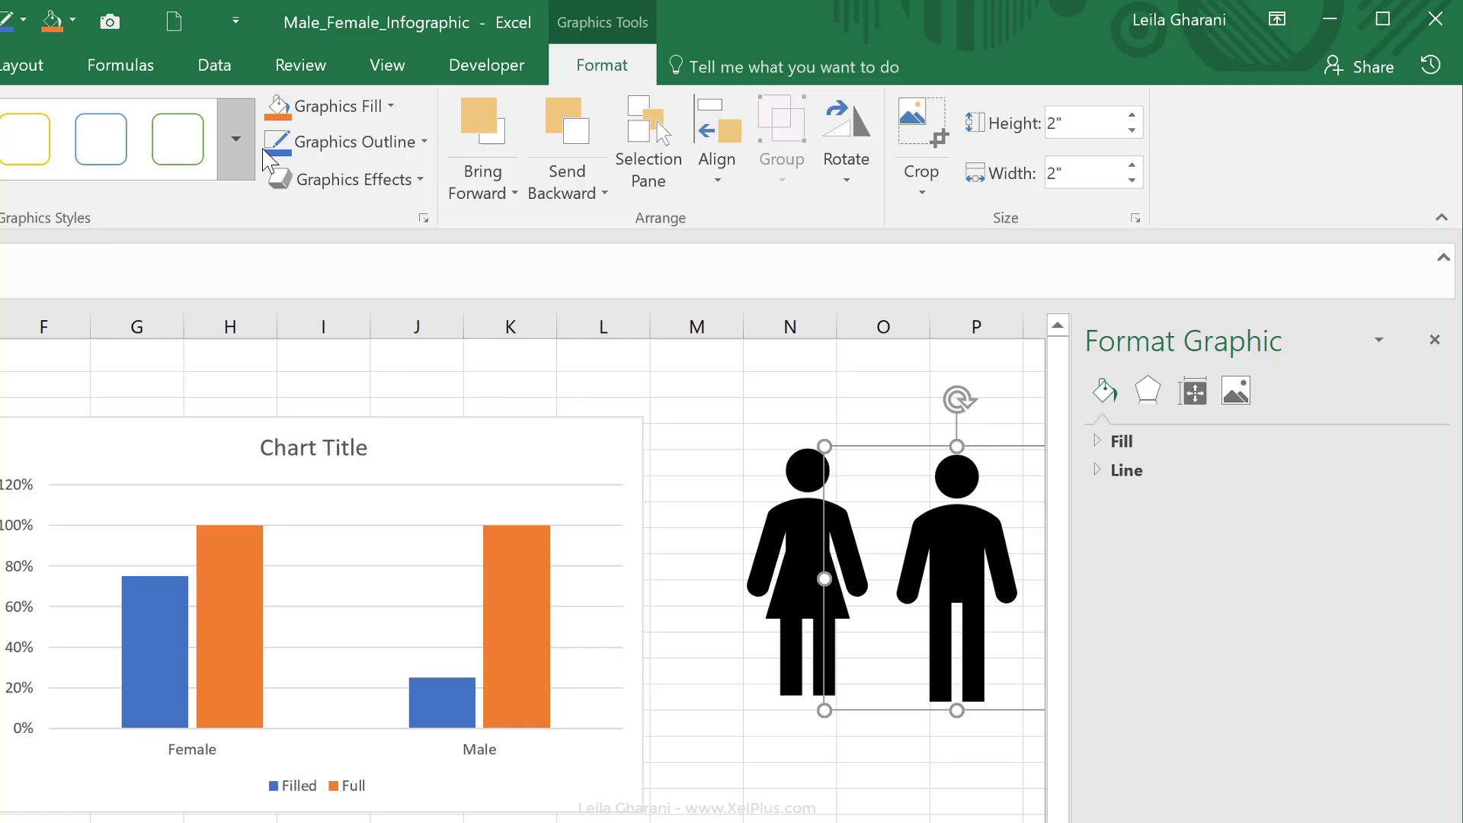
click(355, 141)
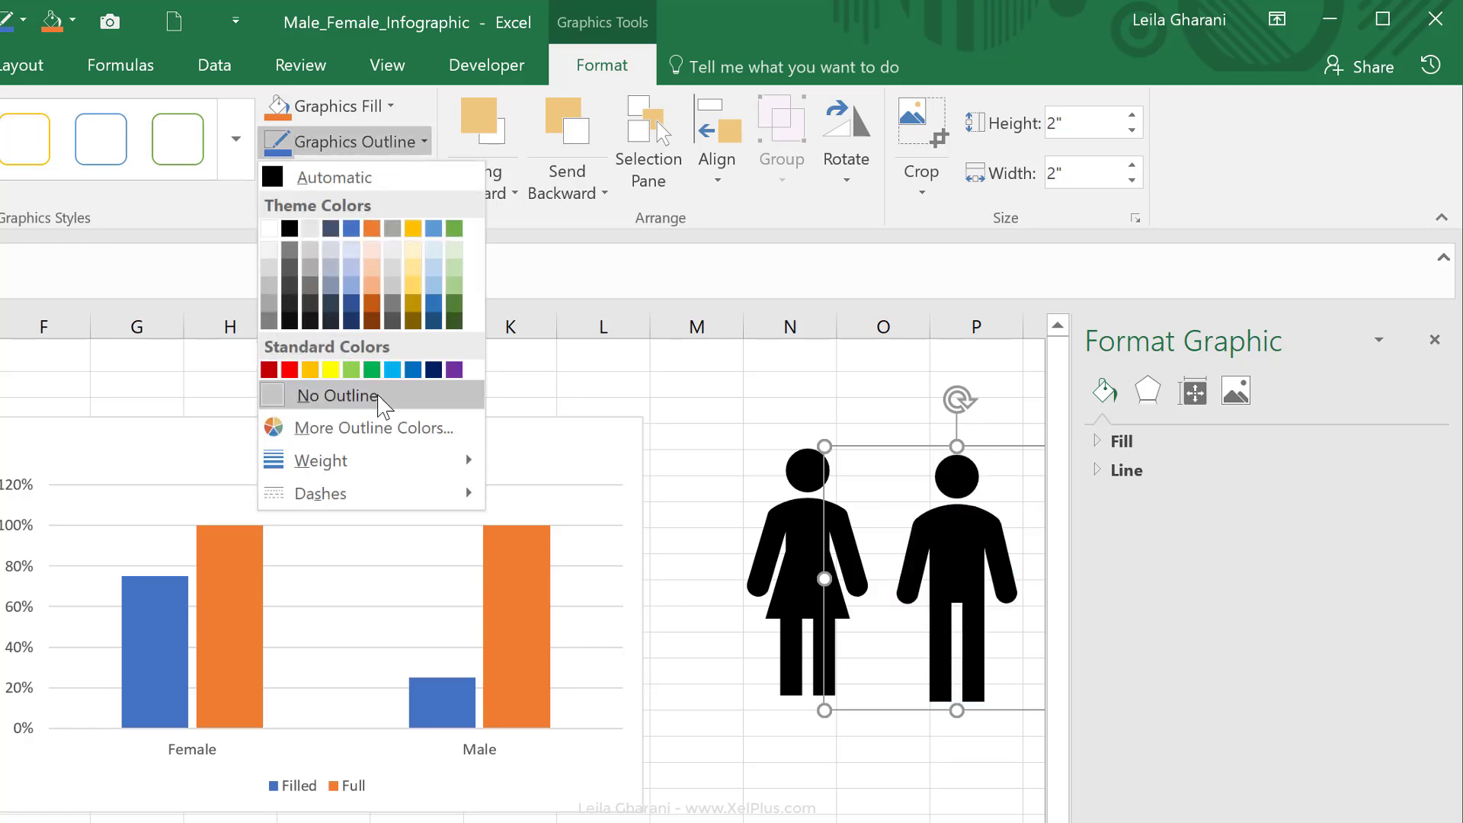
click(337, 395)
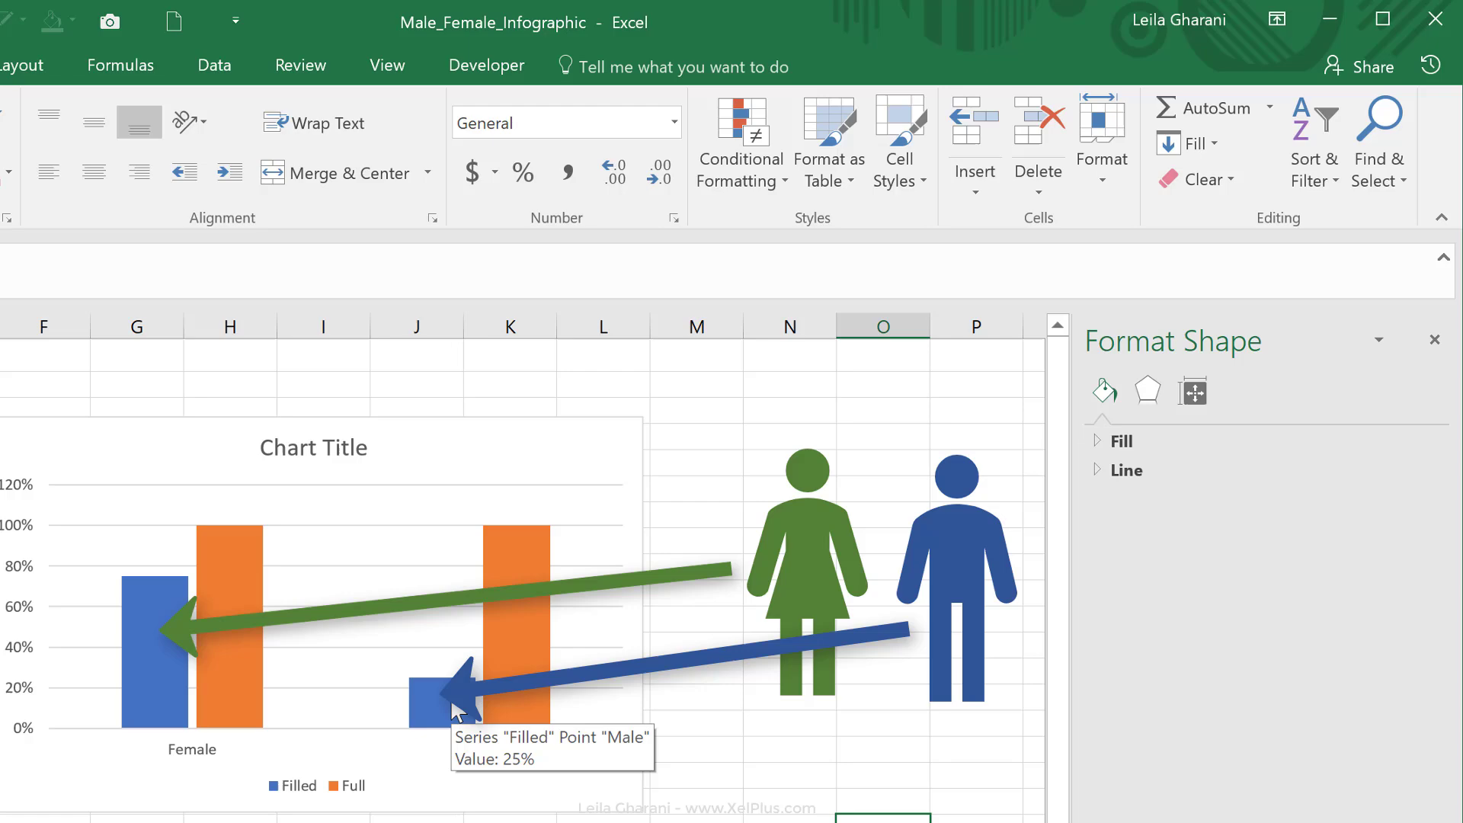
mouse_move(523, 652)
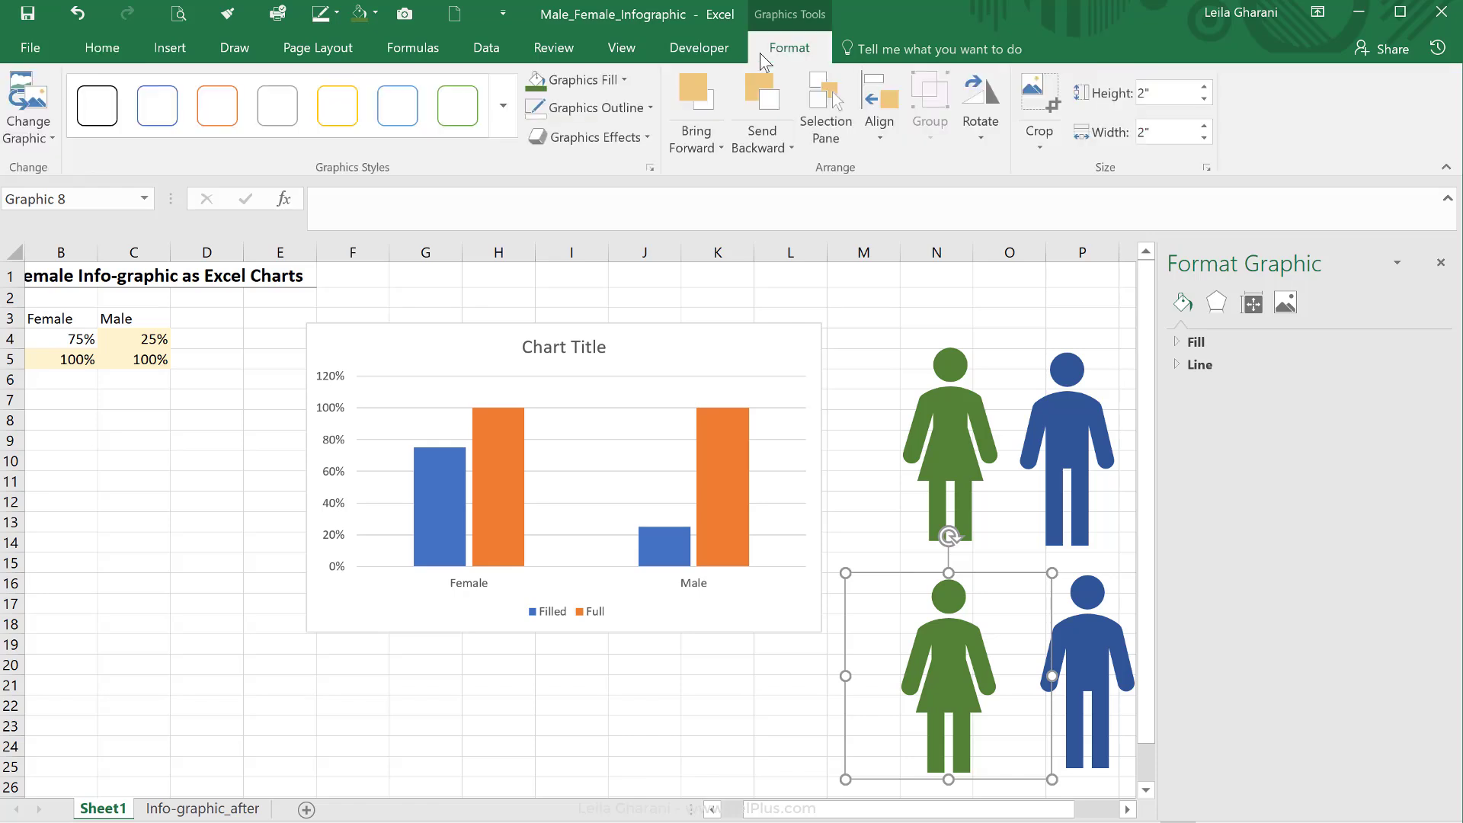
Make the lower icon pair grey outlines with no fill, and hide the gridlines
click(585, 107)
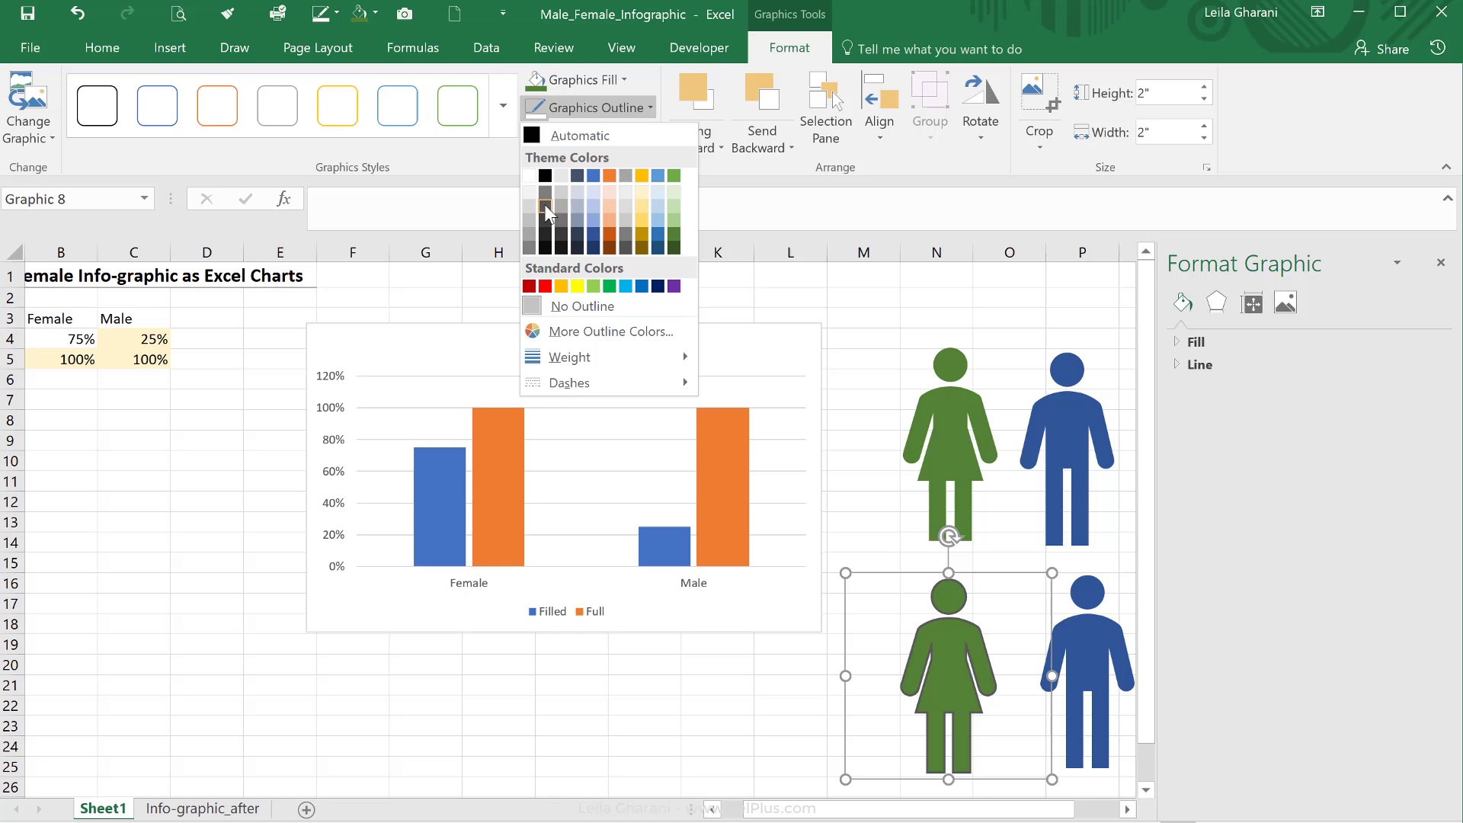
click(576, 79)
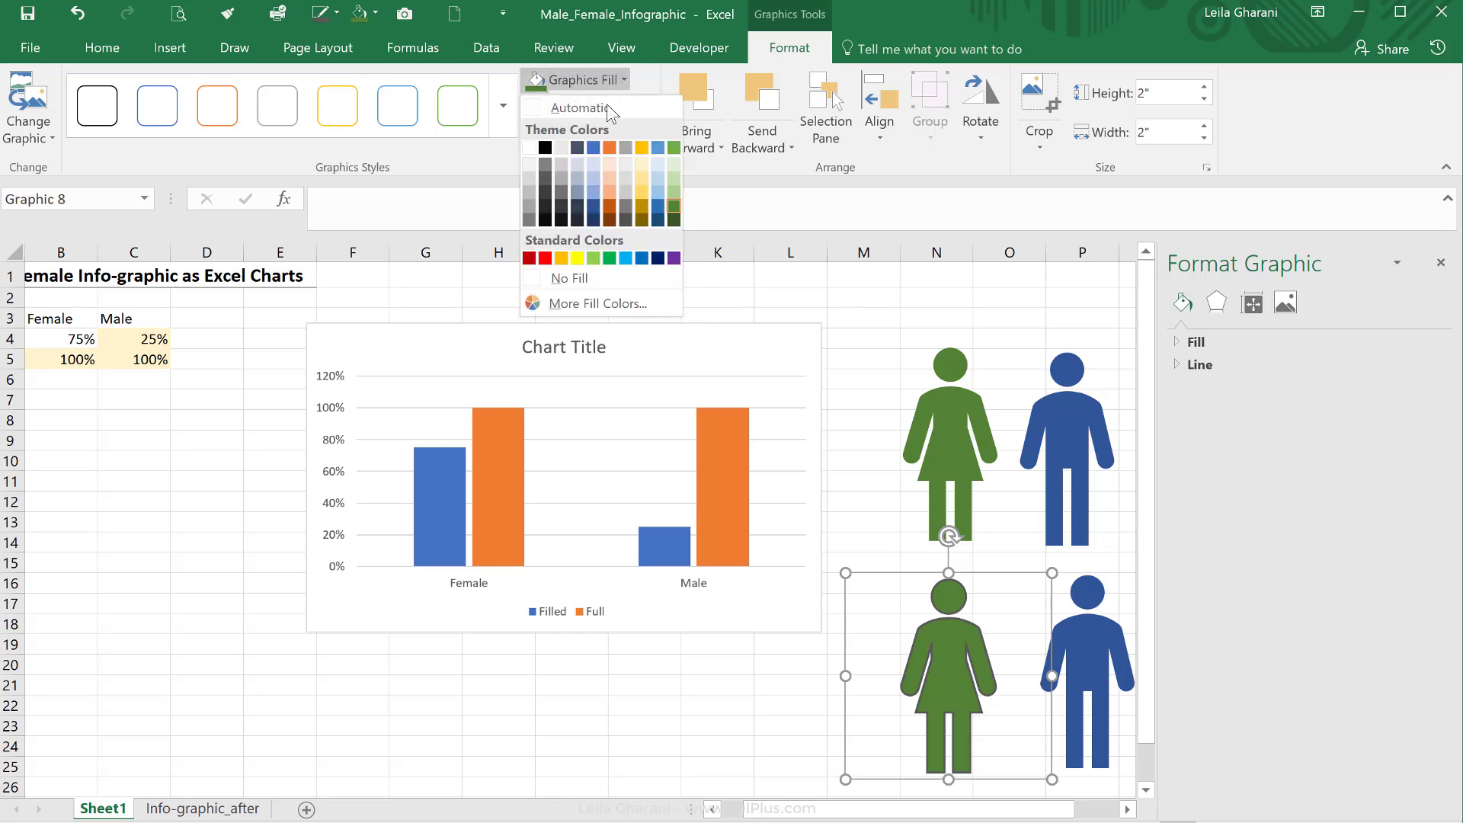
click(567, 278)
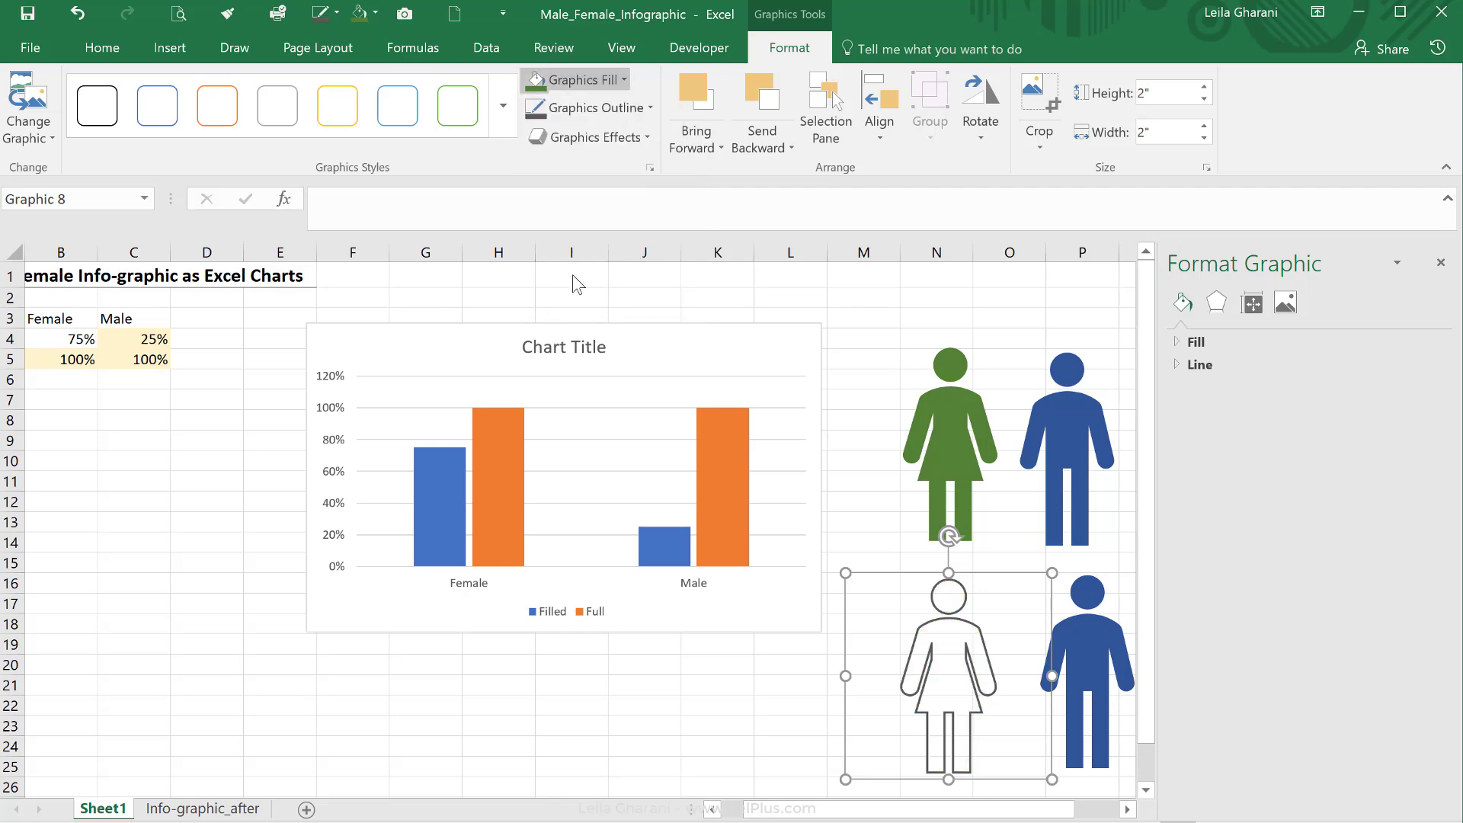
click(1082, 654)
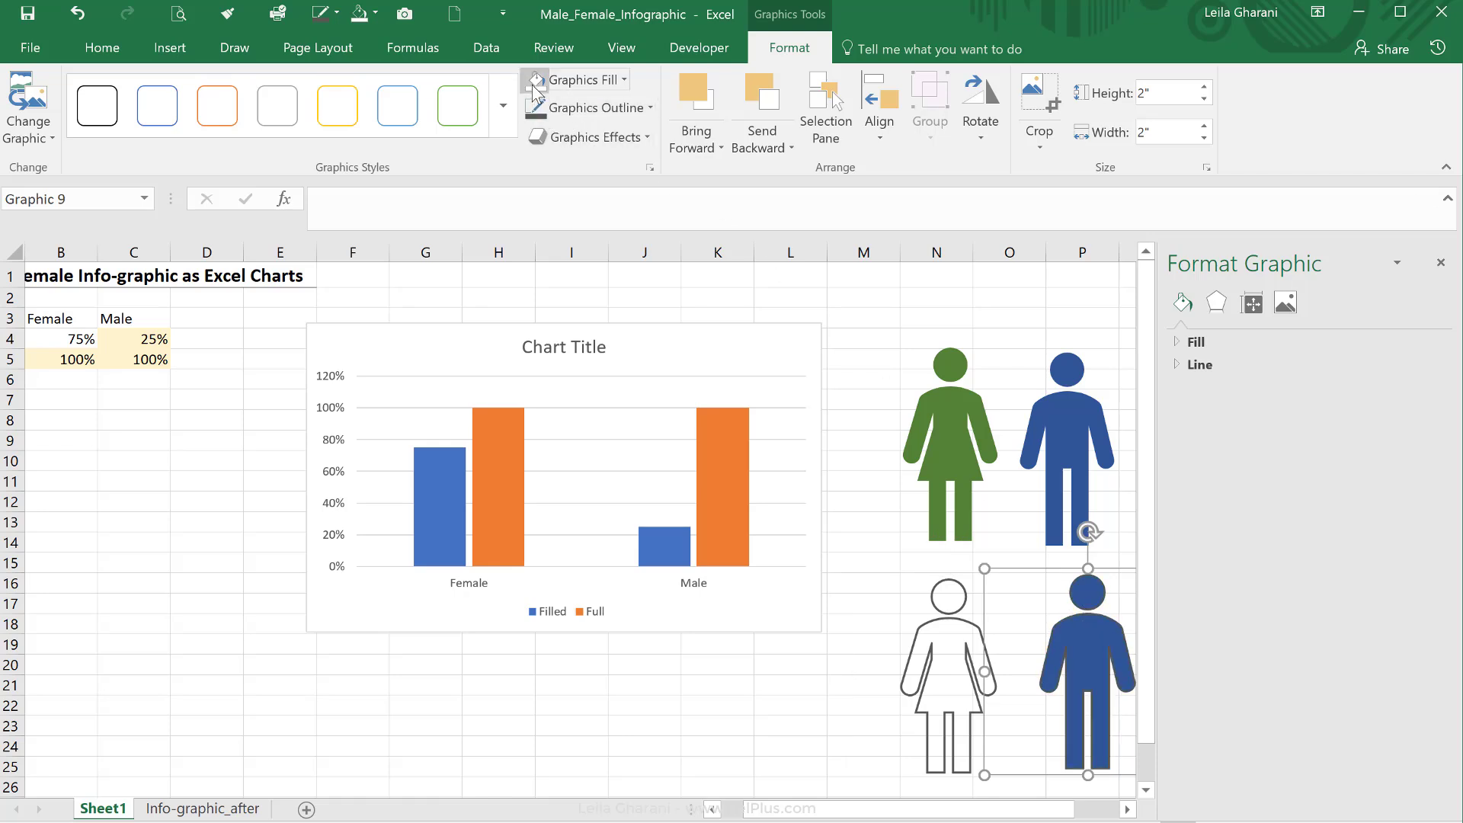
click(718, 725)
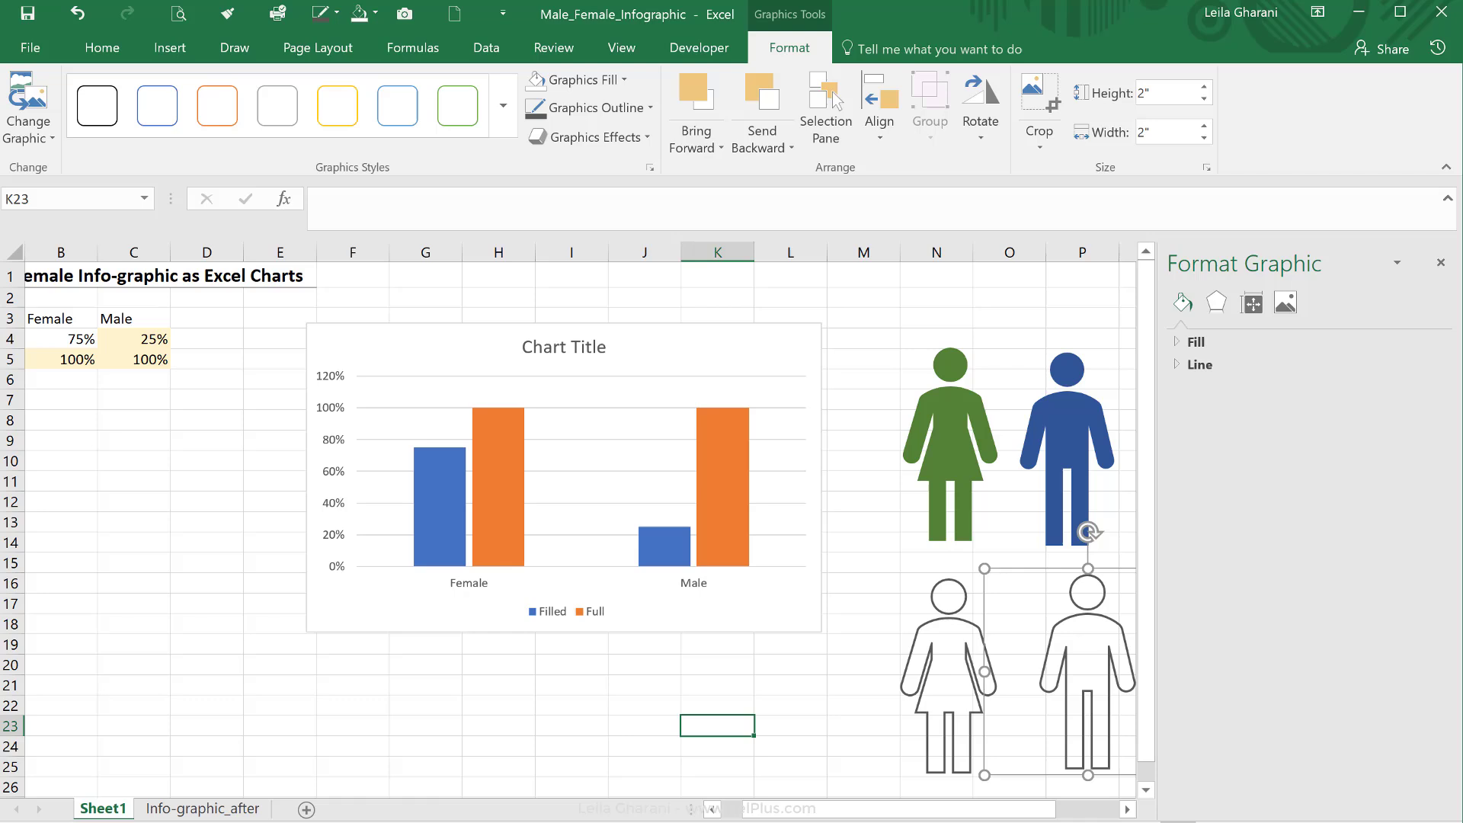
click(620, 47)
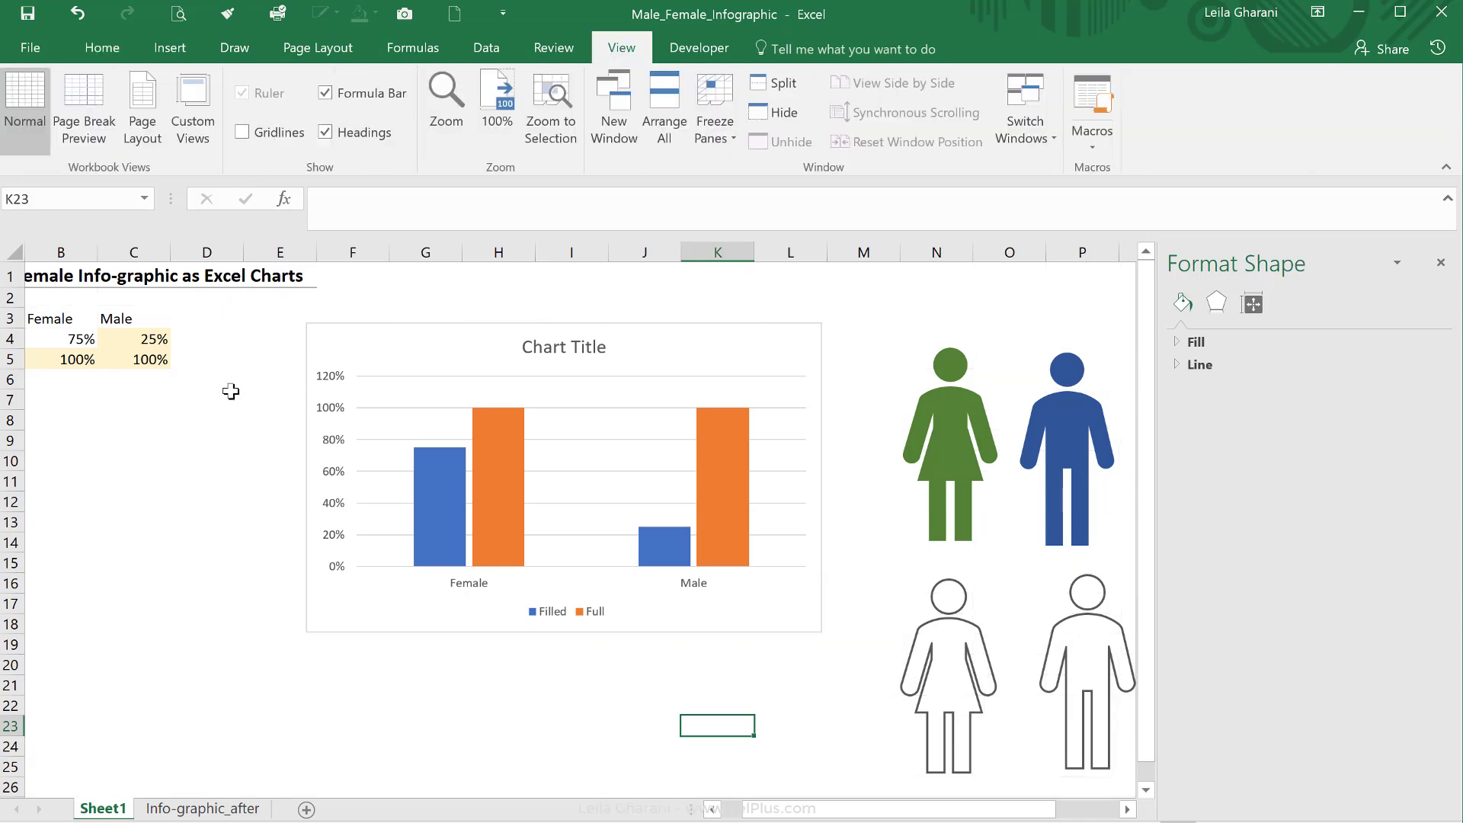
click(207, 420)
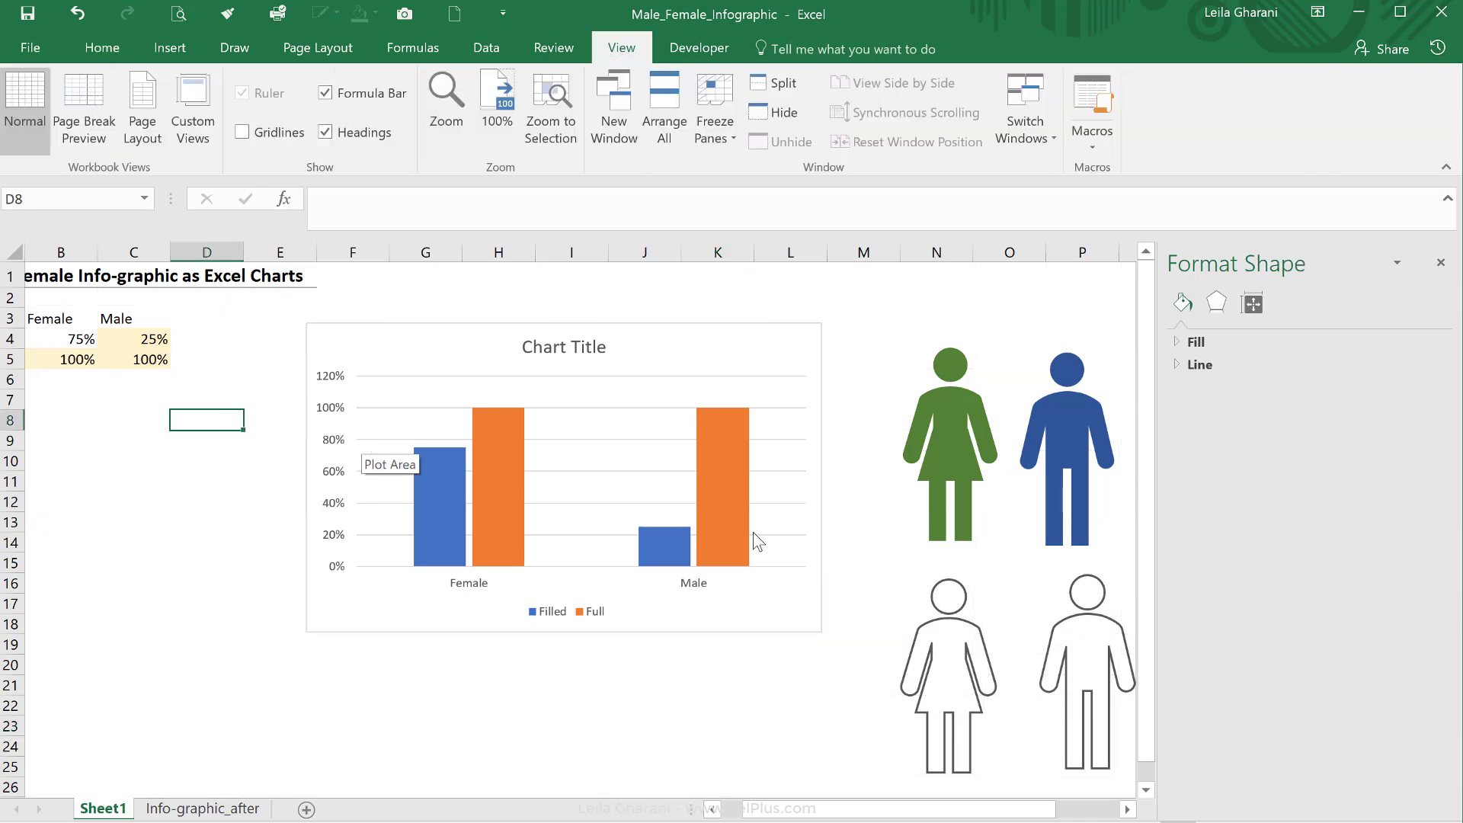
Copy the outline female icon and paste it into the whole Full series
click(948, 673)
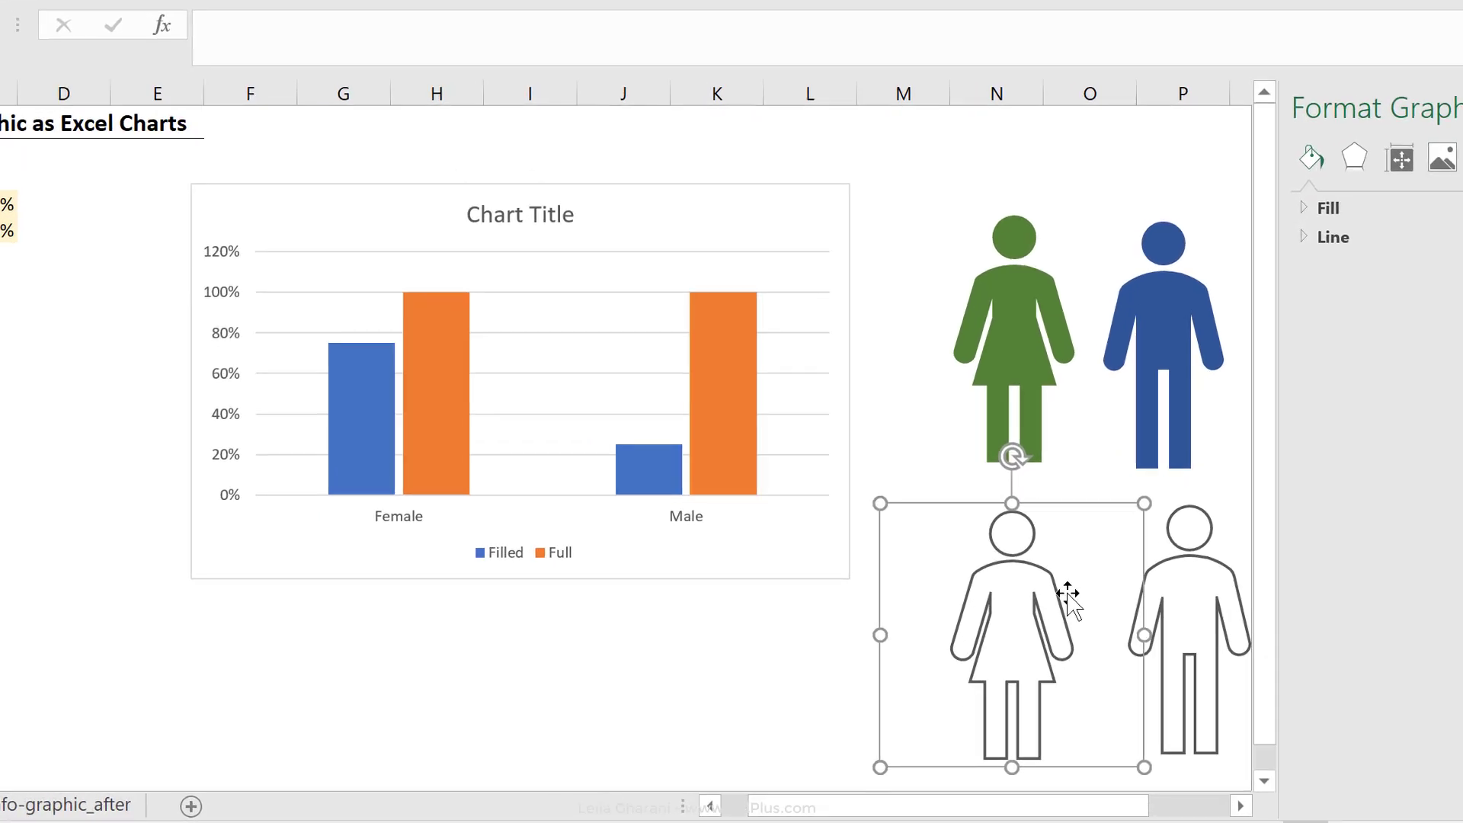
key(ctrl+c)
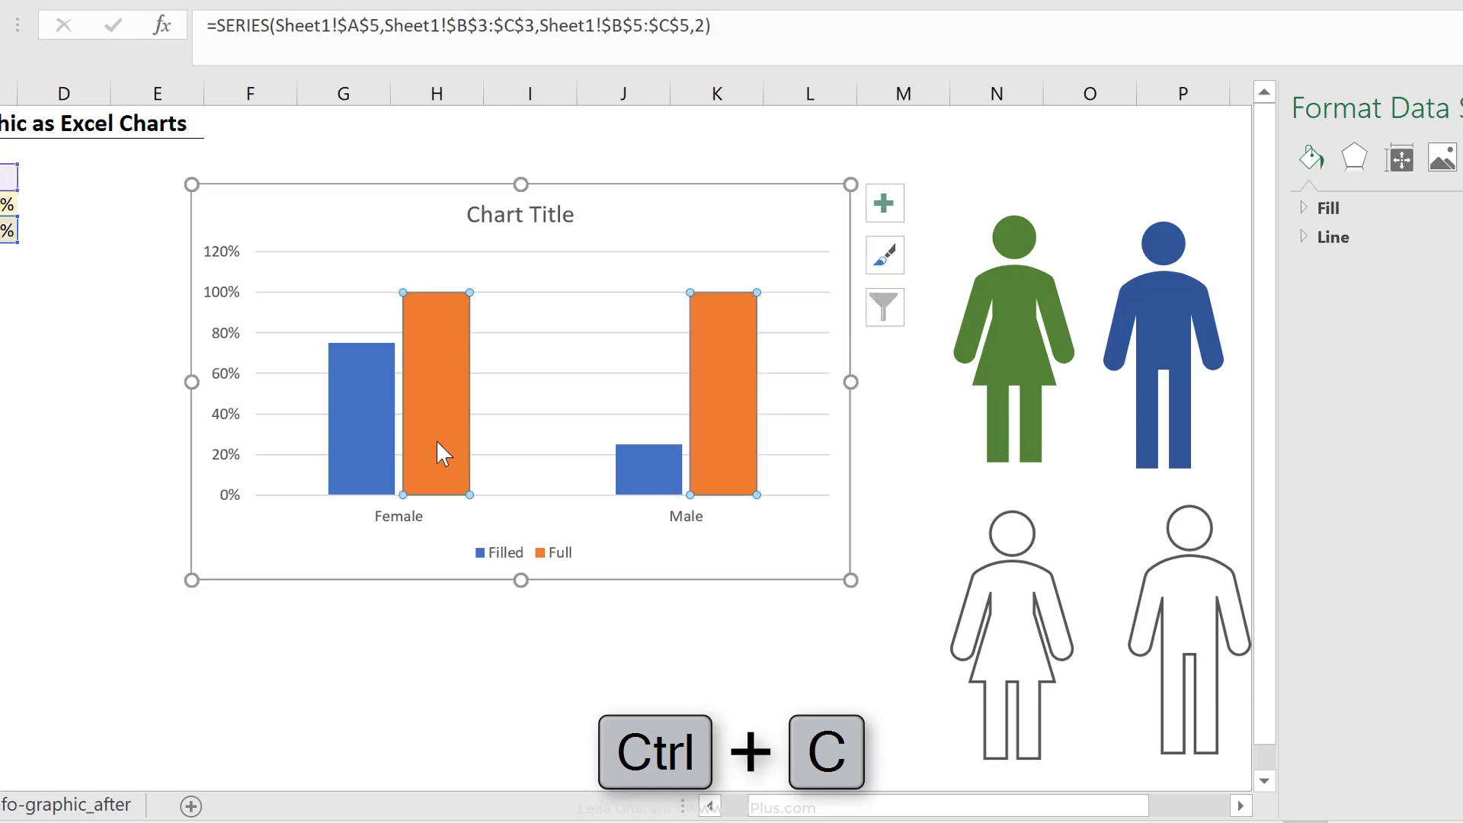
click(1397, 194)
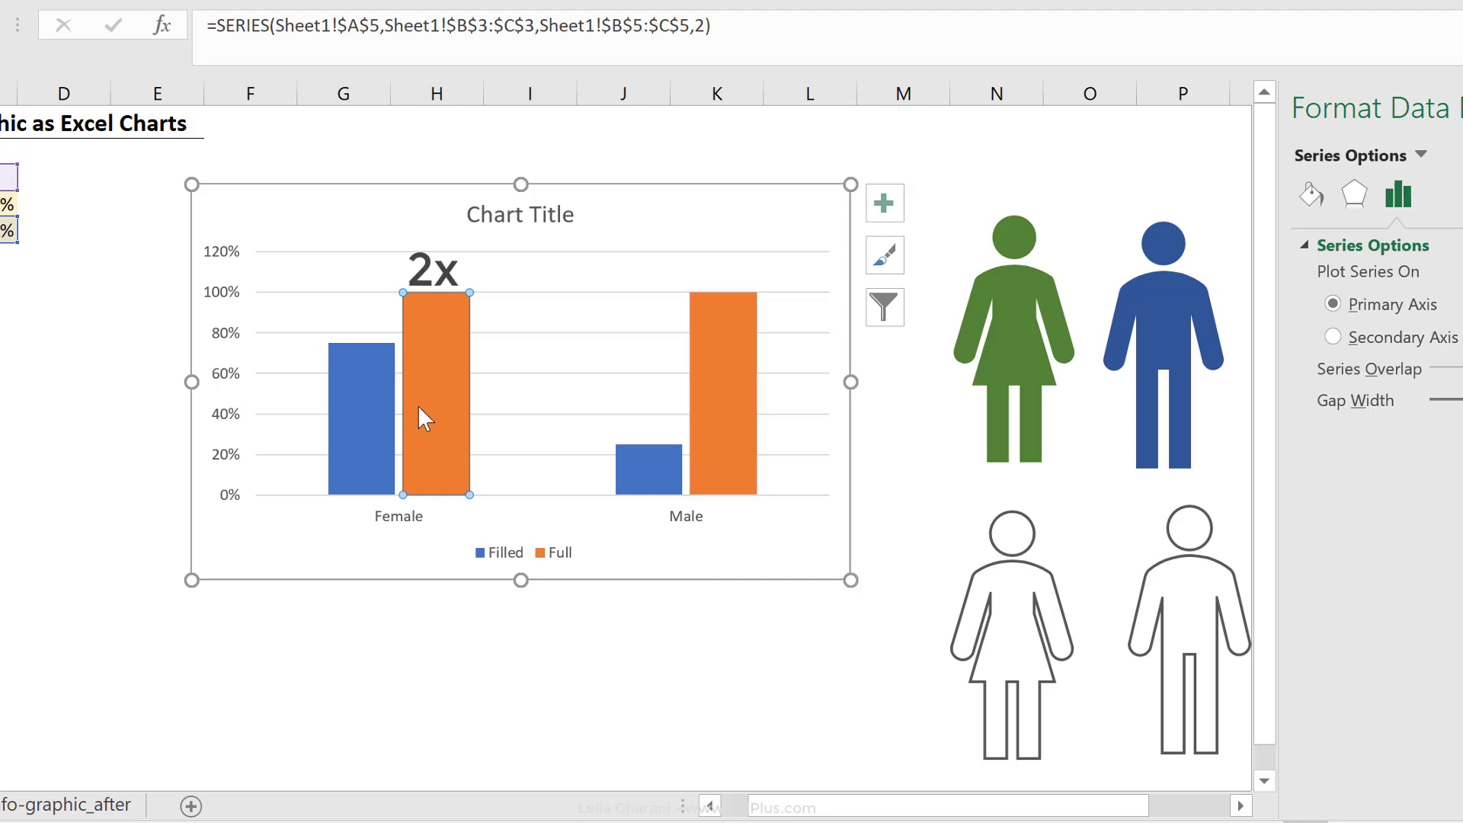
mouse_move(496, 600)
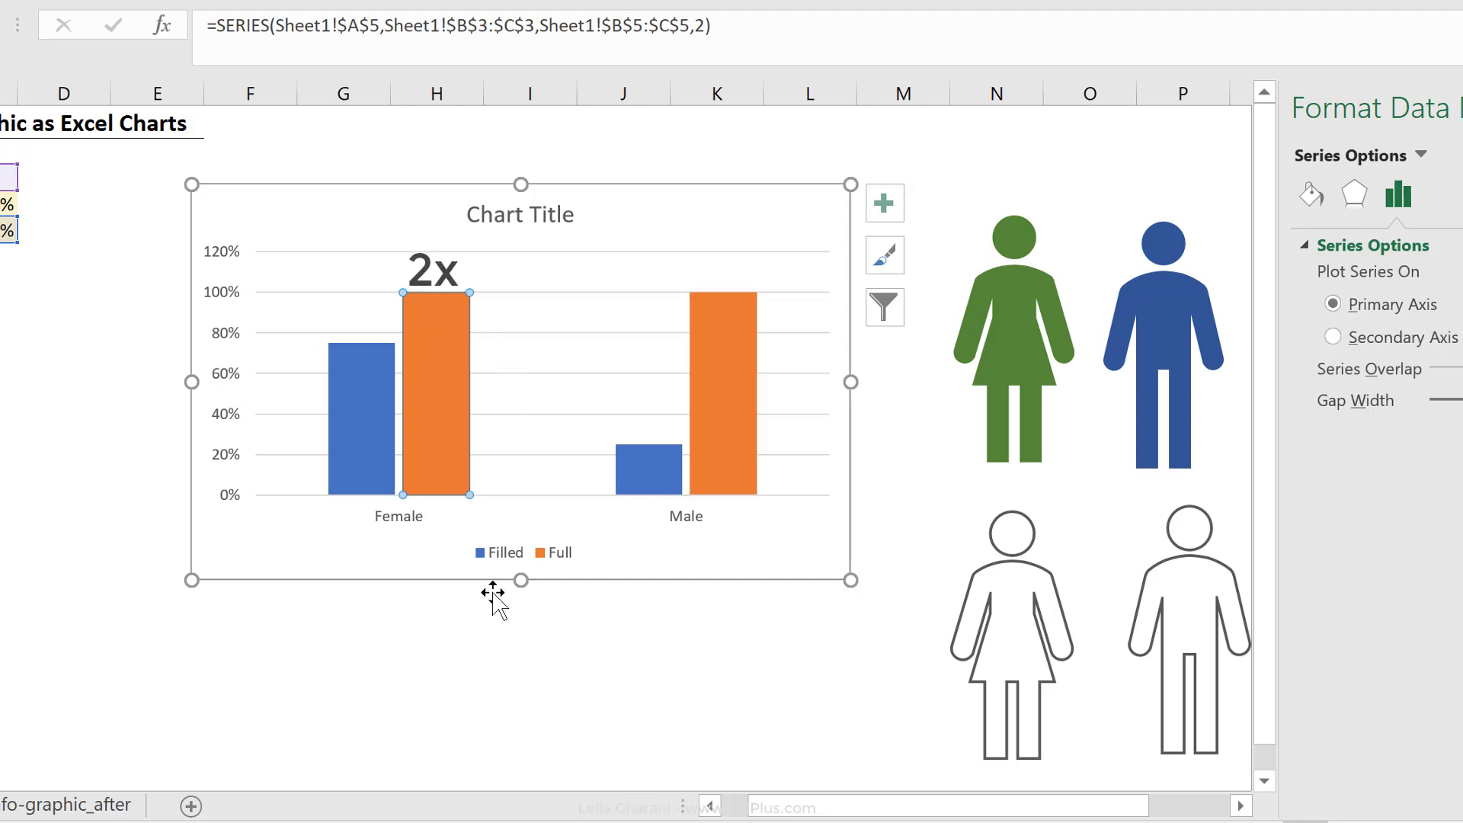
click(724, 392)
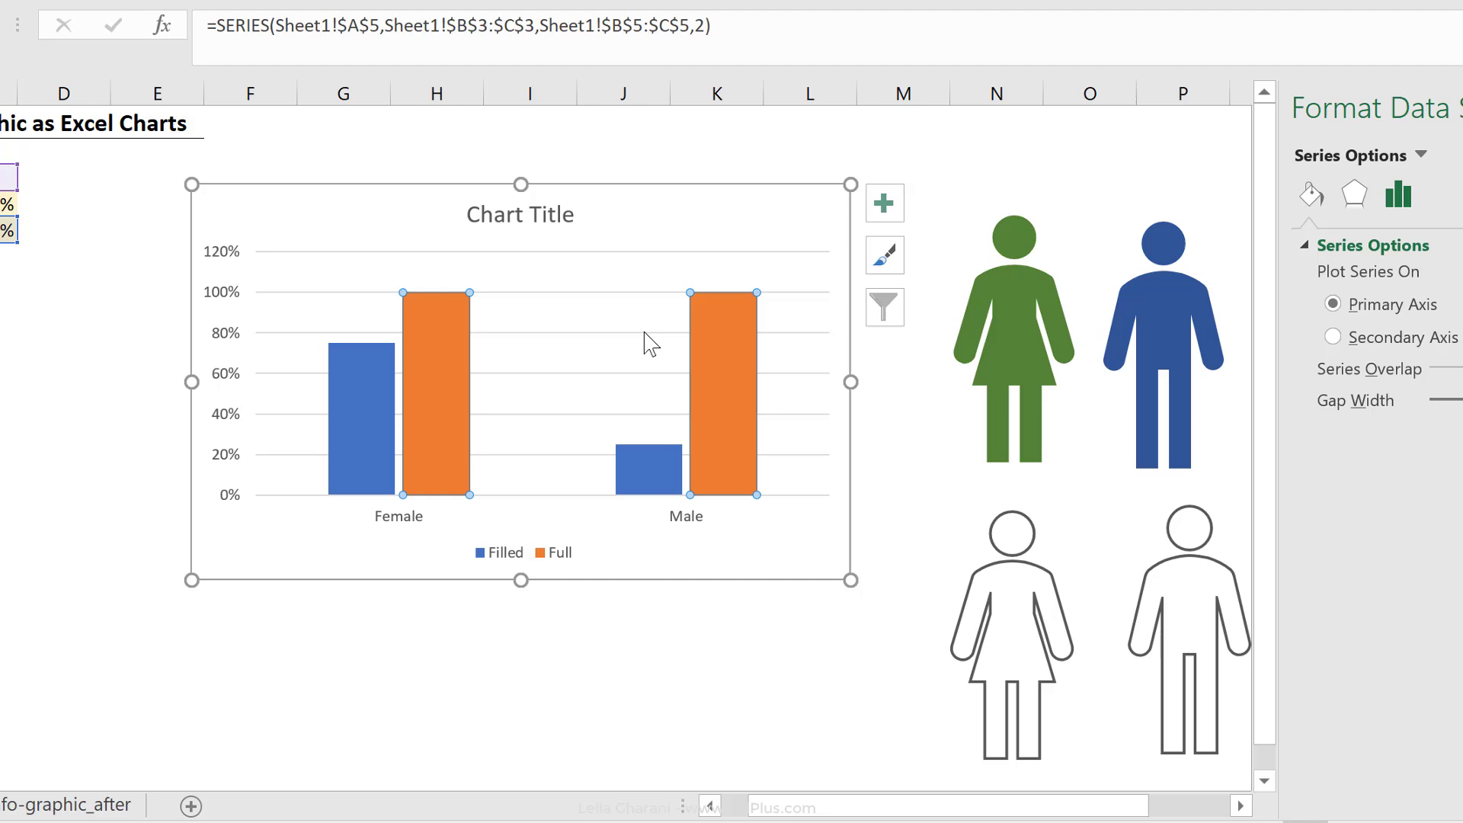
mouse_move(565, 674)
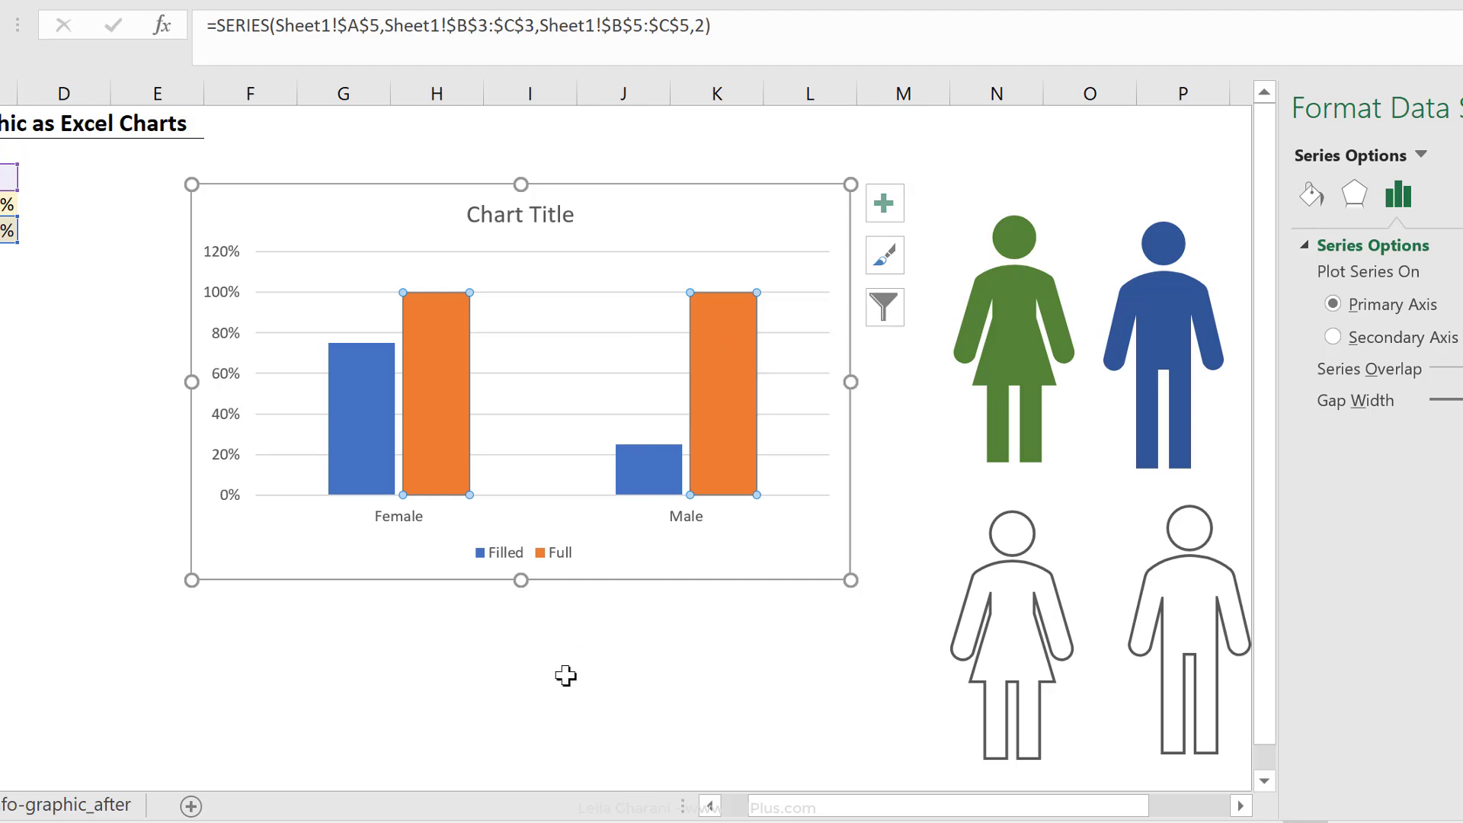
key(ctrl+v)
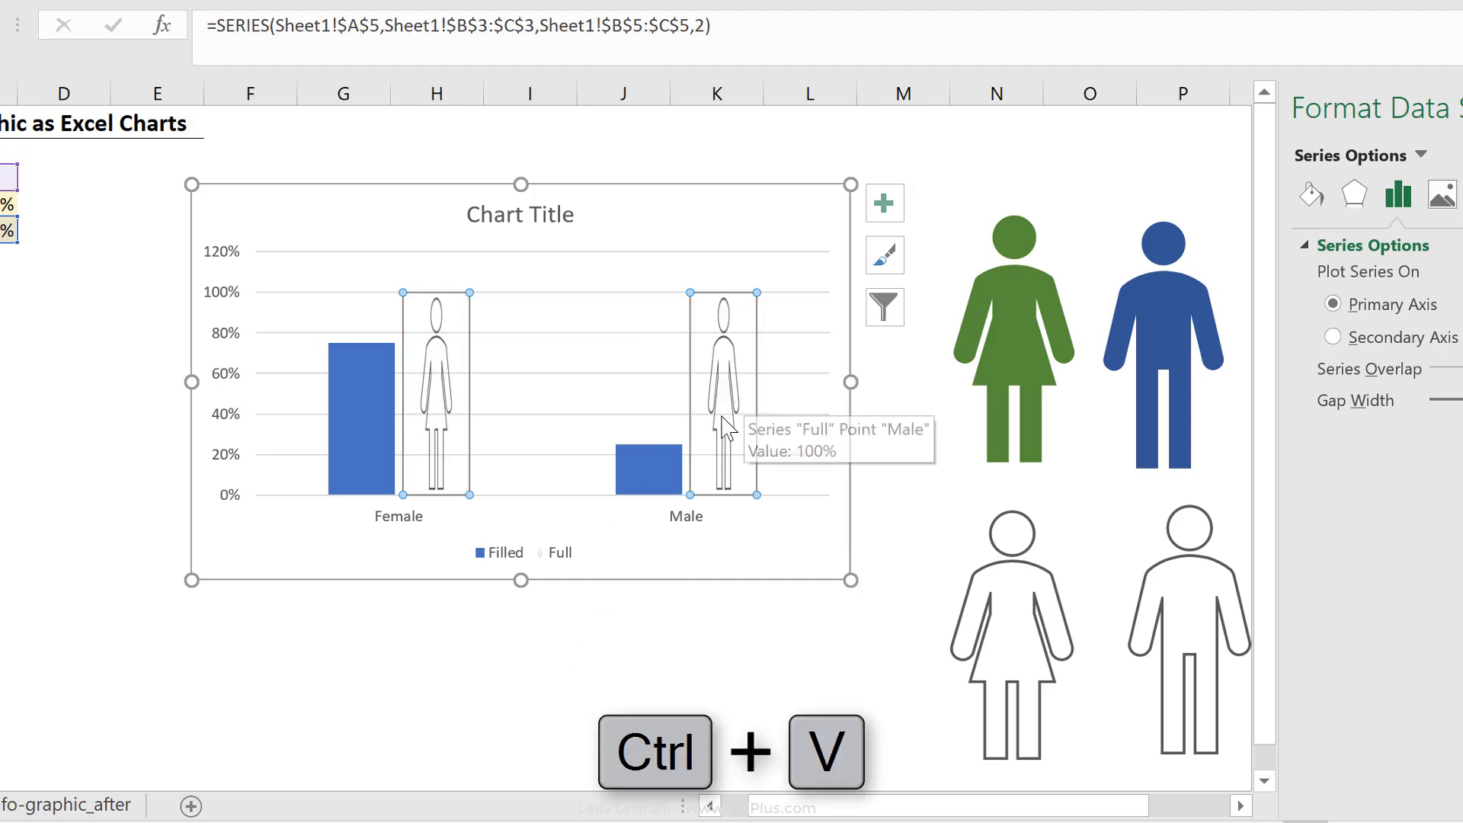
mouse_move(702, 412)
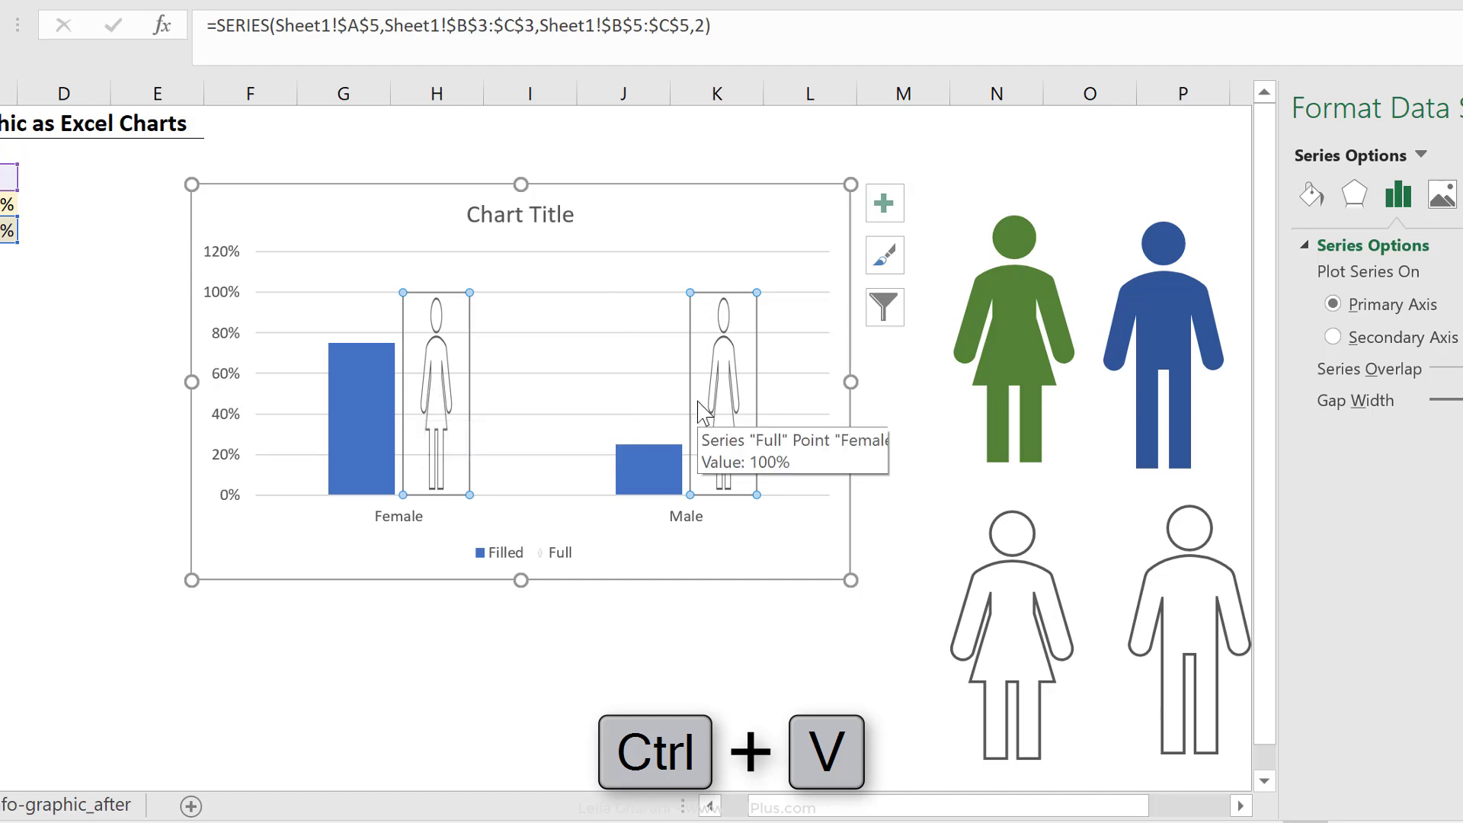
Undo the series-wide paste and fill the Female and Male Full columns with outline icons
key(ctrl+z)
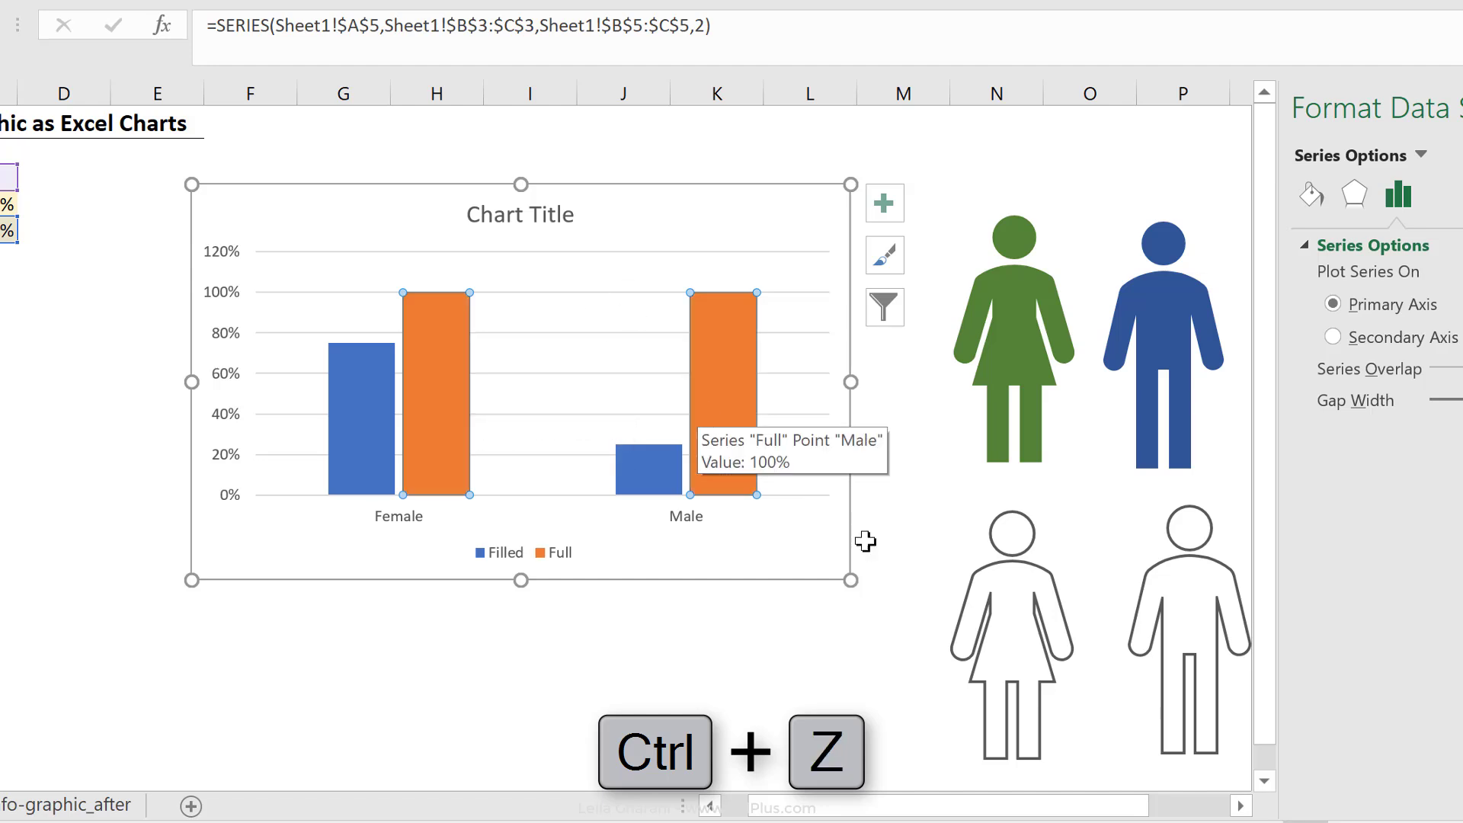
key(ctrl+z)
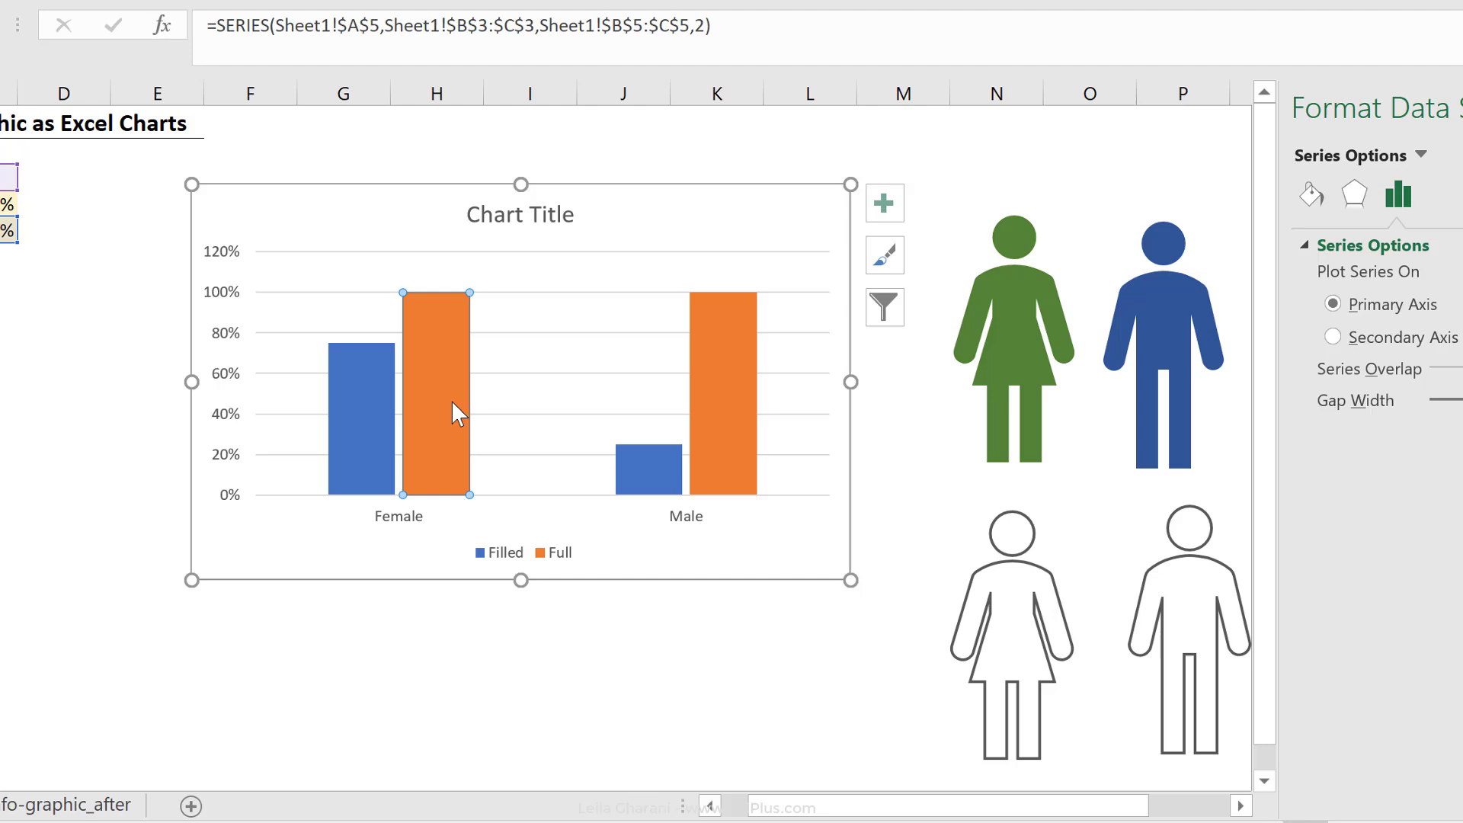
key(ctrl+v)
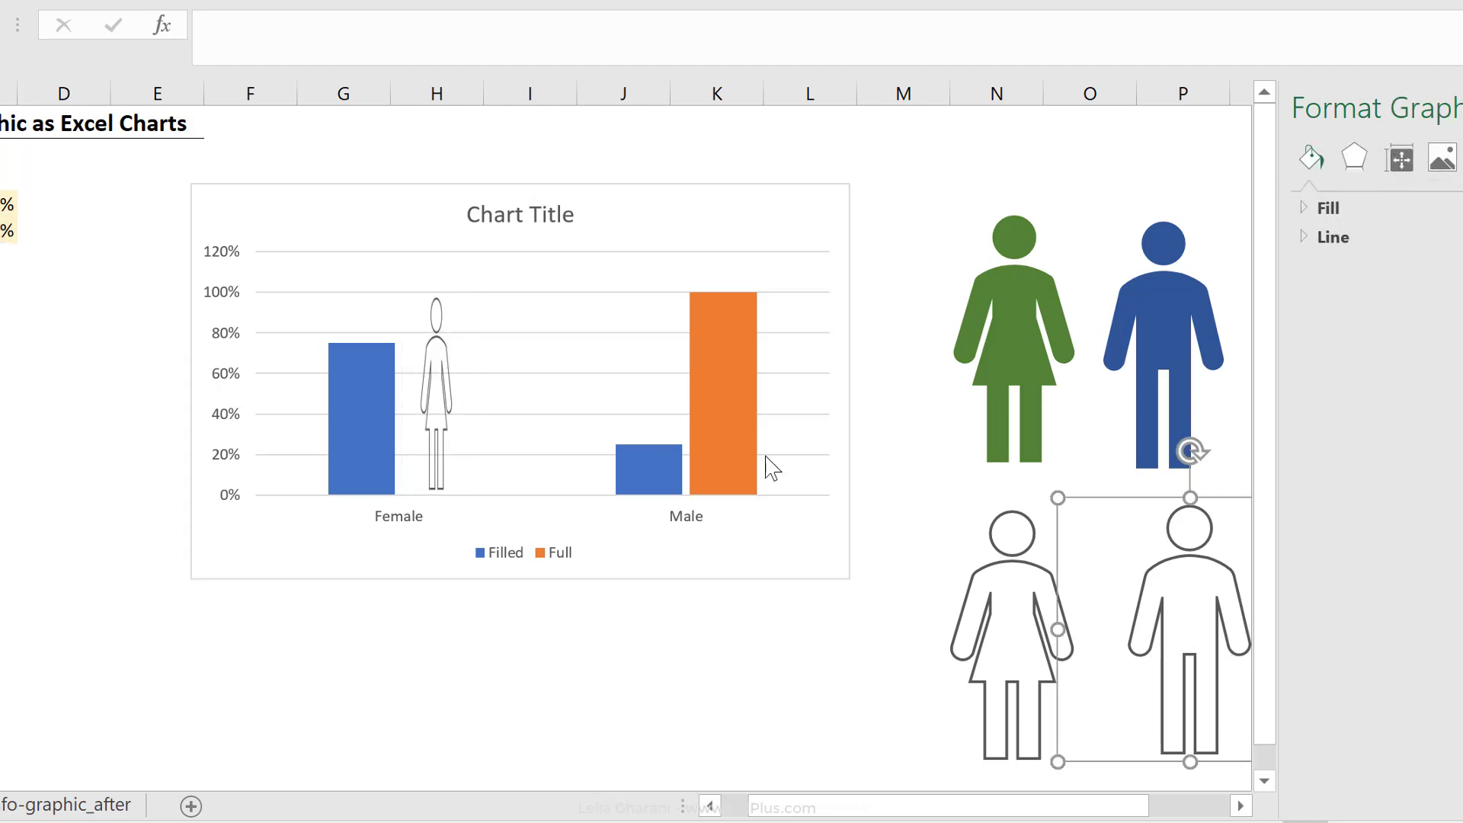
click(722, 387)
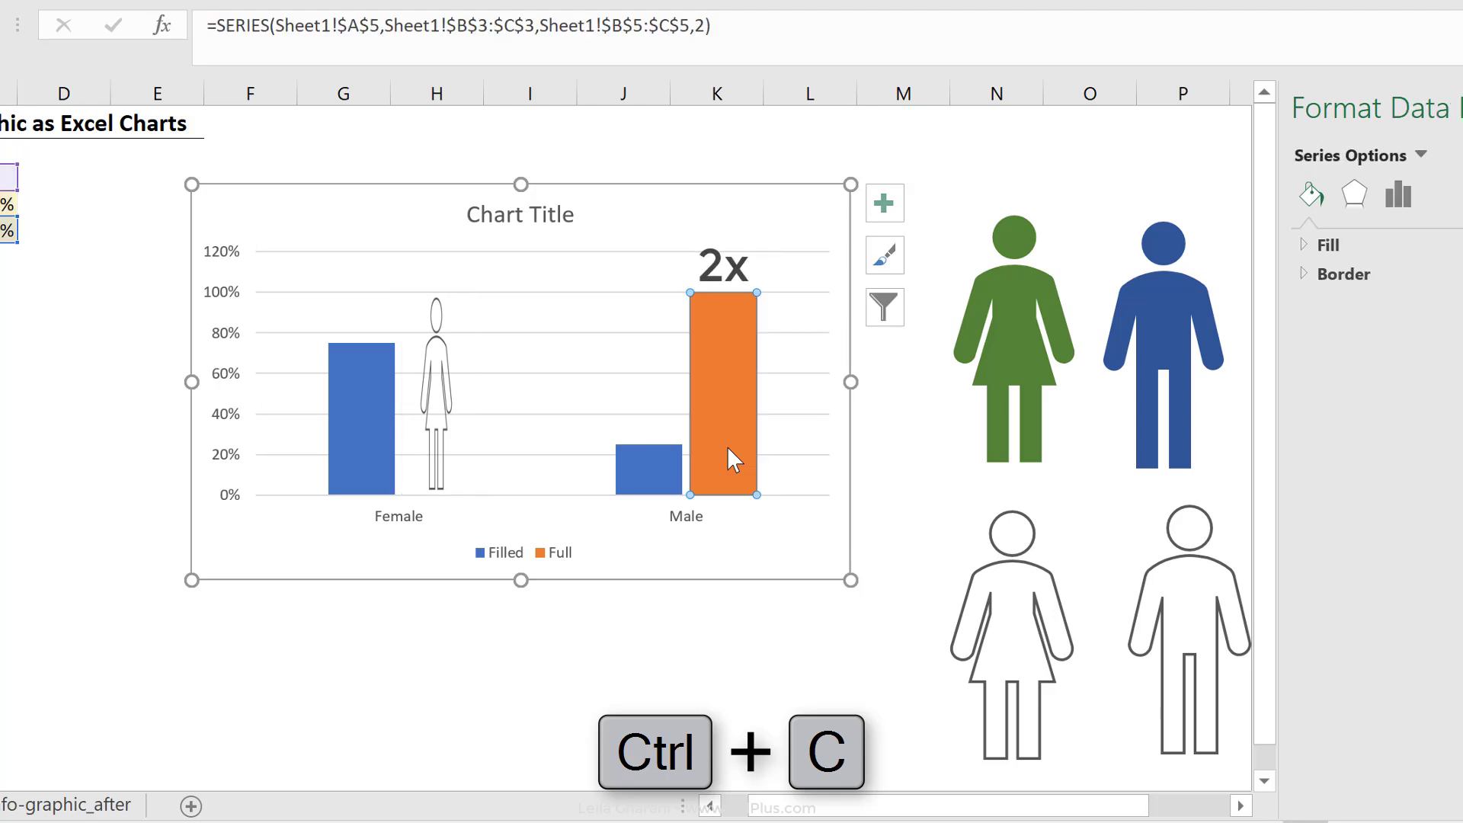
key(ctrl+v)
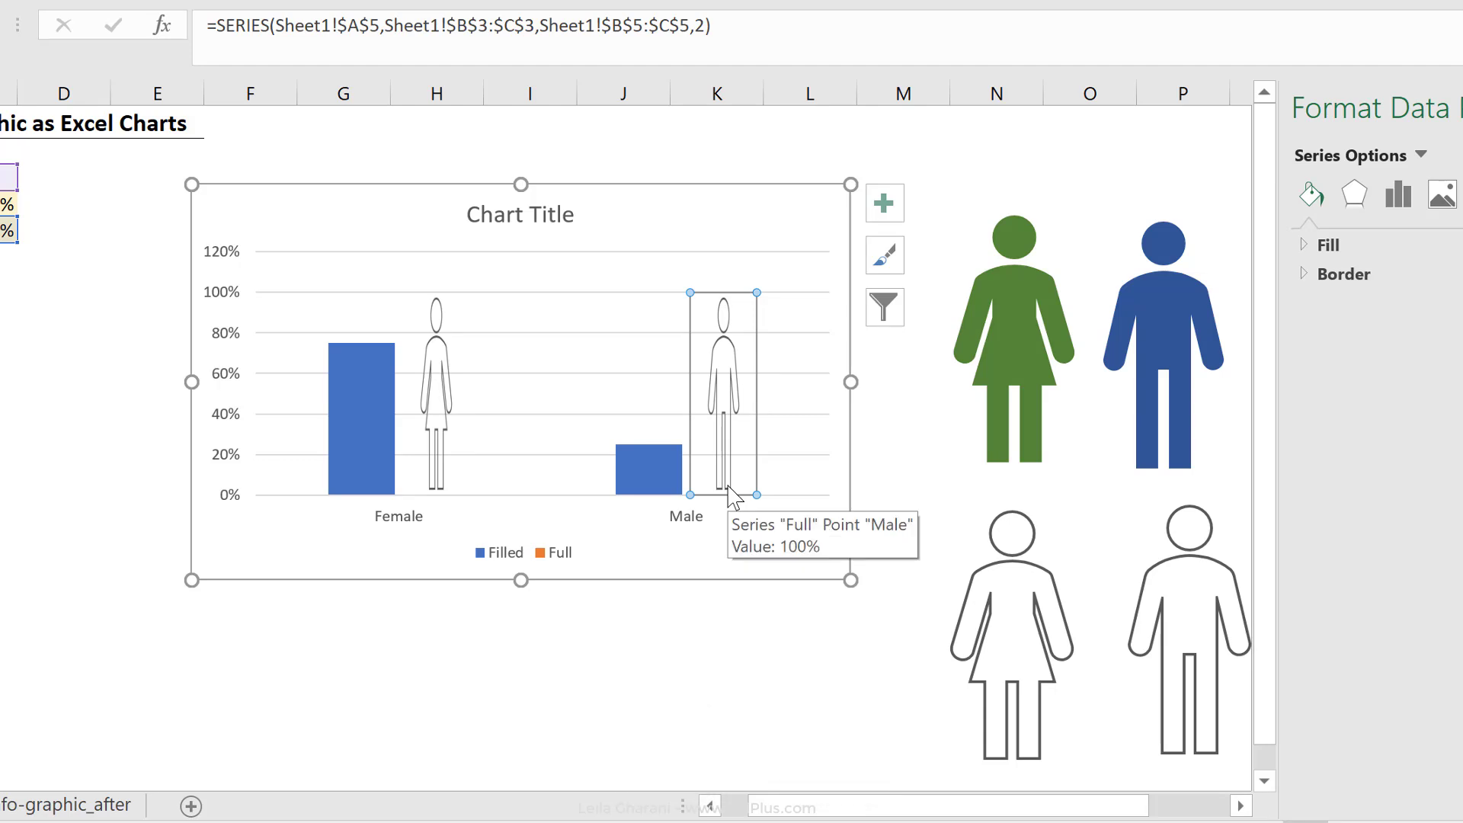
Set the columns to gap width 0% and series overlap -12%, widening all columns
click(646, 464)
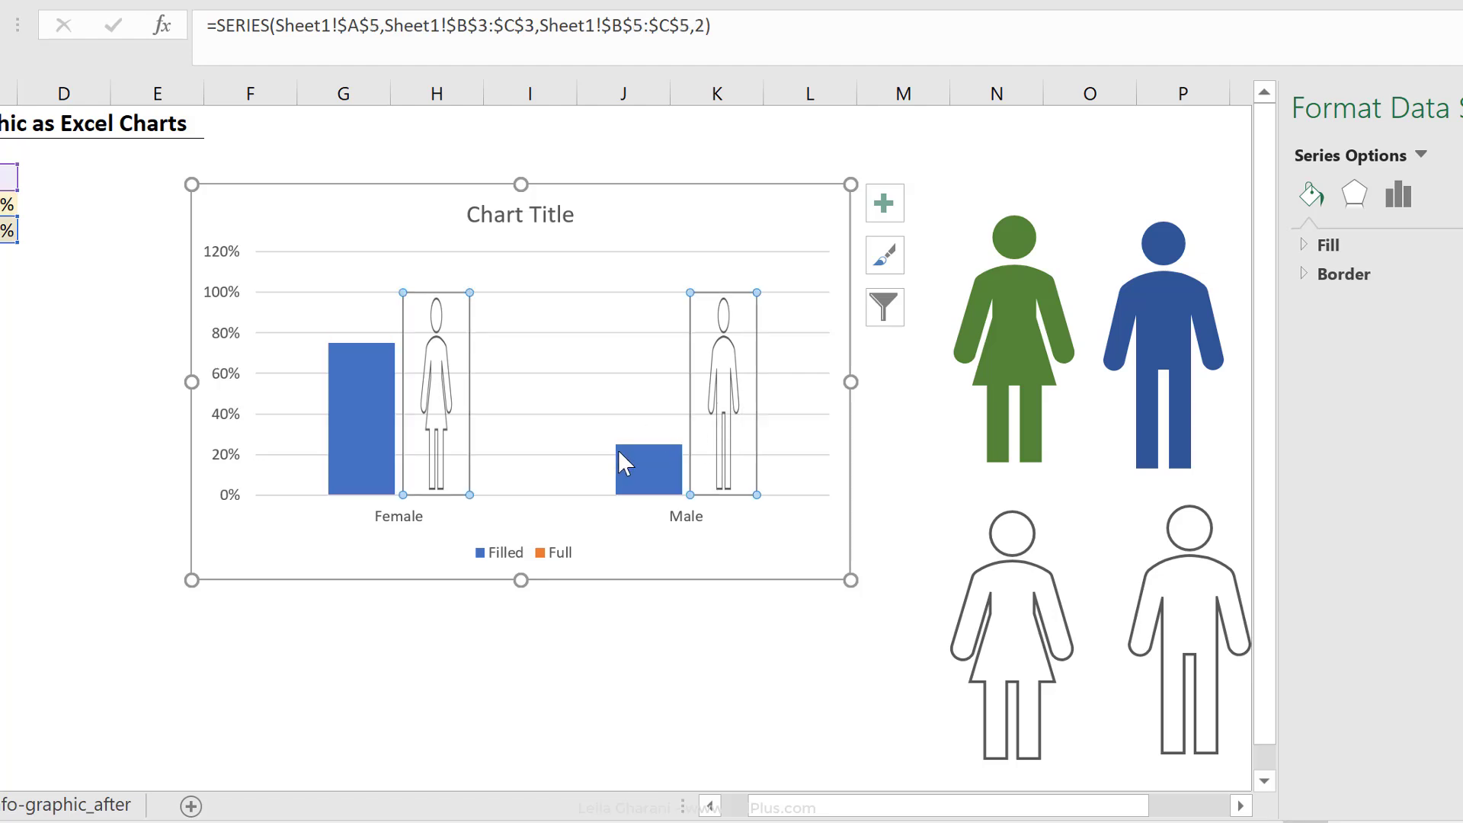
click(1398, 195)
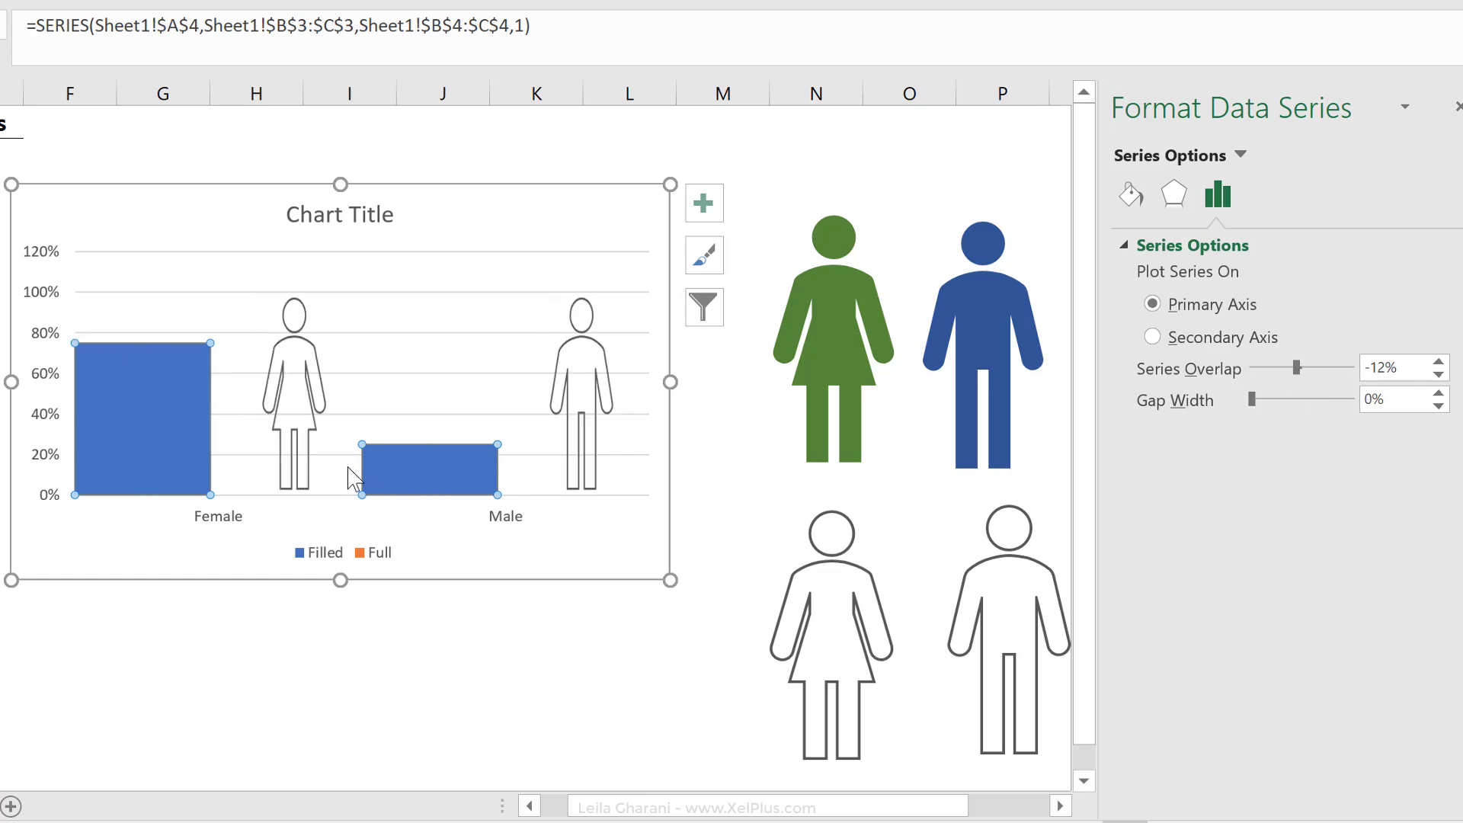
mouse_move(241, 442)
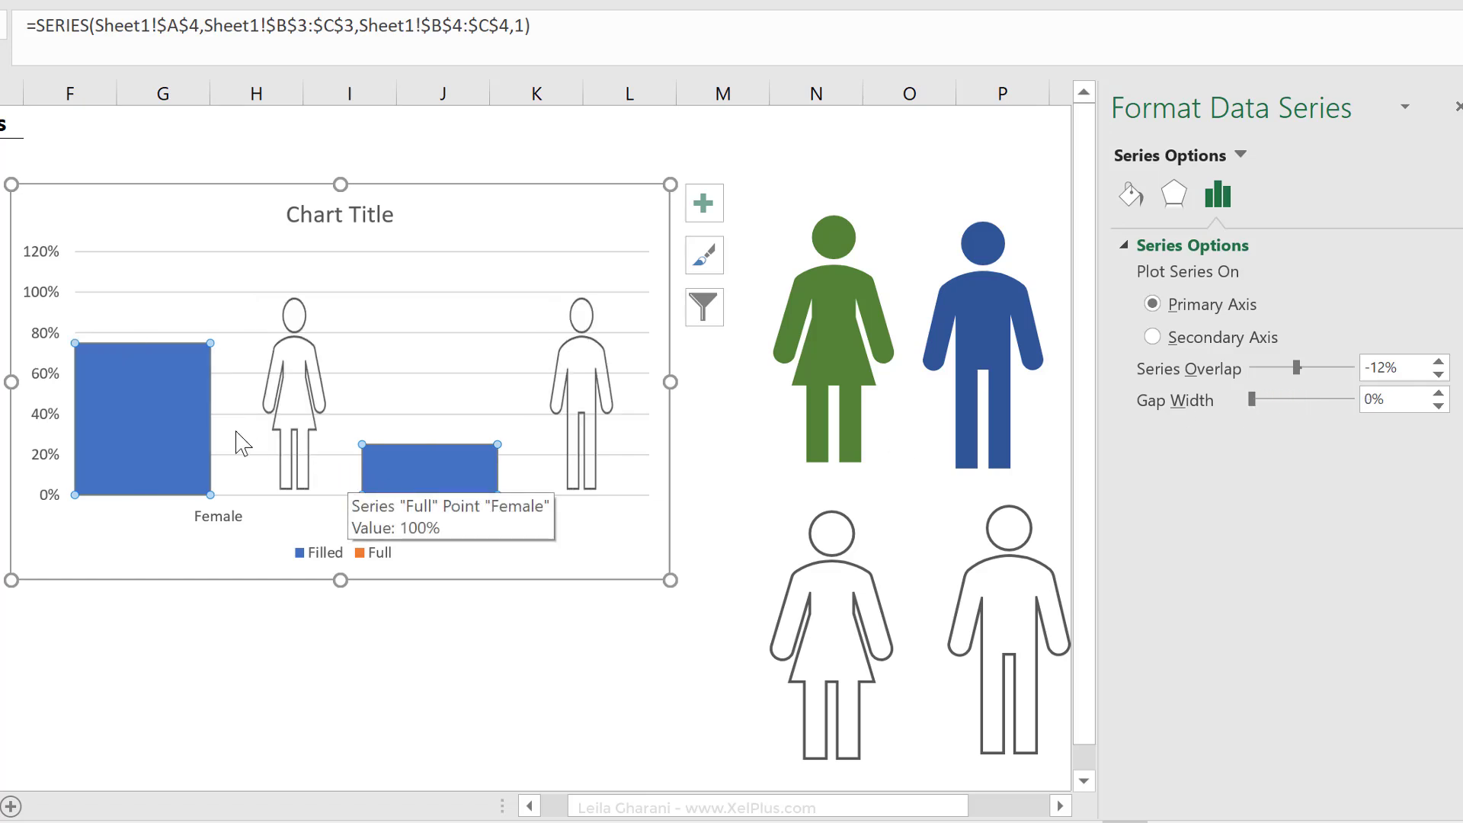
click(141, 415)
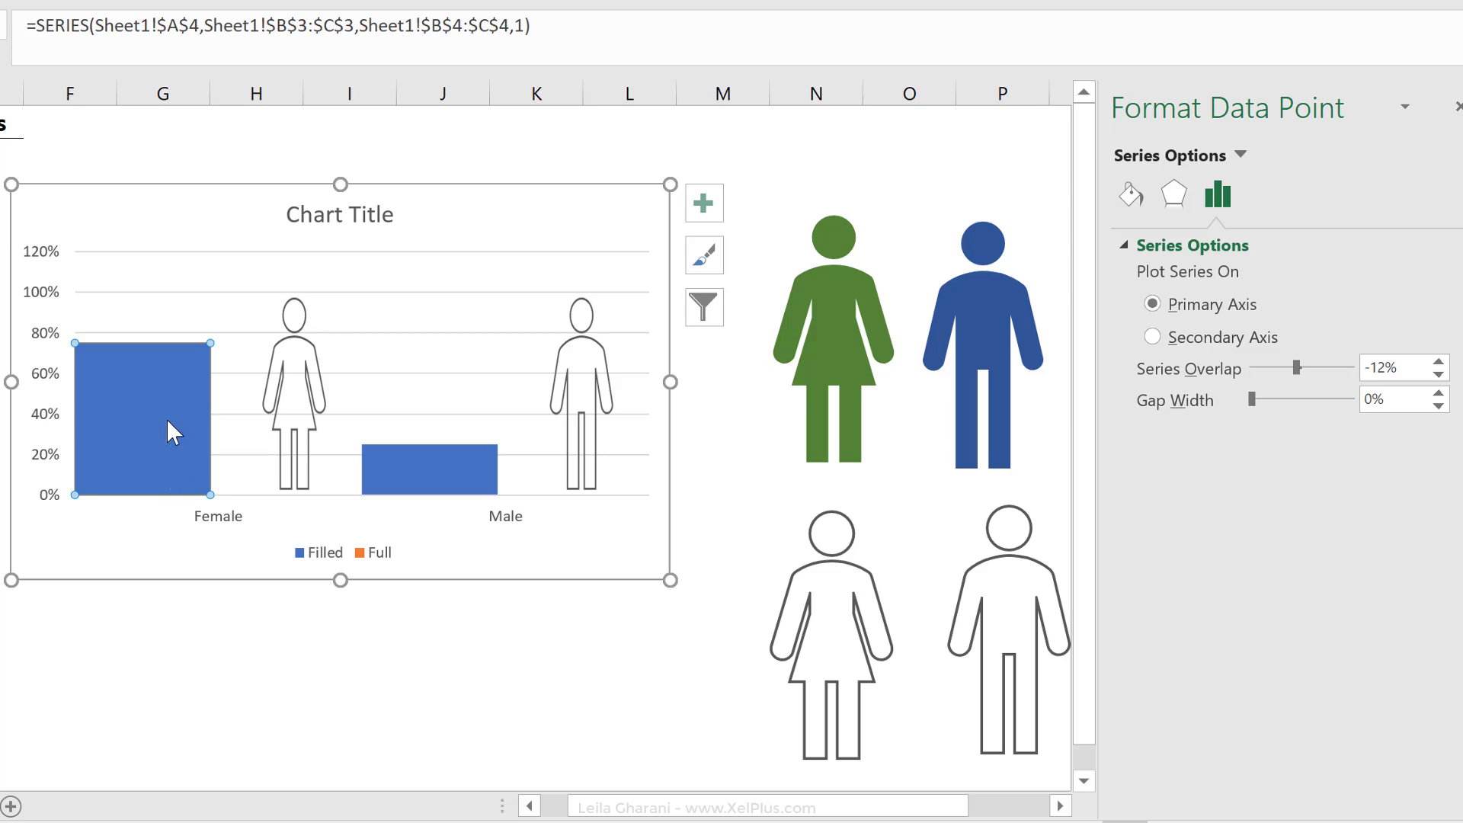
mouse_move(167, 464)
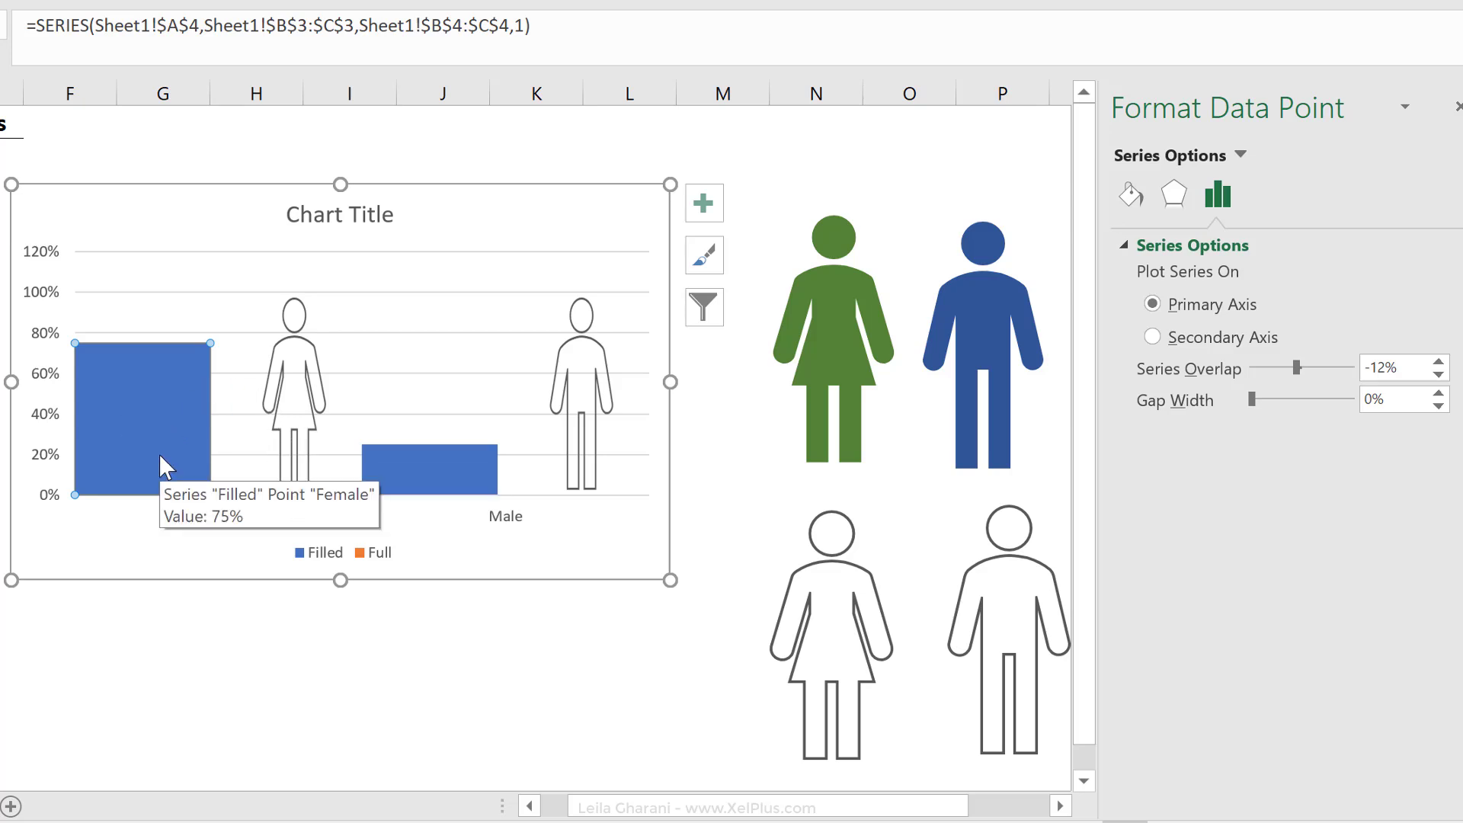
mouse_move(215, 379)
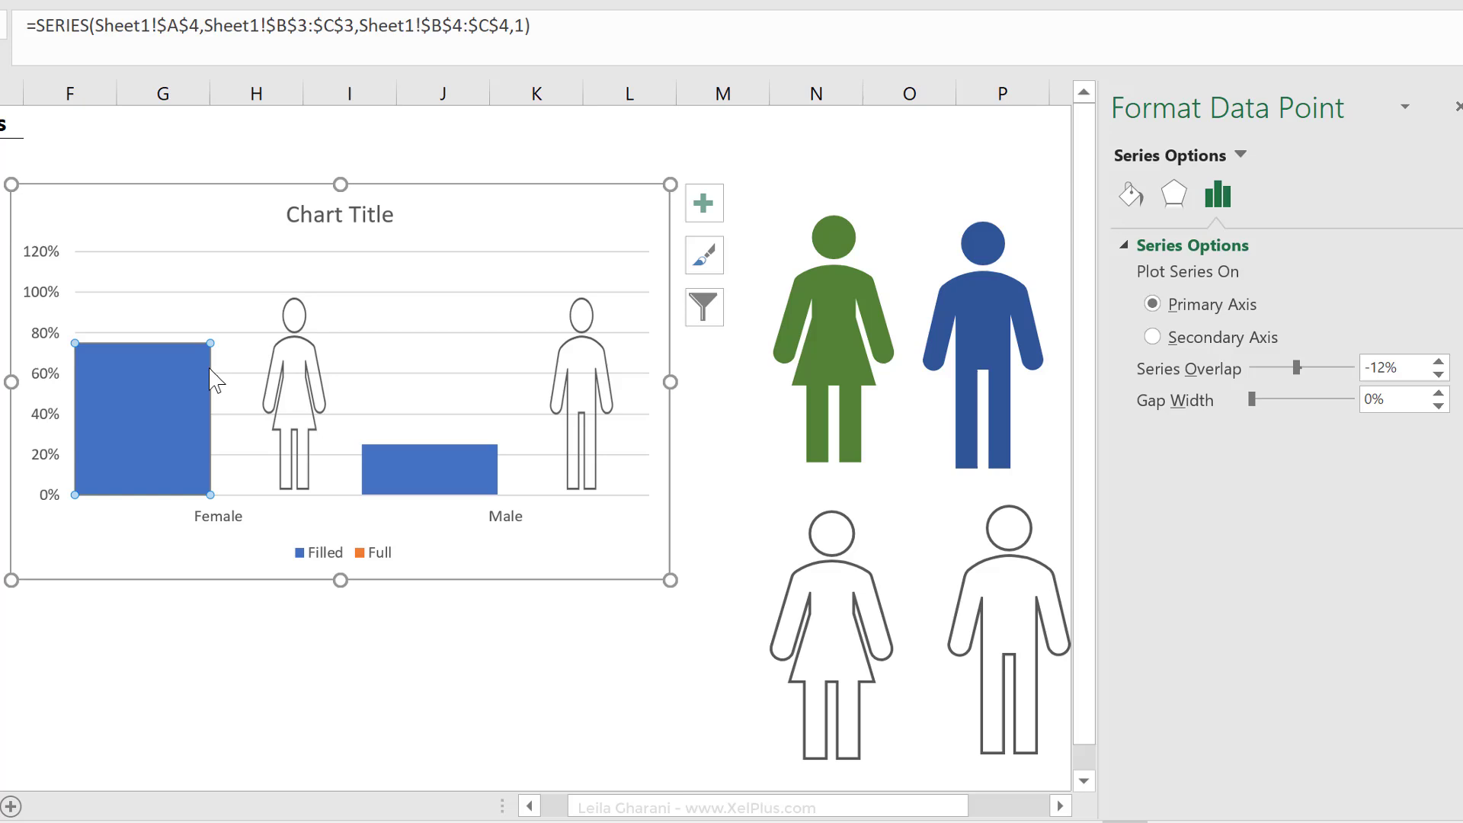
click(831, 339)
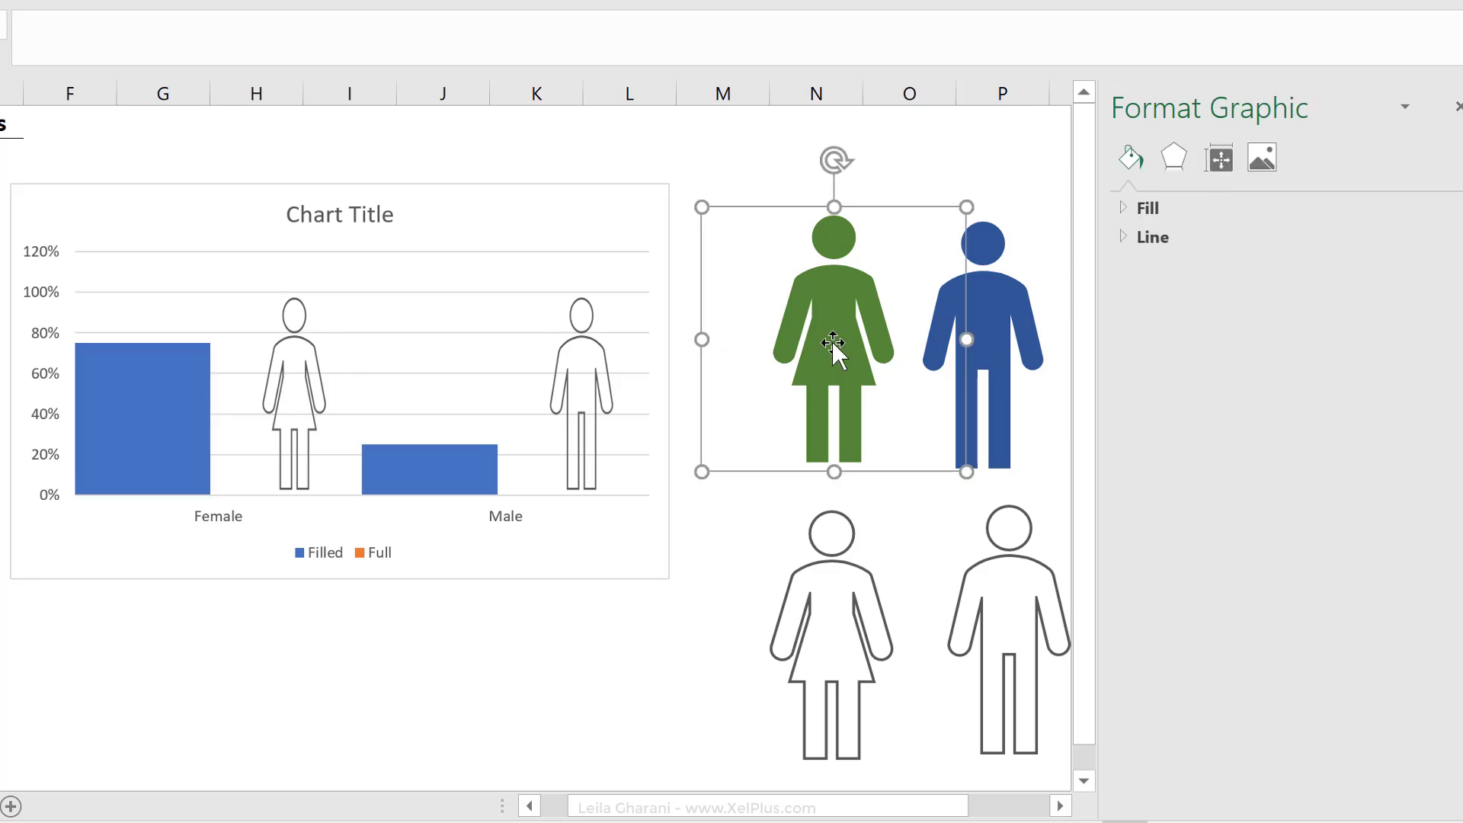
Copy the green woman icon for the Female Filled column
key(ctrl+c)
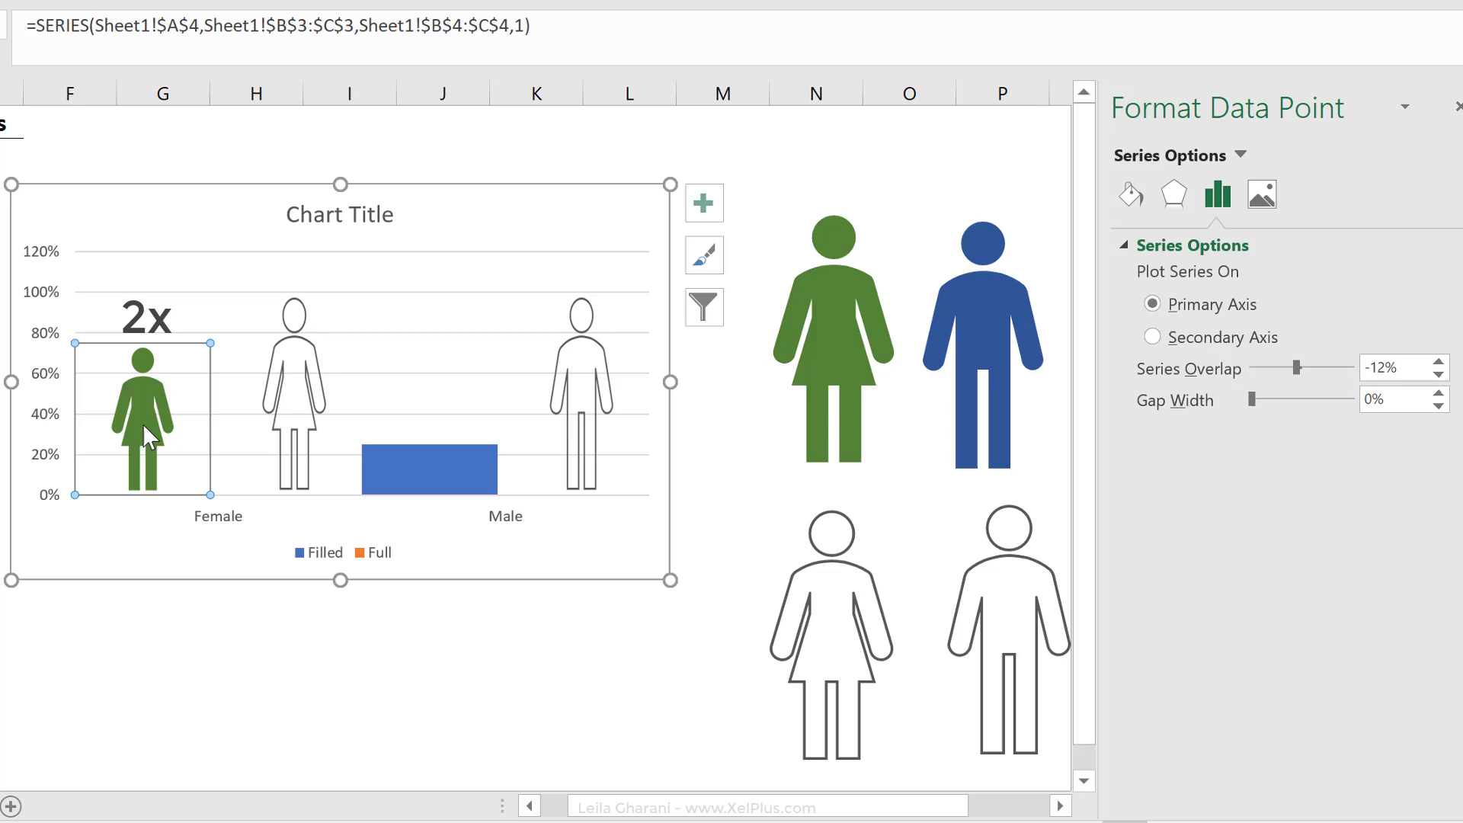
mouse_move(152, 396)
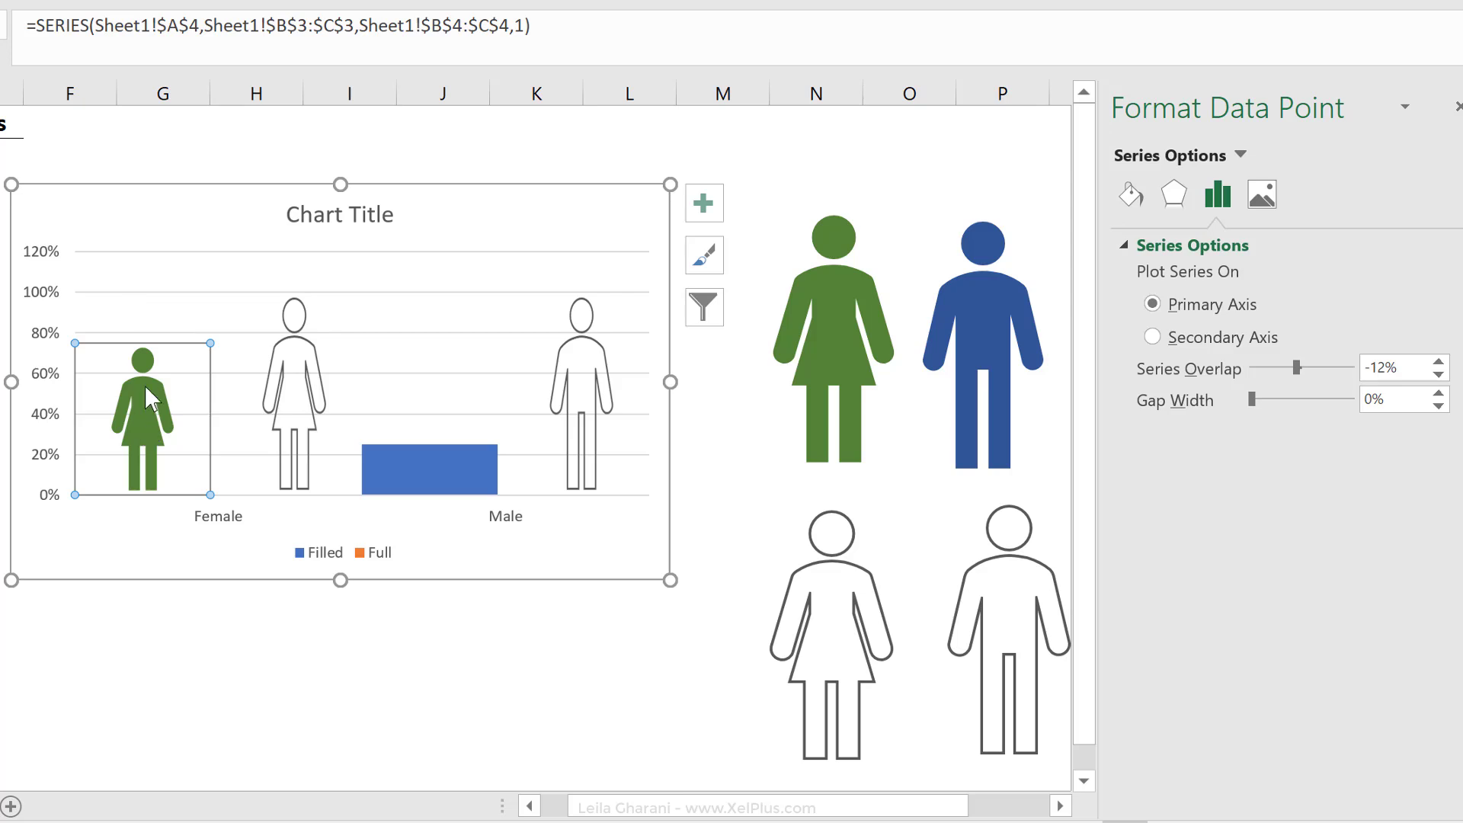
mouse_move(151, 369)
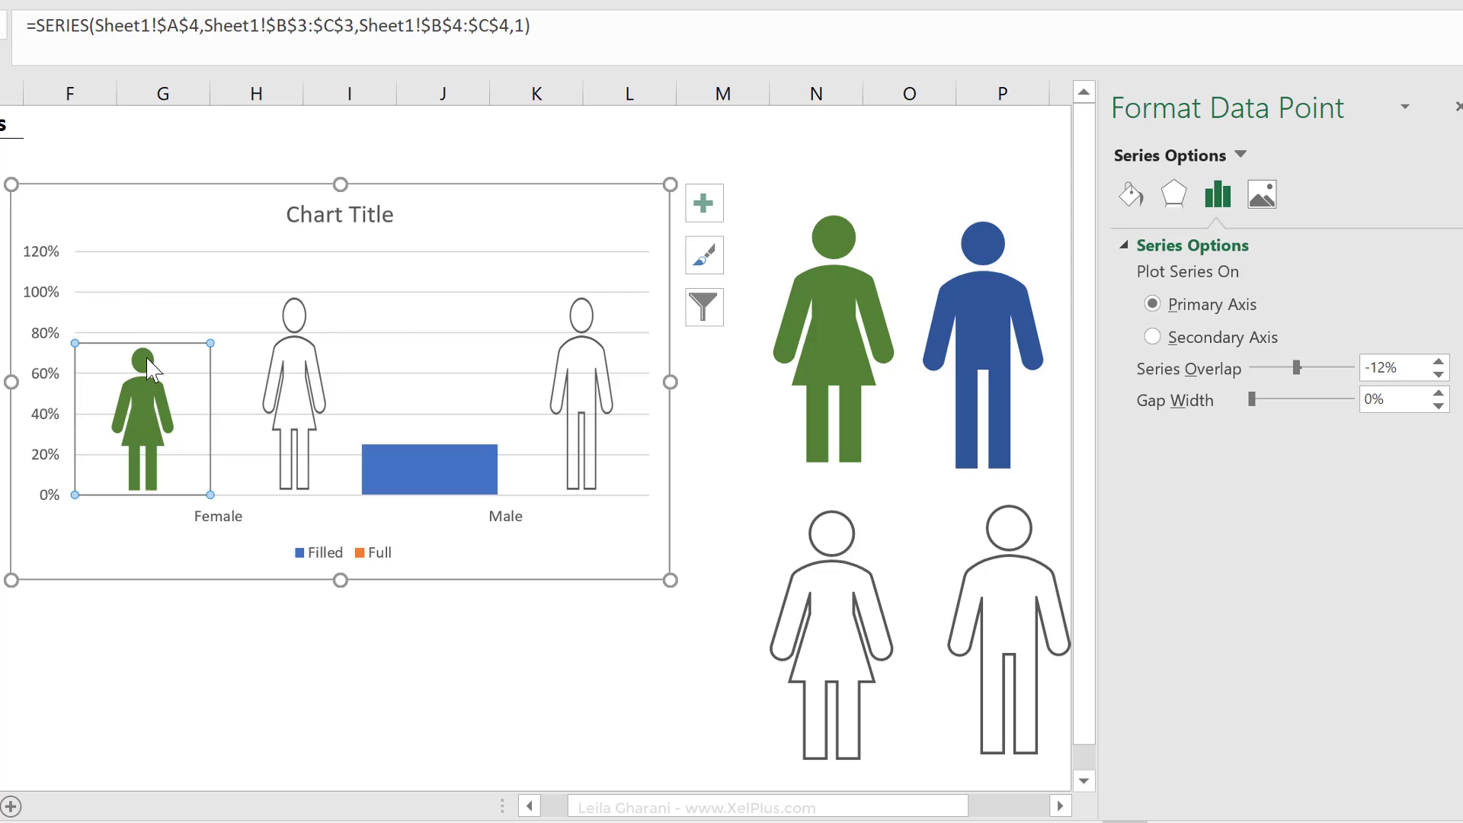
mouse_move(199, 464)
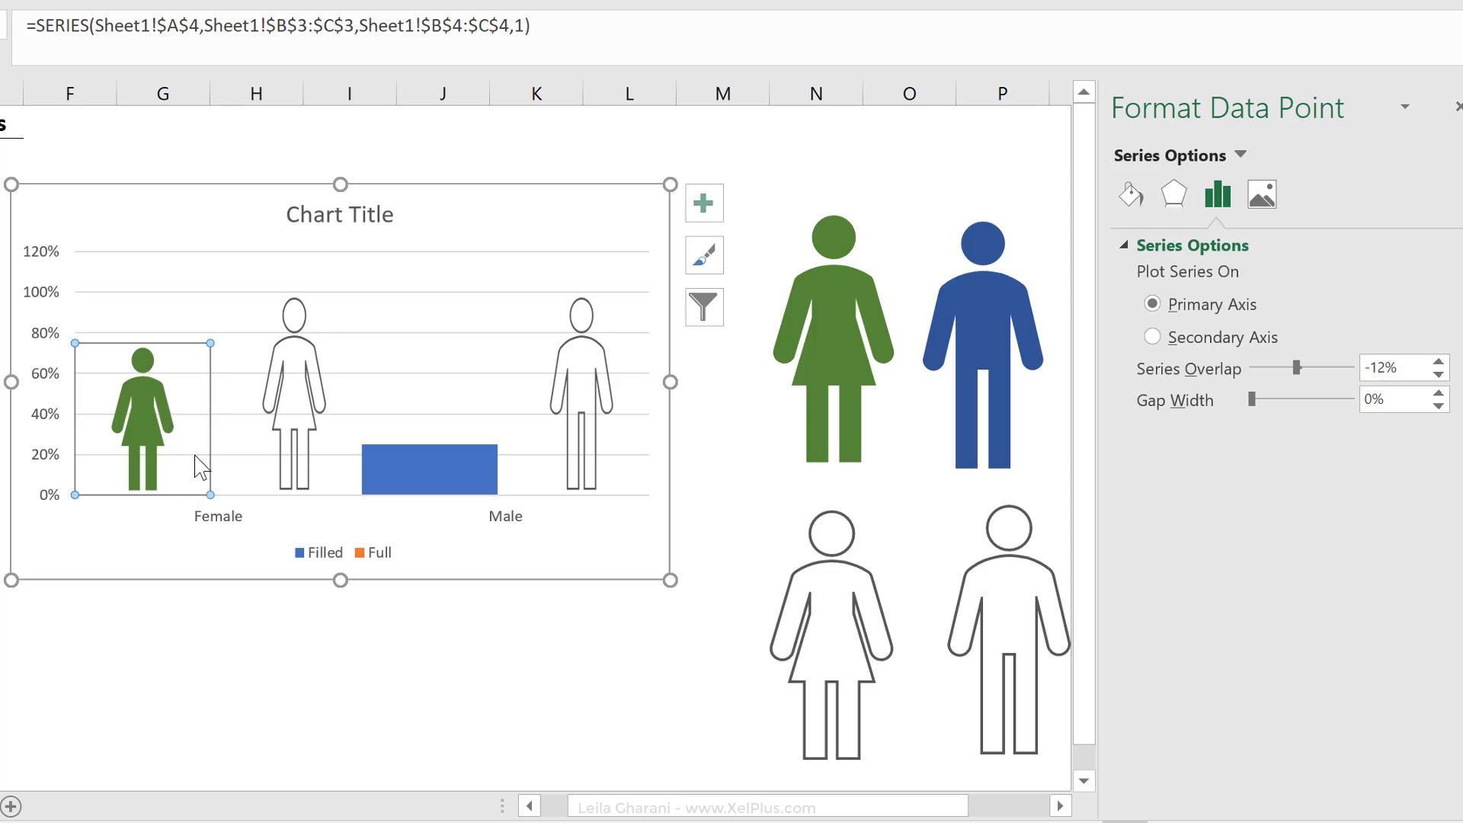
mouse_move(825, 453)
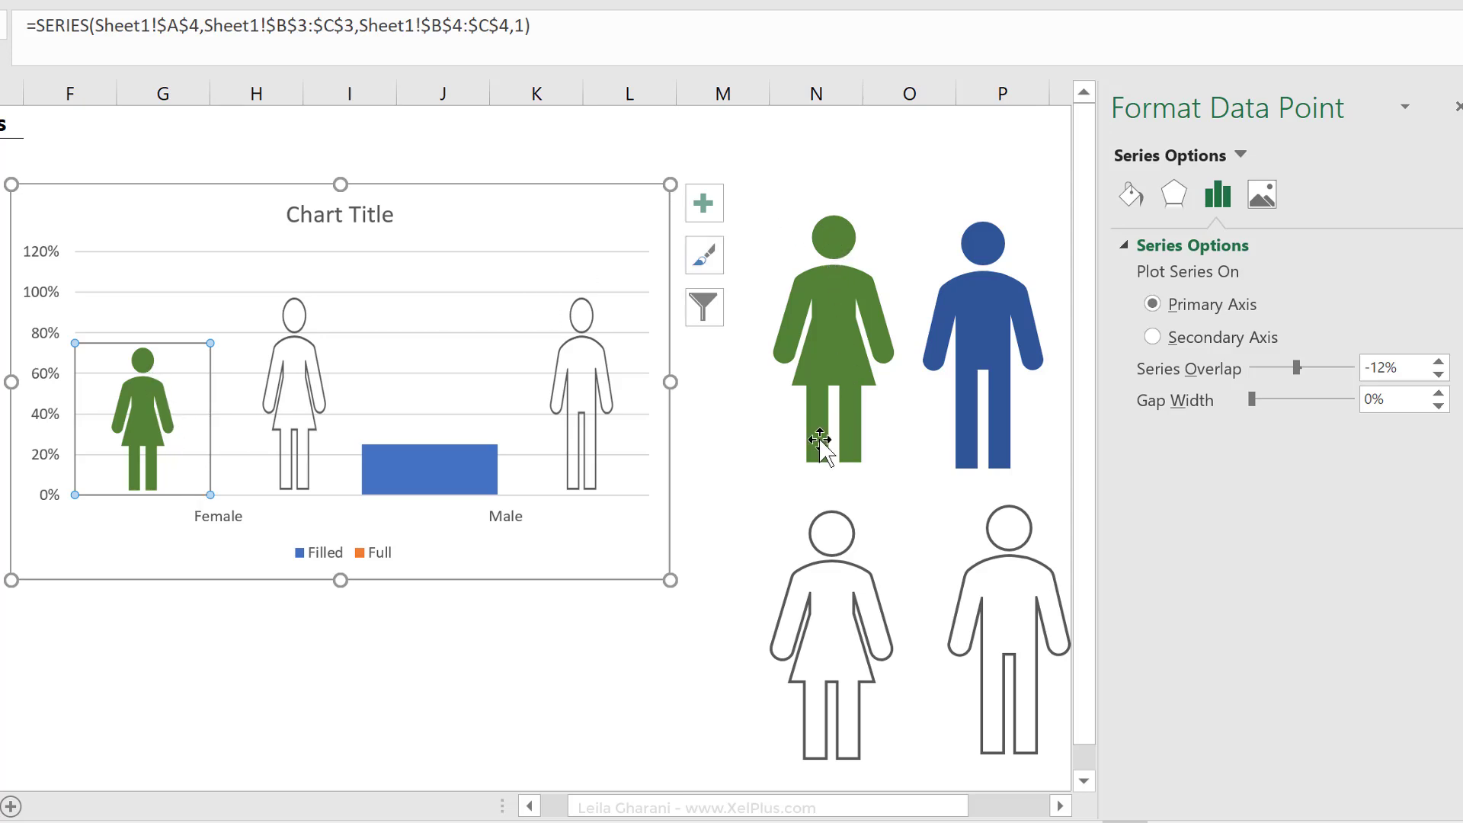
mouse_move(245, 384)
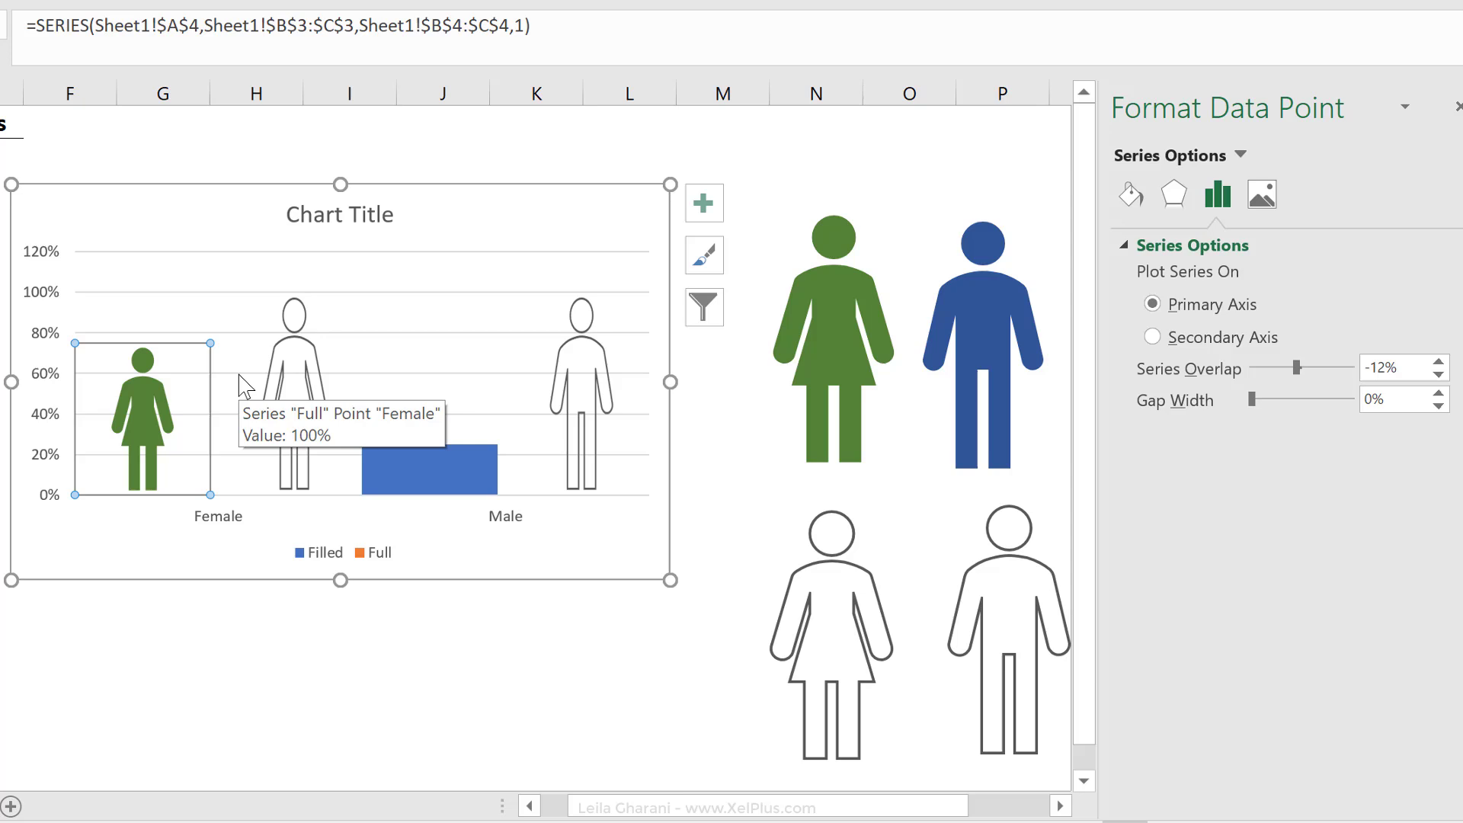
mouse_move(154, 428)
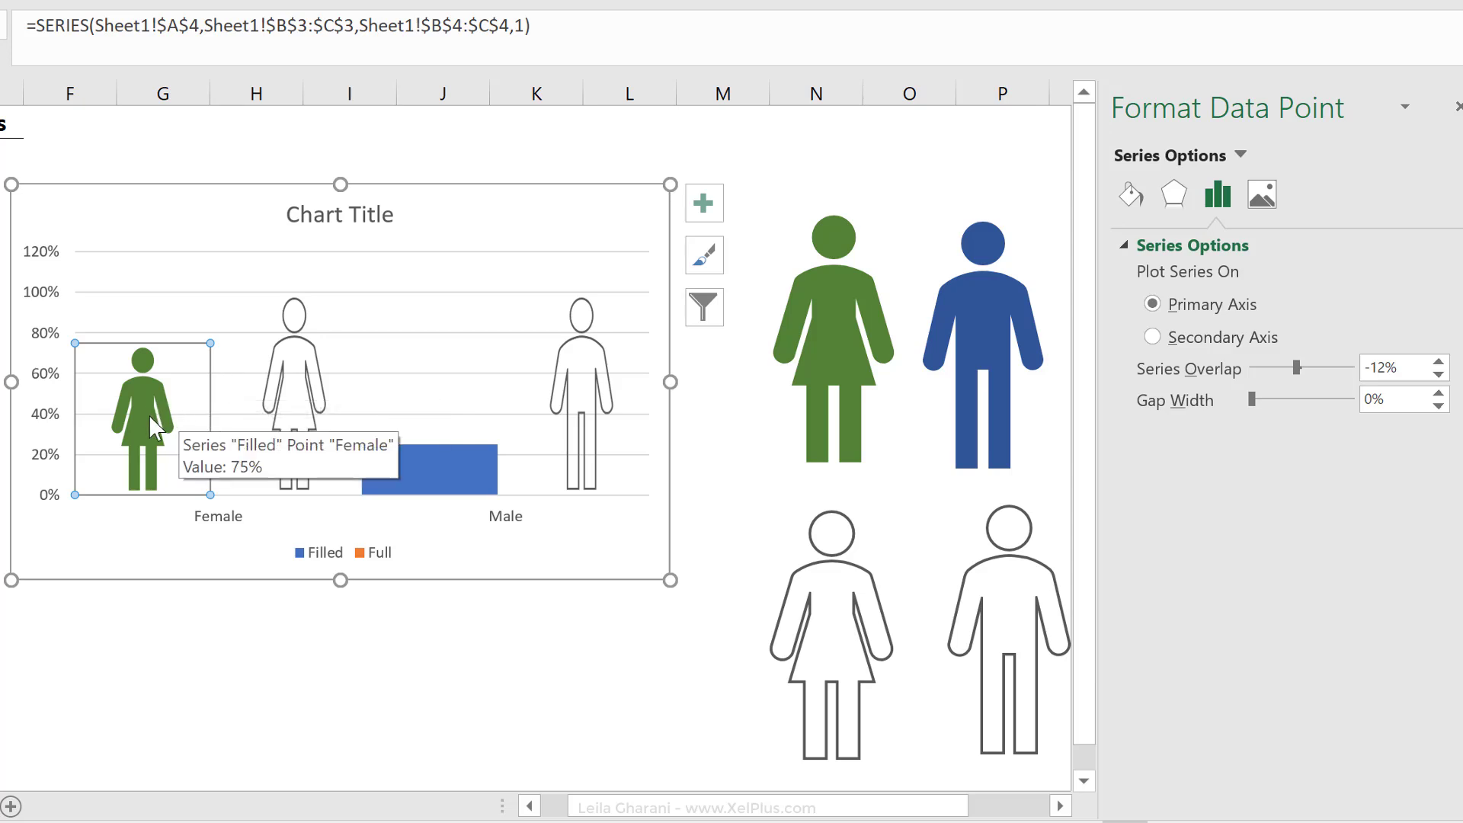
mouse_move(1130, 194)
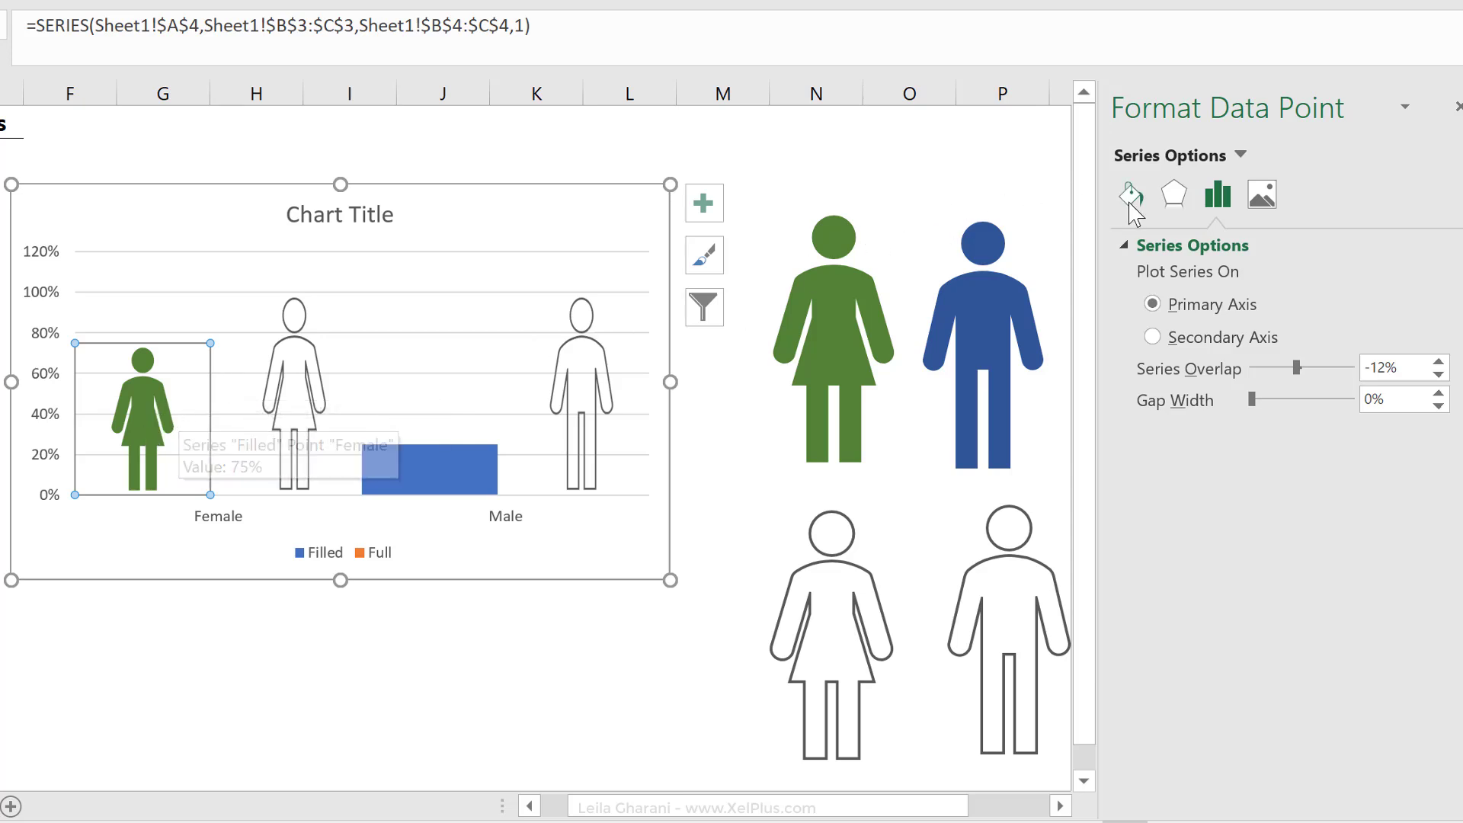
Set the Female Filled picture fill to Stack and Scale with 1 unit/picture
click(1130, 193)
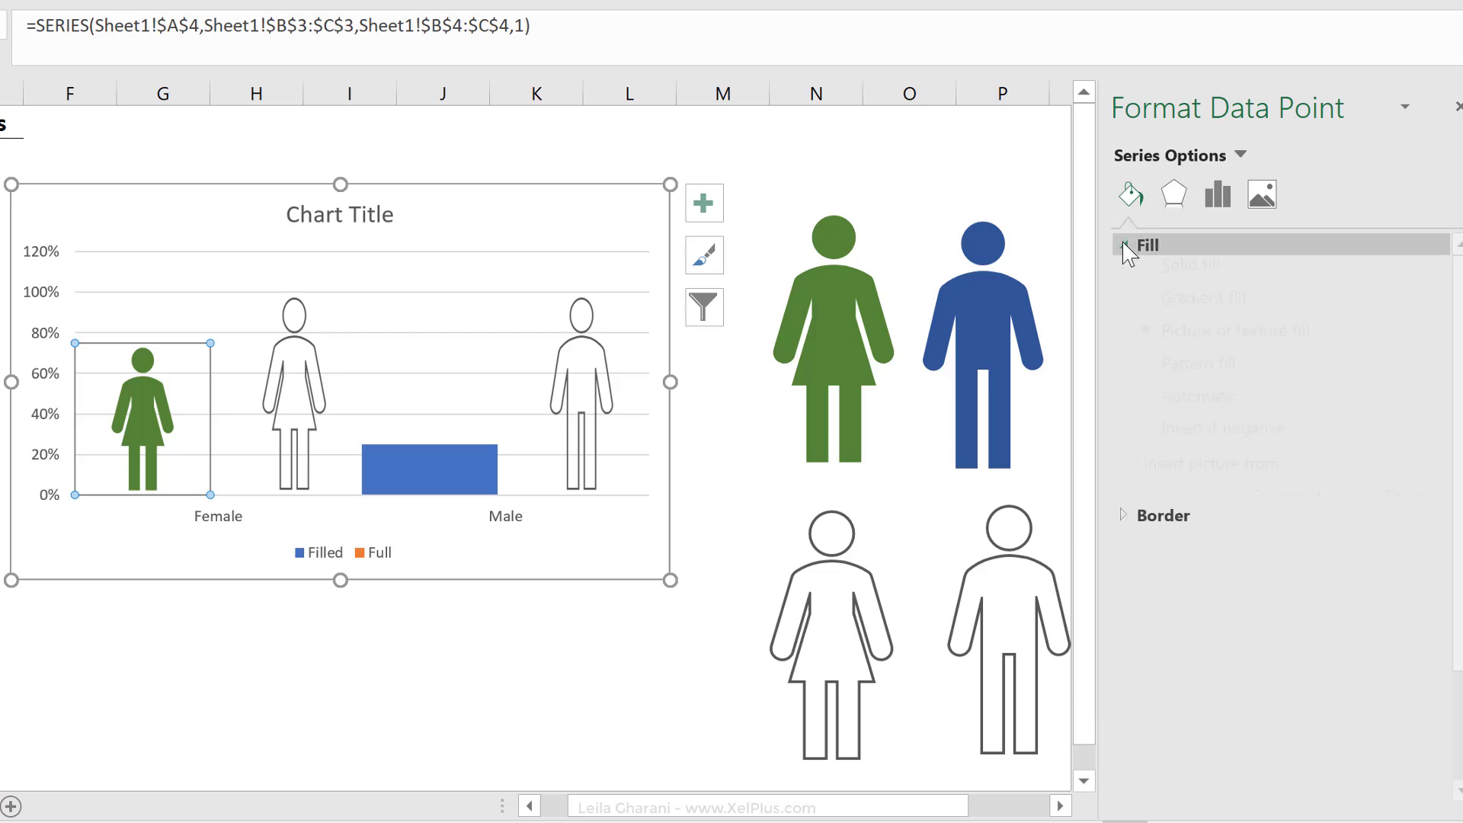
click(1140, 245)
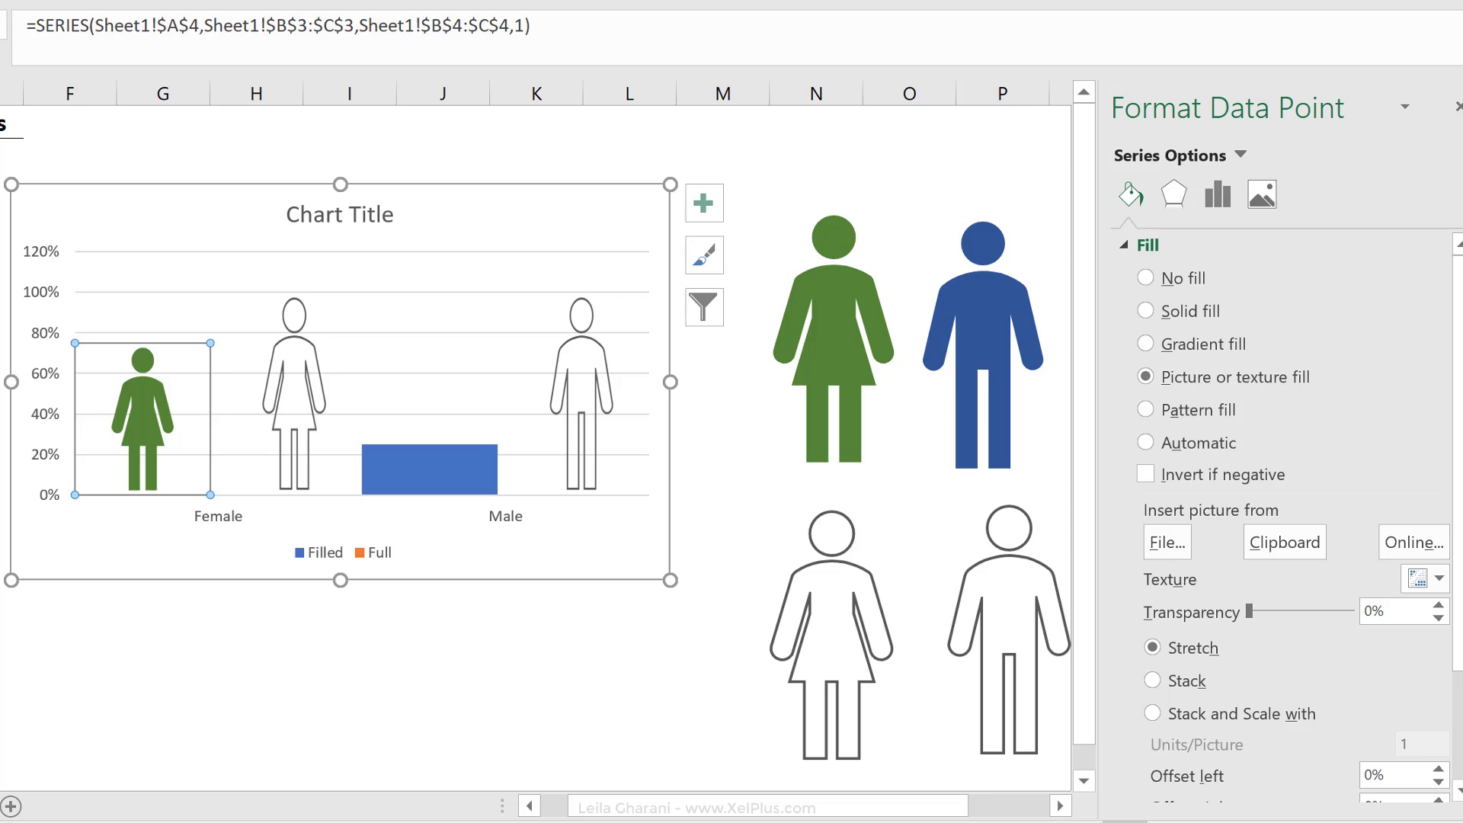
click(1152, 714)
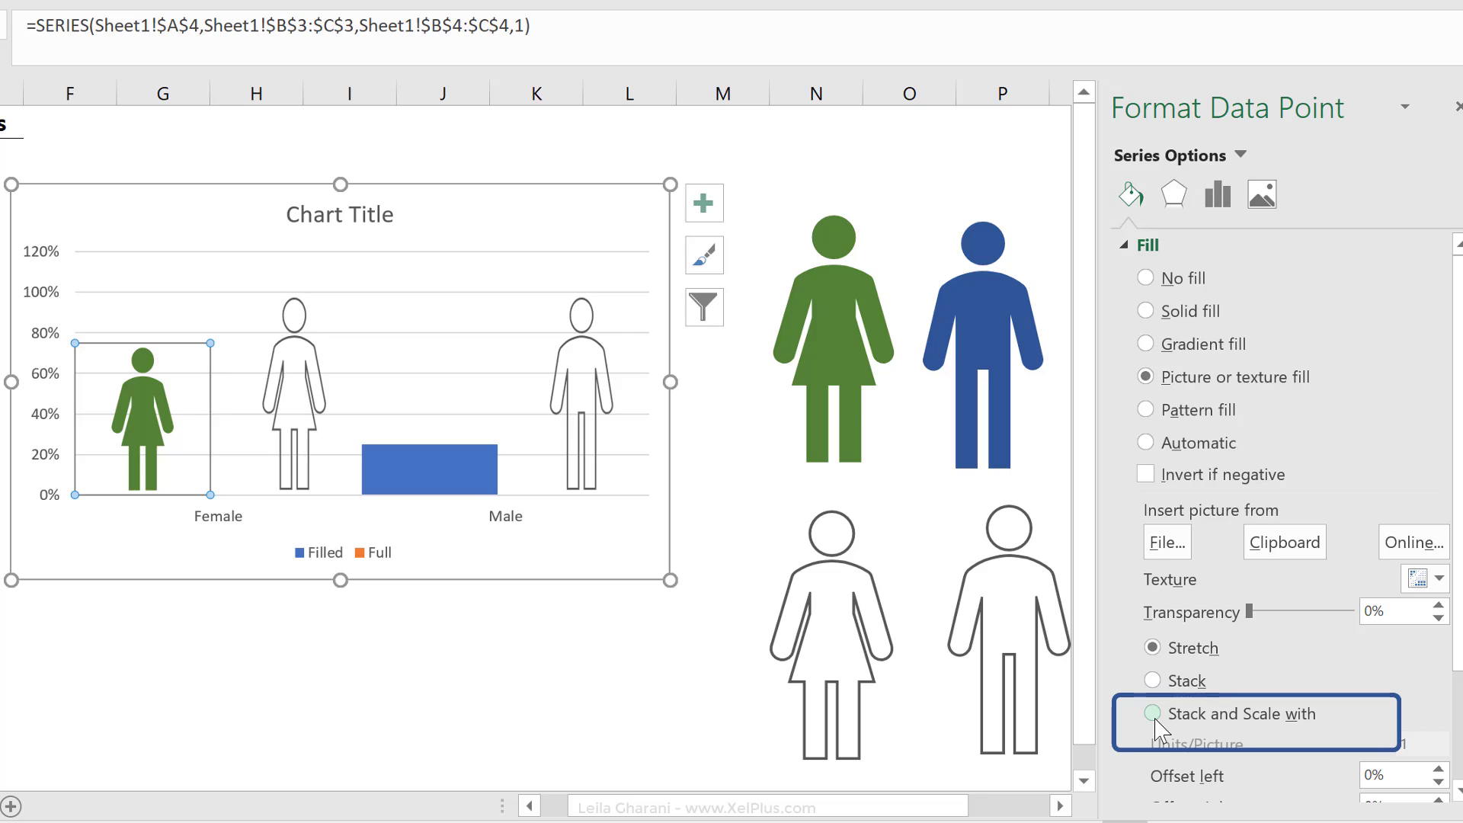
click(1152, 714)
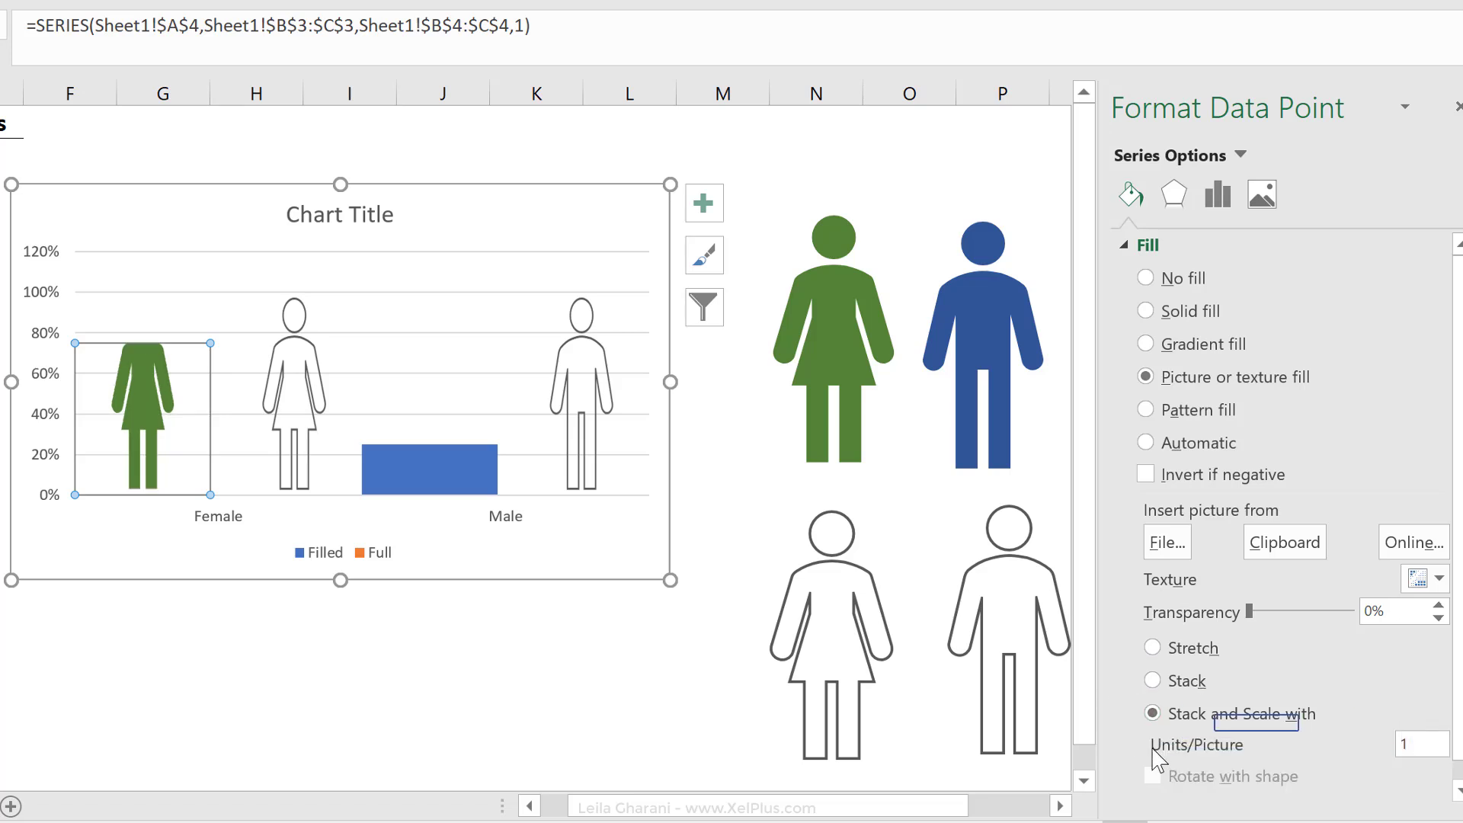
mouse_move(1093, 597)
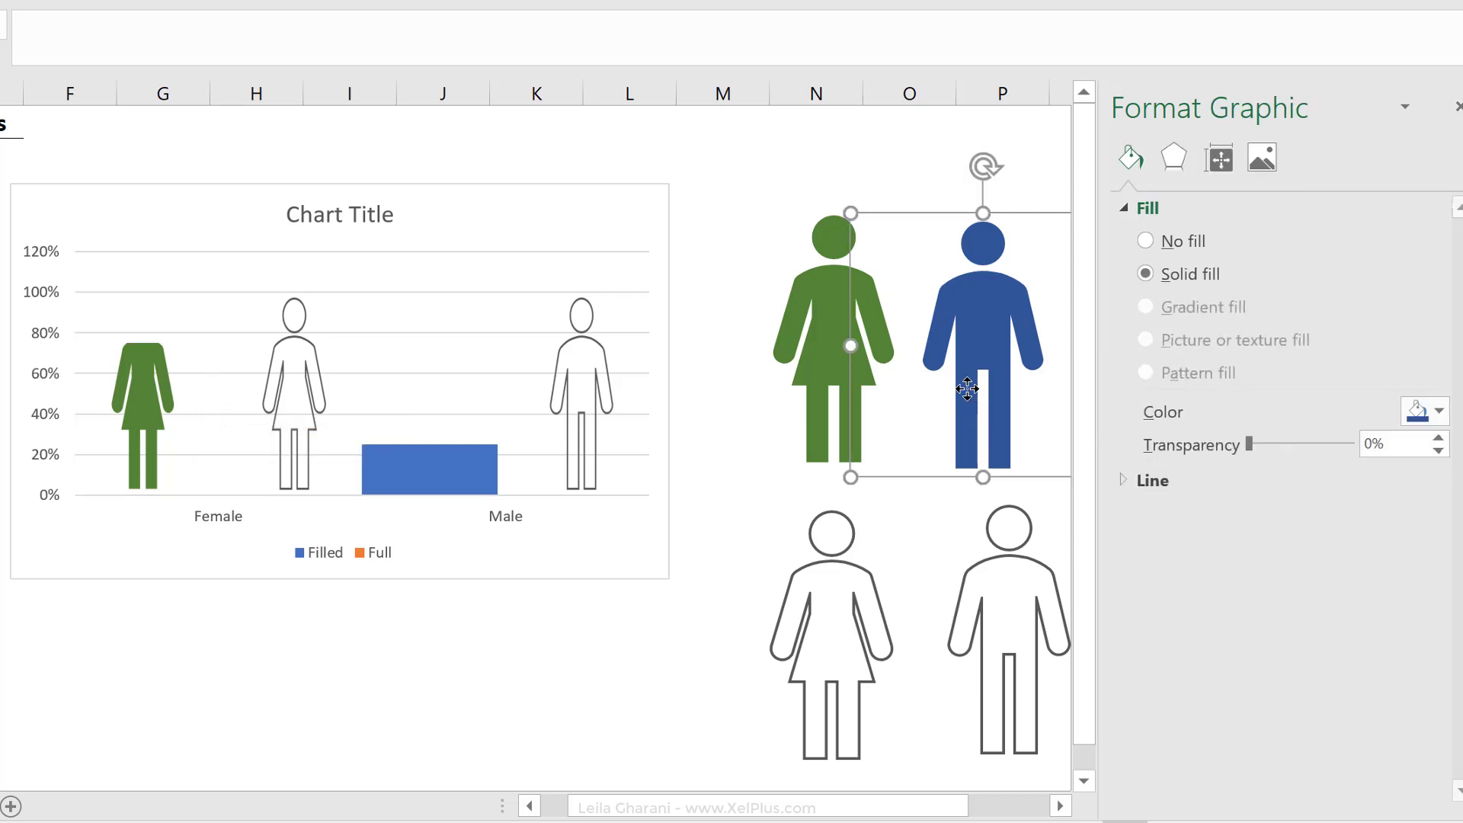
Paste the blue man icon into Male Filled and set its fill to Stack and Scale
key(ctrl+c)
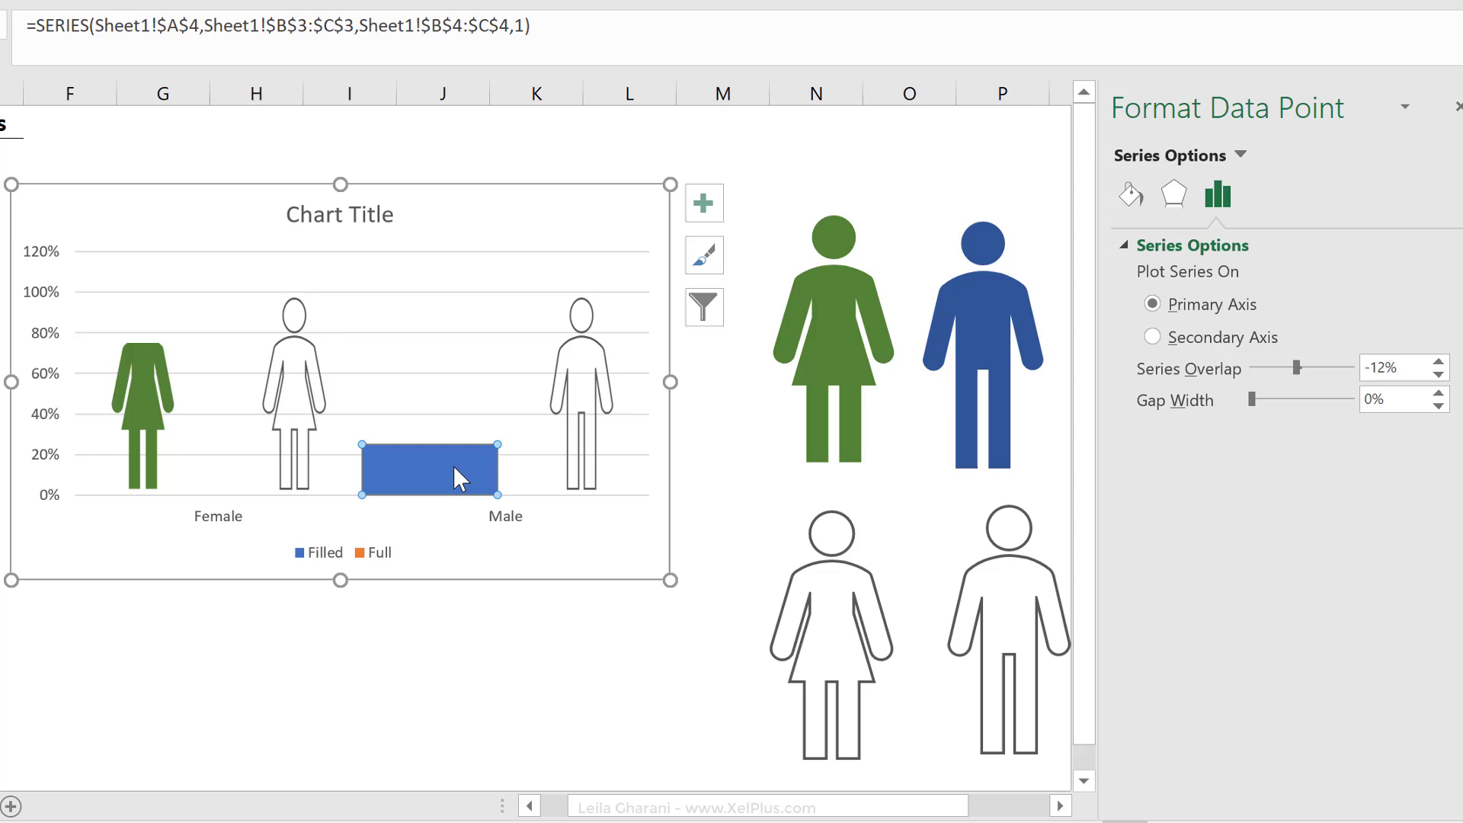
key(ctrl+v)
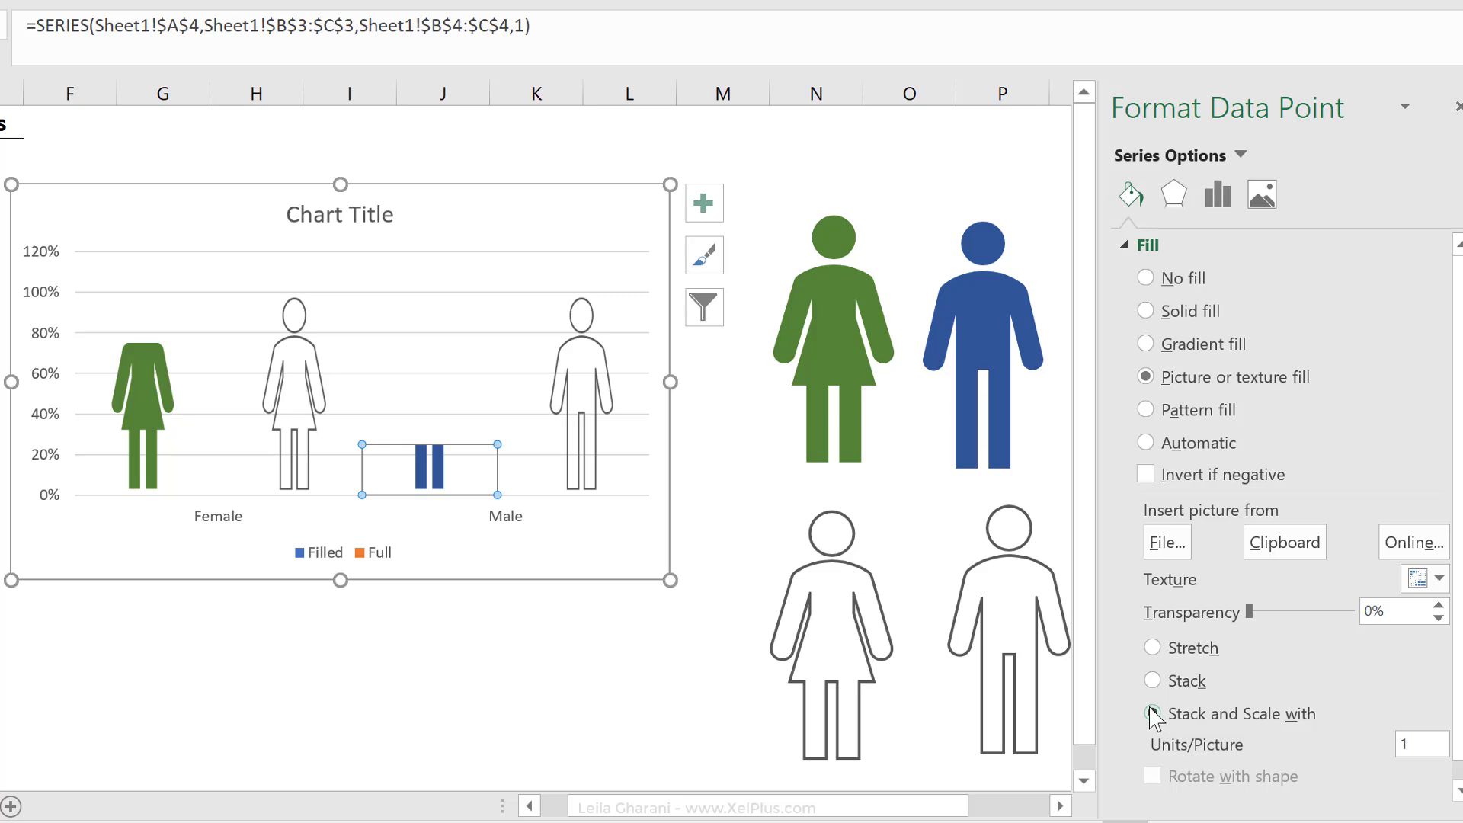
click(1144, 714)
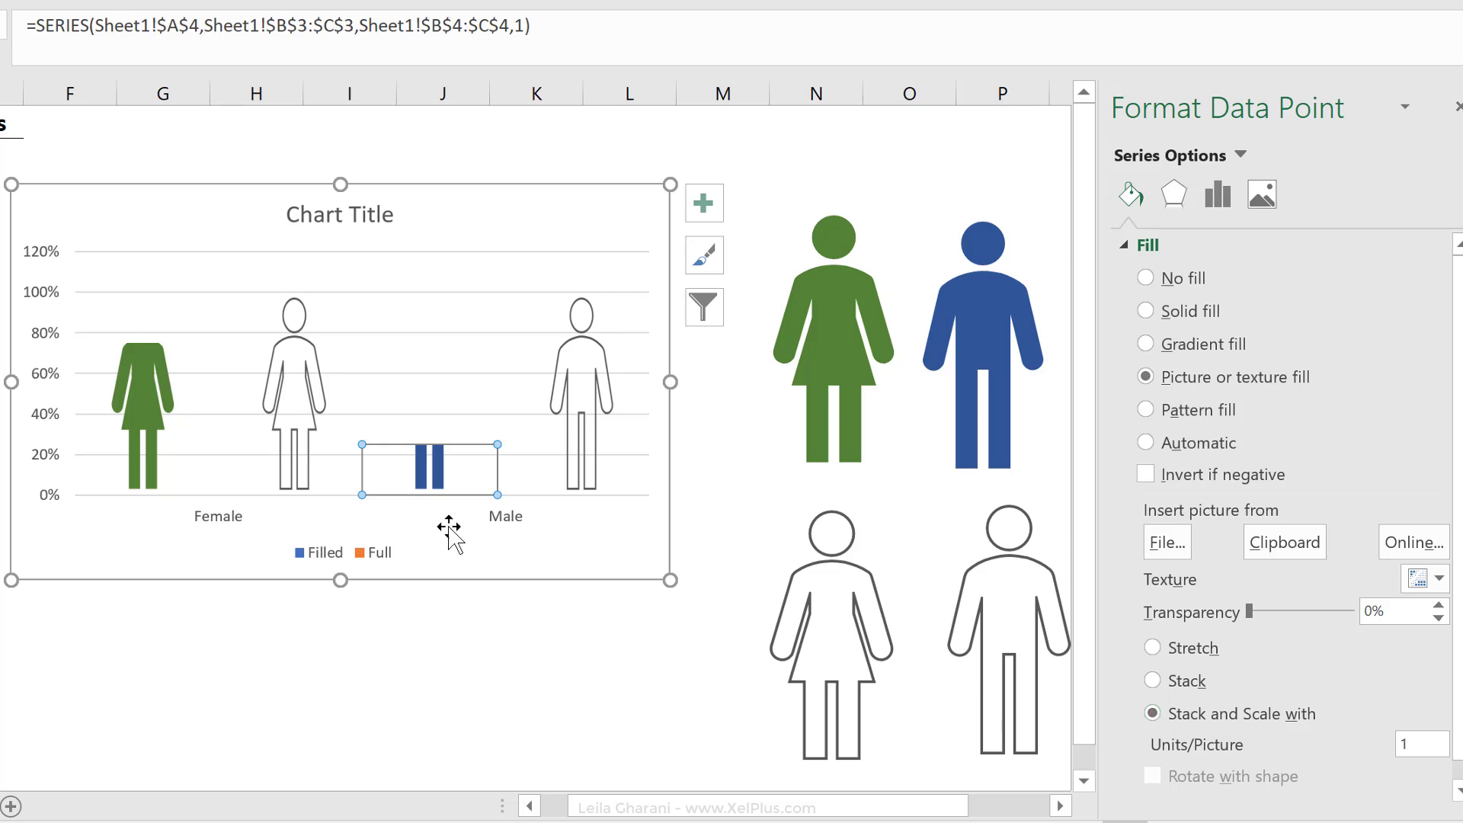
mouse_move(450, 520)
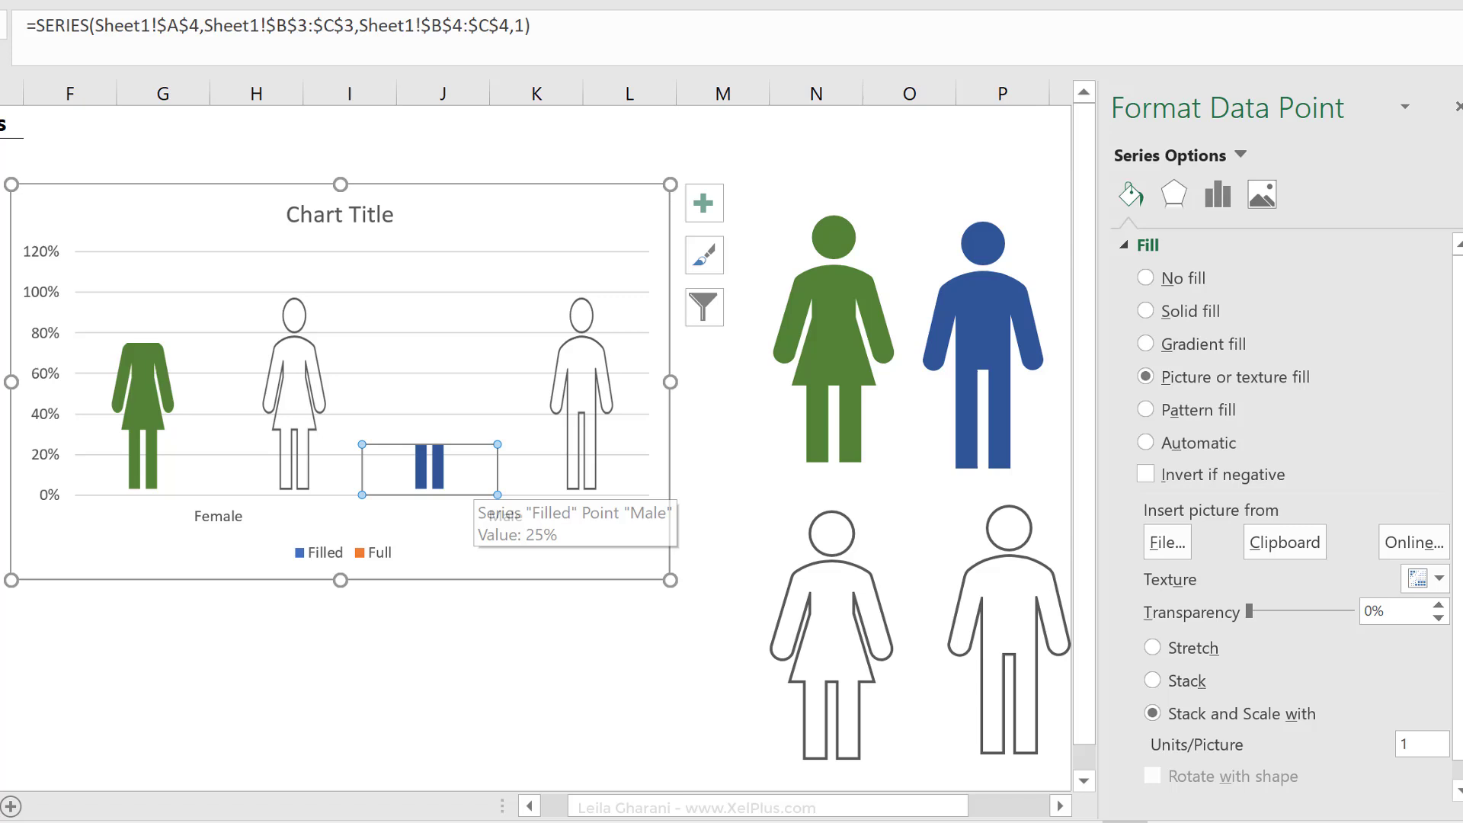
click(42, 373)
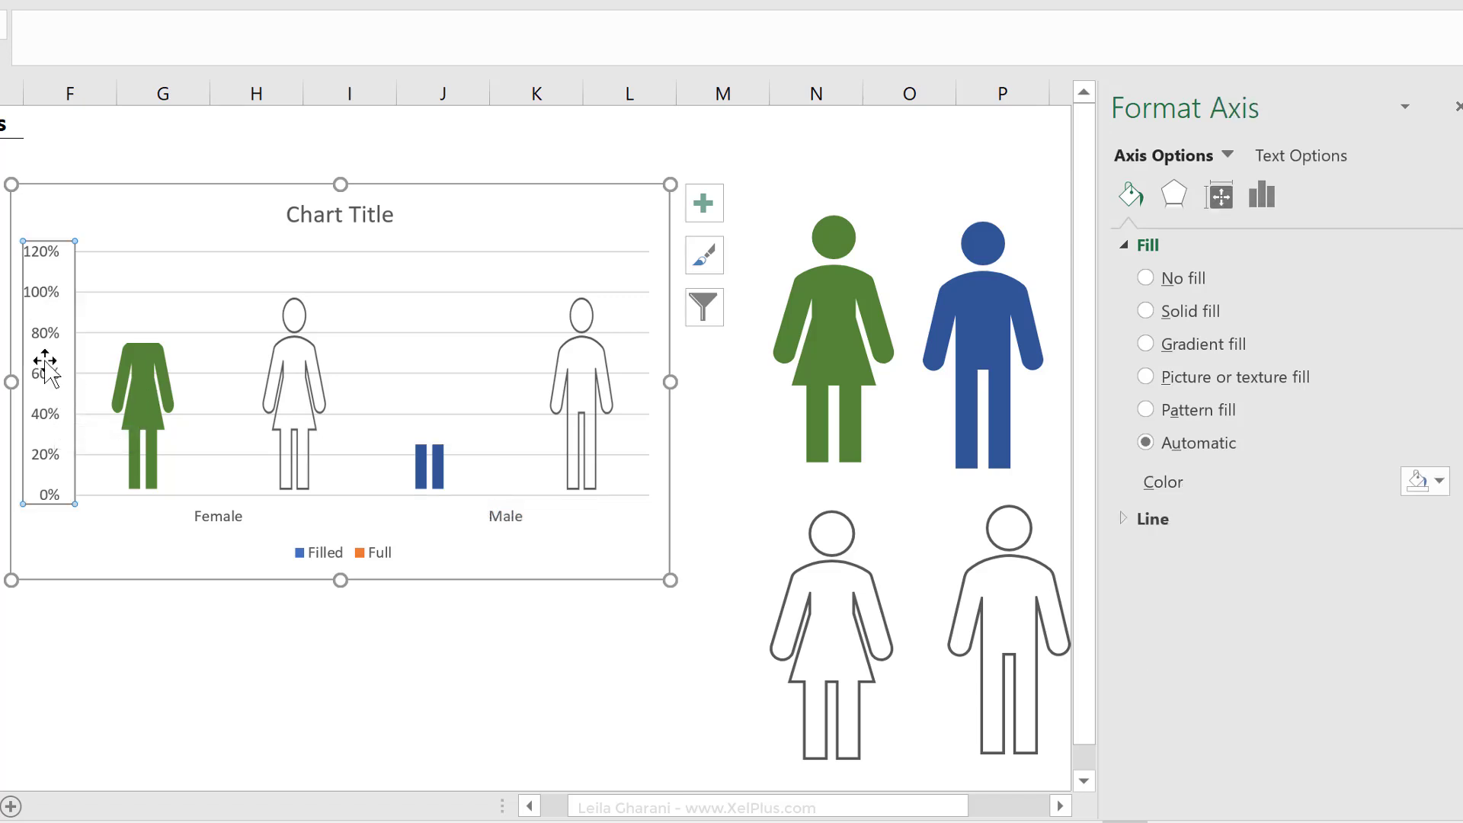
mouse_move(46, 364)
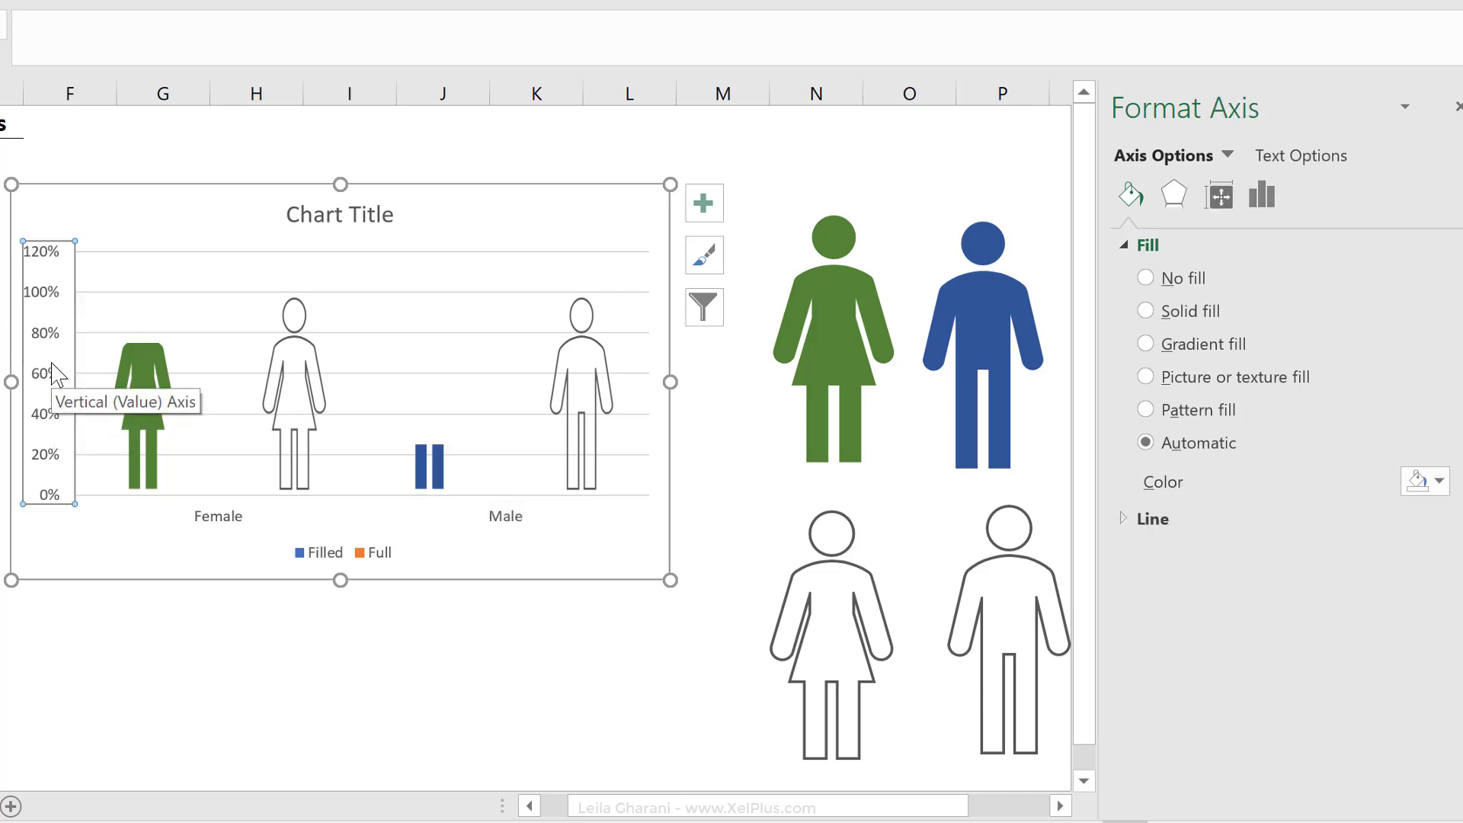
mouse_move(364, 369)
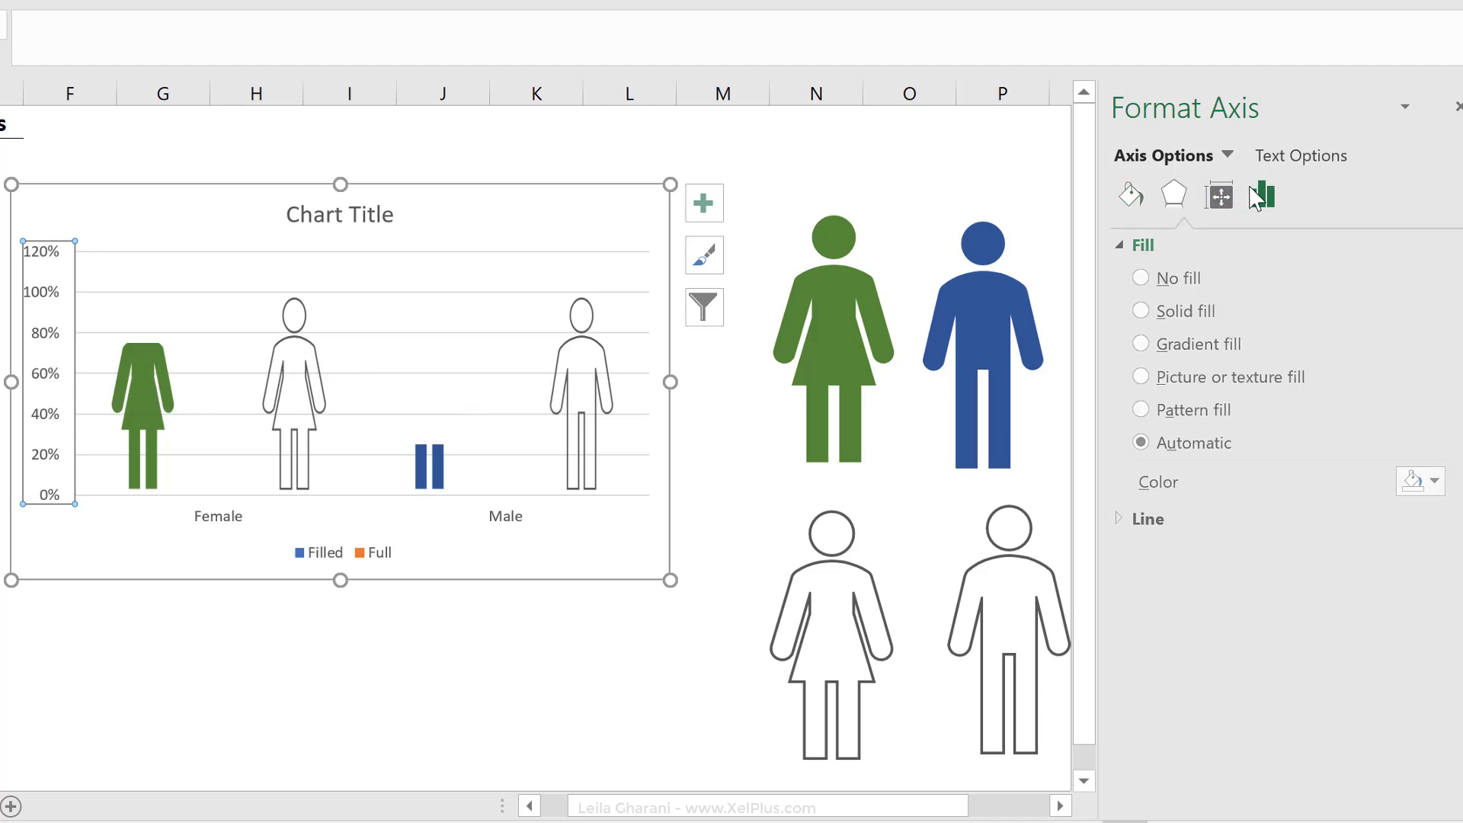
Set the vertical axis maximum to 1.0 (100%) and delete the horizontal gridlines
click(1260, 195)
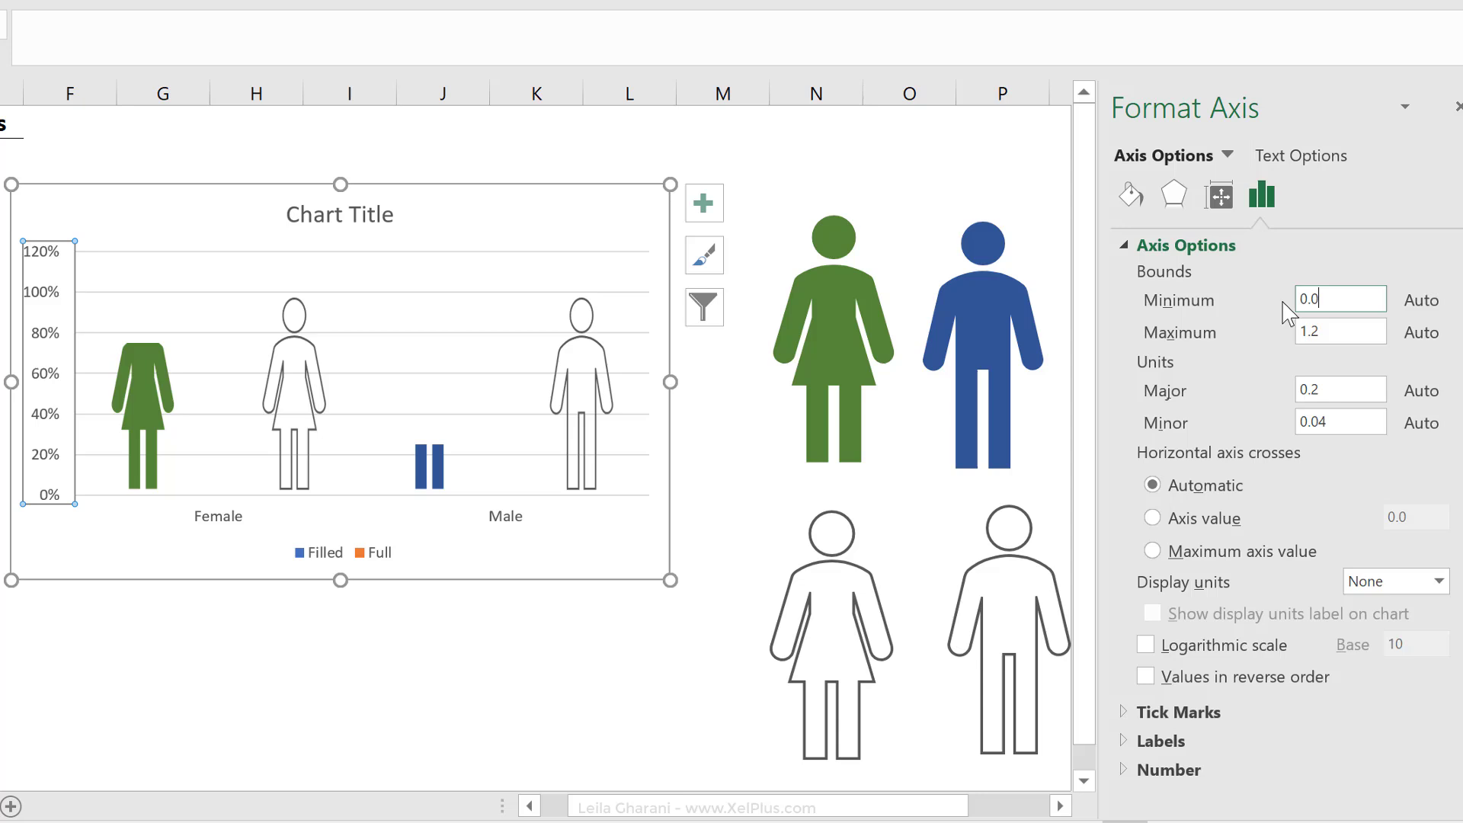
click(1340, 299)
text(1)
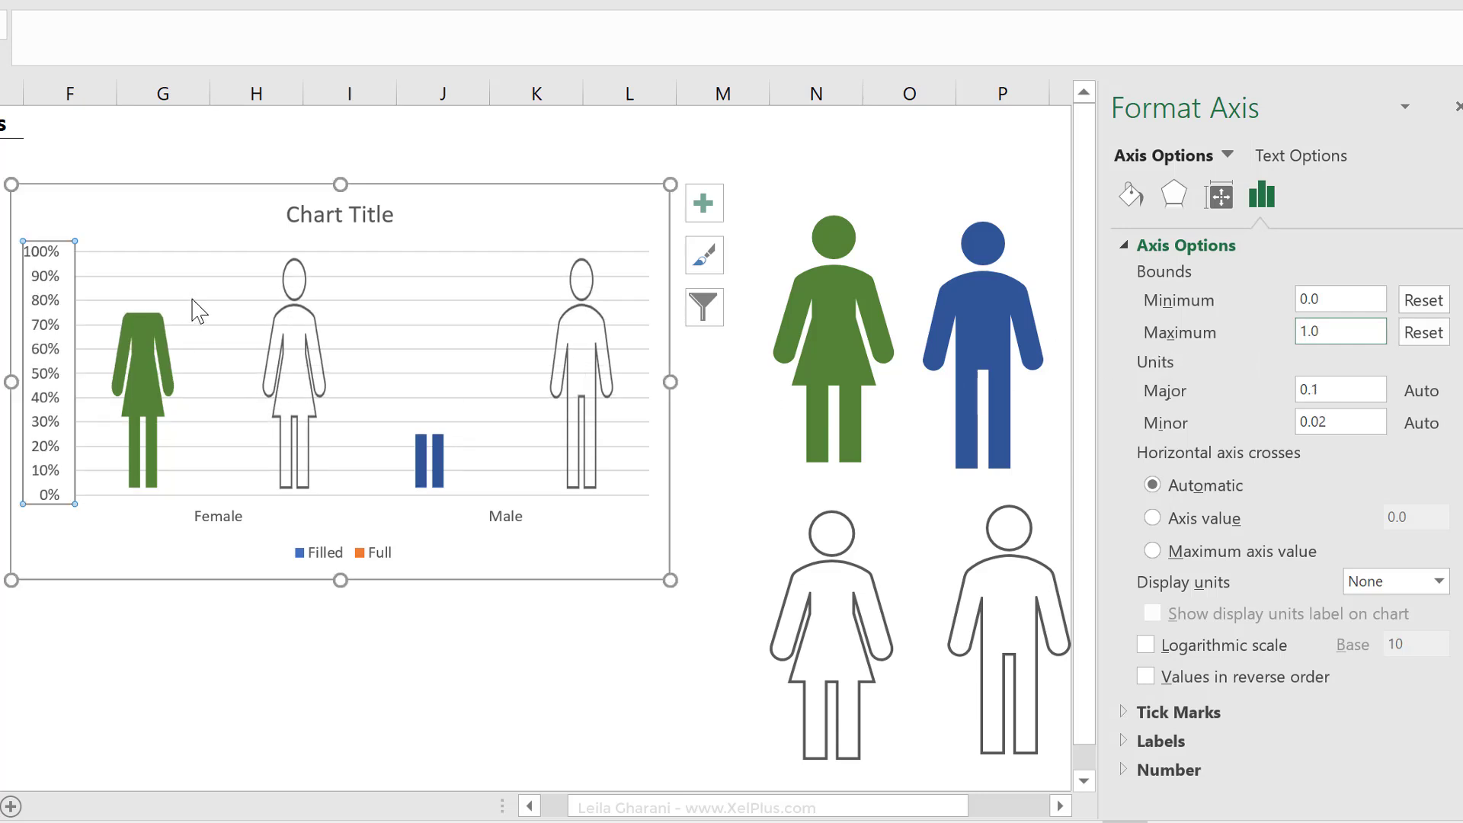
click(340, 373)
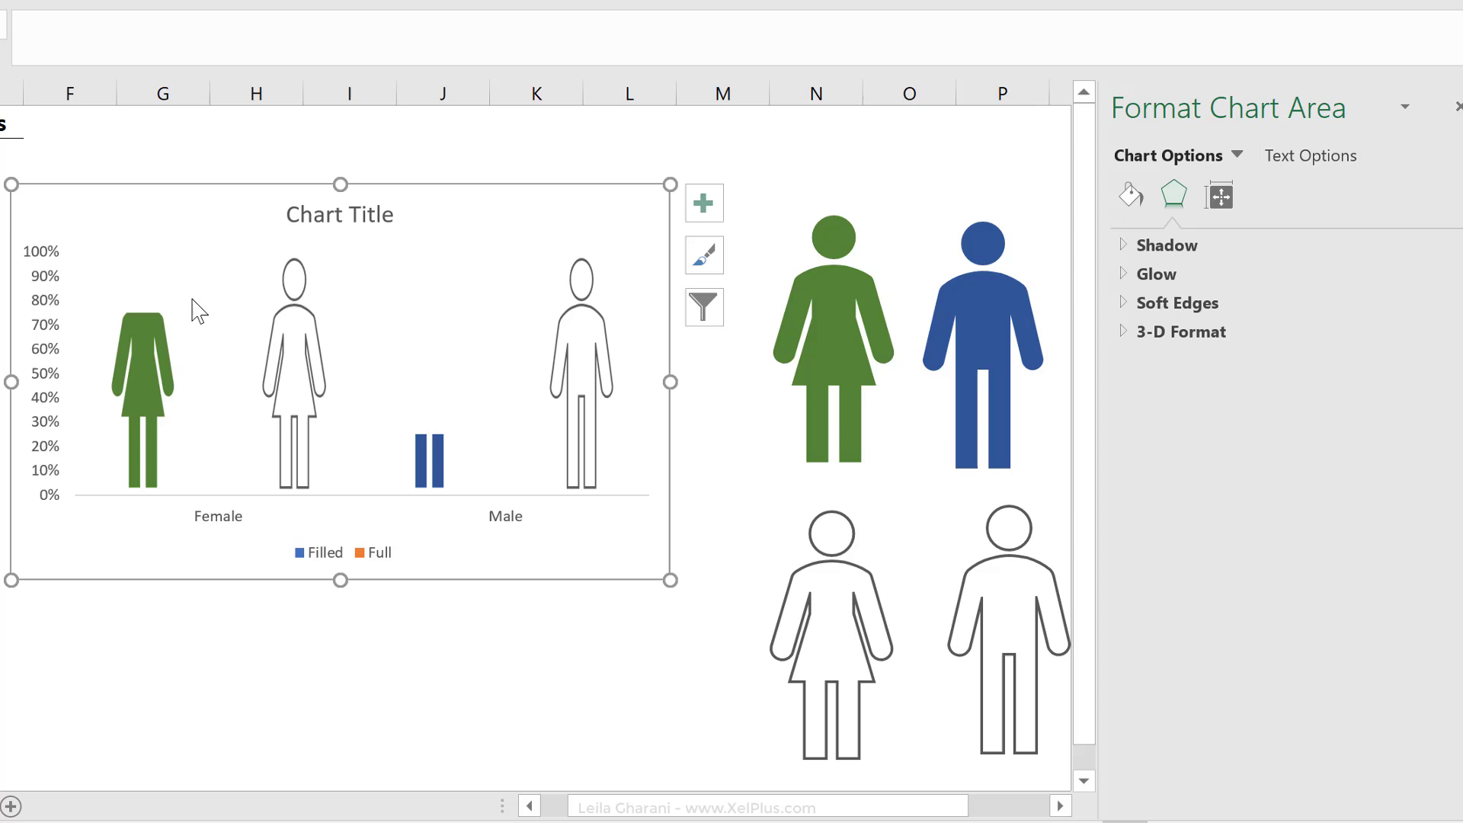
mouse_move(193, 426)
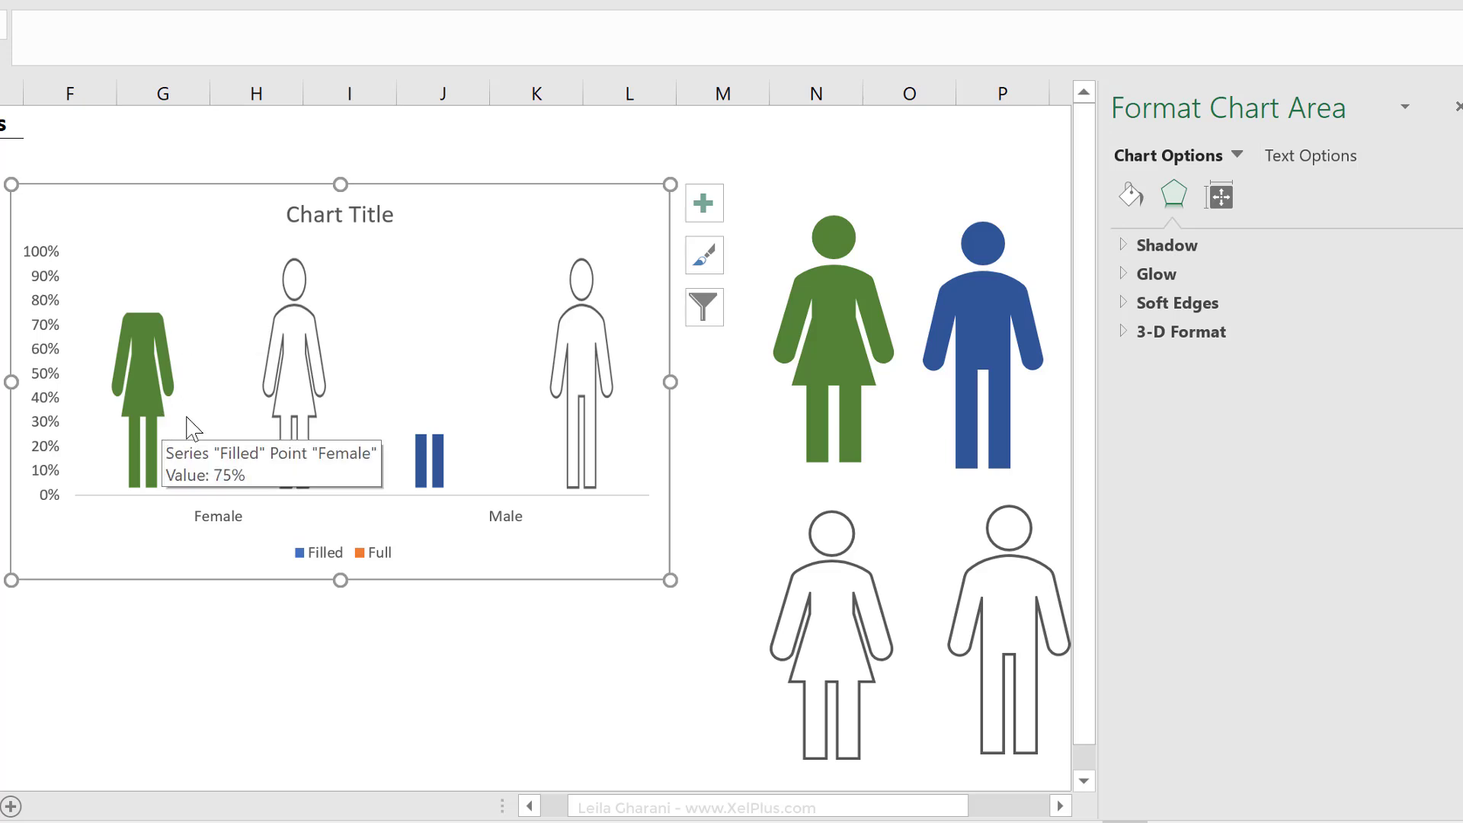
mouse_move(293, 396)
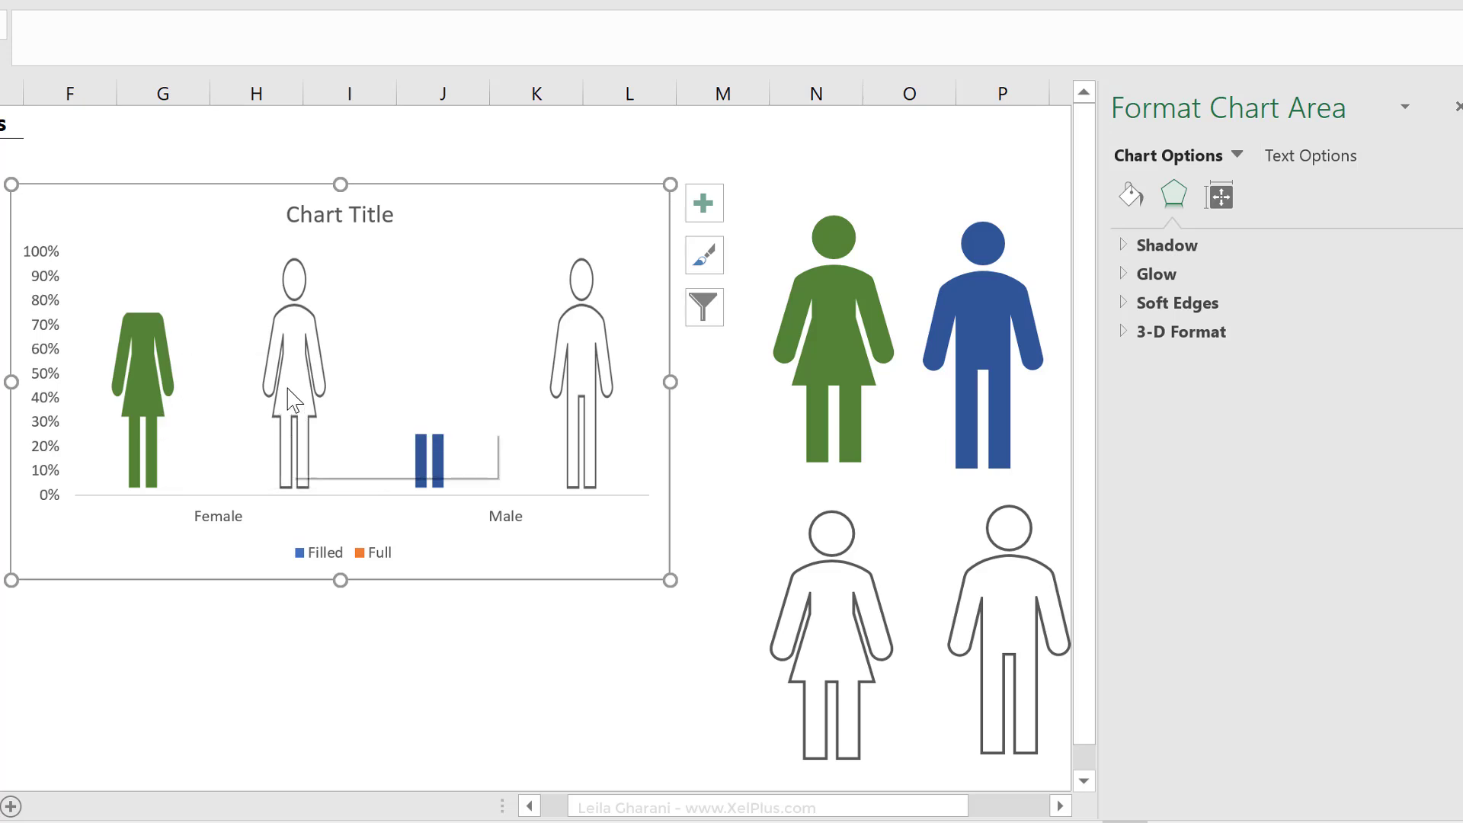
click(429, 457)
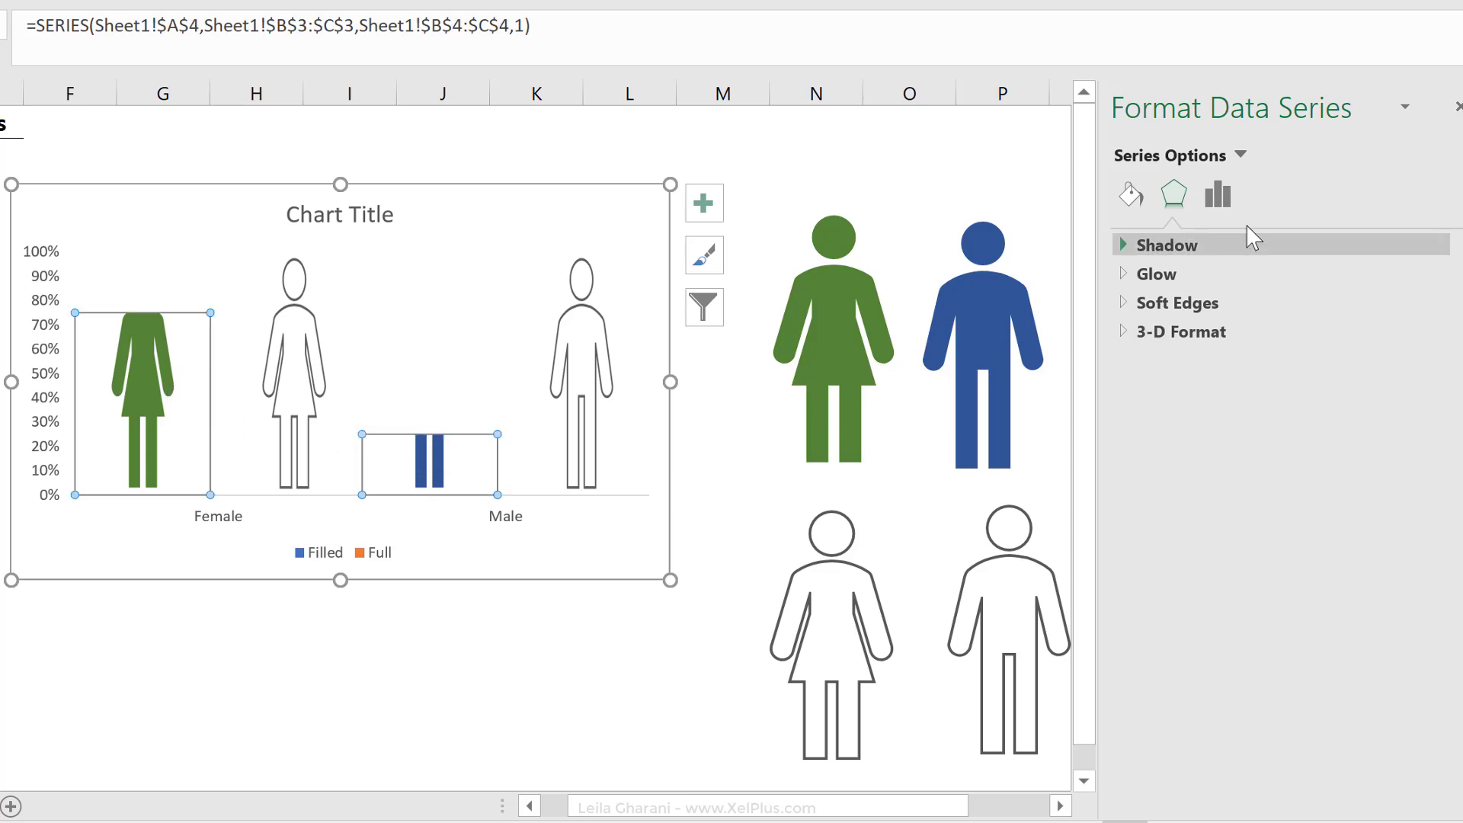
Set series overlap 100% and gap width 0%, then delete the legend and vertical axis
click(1217, 195)
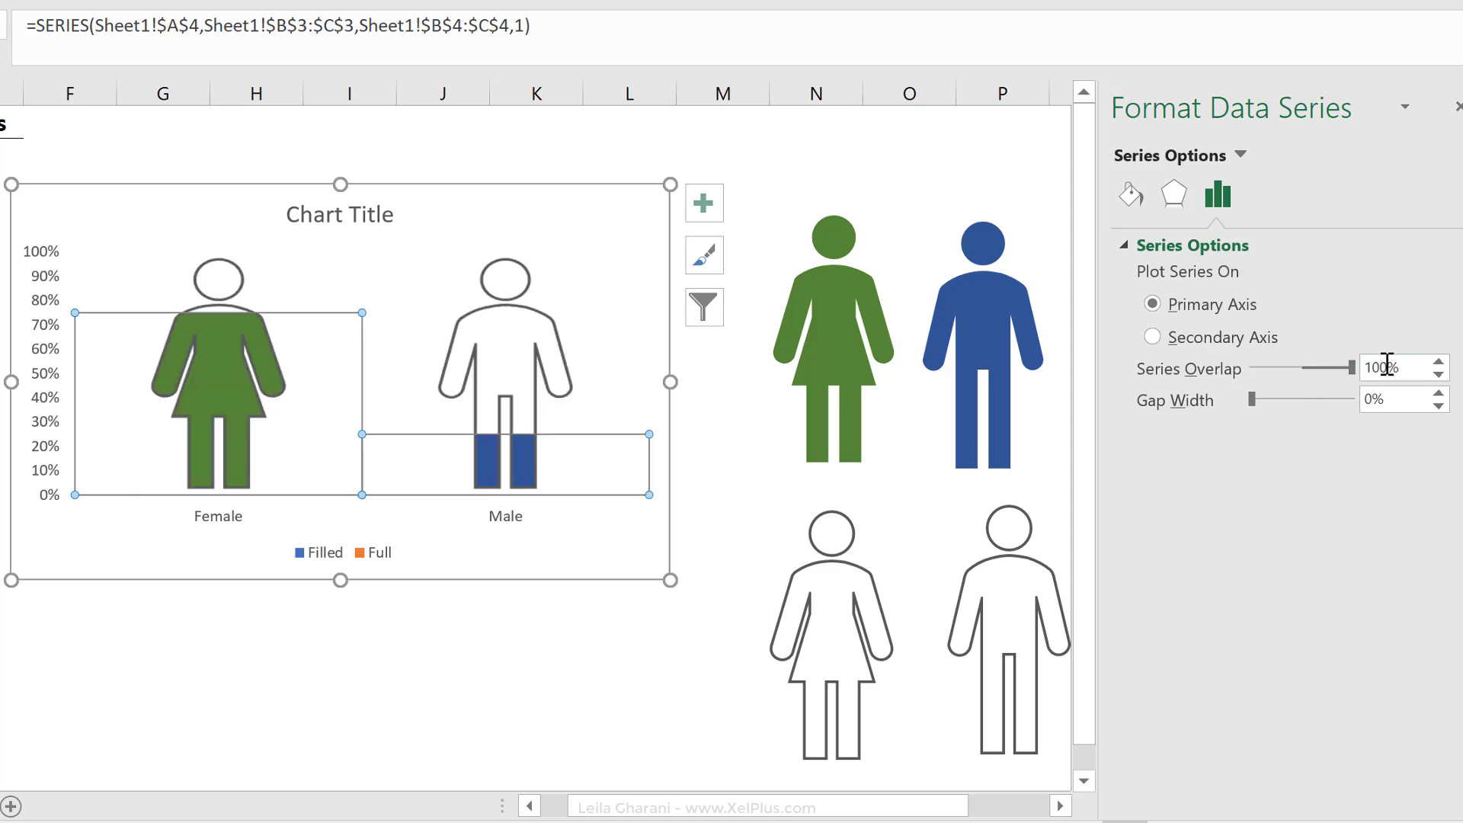
mouse_move(245, 467)
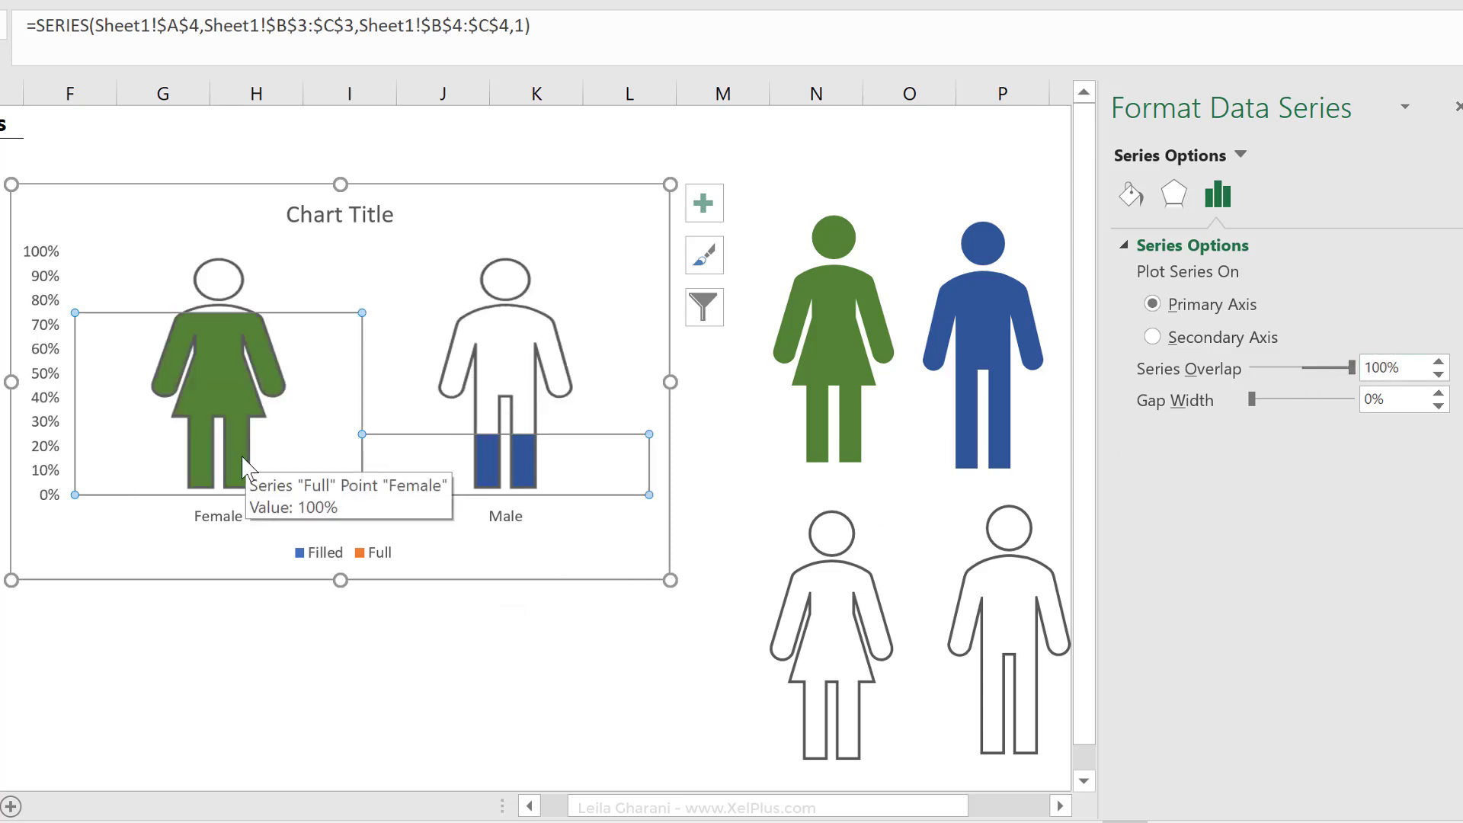
mouse_move(292, 527)
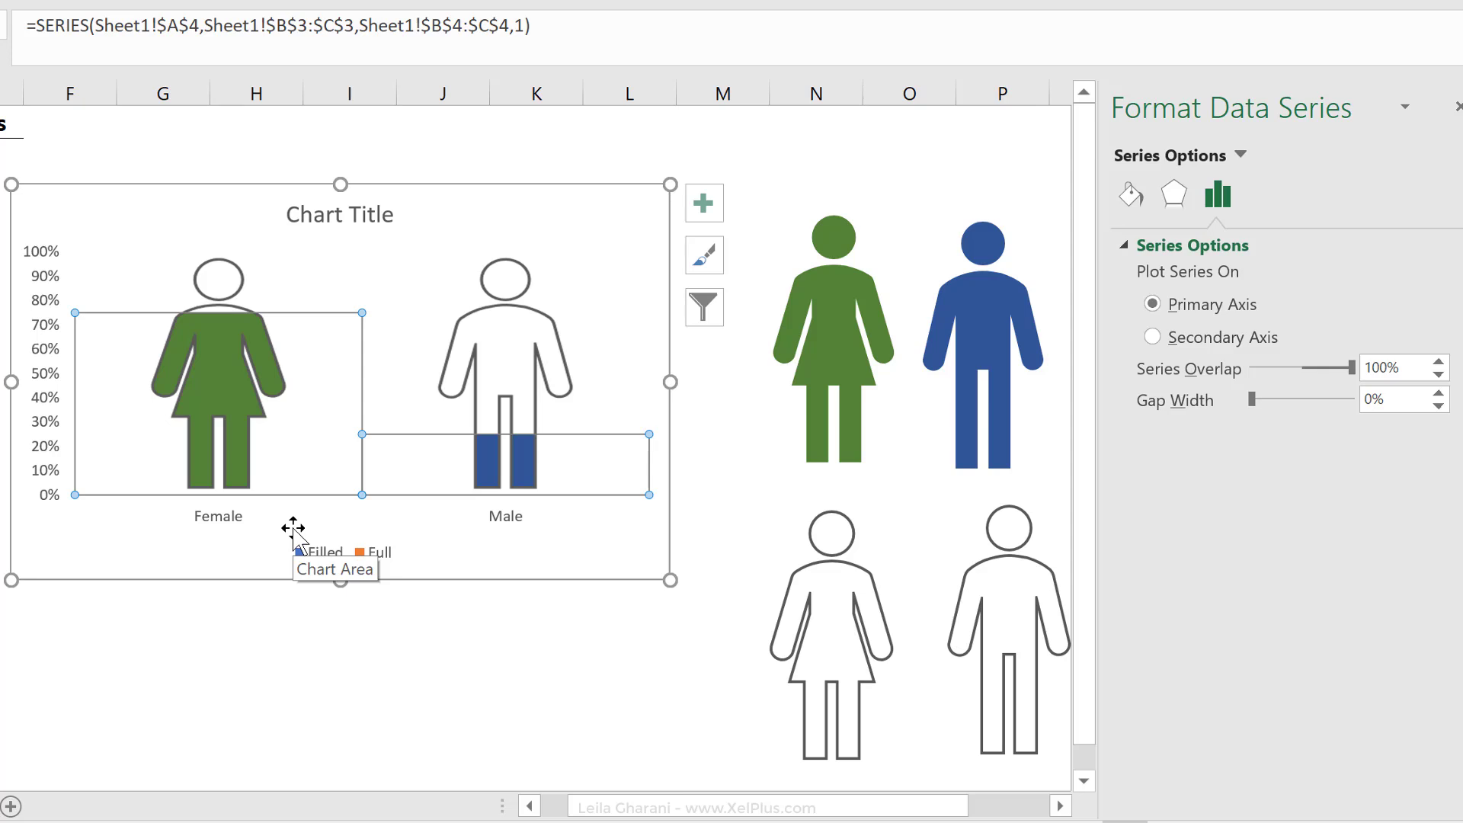
click(340, 552)
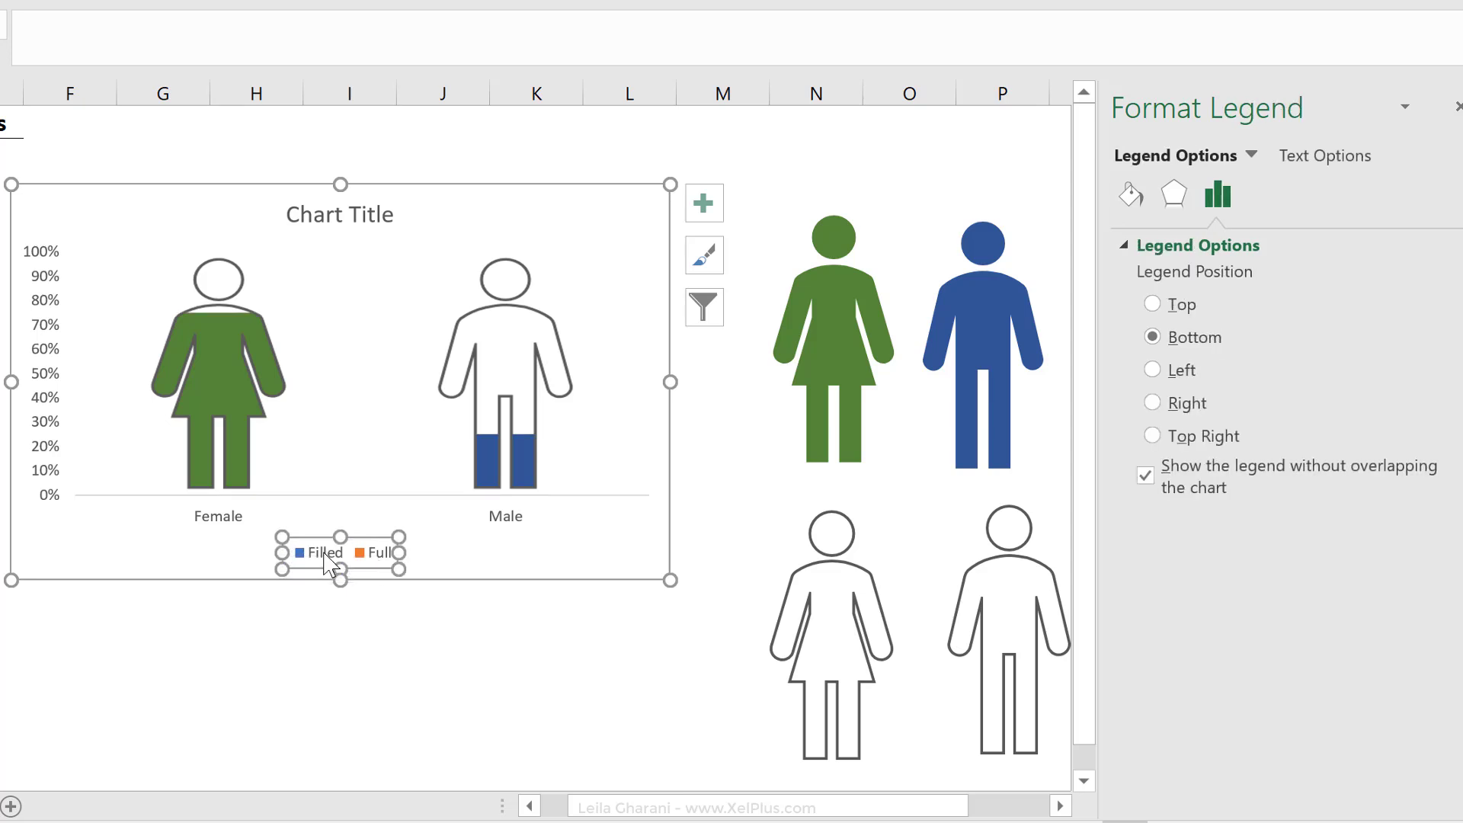
click(42, 392)
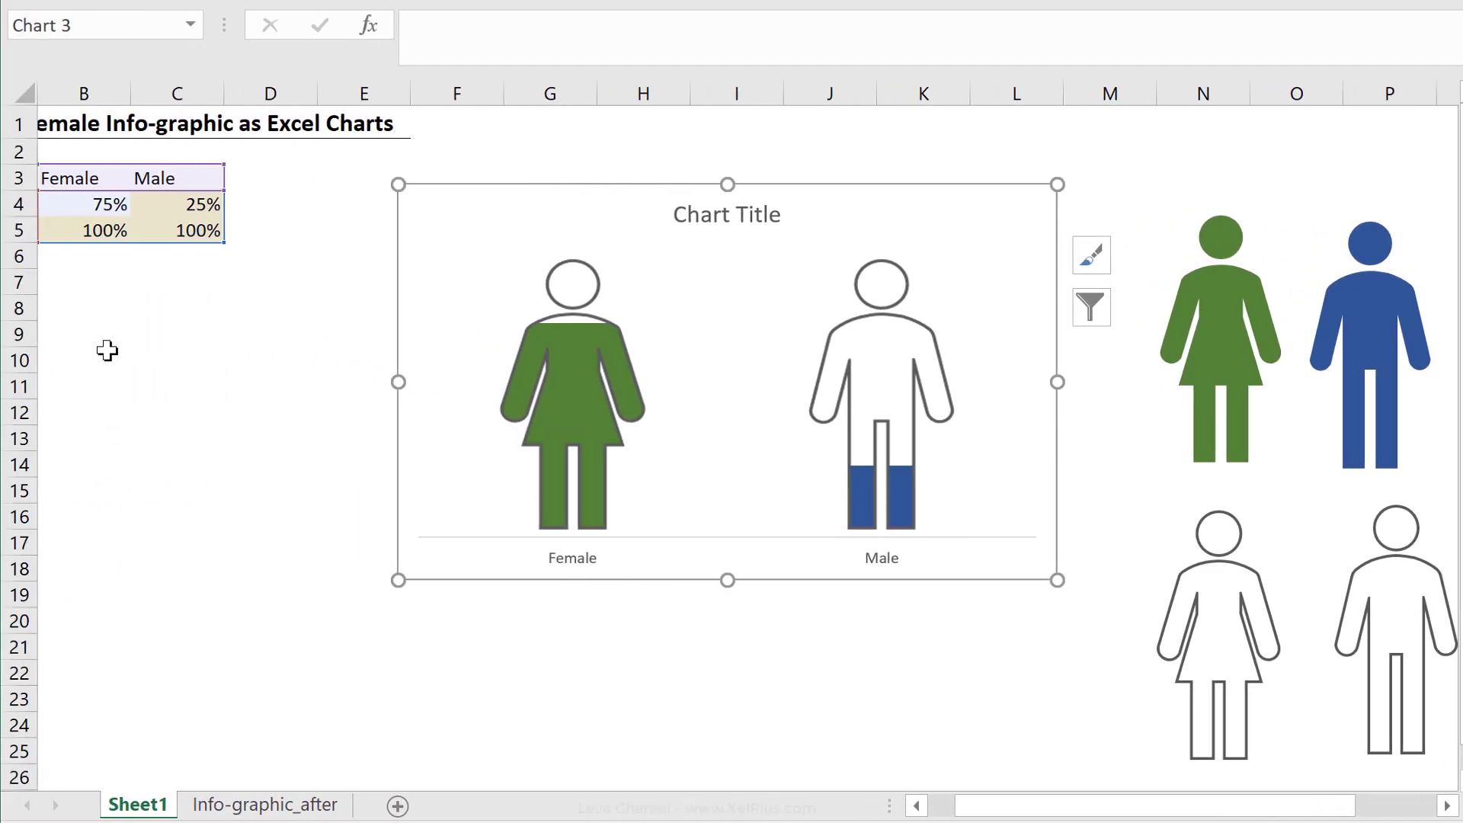
Enter 25%, then 90% in B4 so Female shows 90% and Male 10%
click(83, 359)
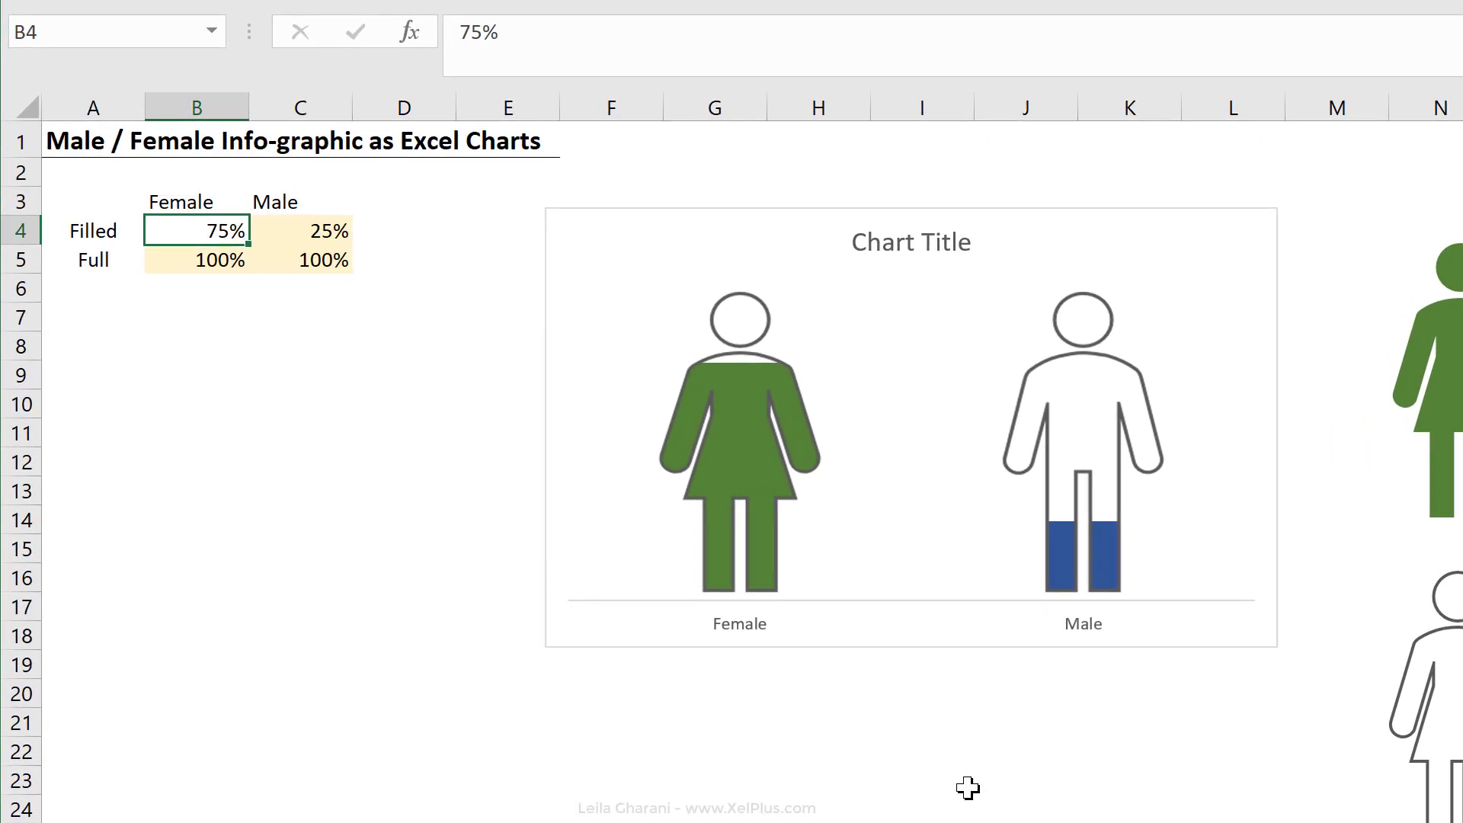
text(25%)
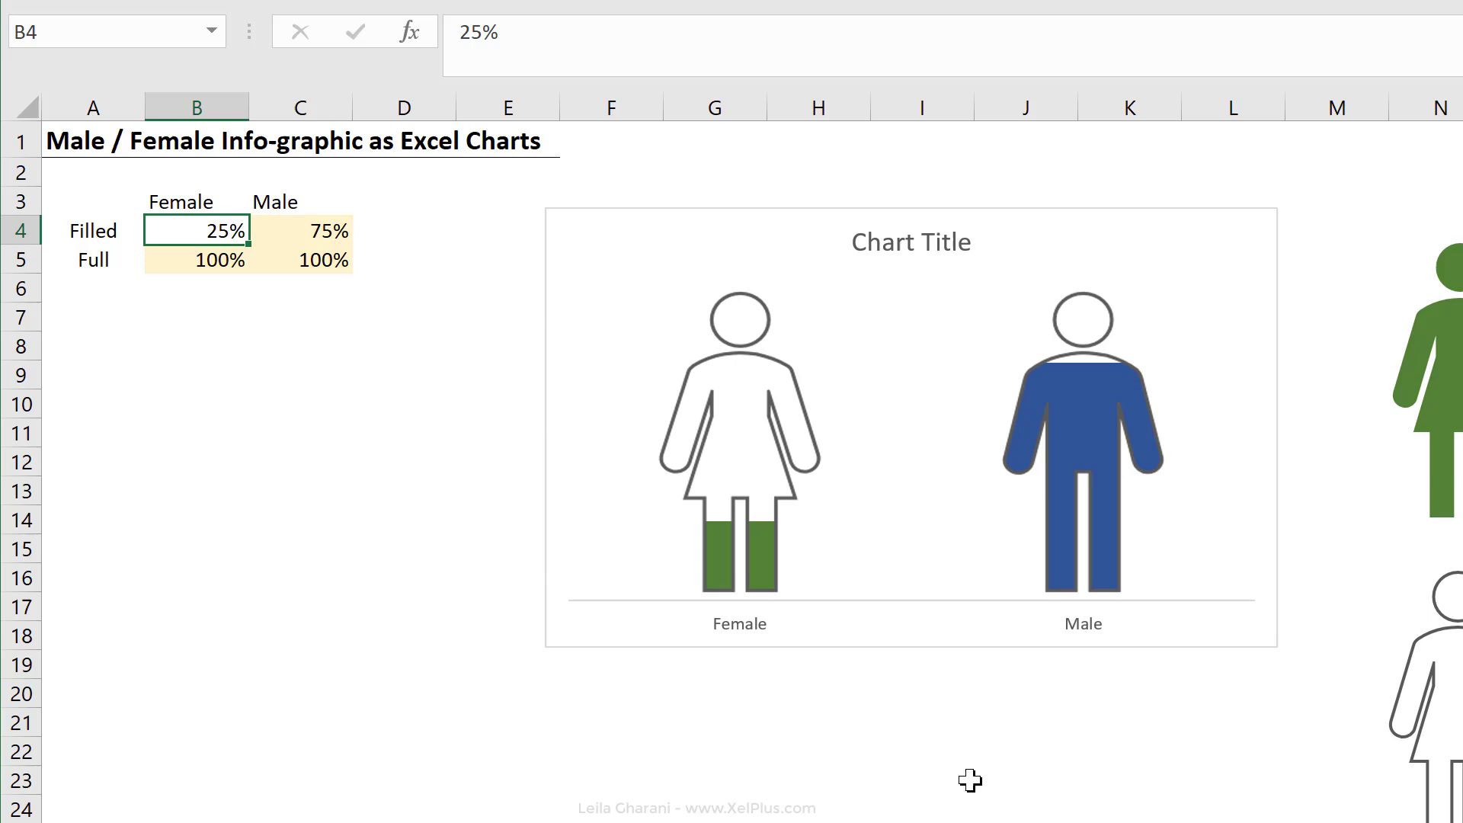
mouse_move(1003, 796)
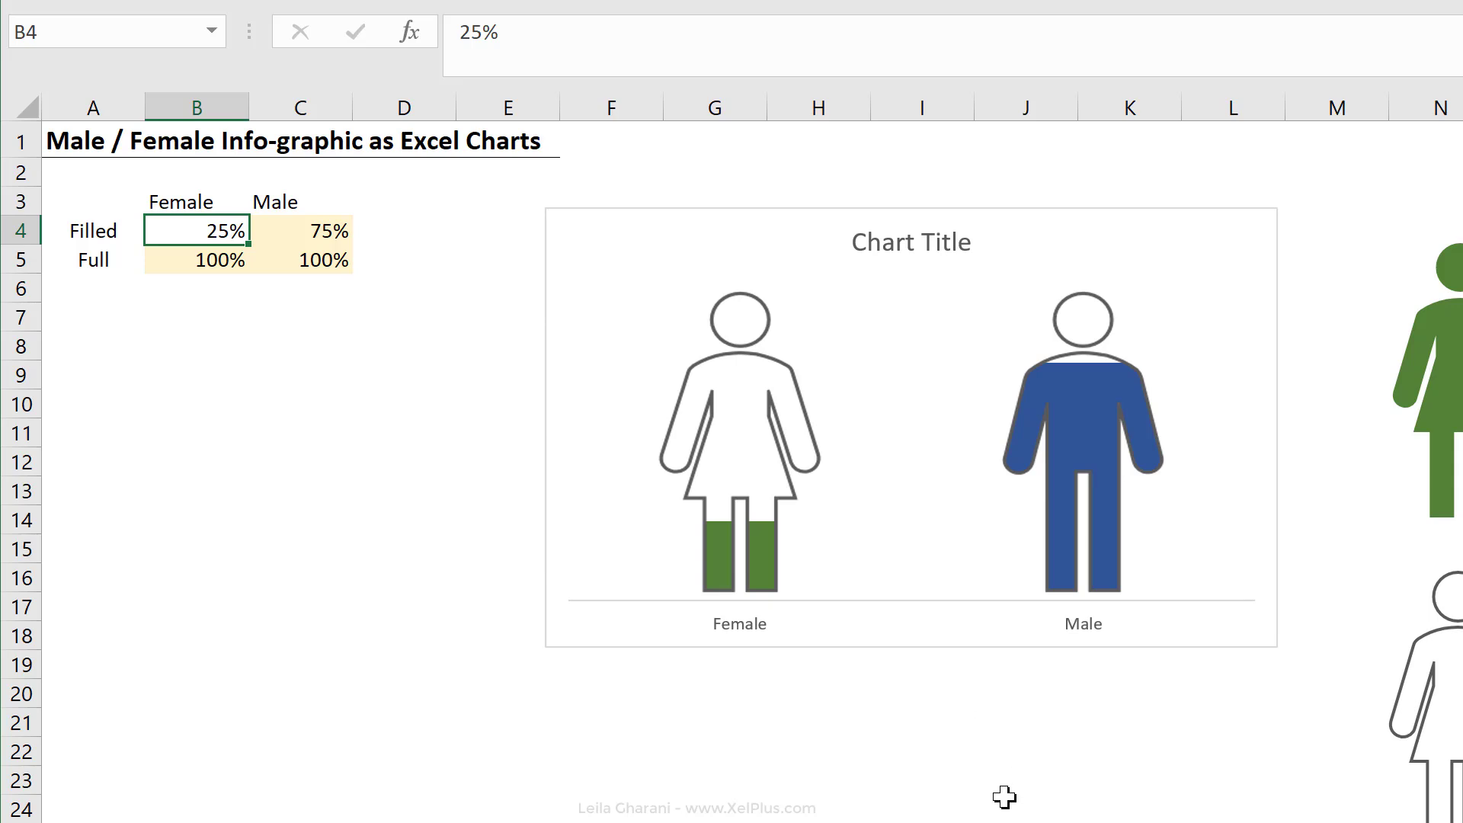
text(90%)
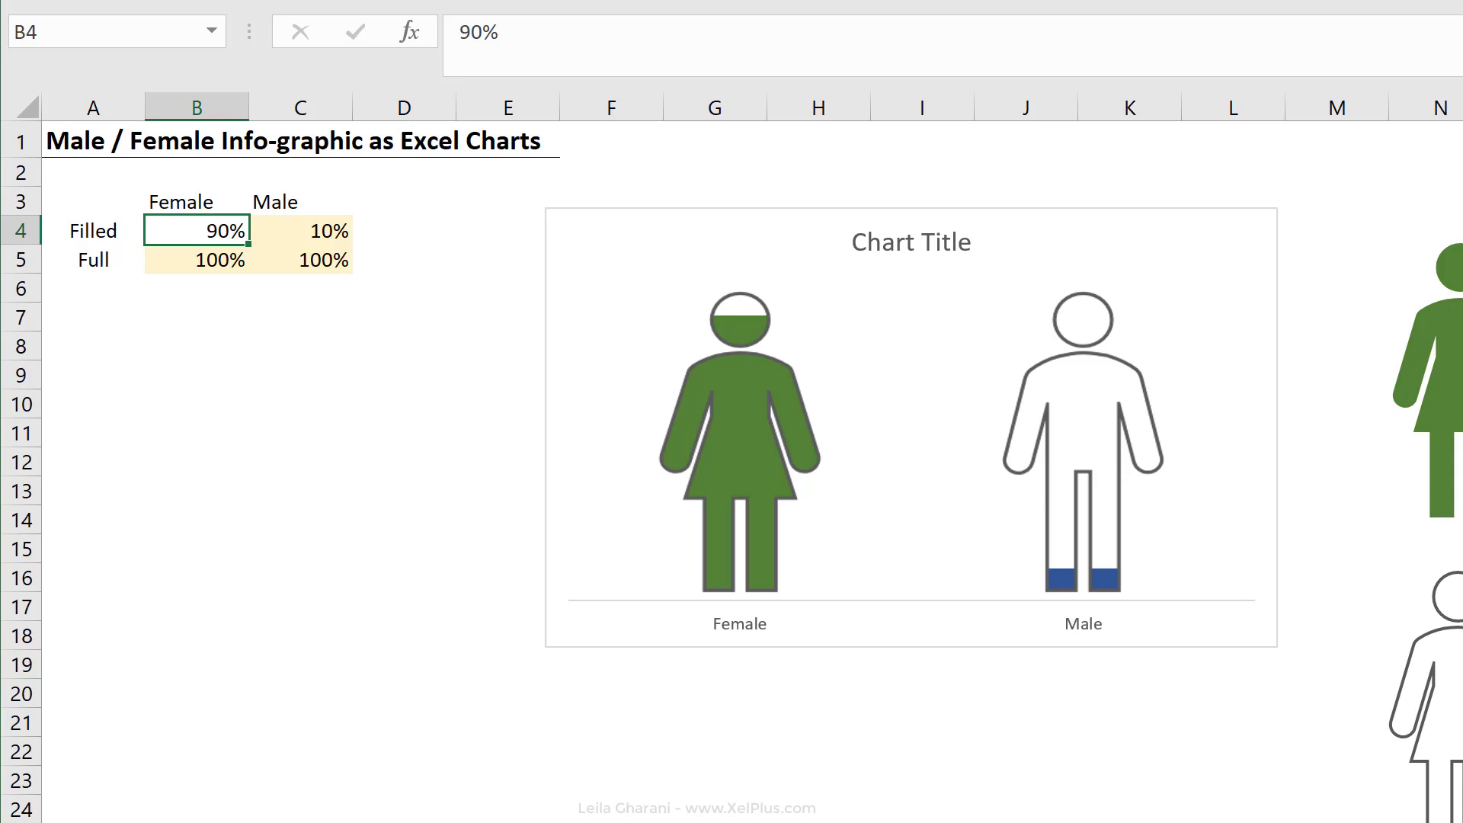
mouse_move(767, 472)
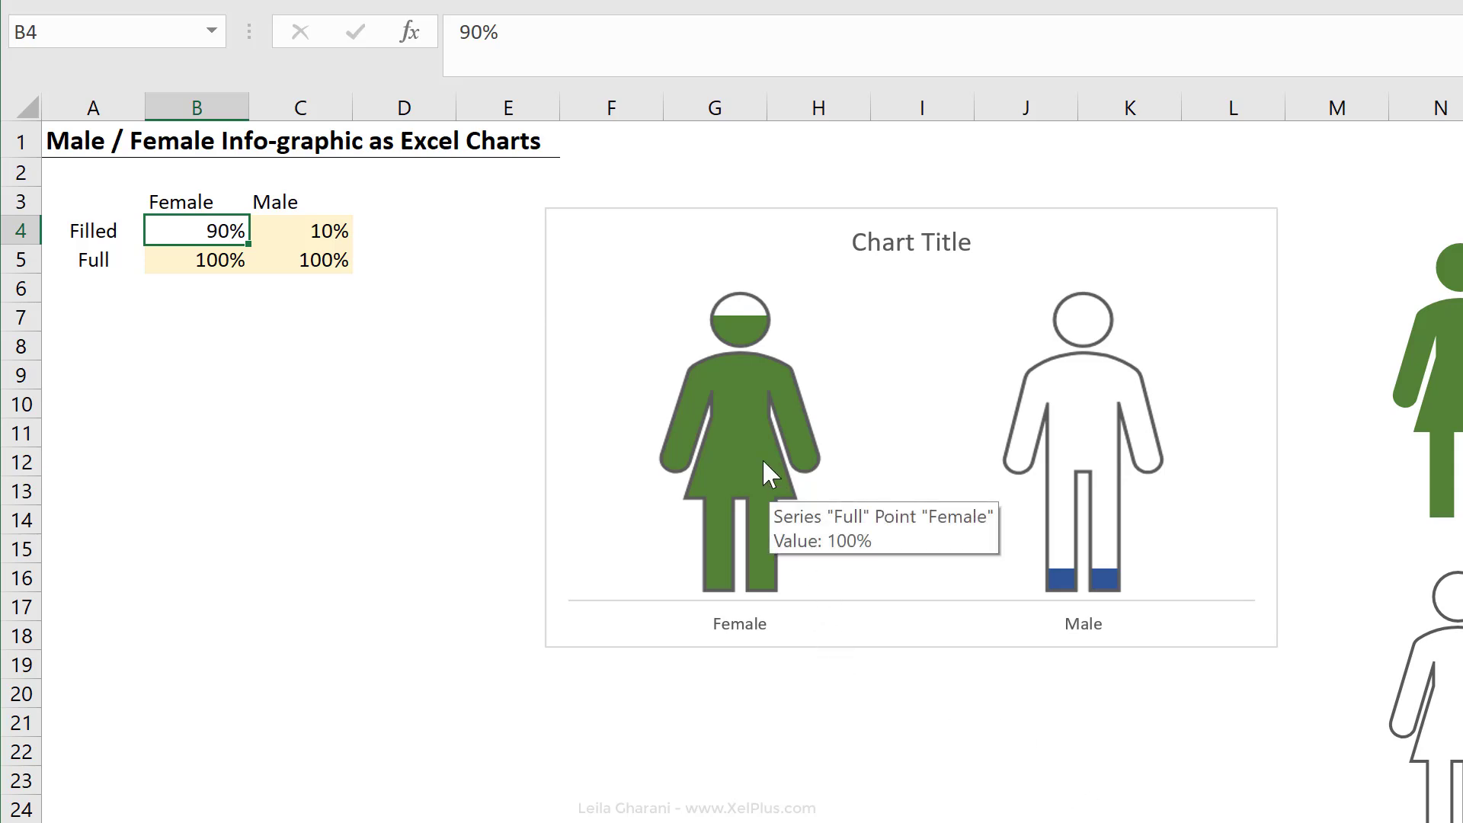
mouse_move(1078, 322)
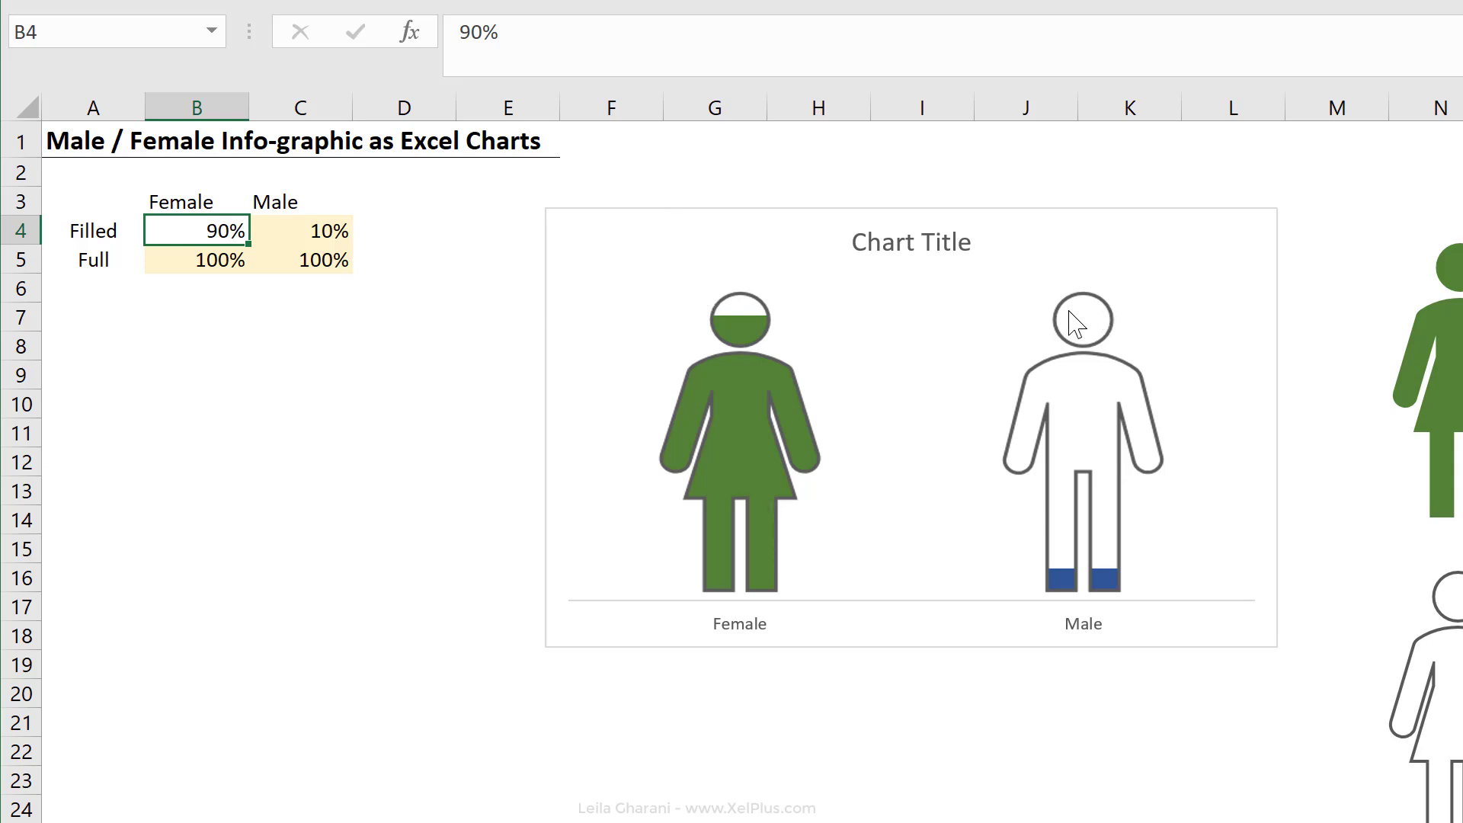
mouse_move(752, 471)
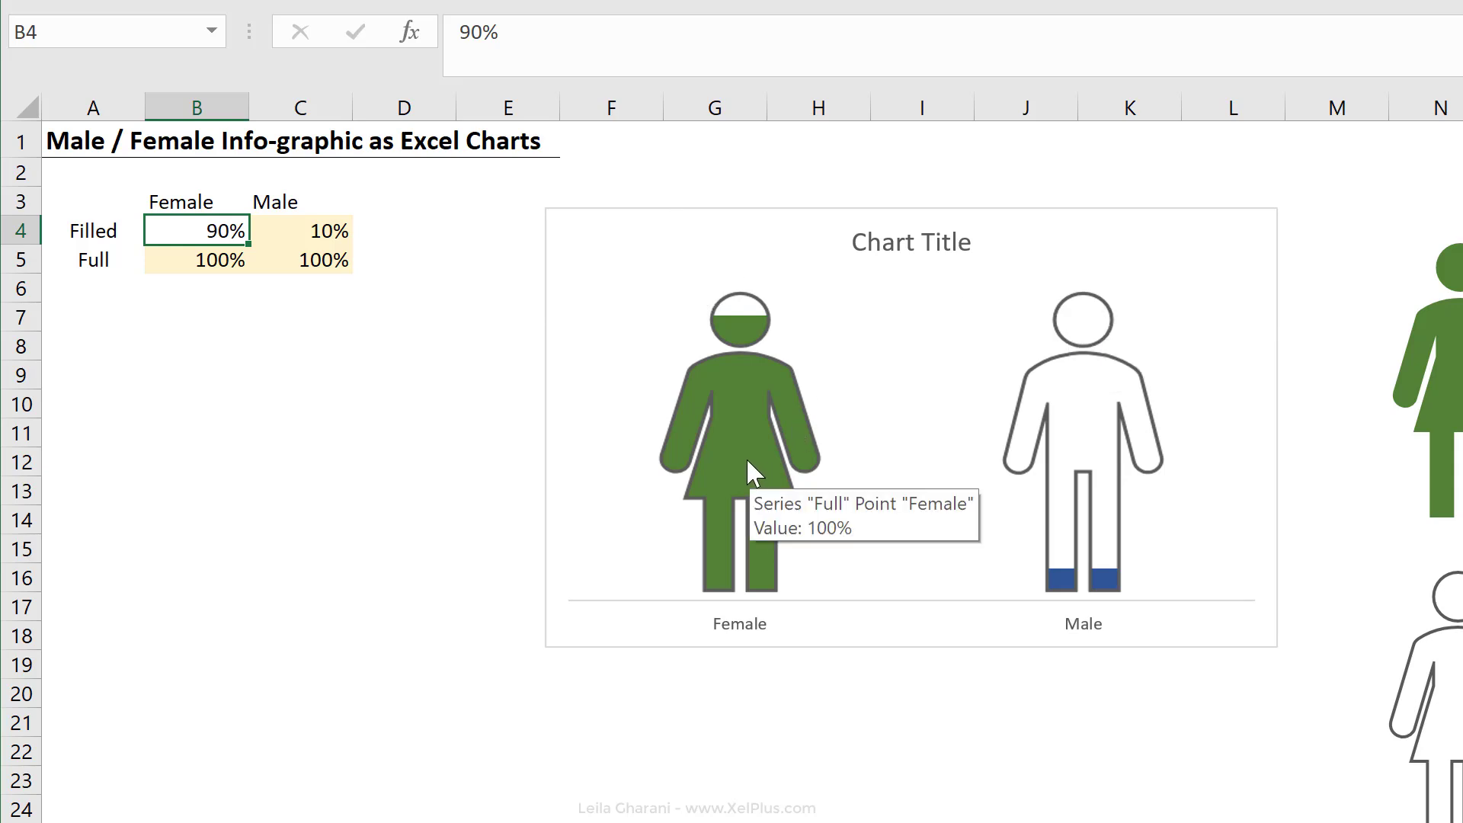
mouse_move(650, 410)
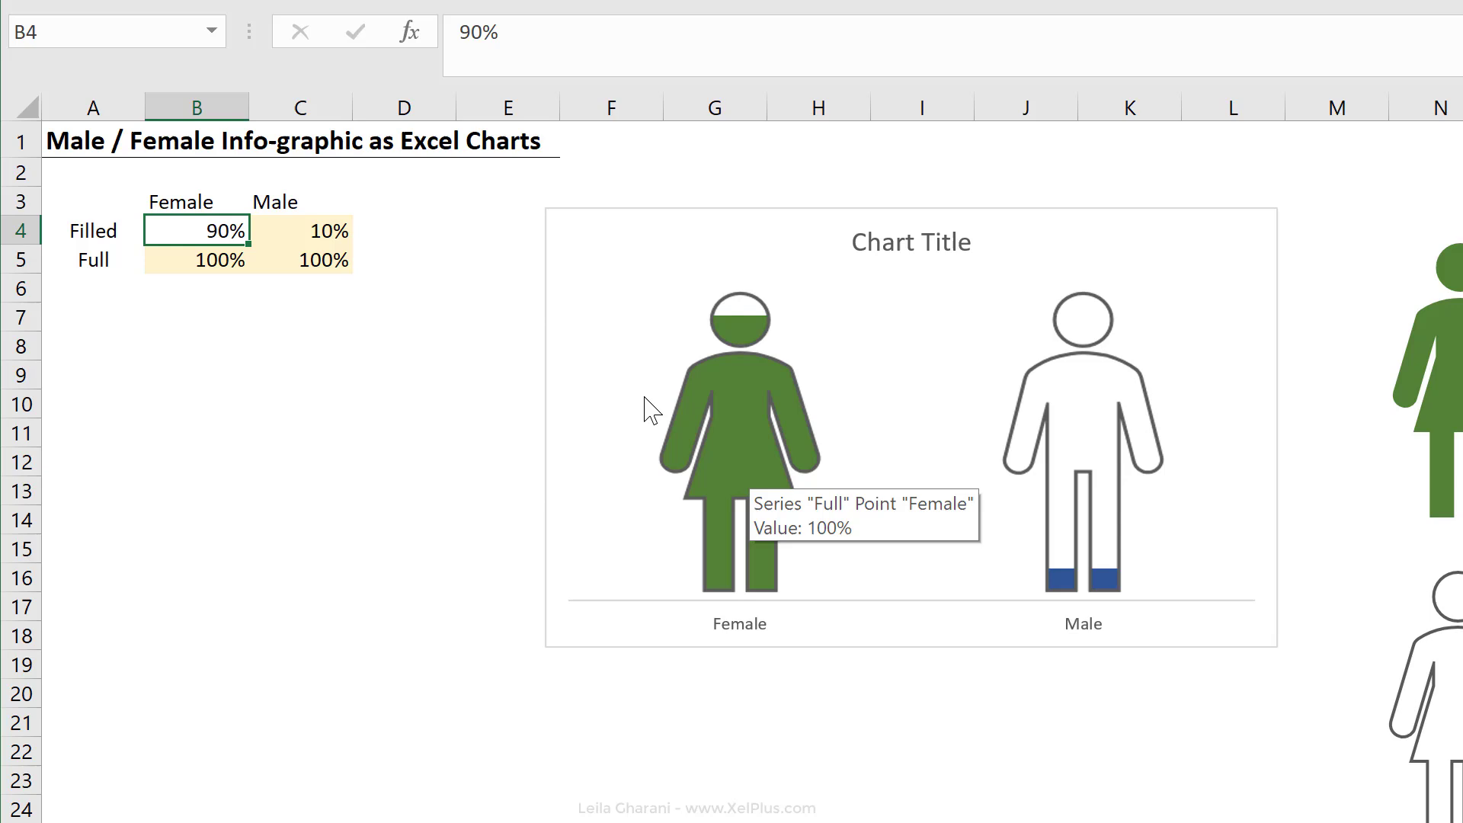
mouse_move(445, 345)
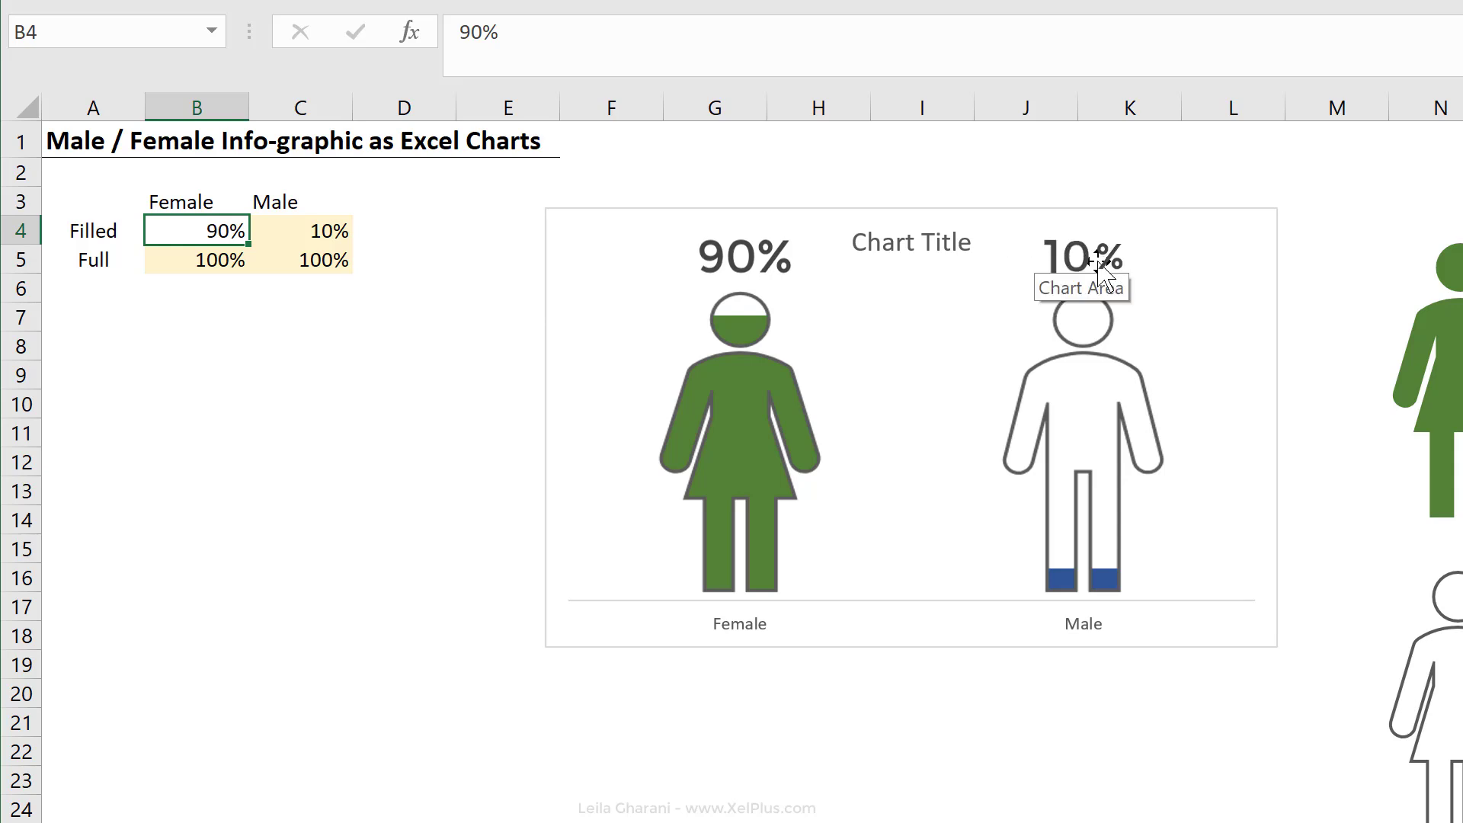
click(737, 458)
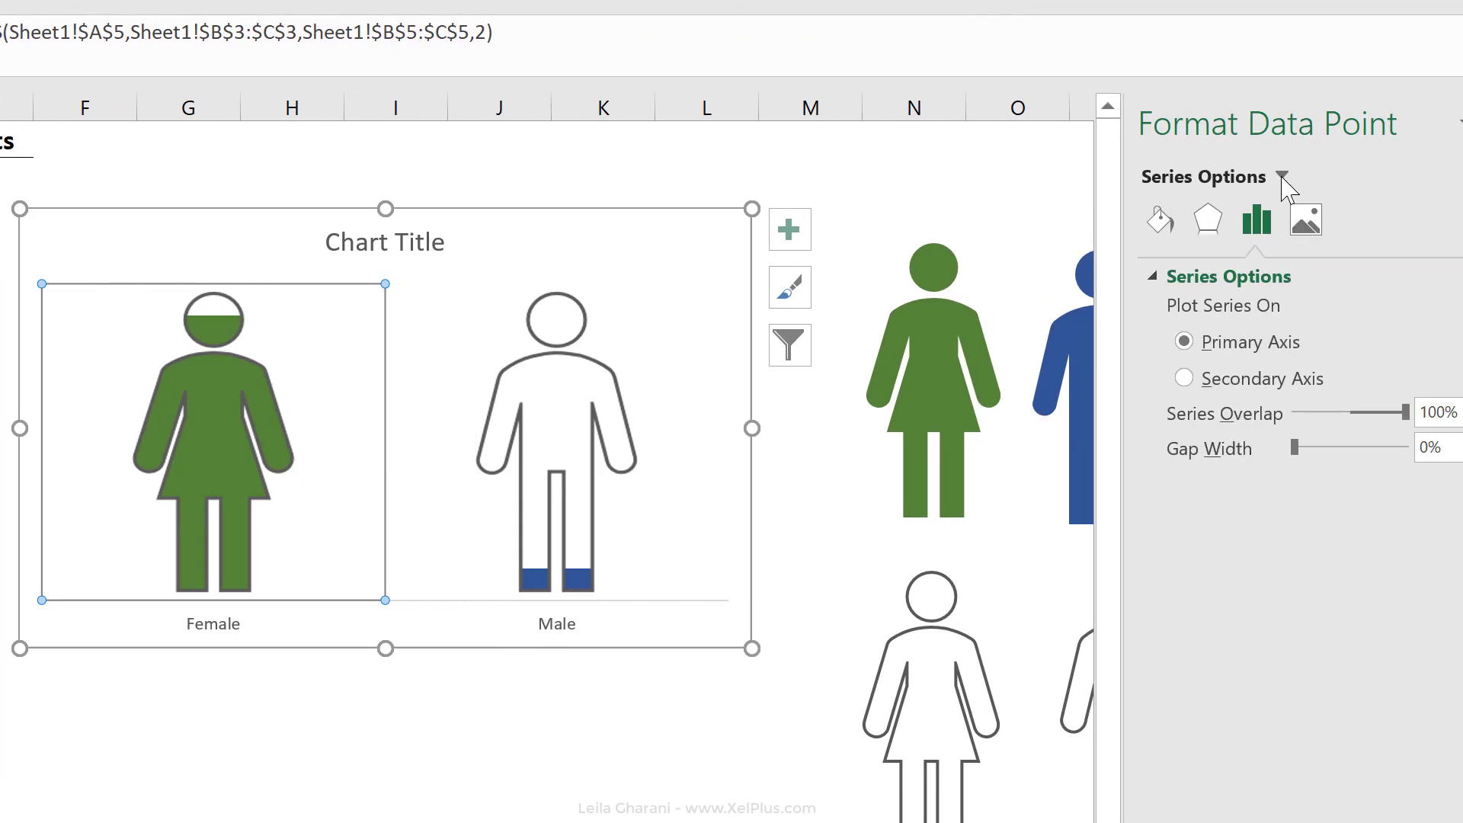
Open the Series Options dropdown listing the chart's elements, including Filled and Full series
click(1285, 178)
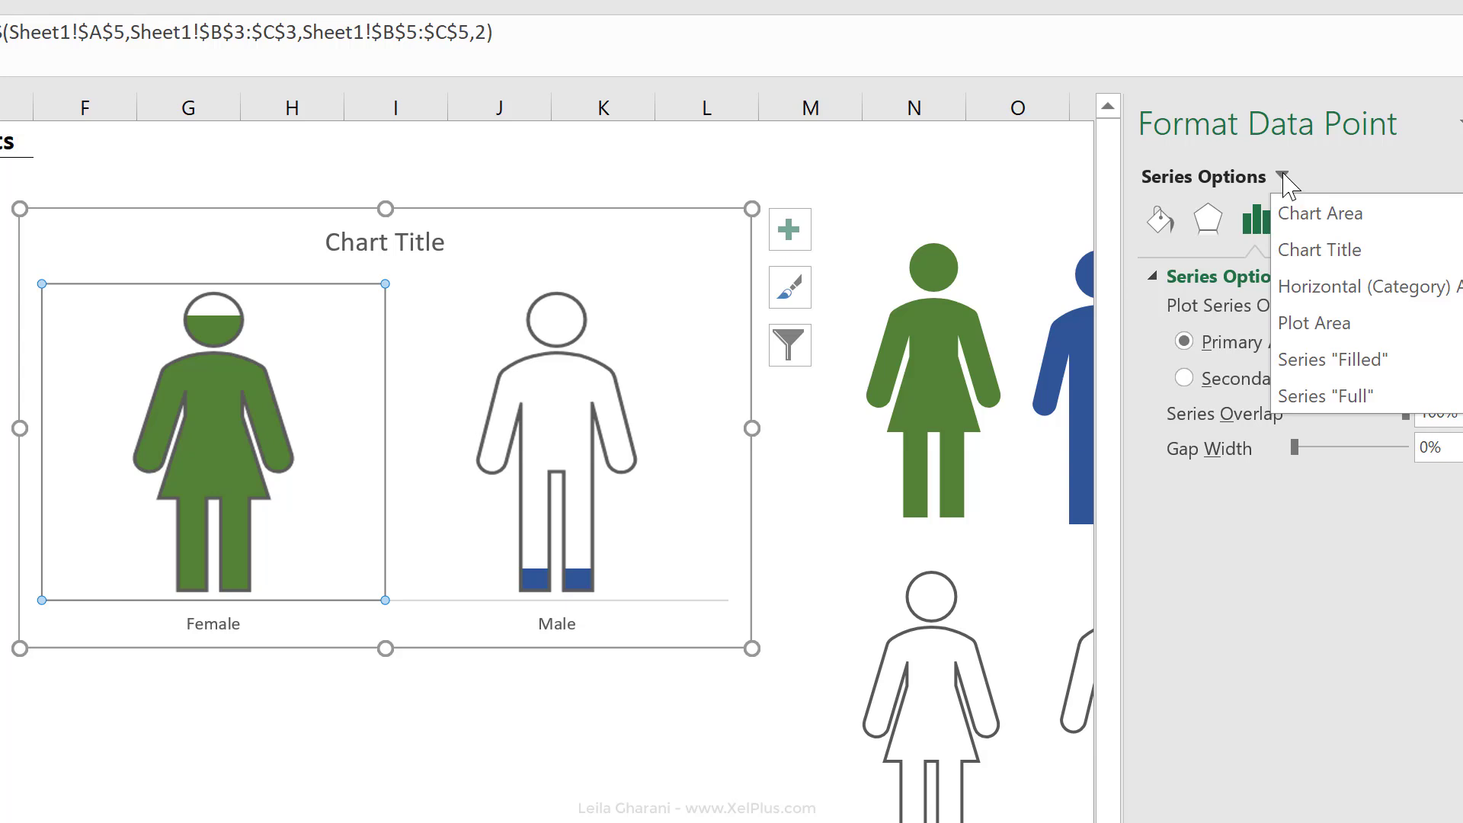
mouse_move(1334, 359)
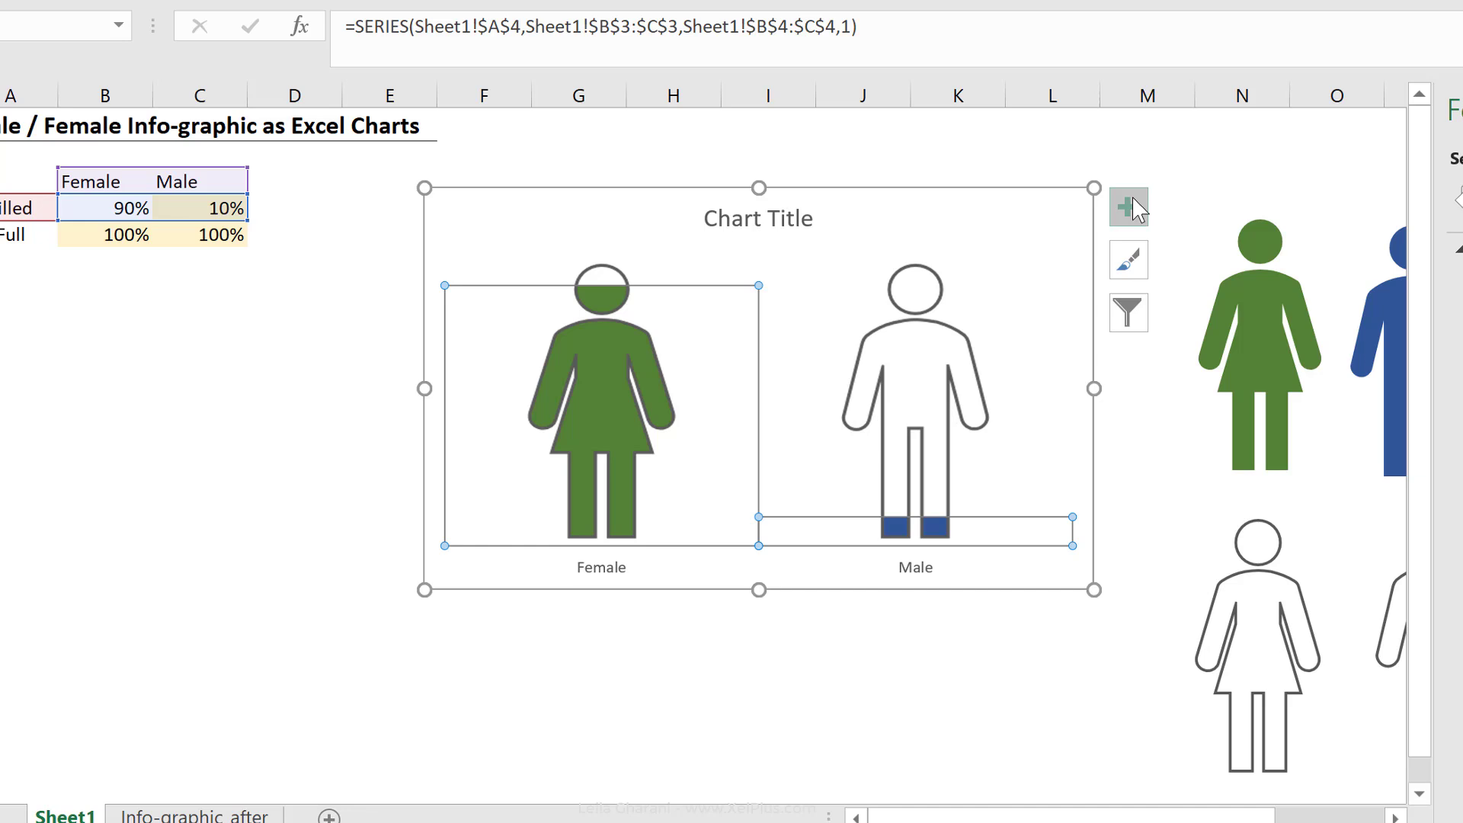
Tick Data Labels for the Filled series, showing 90% on the woman and 10% on the man
click(1129, 206)
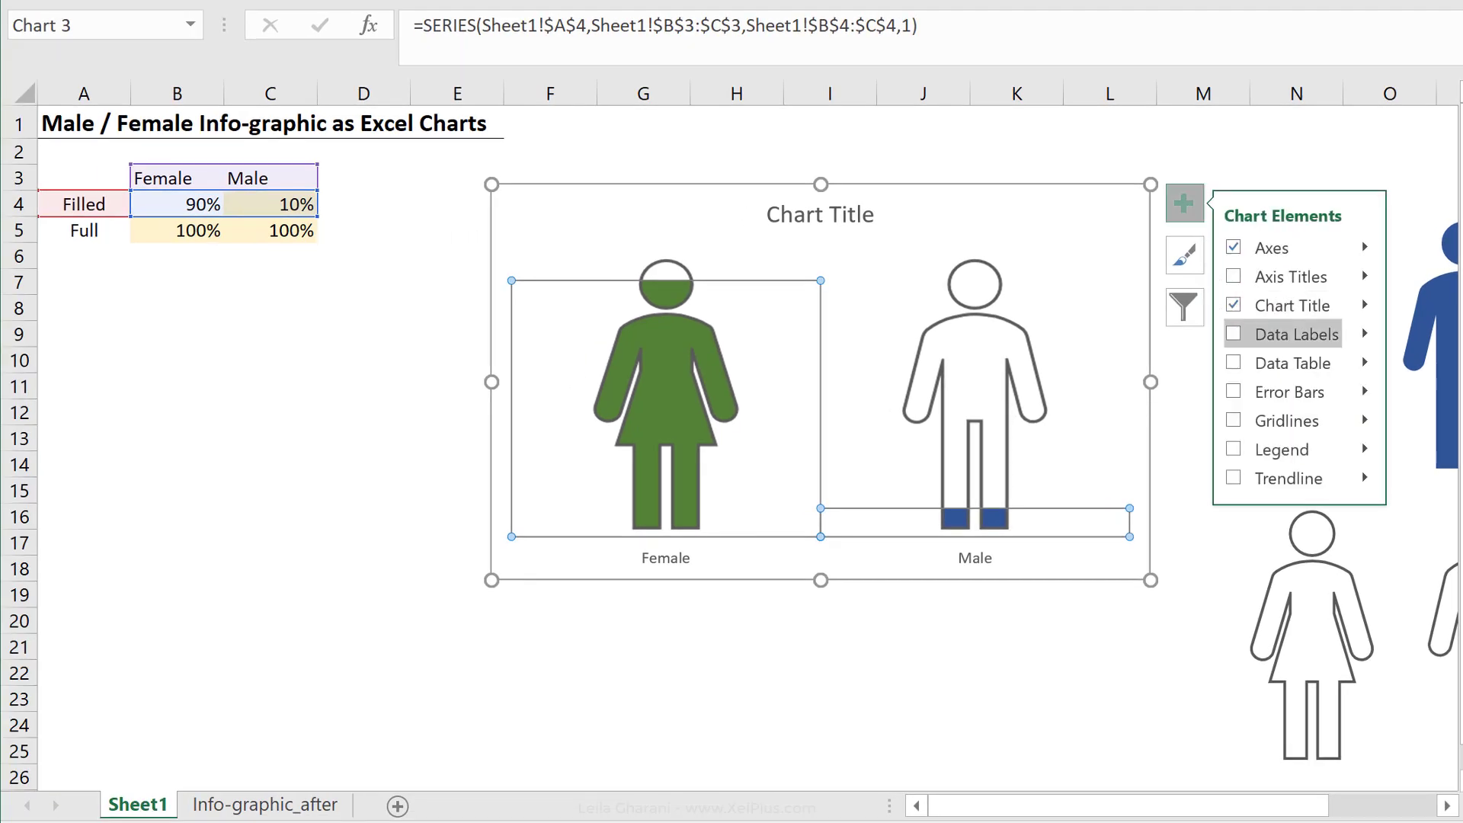
click(1234, 333)
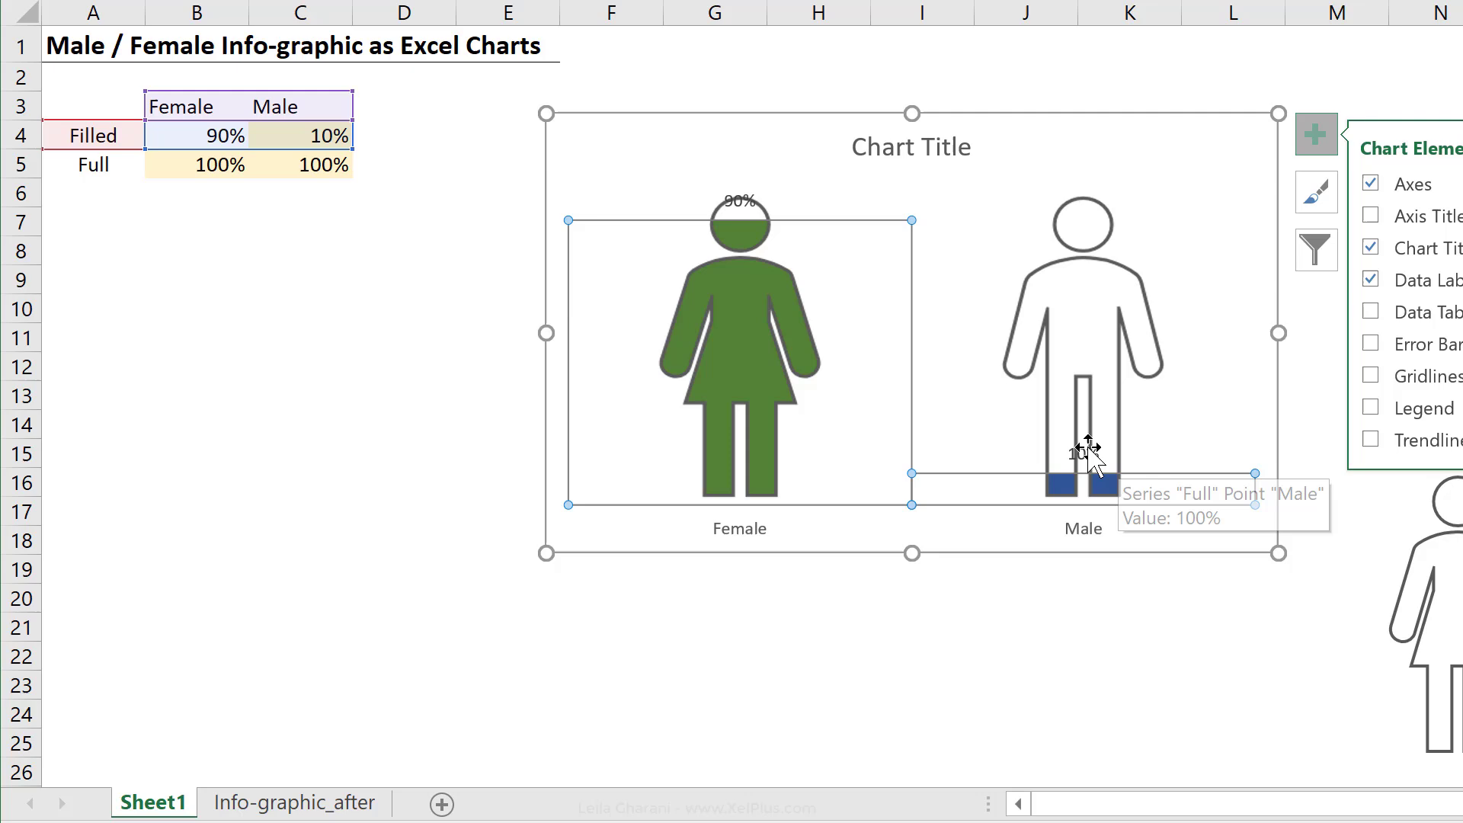
mouse_move(1071, 166)
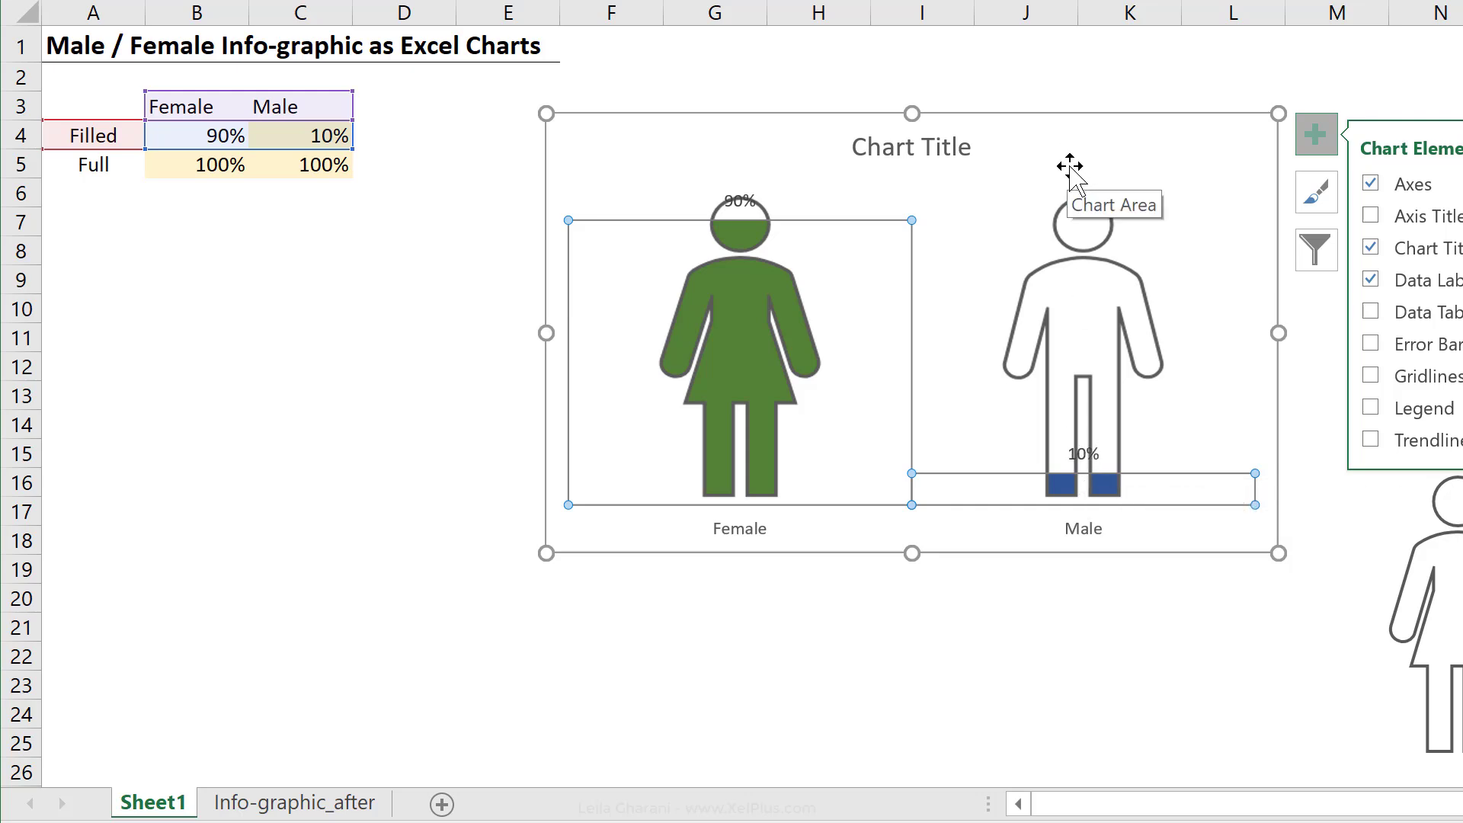
mouse_move(747, 176)
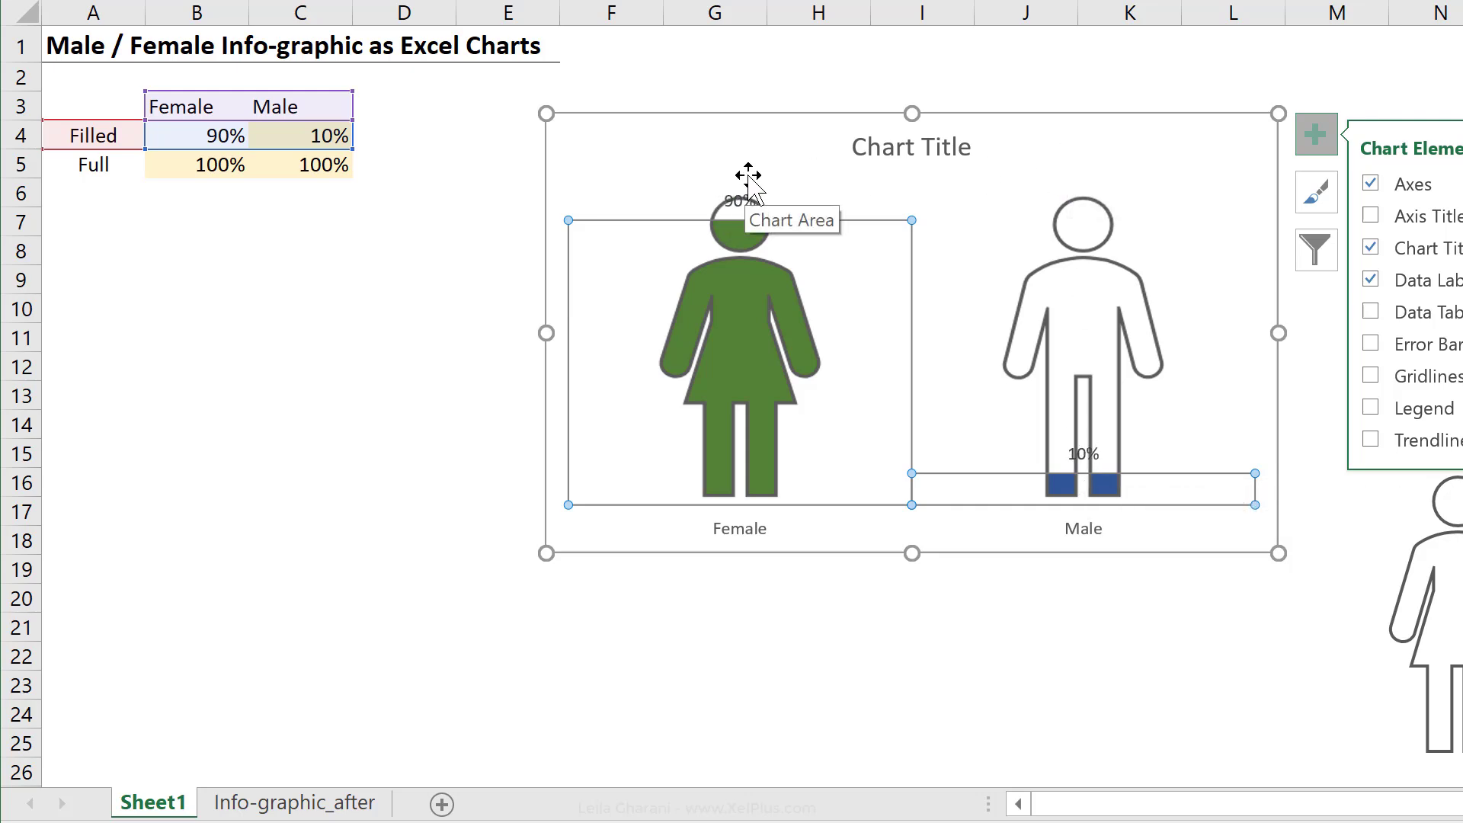
mouse_move(752, 187)
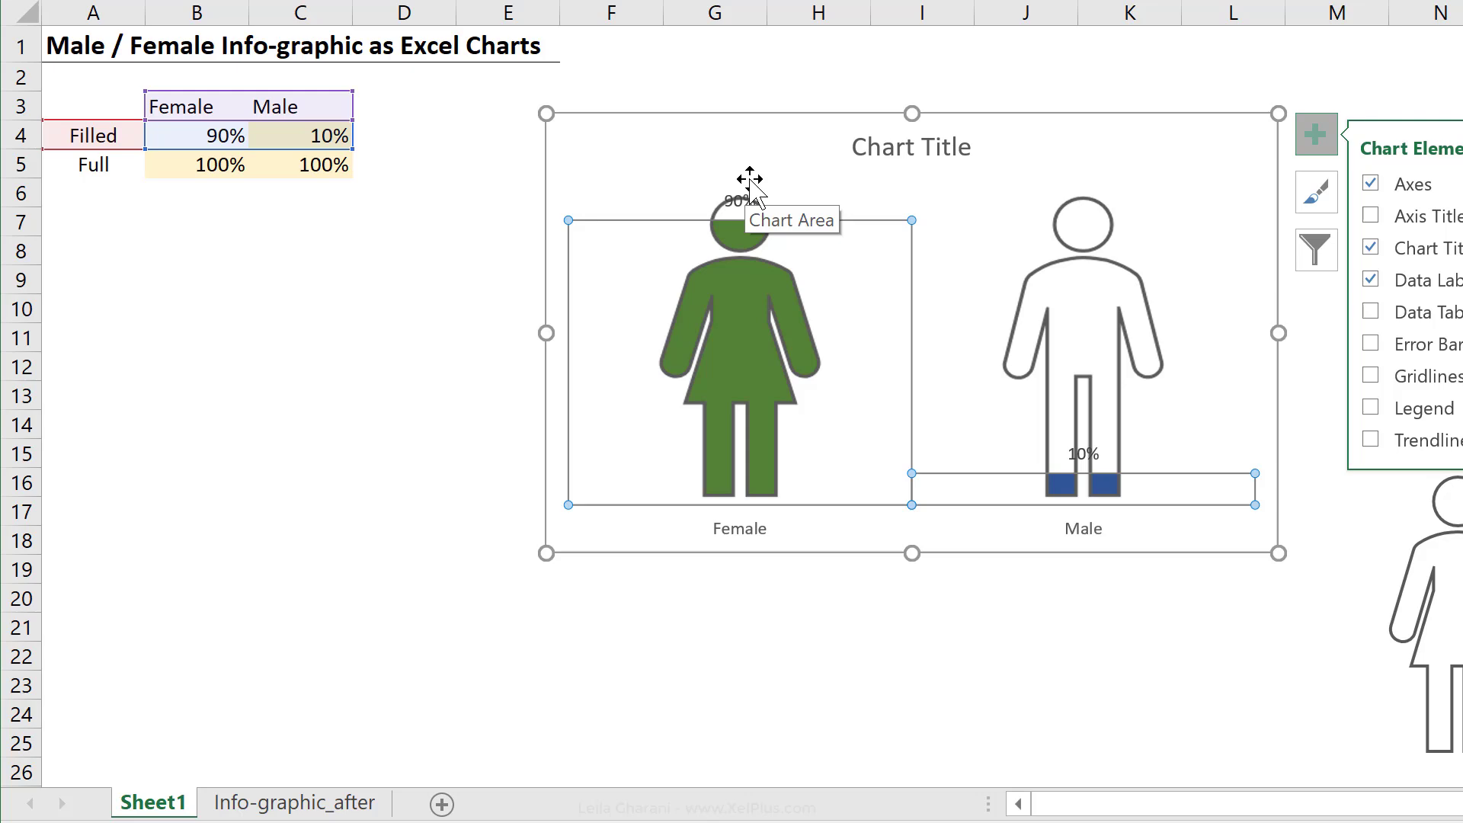
mouse_move(738, 215)
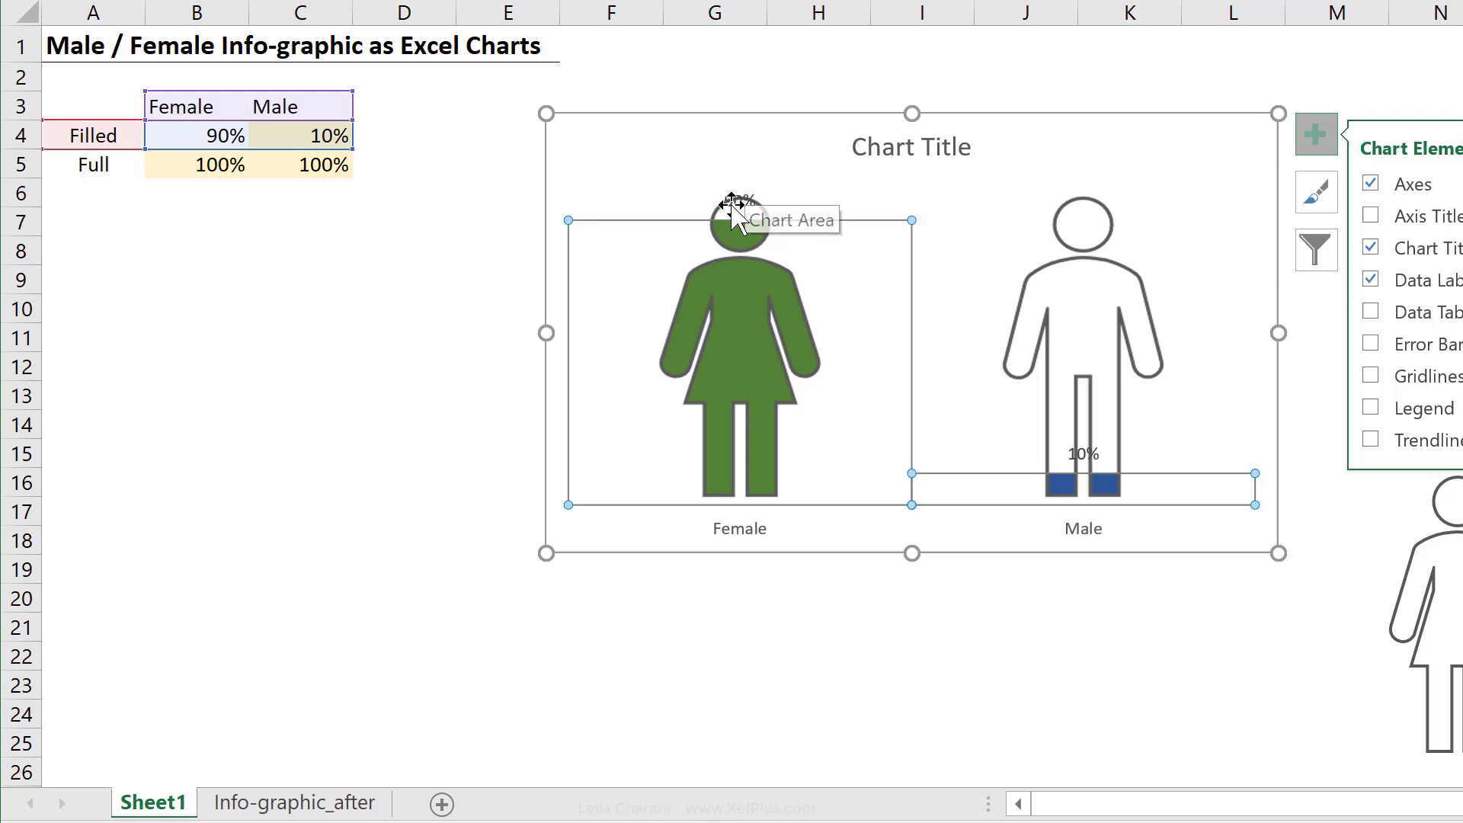
mouse_move(737, 215)
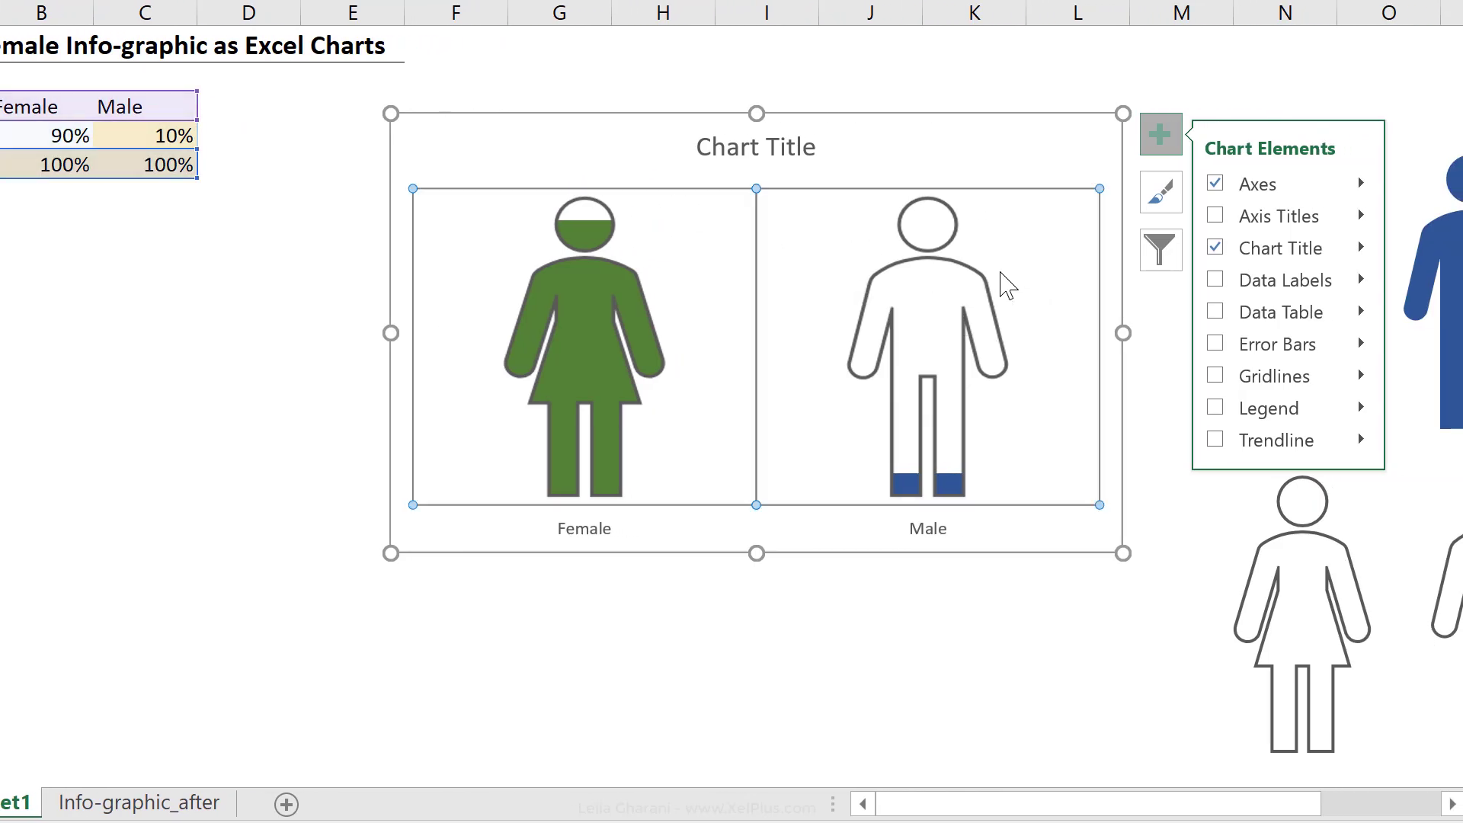
mouse_move(1286, 279)
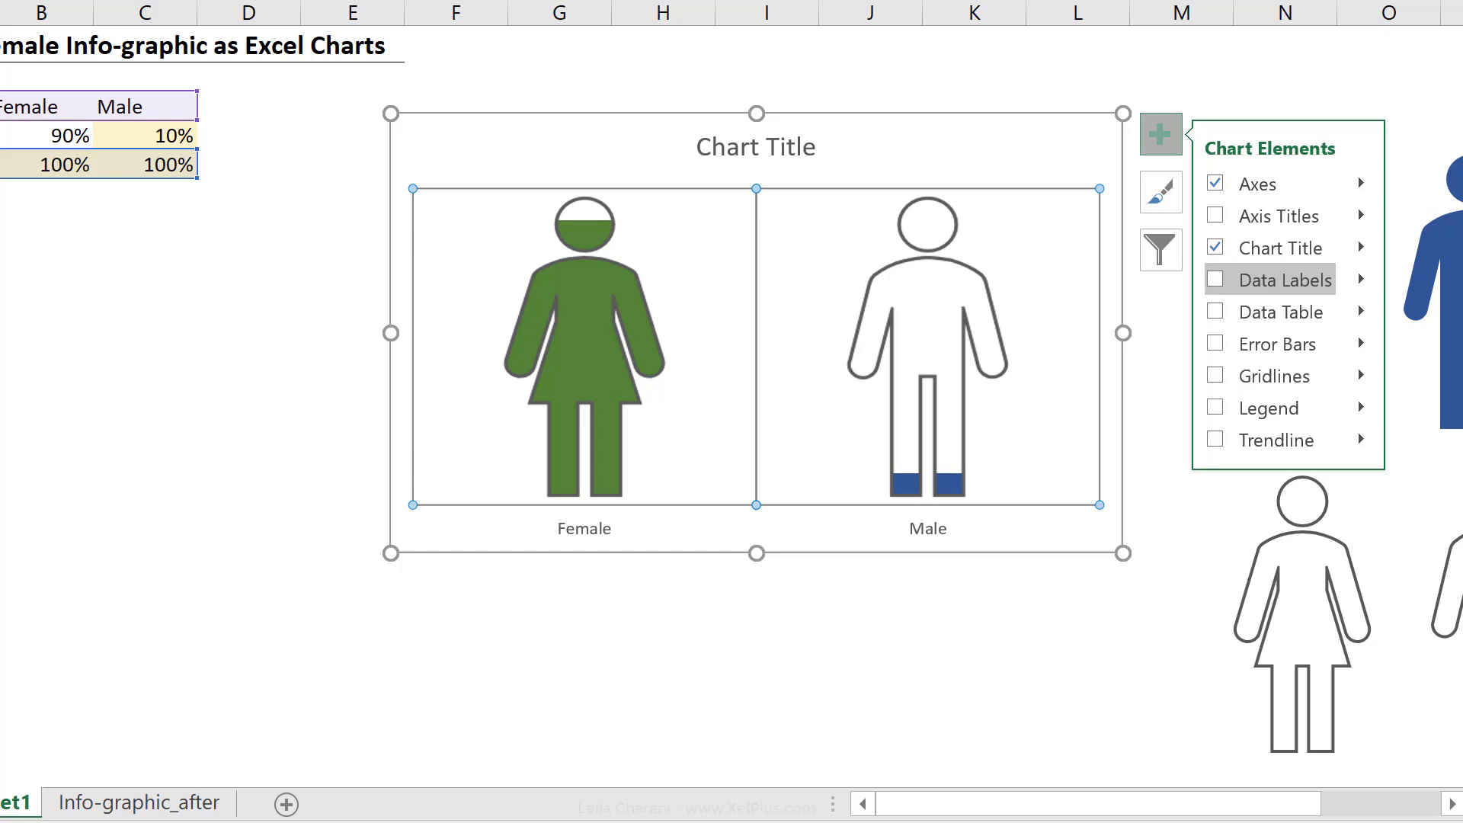
Add 100% data labels above both figures and select that label series
click(1215, 279)
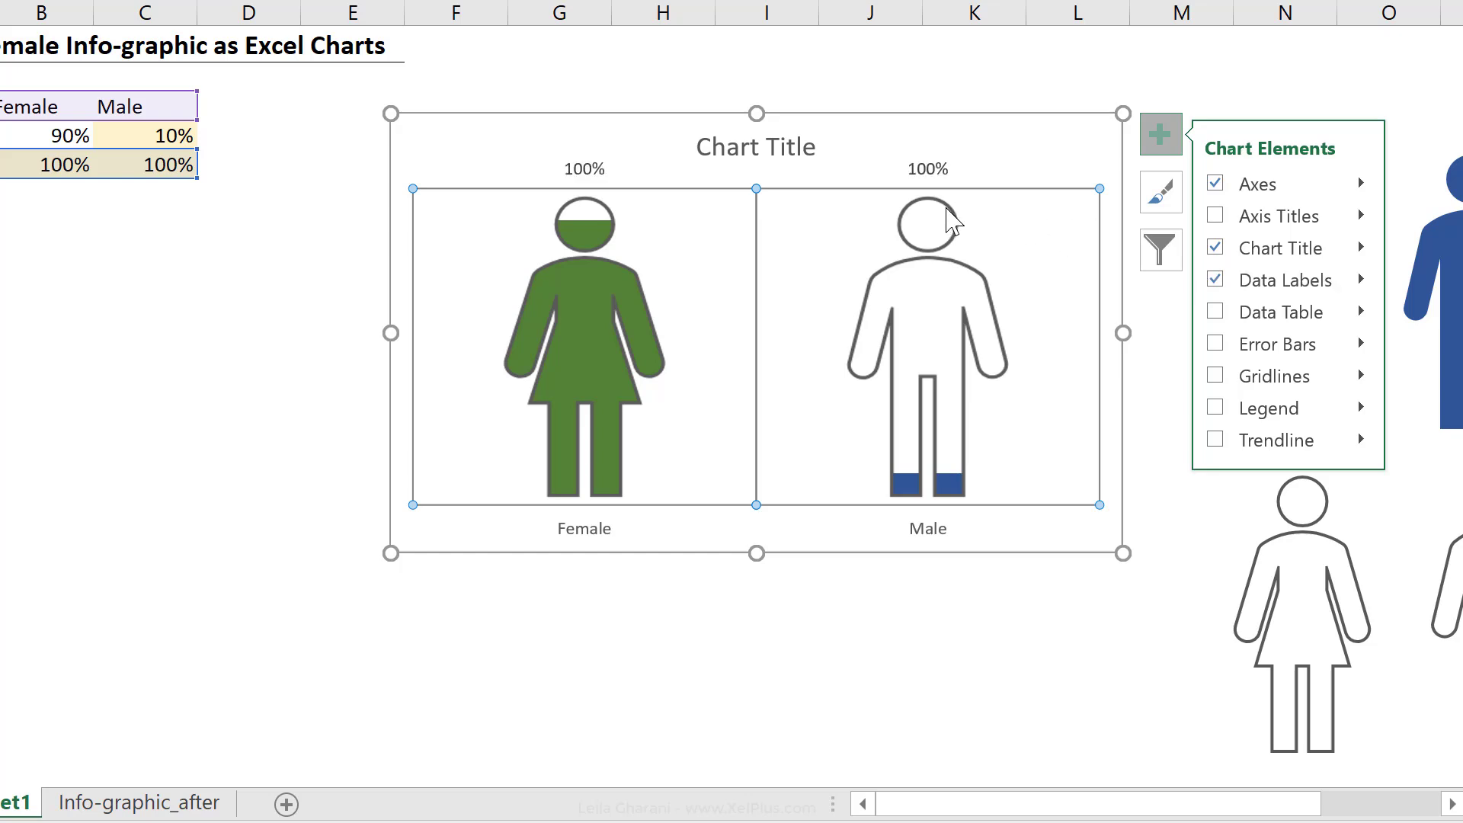
click(927, 169)
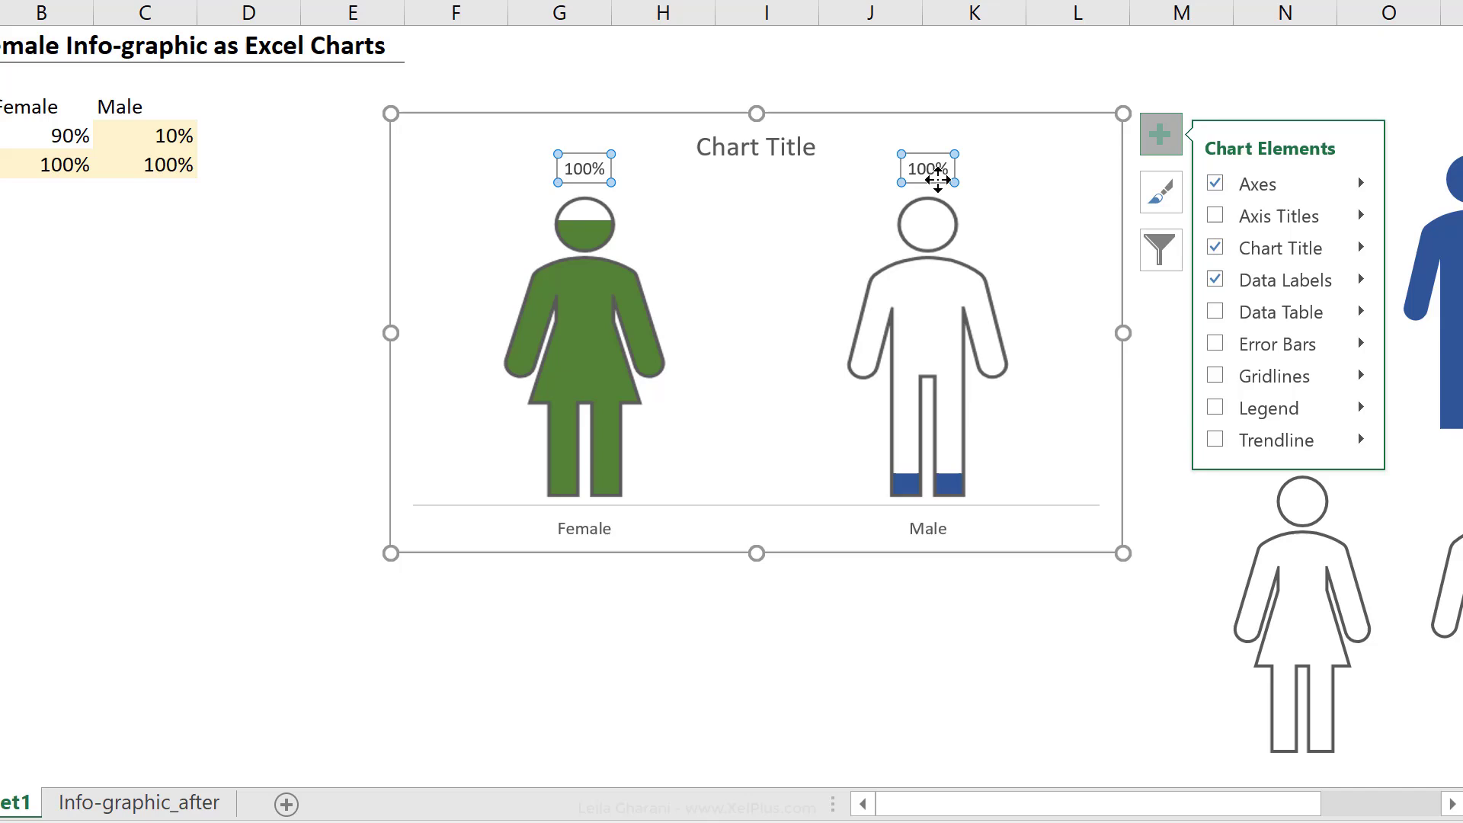
mouse_move(952, 186)
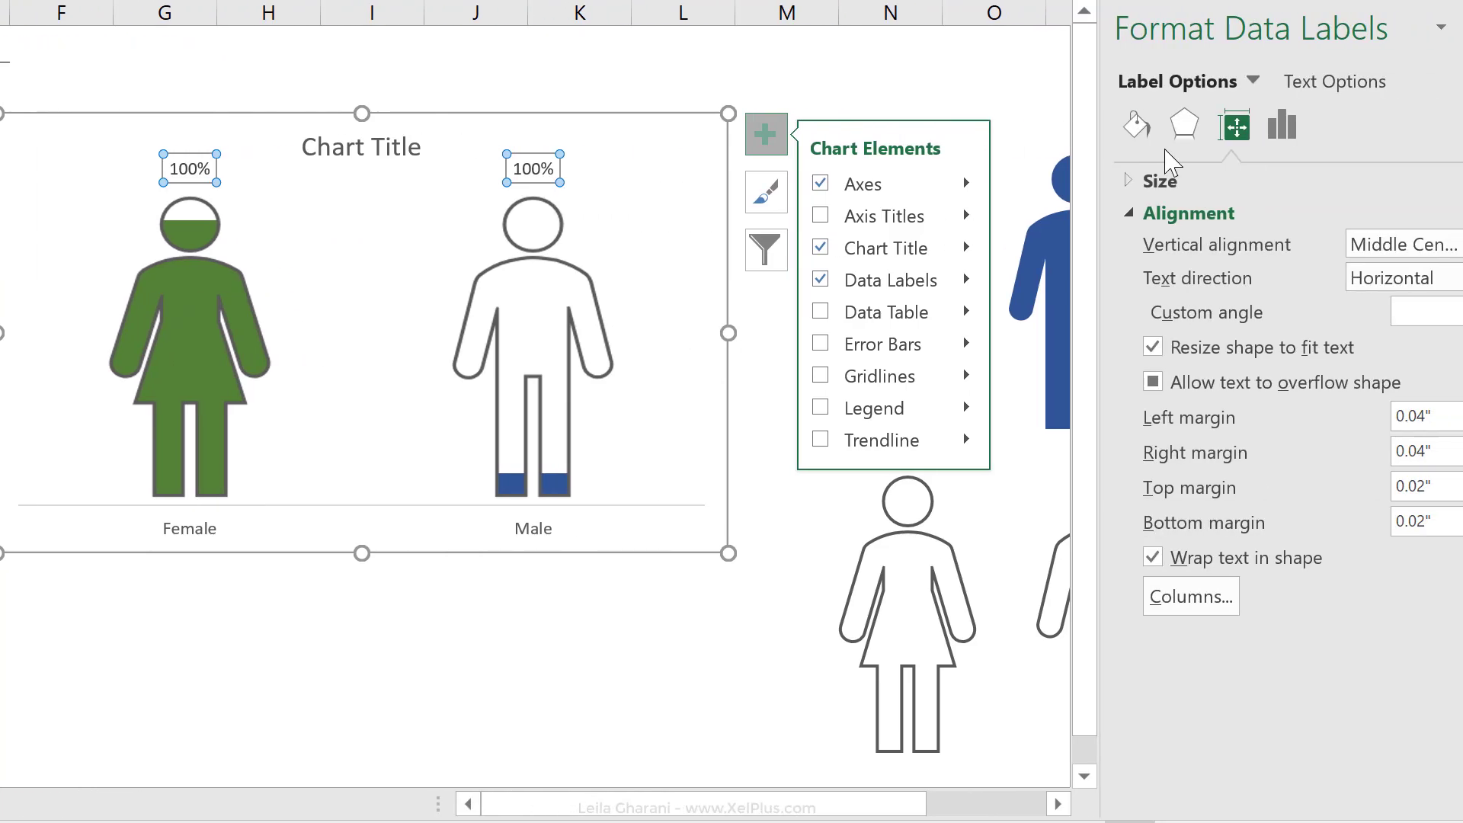
Make the data labels show values from cells B4:C4 (90%, 10%) instead of Value
click(1282, 125)
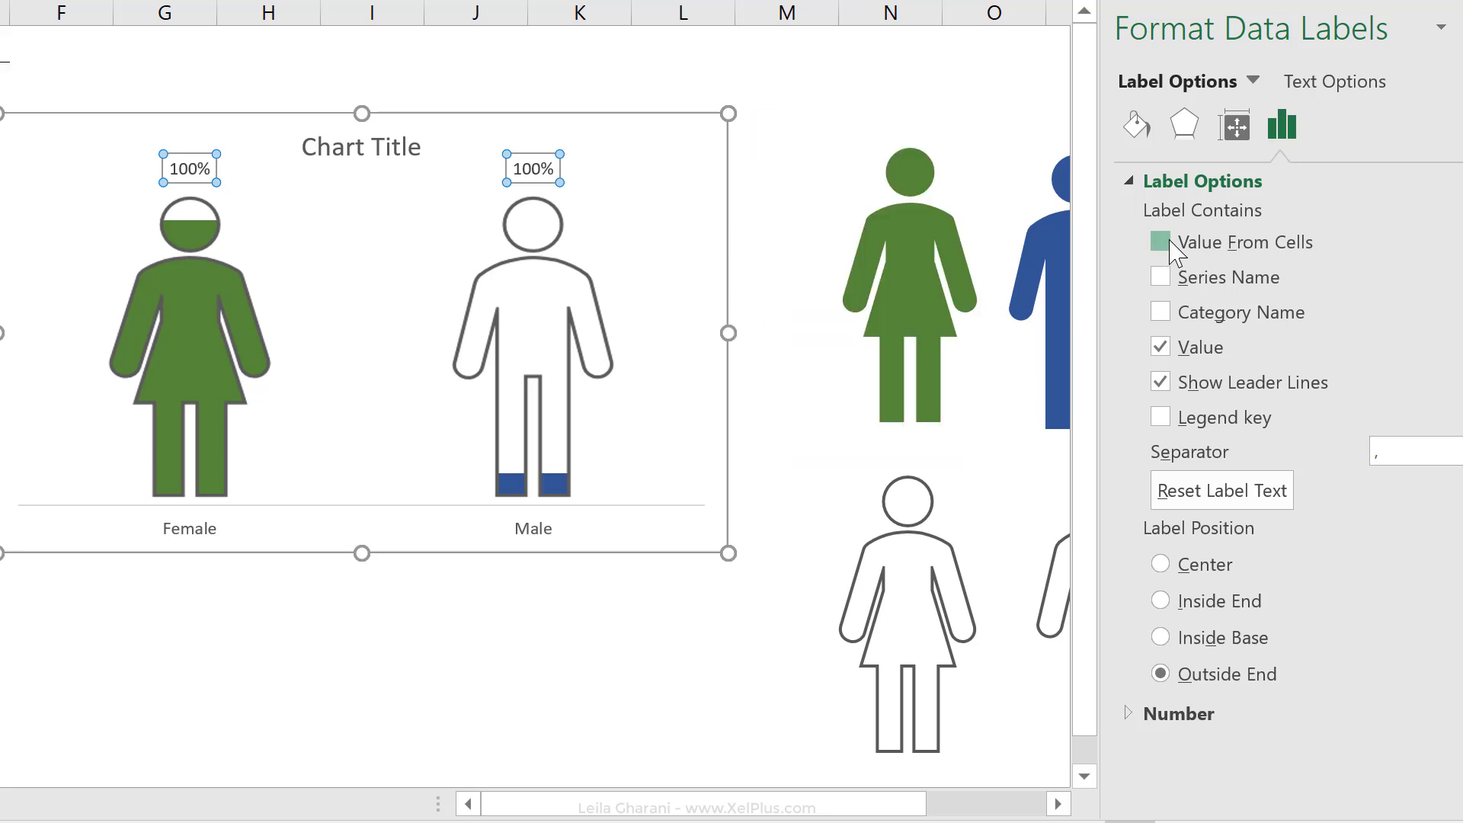
click(1160, 242)
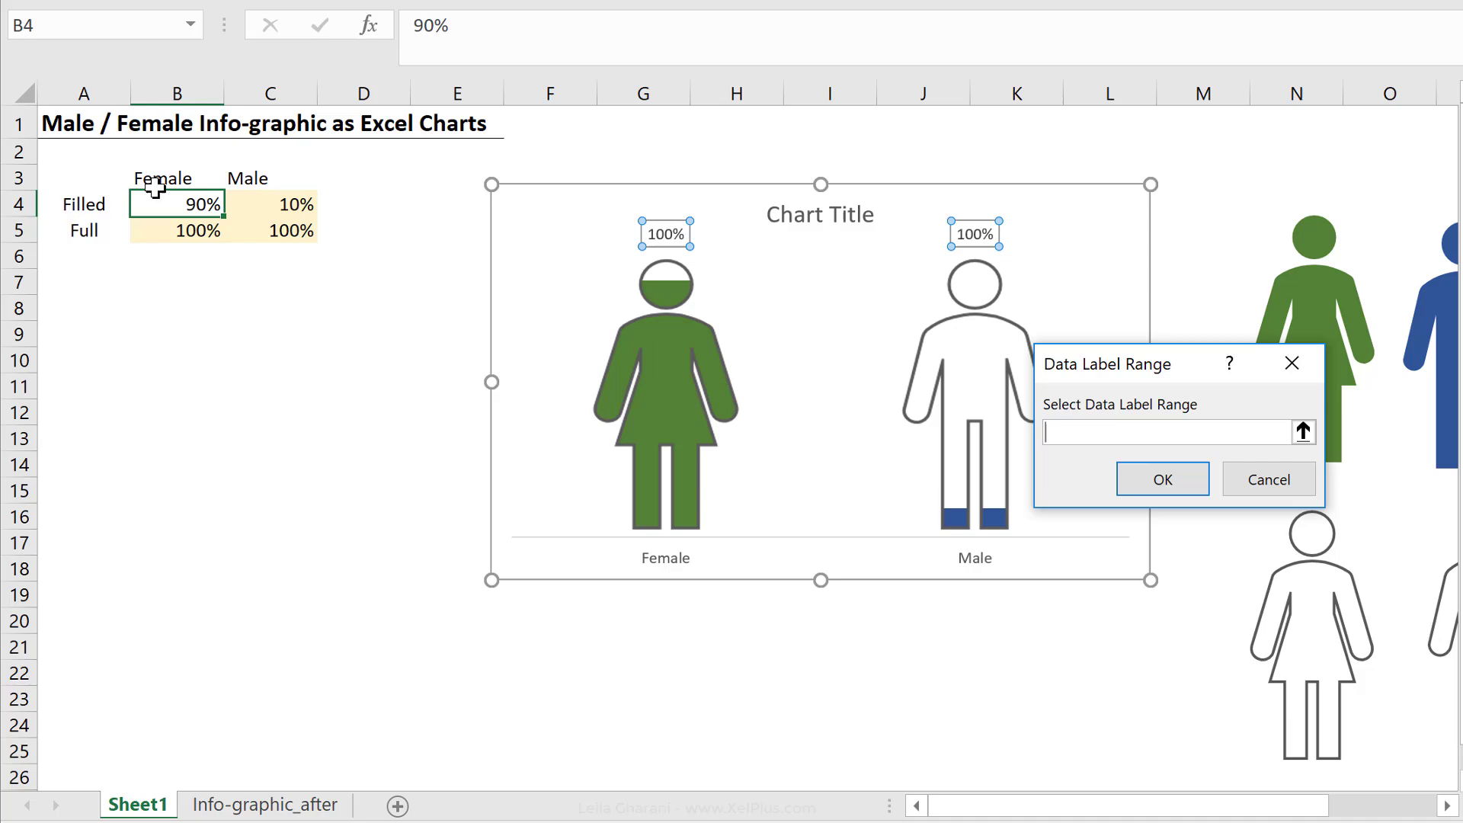
drag(176, 203, 271, 203)
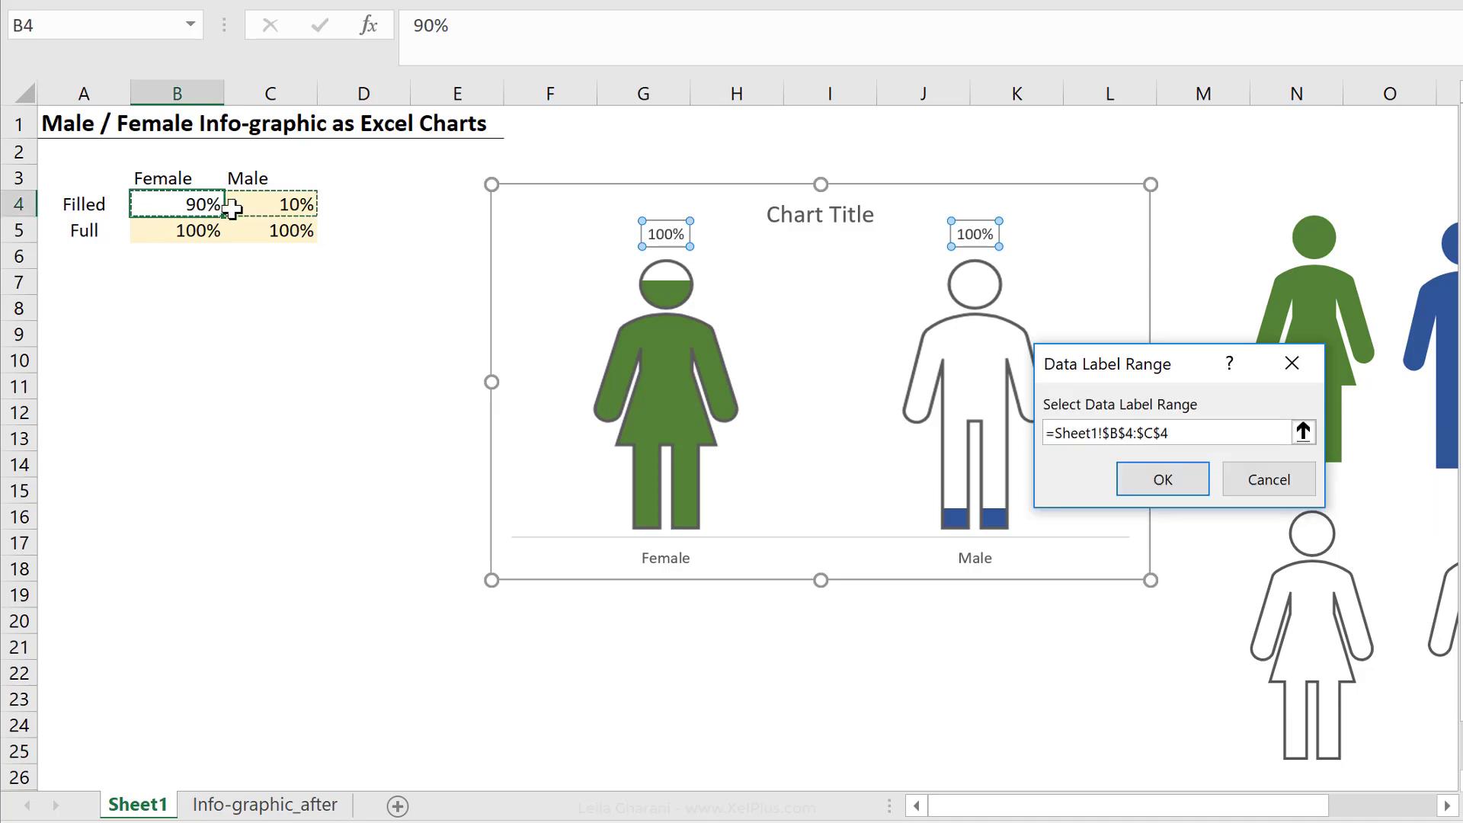
click(1160, 478)
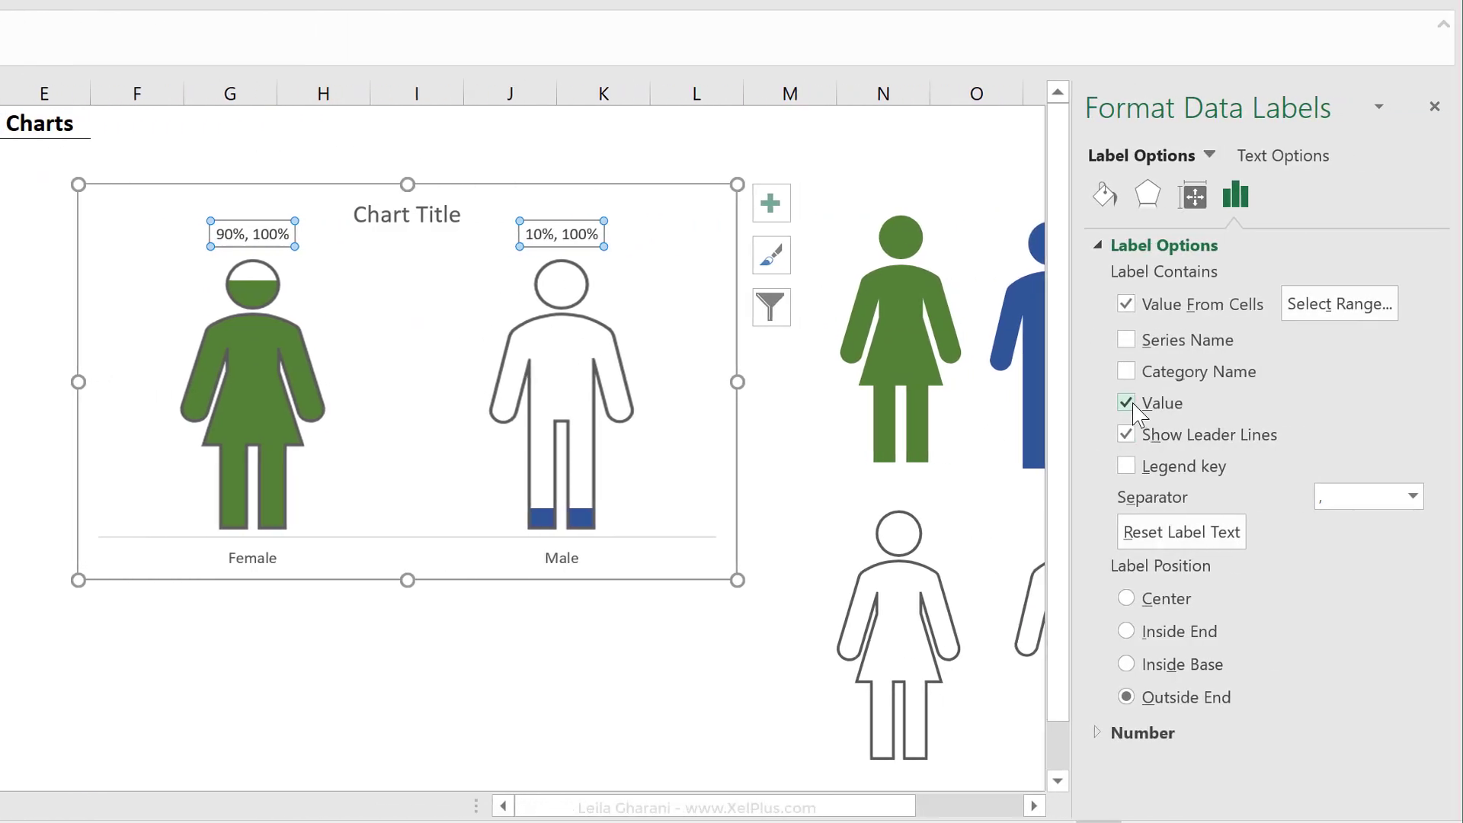
click(1126, 402)
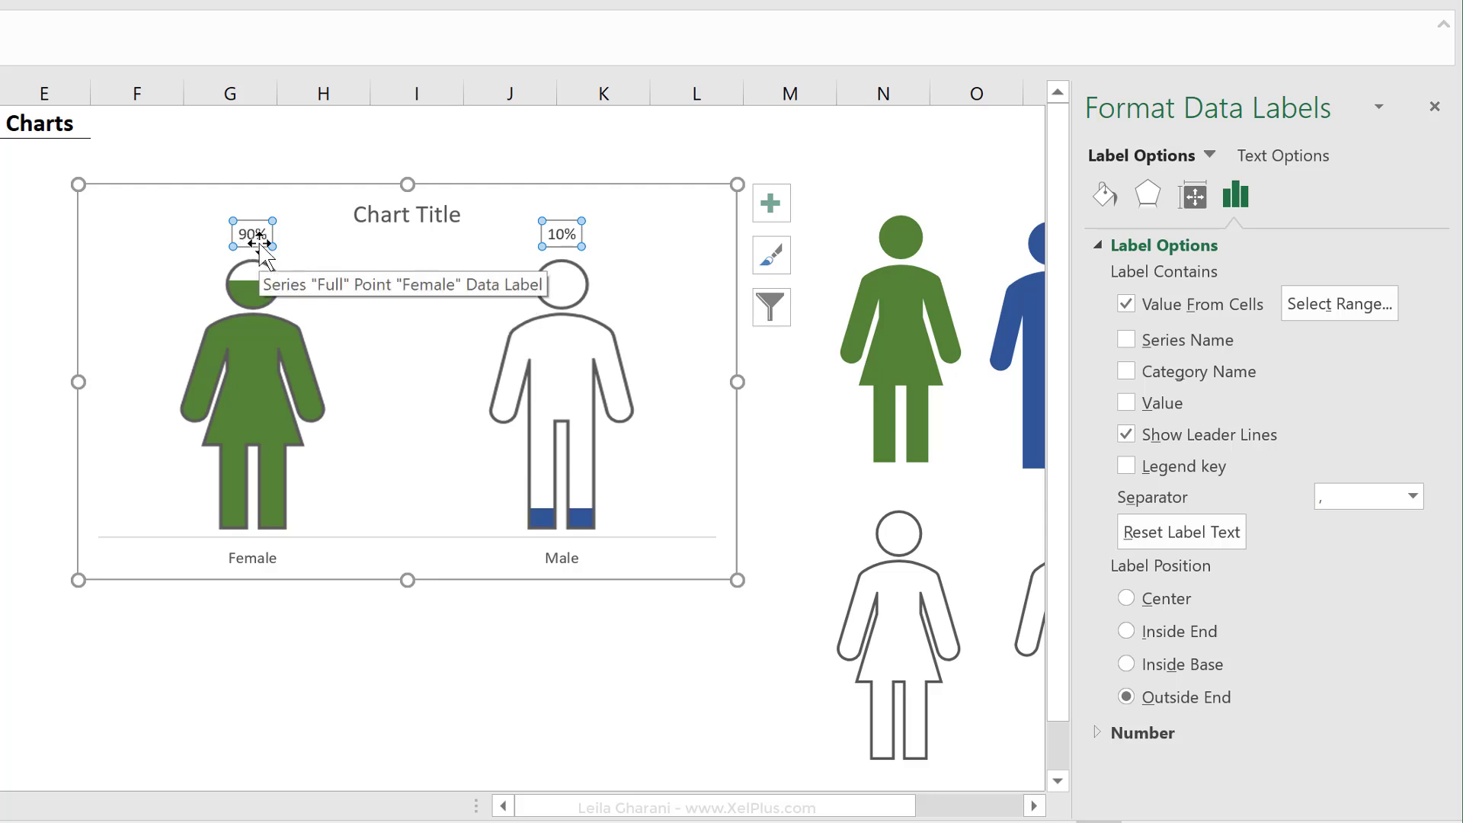
Link the female label to cell B4 and the male label to cell C4 via formulas
scroll(left, 3)
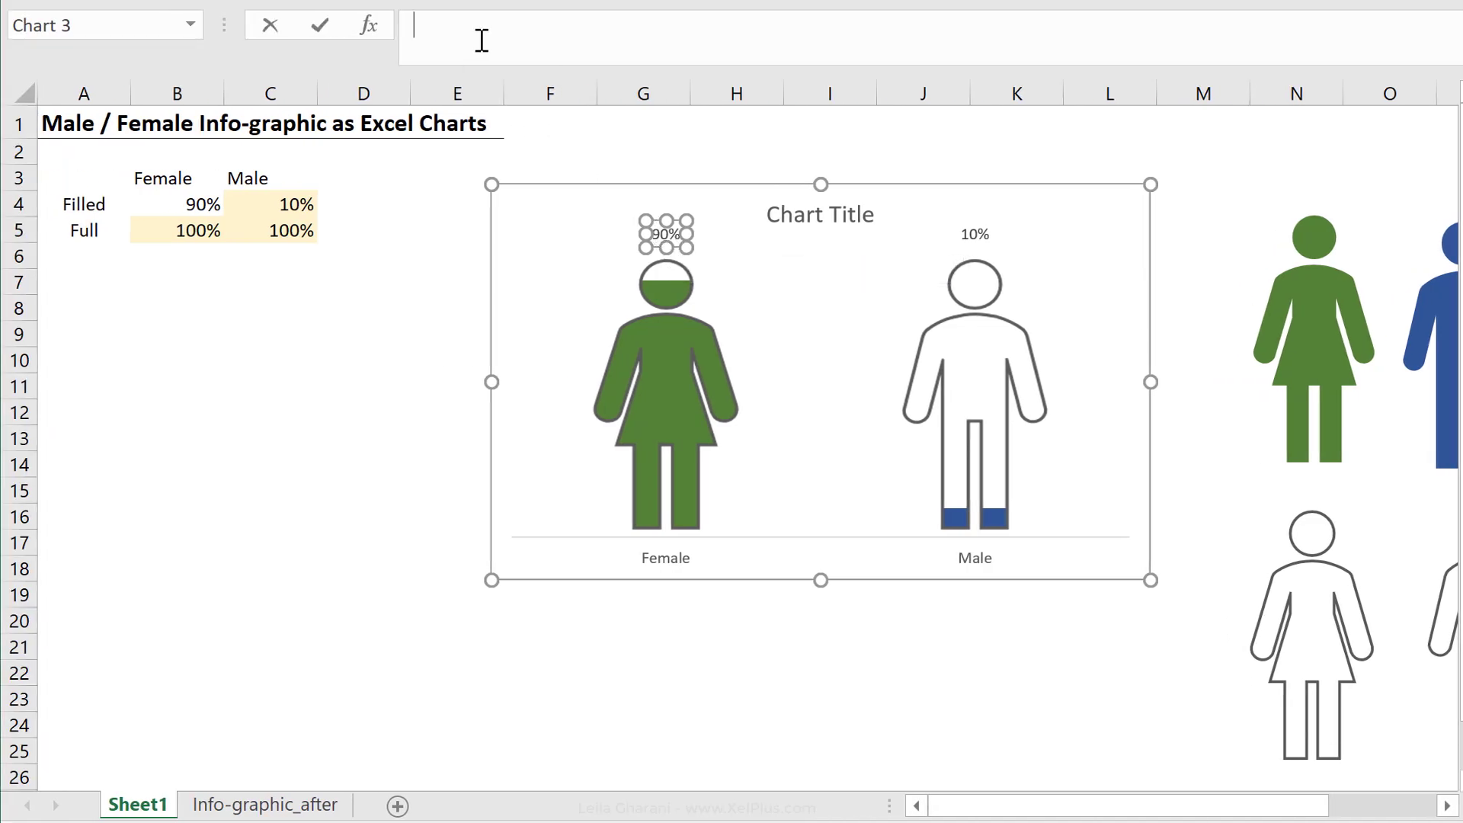
text(=)
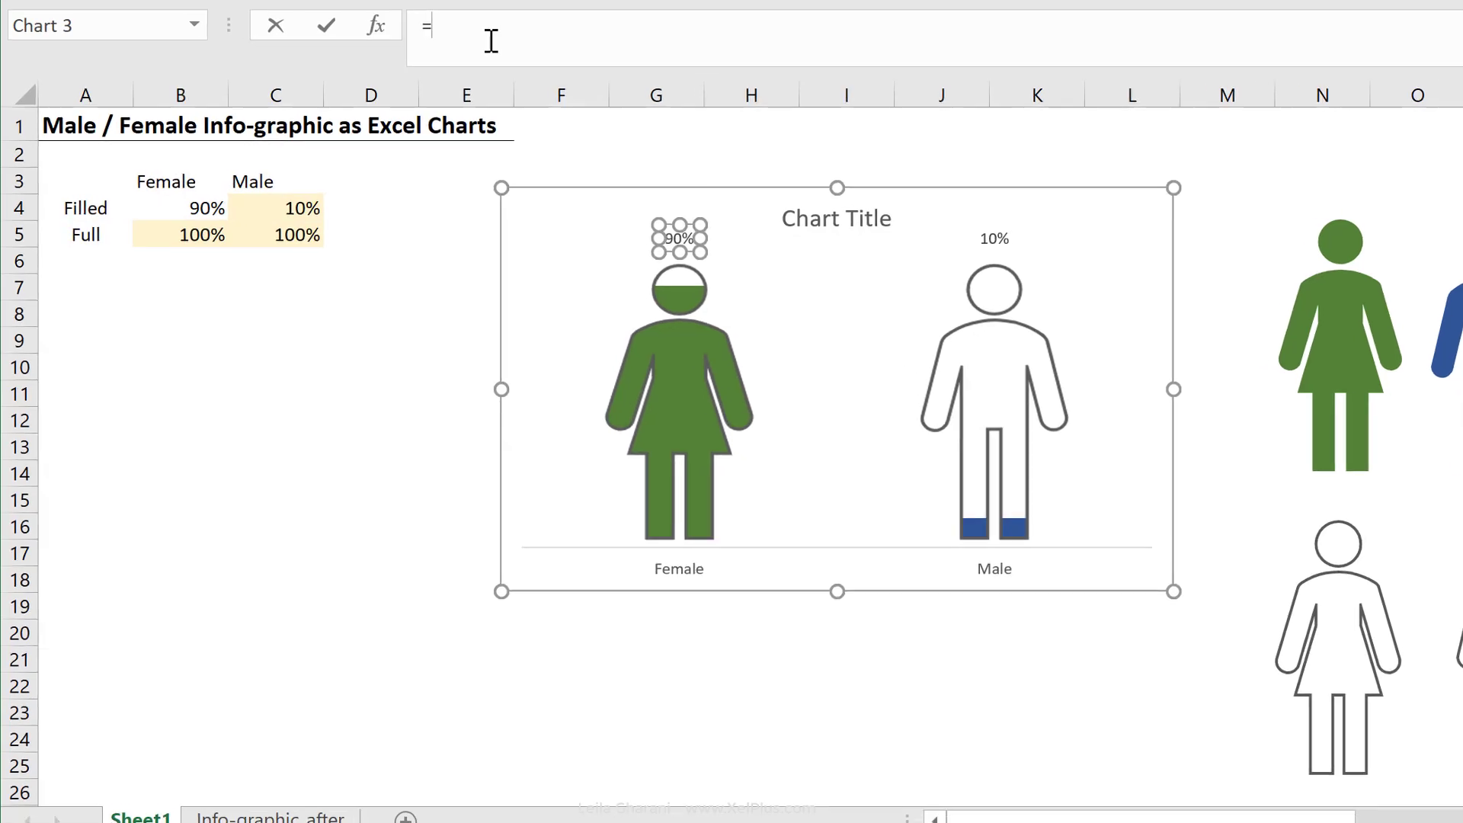
click(180, 208)
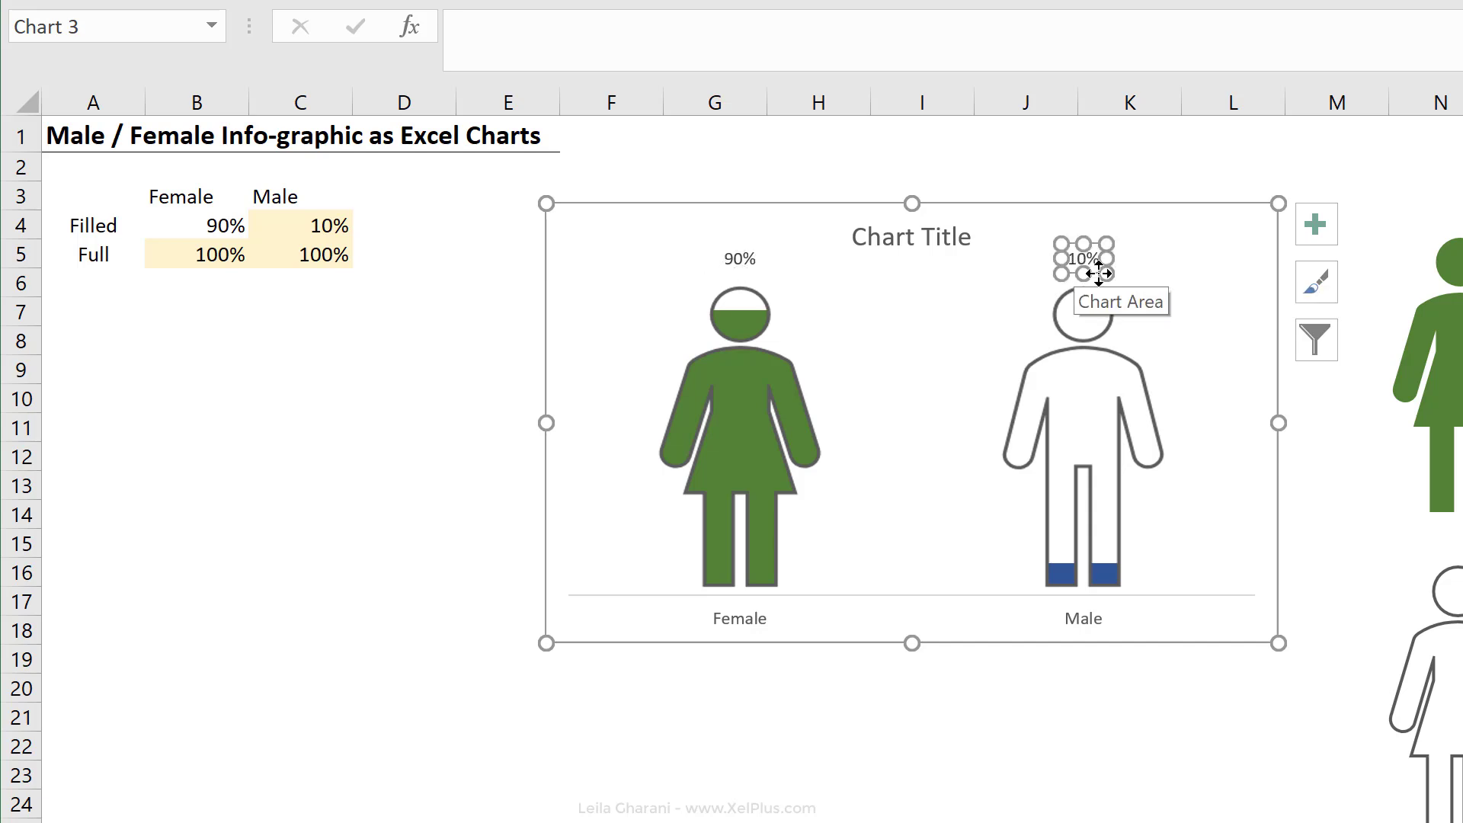
mouse_move(545, 52)
text(=)
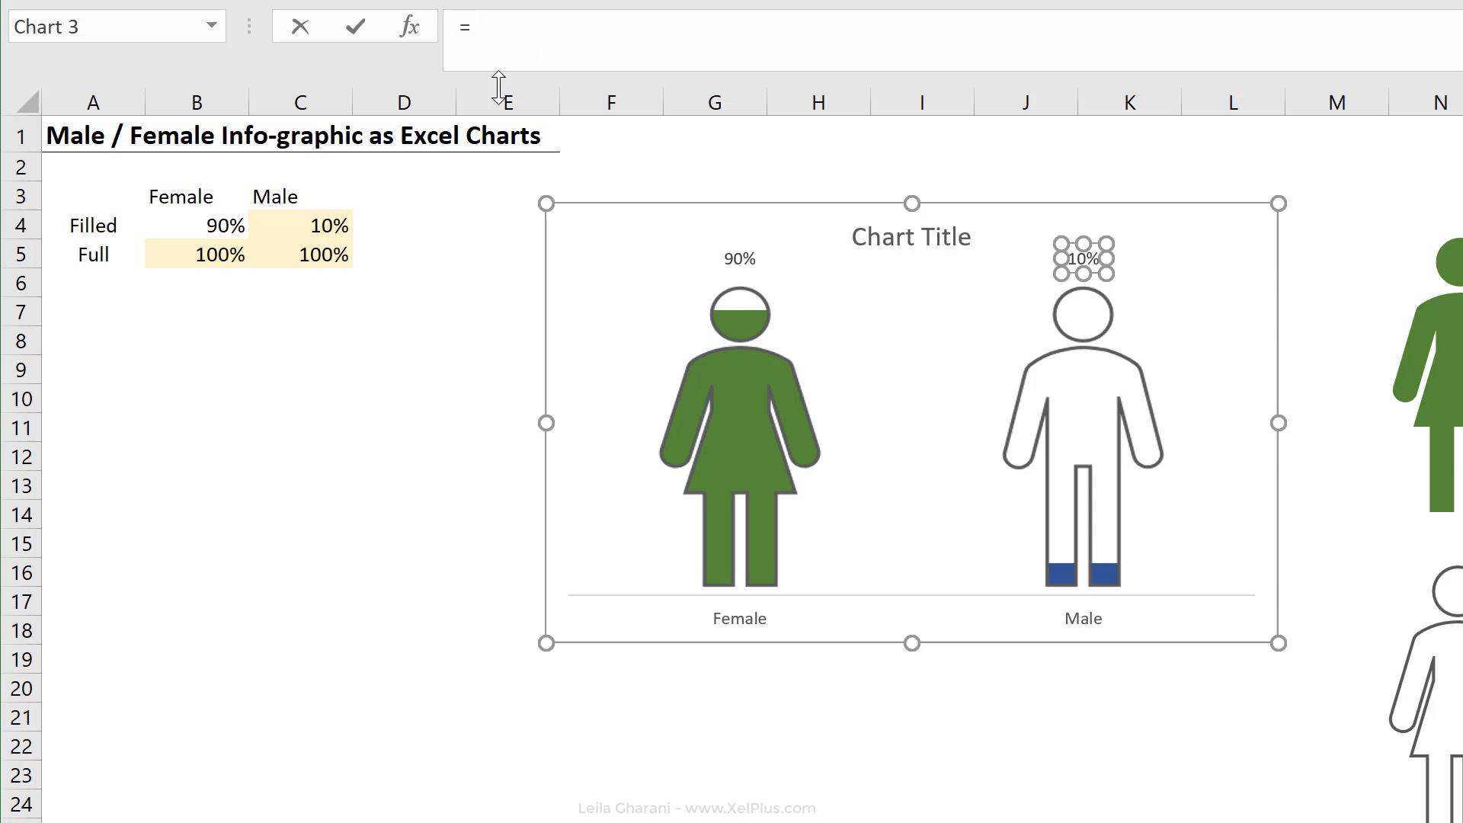
click(329, 224)
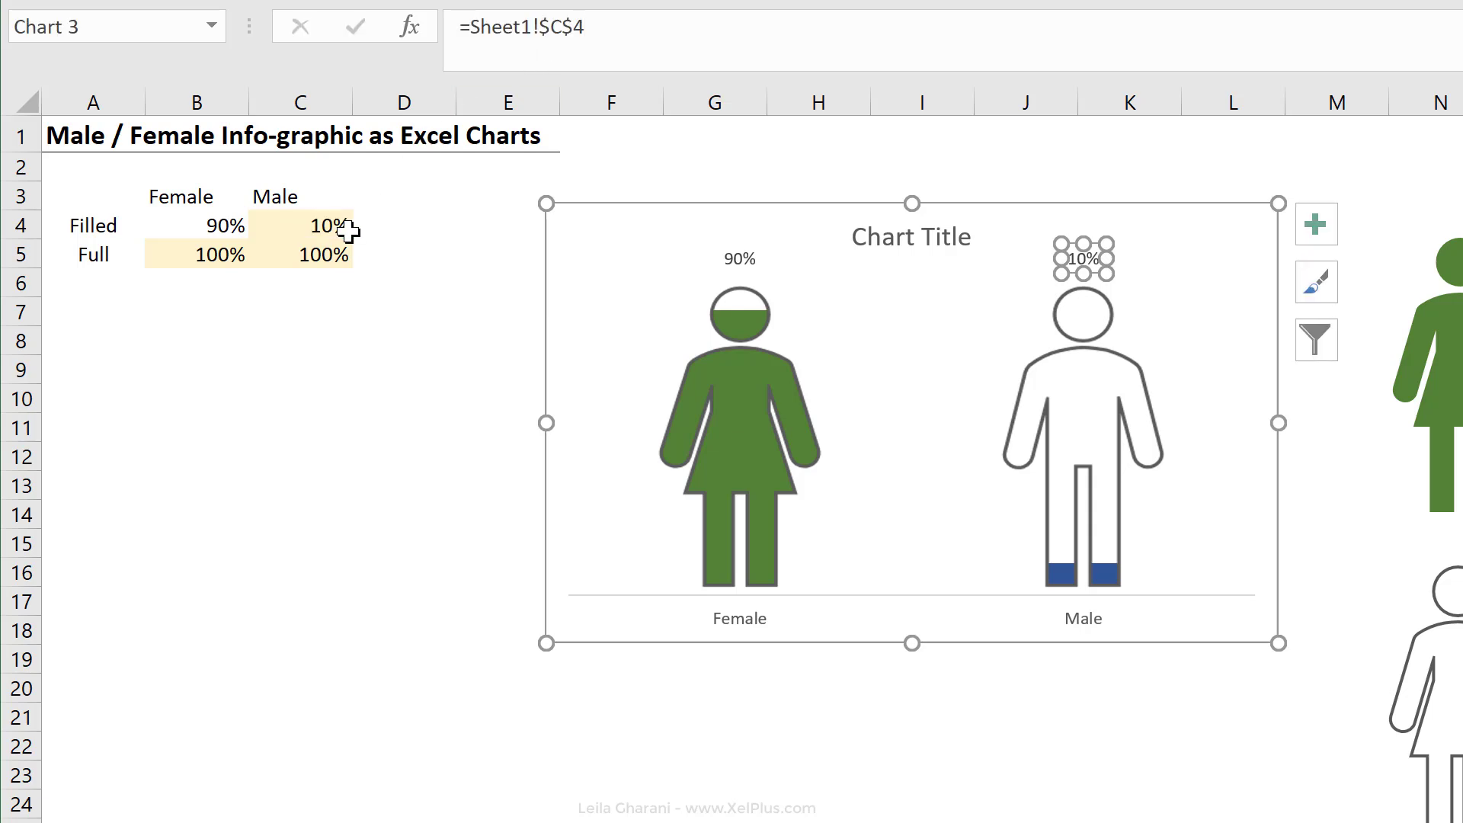
click(739, 259)
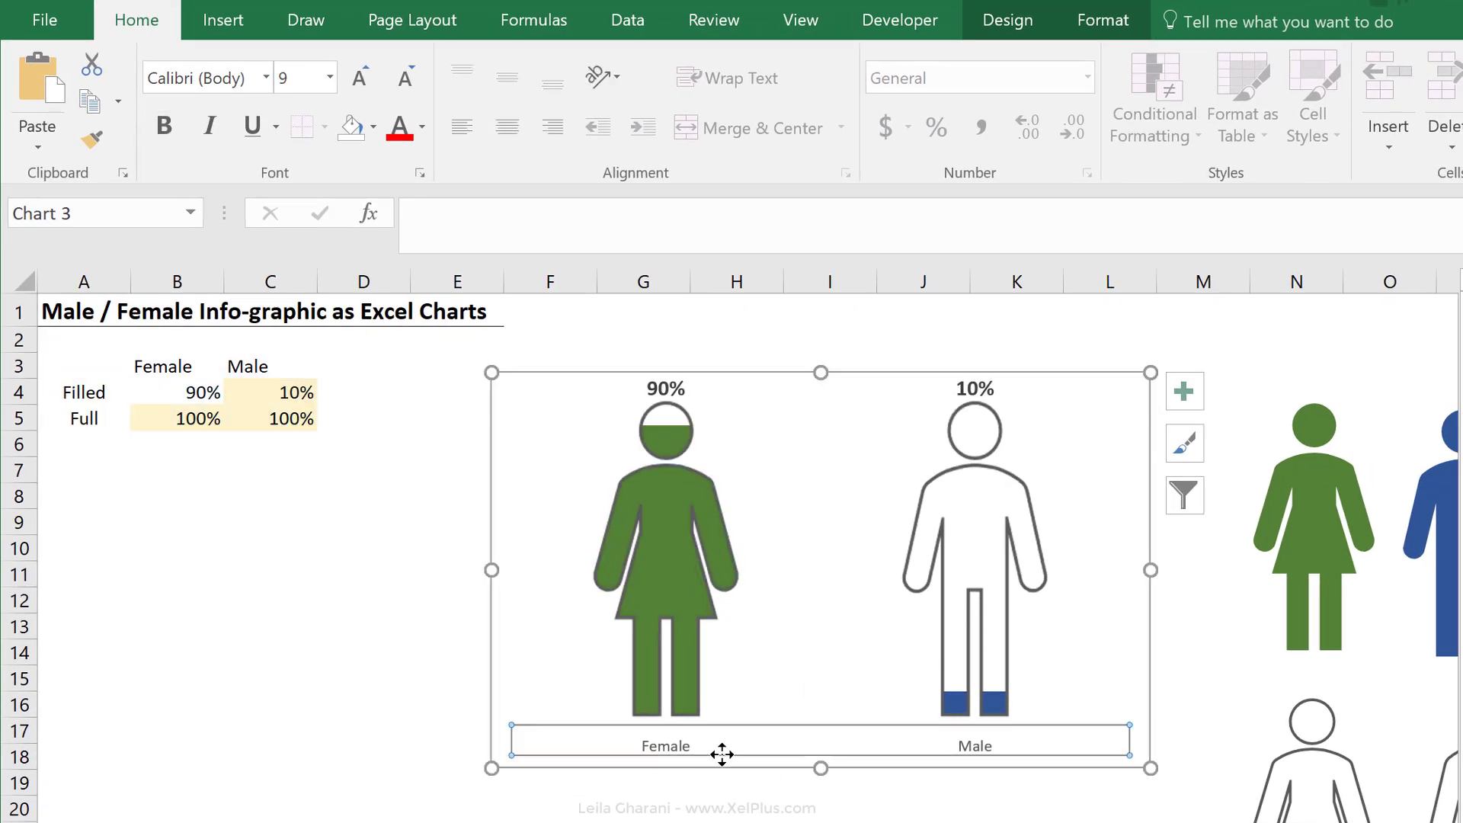
mouse_move(686, 761)
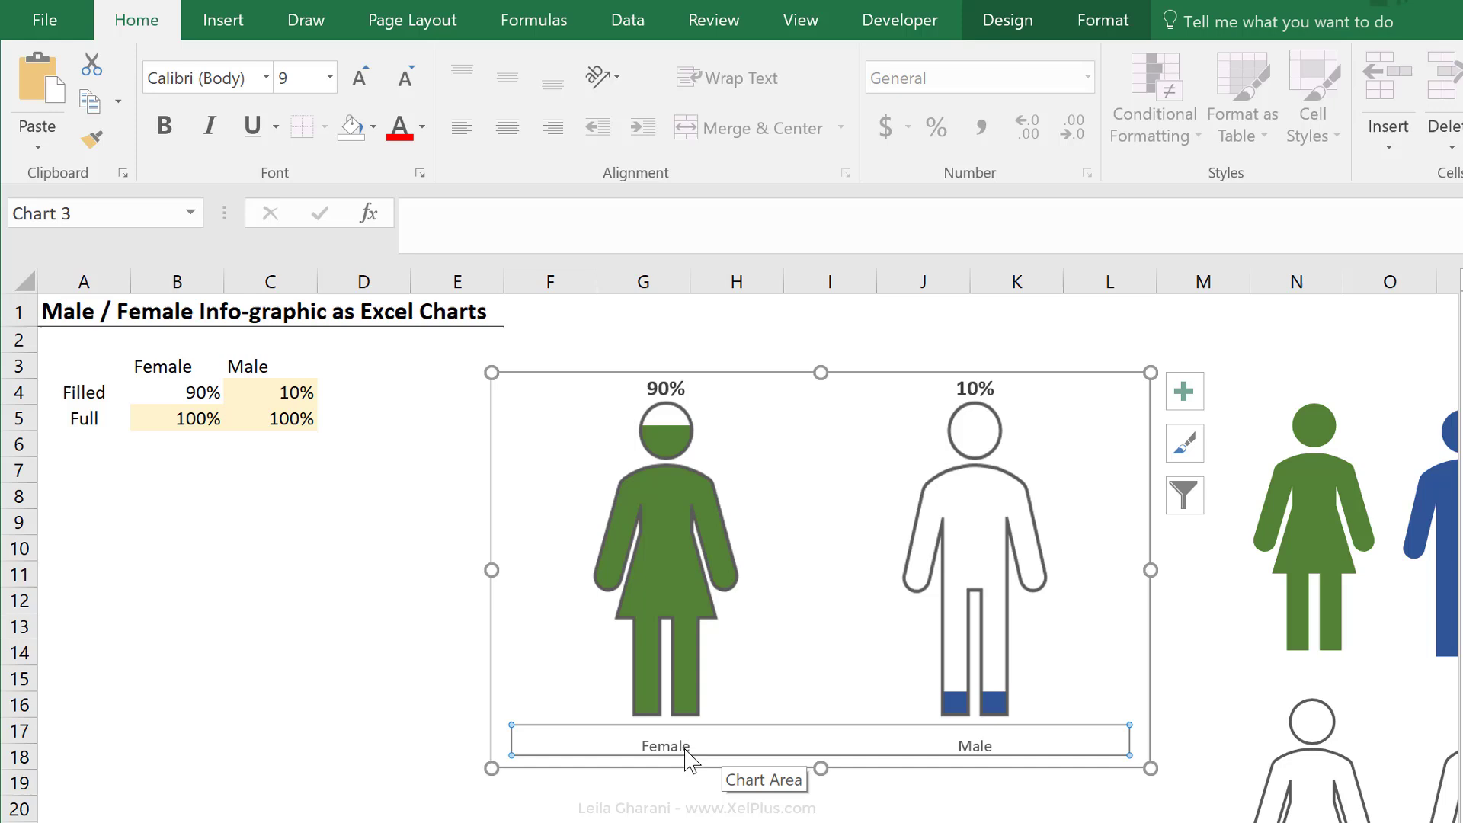
mouse_move(627, 737)
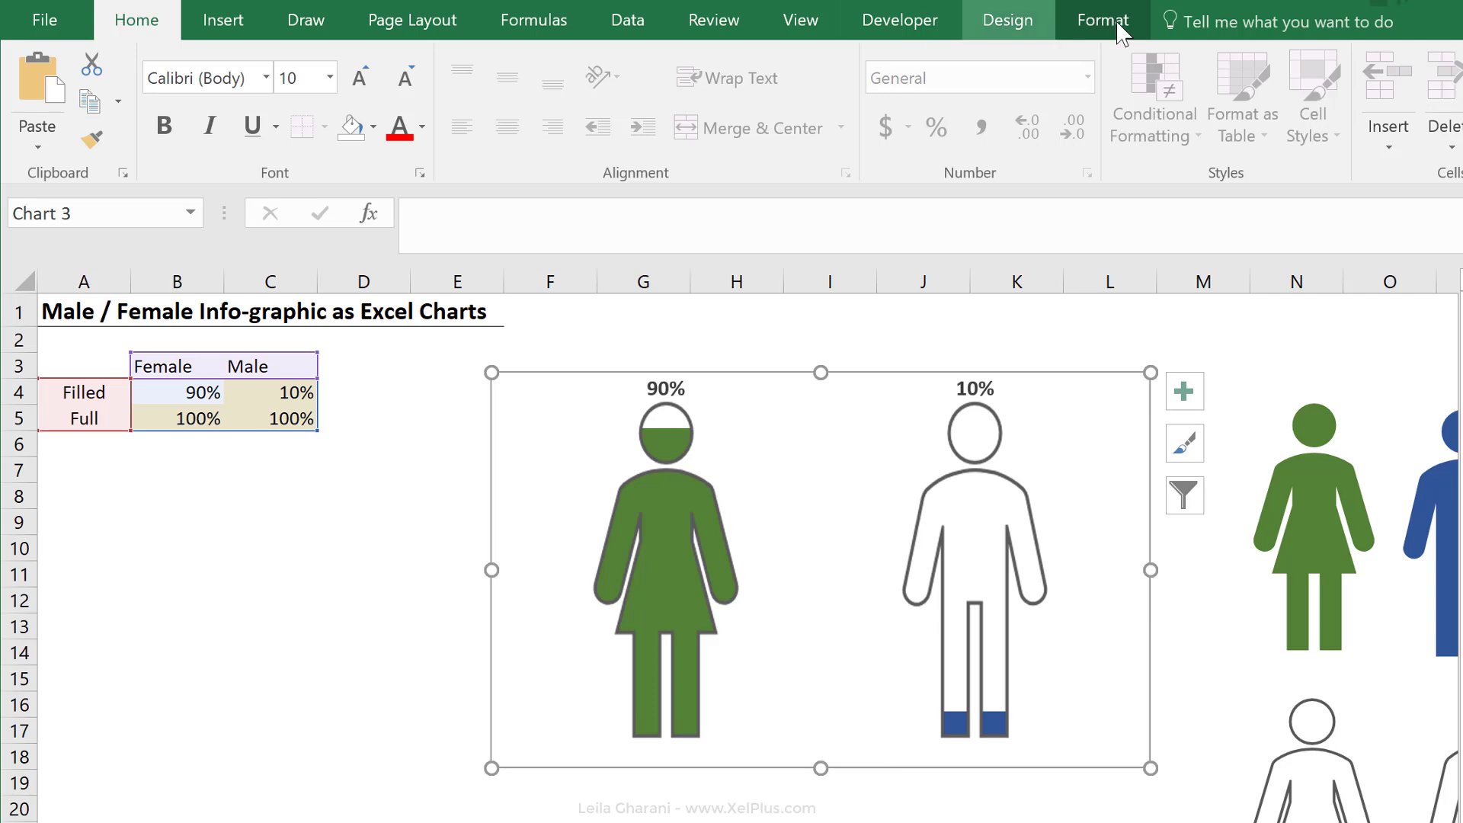
Set the chart area's Shape Outline to No Outline to remove the border
click(807, 95)
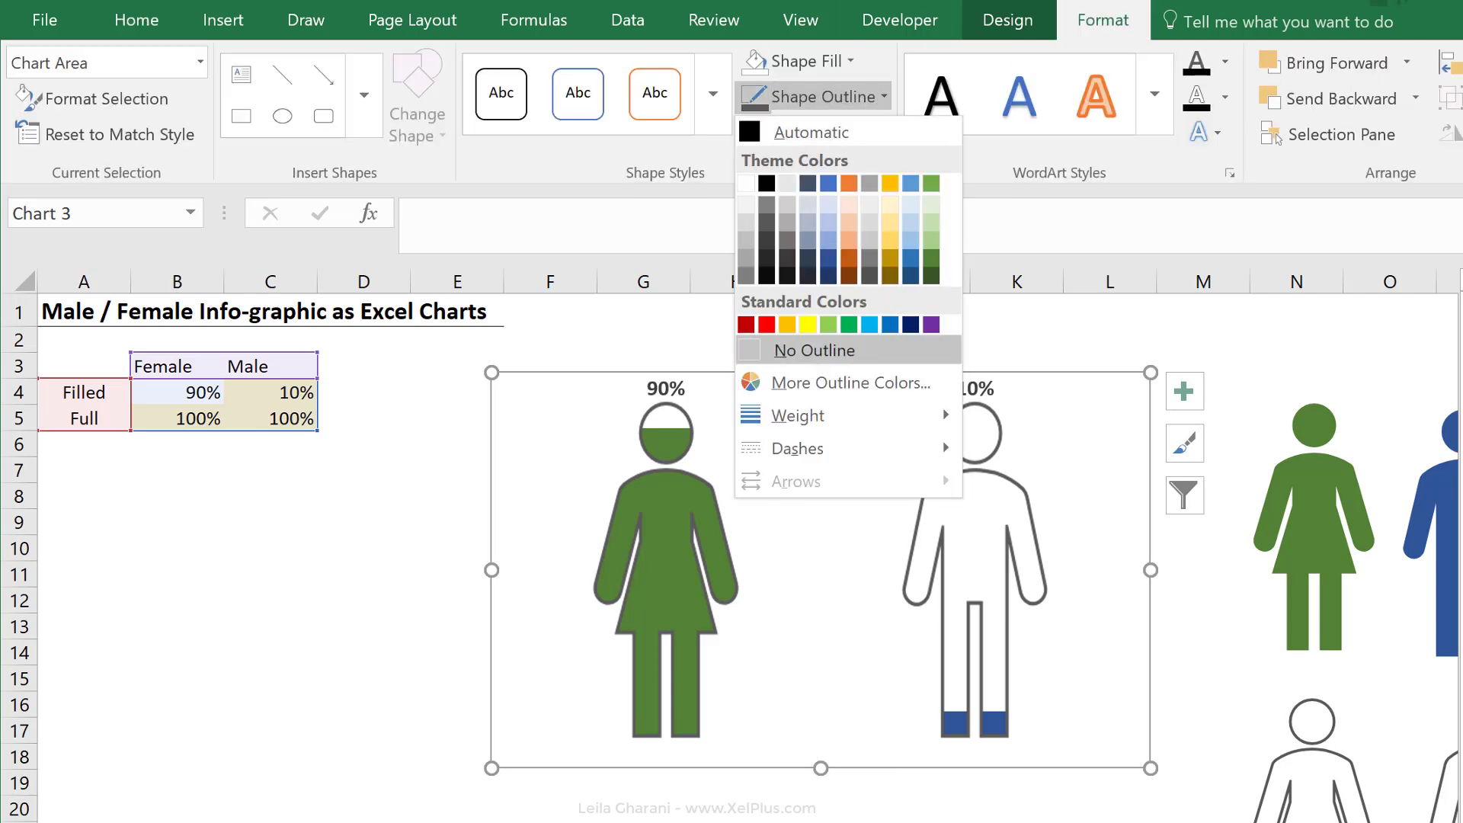
click(269, 495)
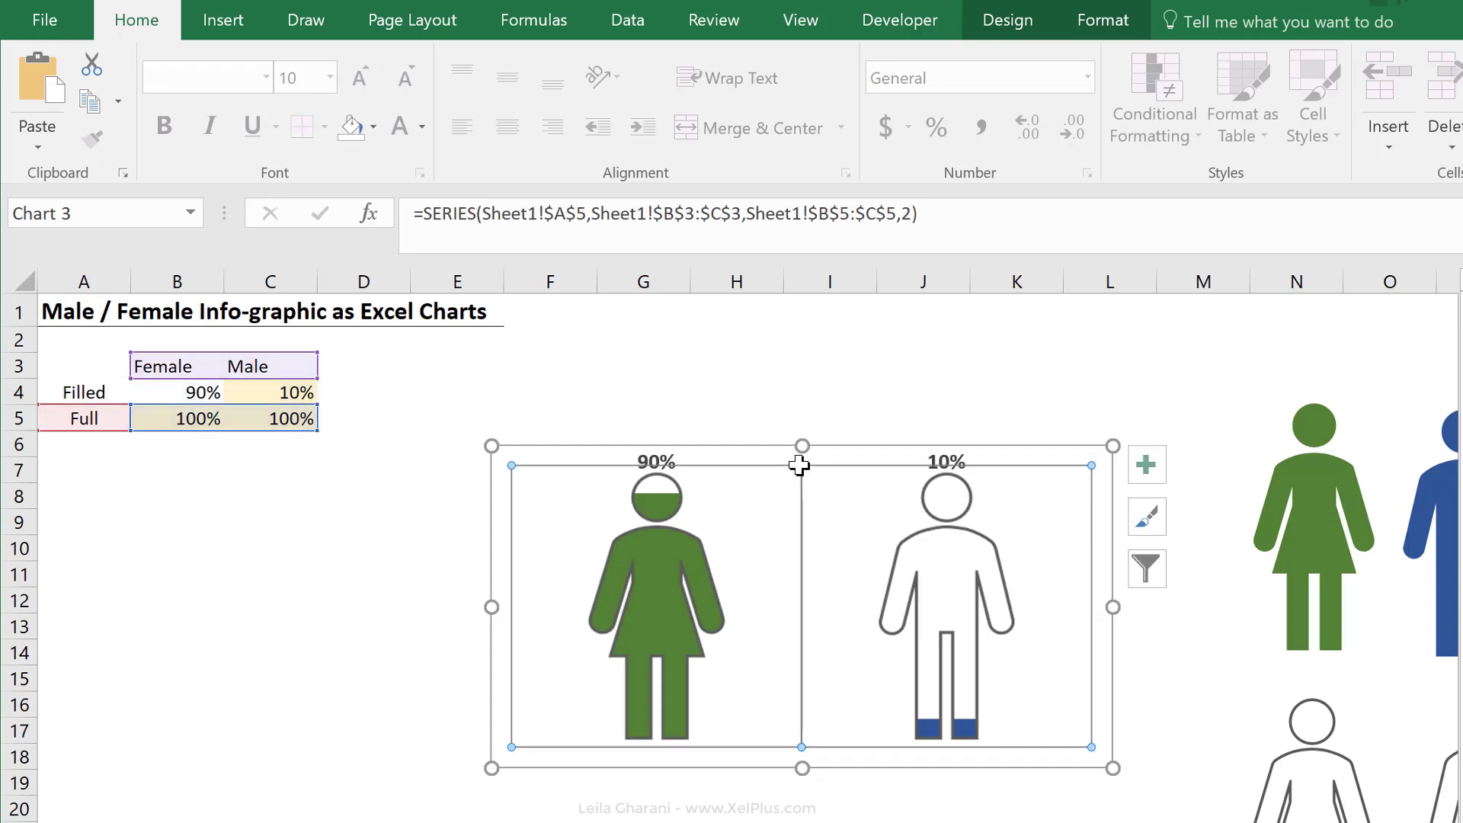
mouse_move(801, 466)
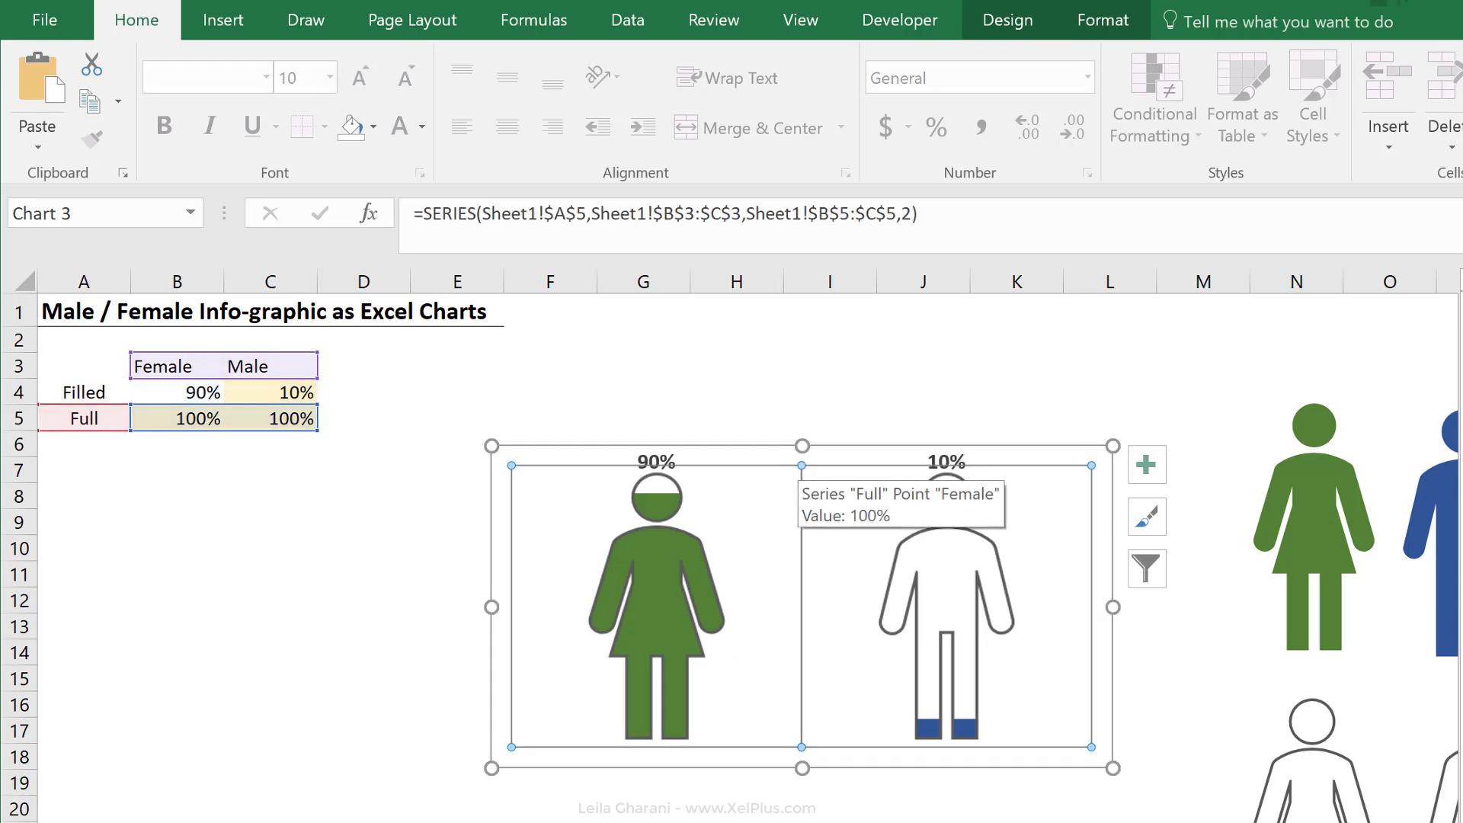
mouse_move(805, 467)
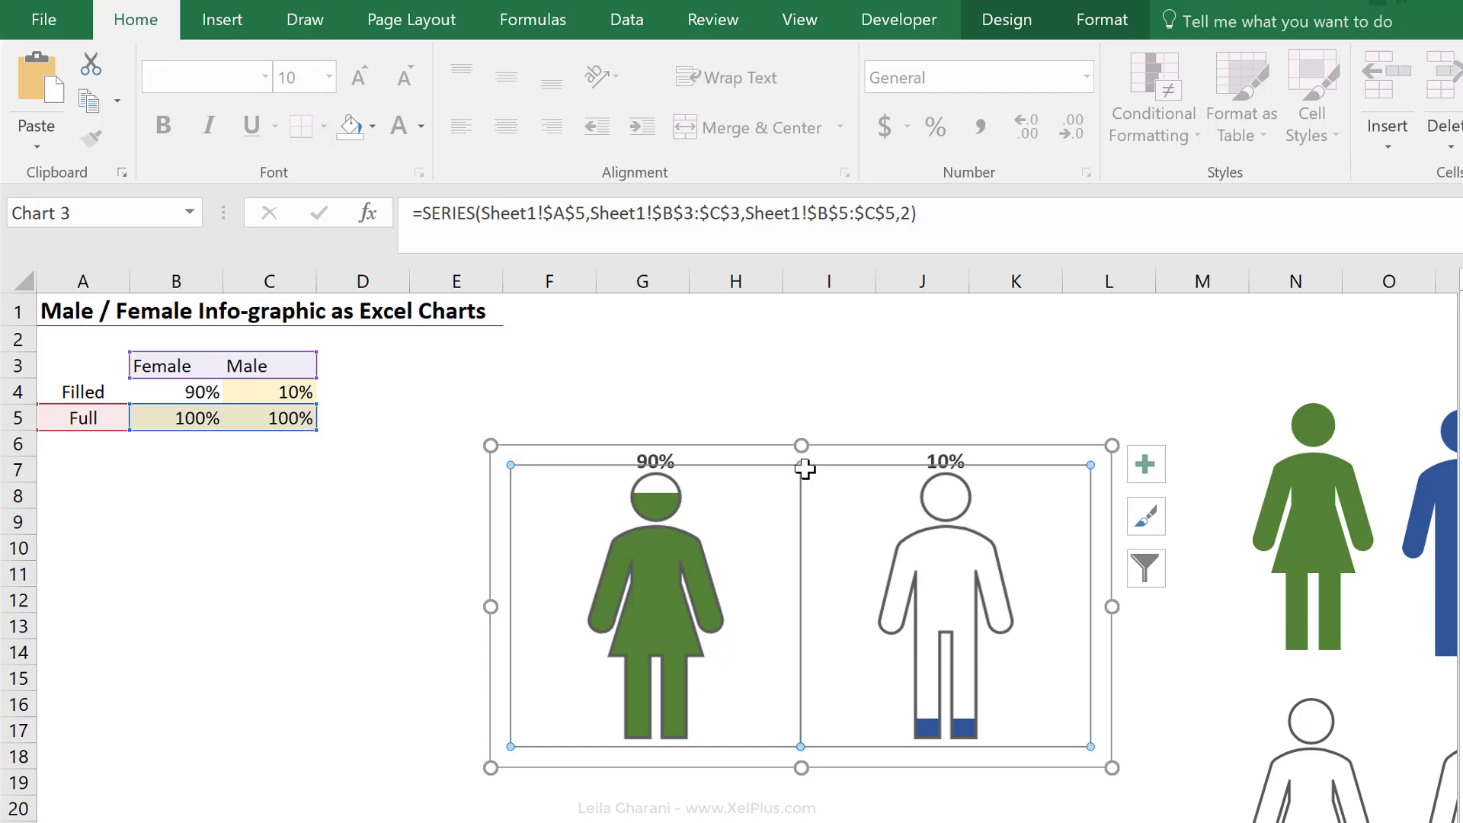
Select the Plot Area from the chart elements list, then move the chart toward the table
click(1216, 155)
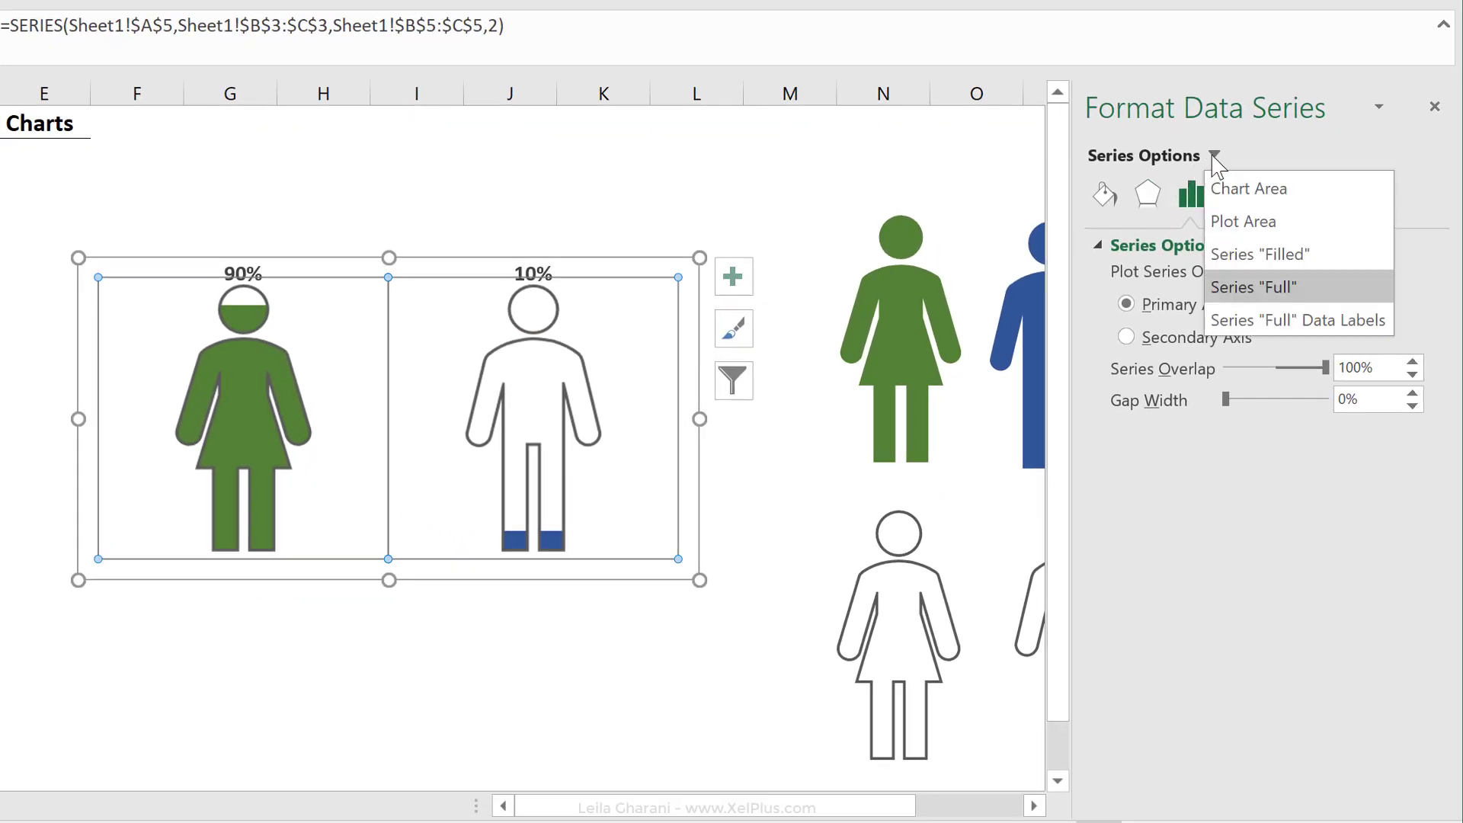
mouse_move(1239, 191)
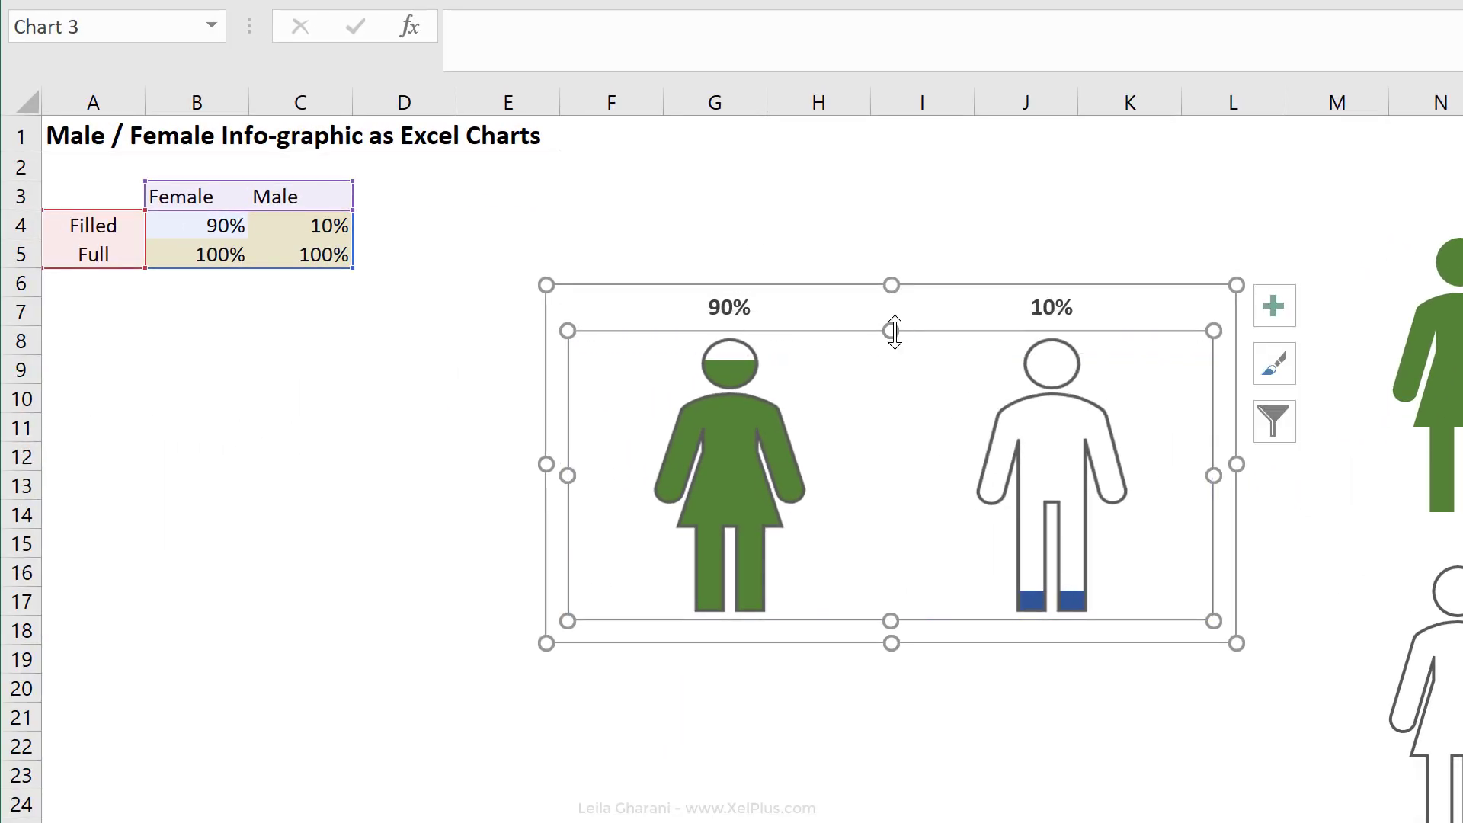
click(714, 253)
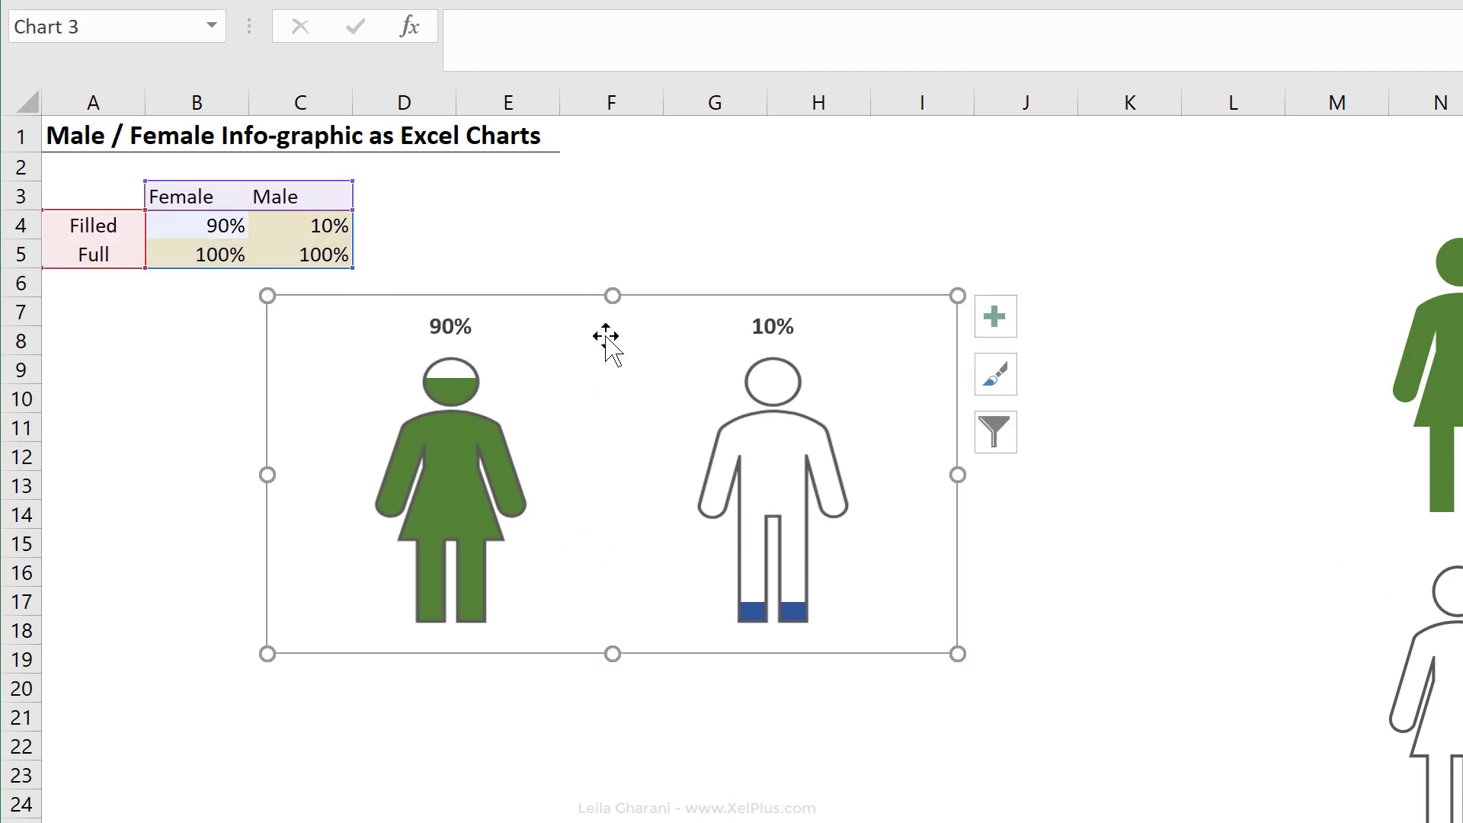
mouse_move(302, 770)
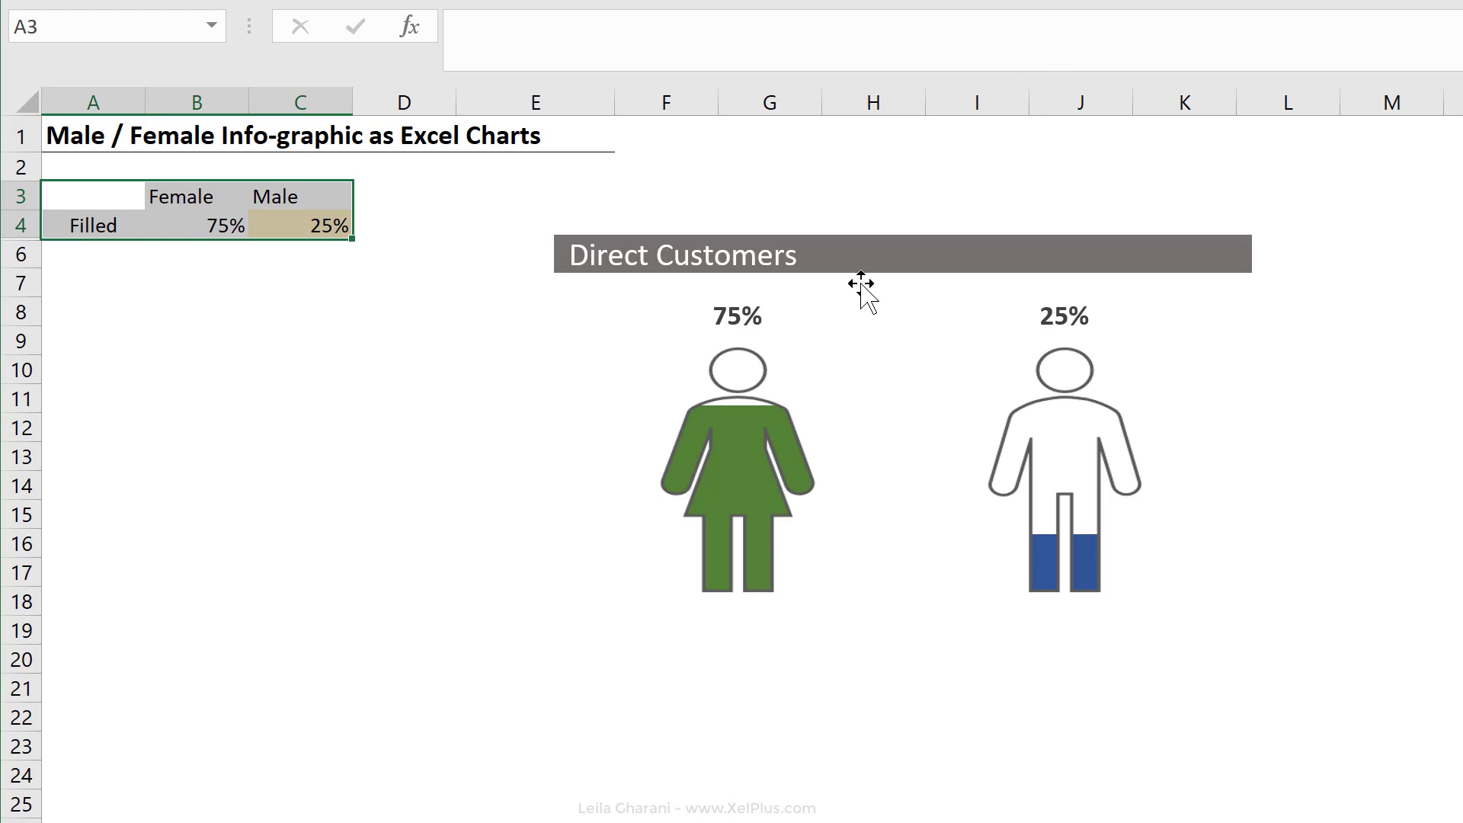
Select the finished Direct Customers chart showing 75% female and 25% male
click(864, 266)
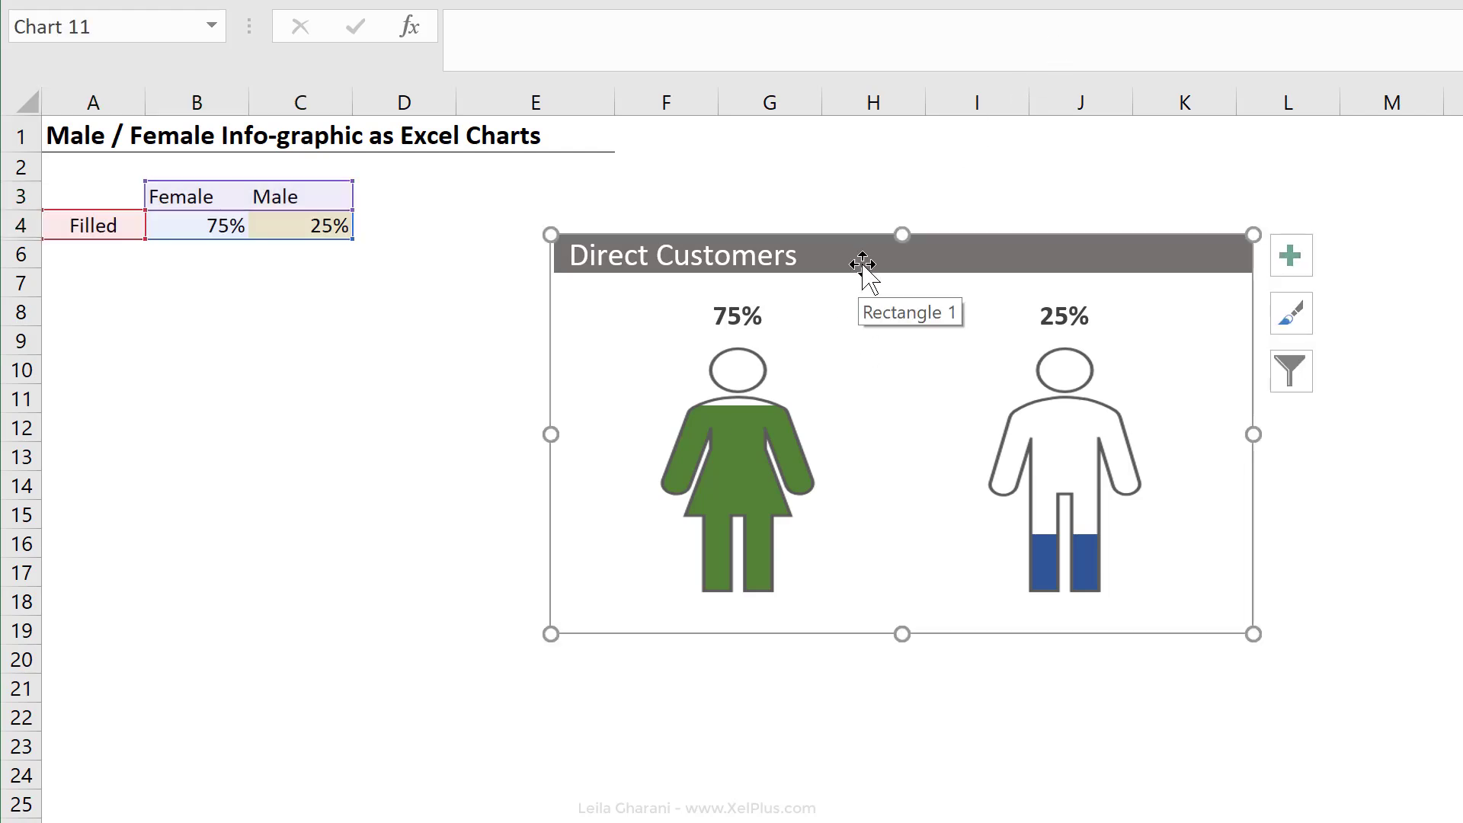
mouse_move(677, 247)
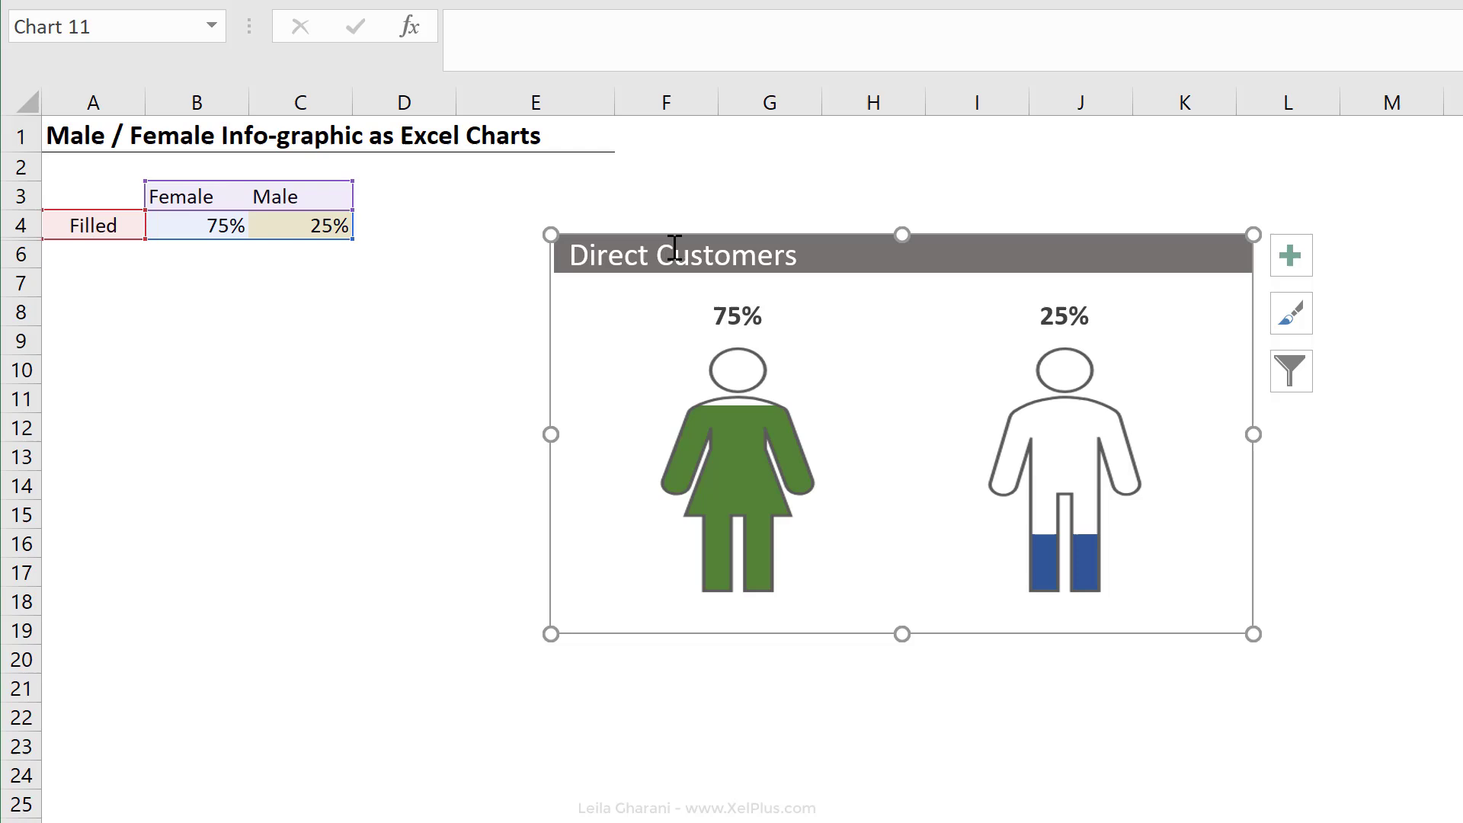
mouse_move(848, 557)
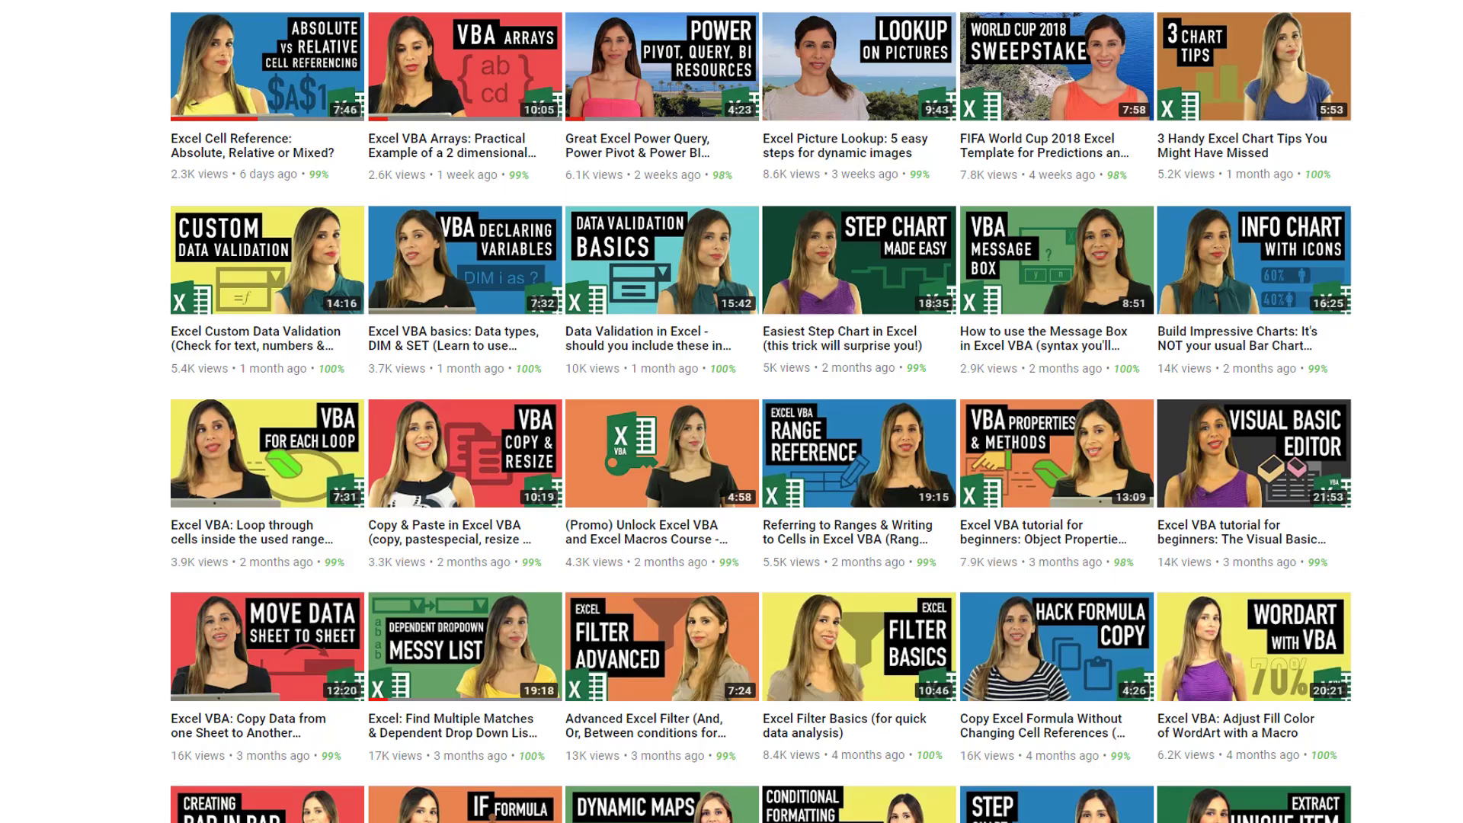
Scroll down through the channel's grid of Excel tutorial videos
scroll(down, 3)
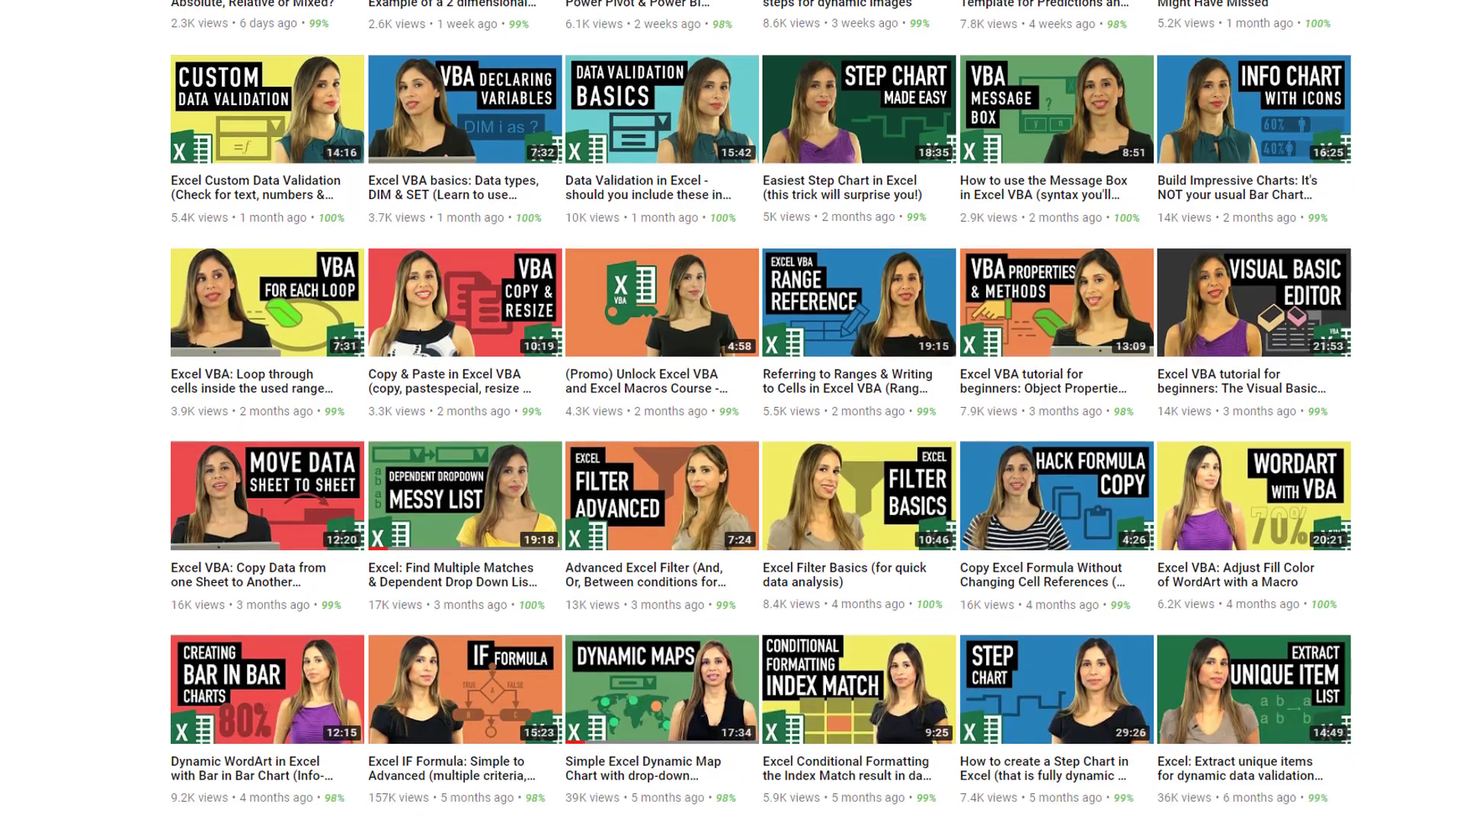
scroll(down, 3)
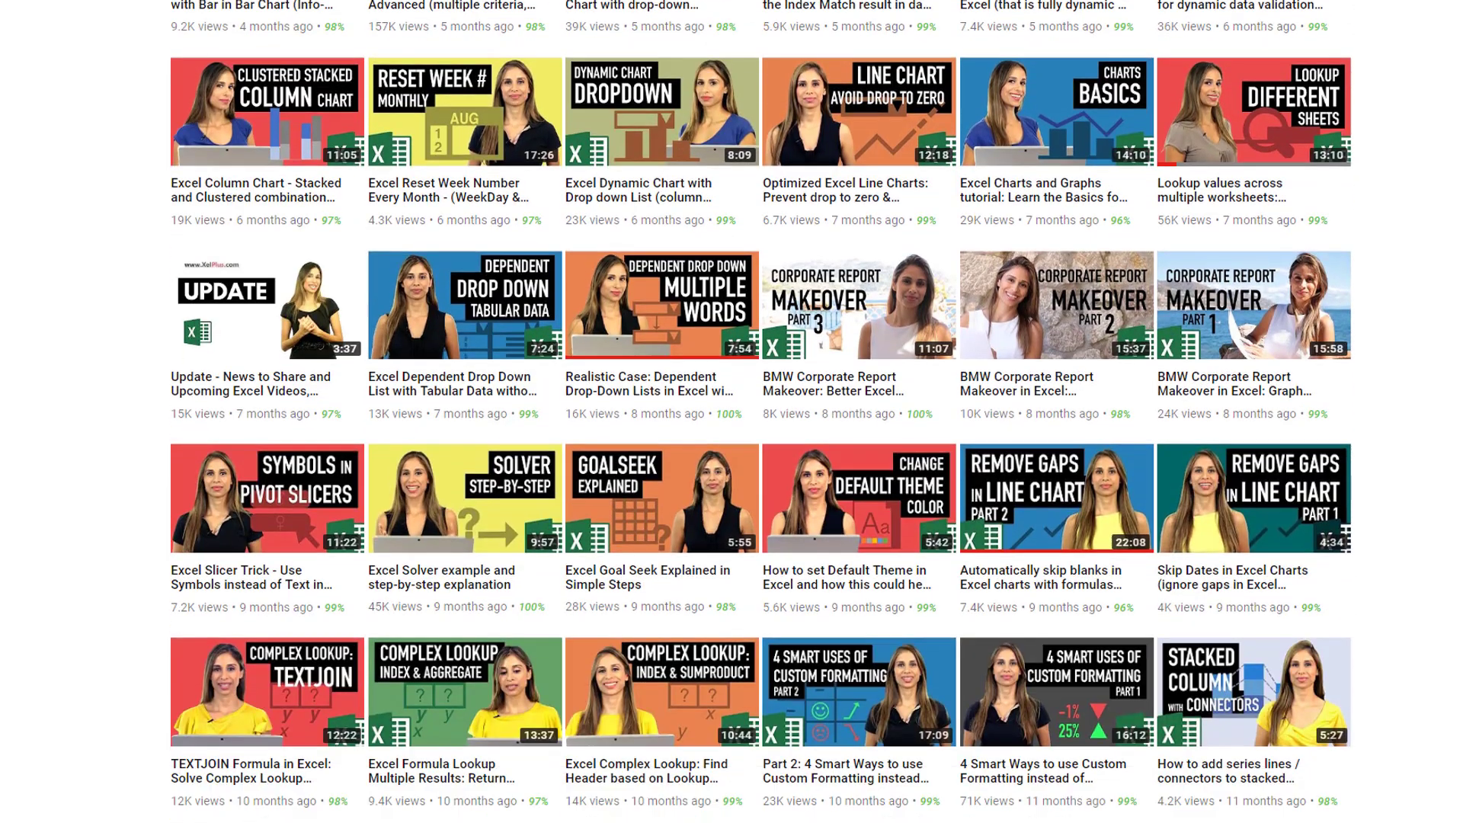